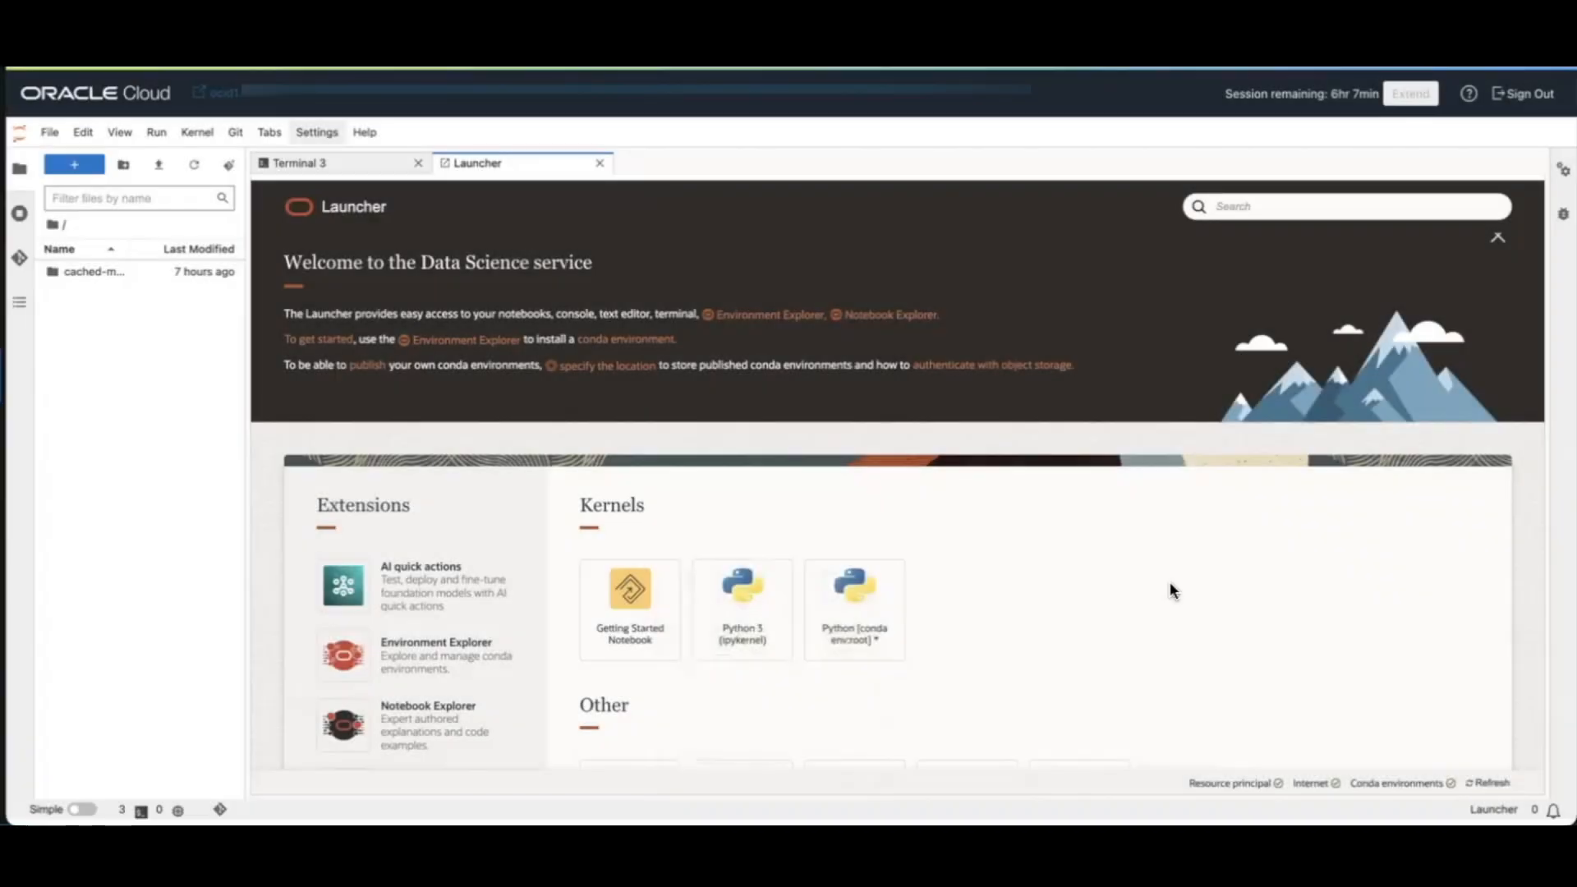
mouse_move(891, 421)
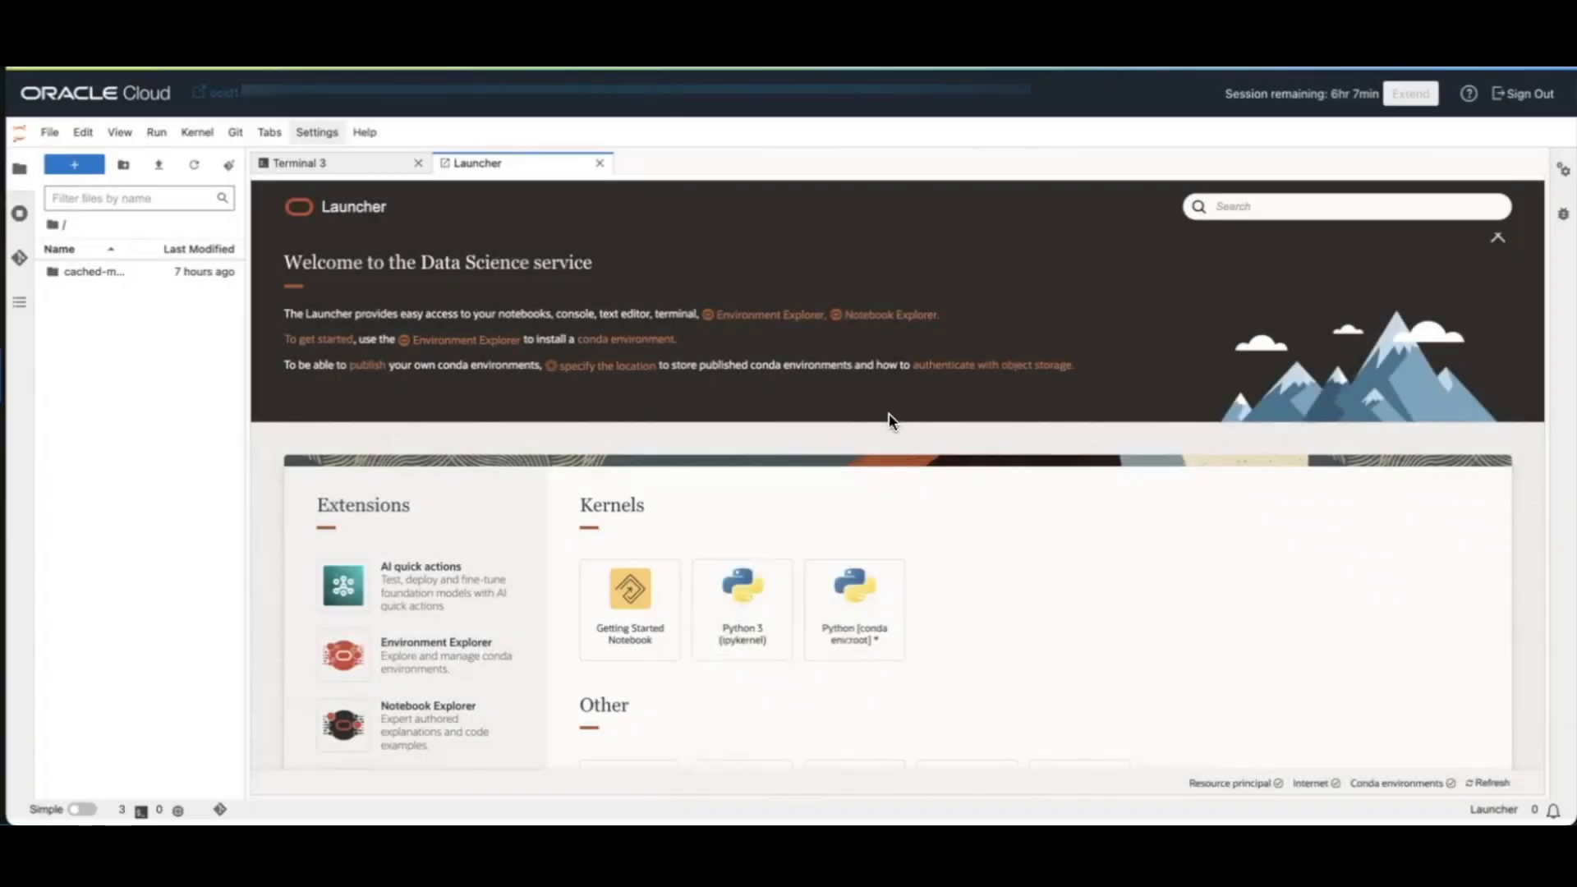
mouse_move(849, 391)
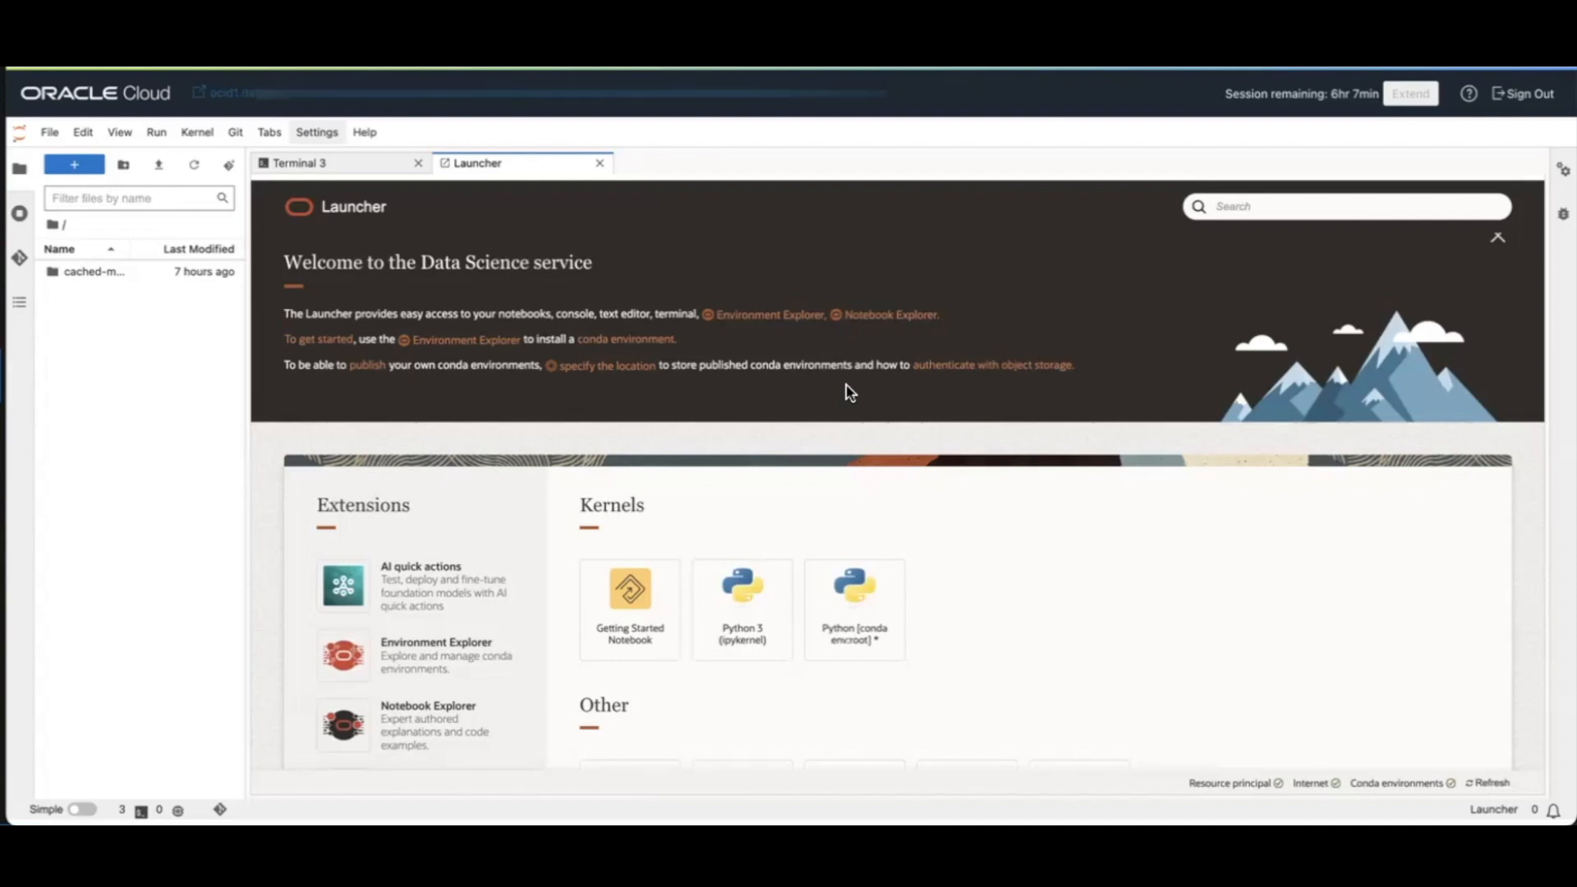
mouse_move(915, 340)
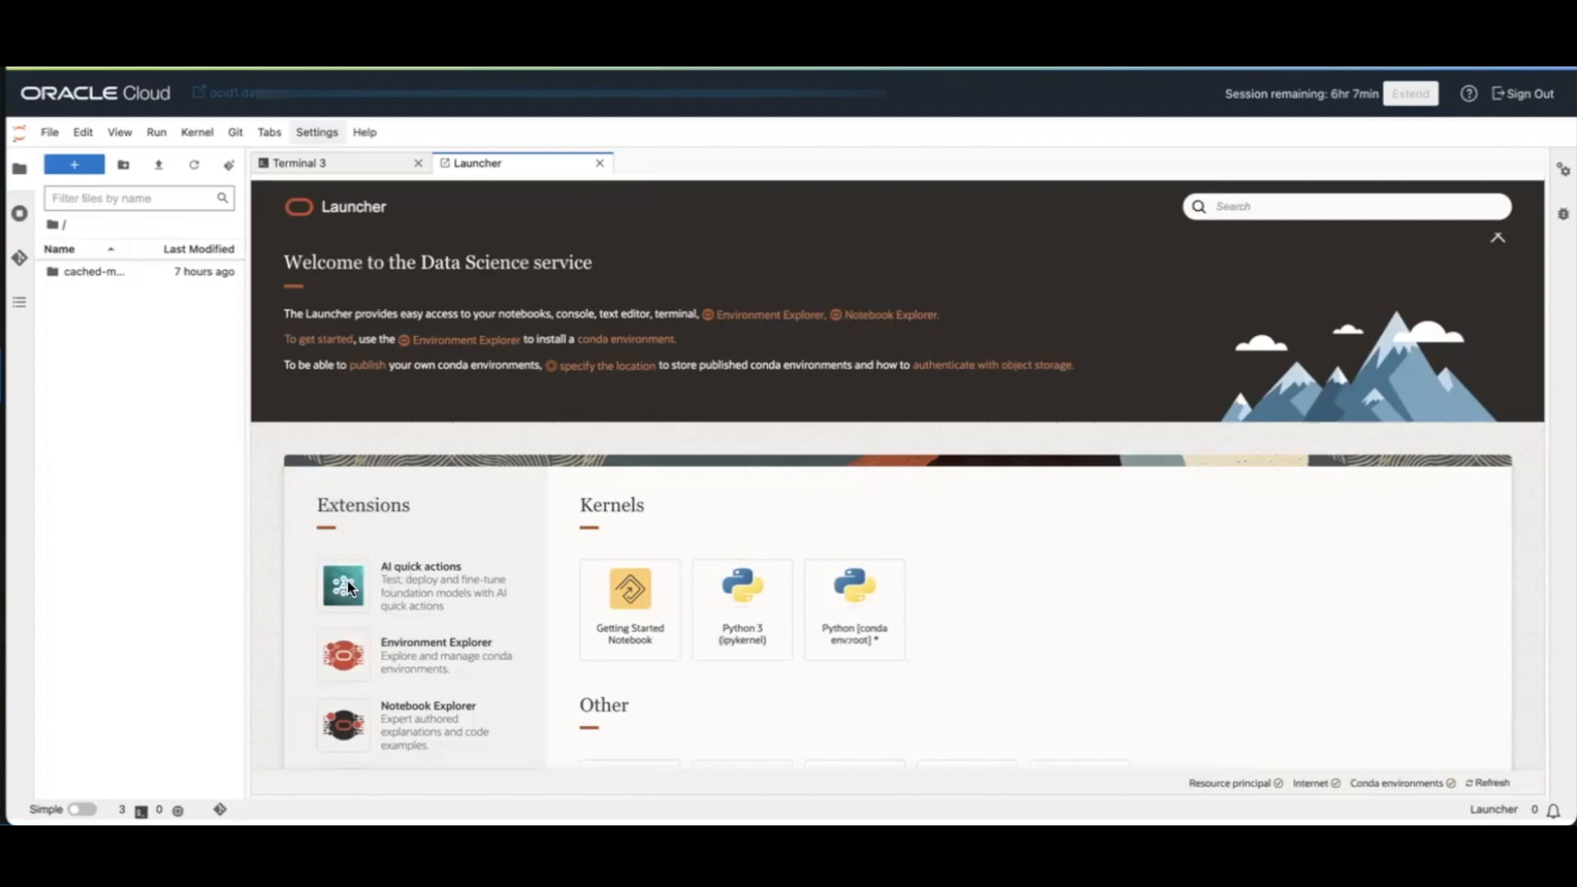
- Launch AI quick actions from the Extensions tiles and browse the model explorer list
click(343, 586)
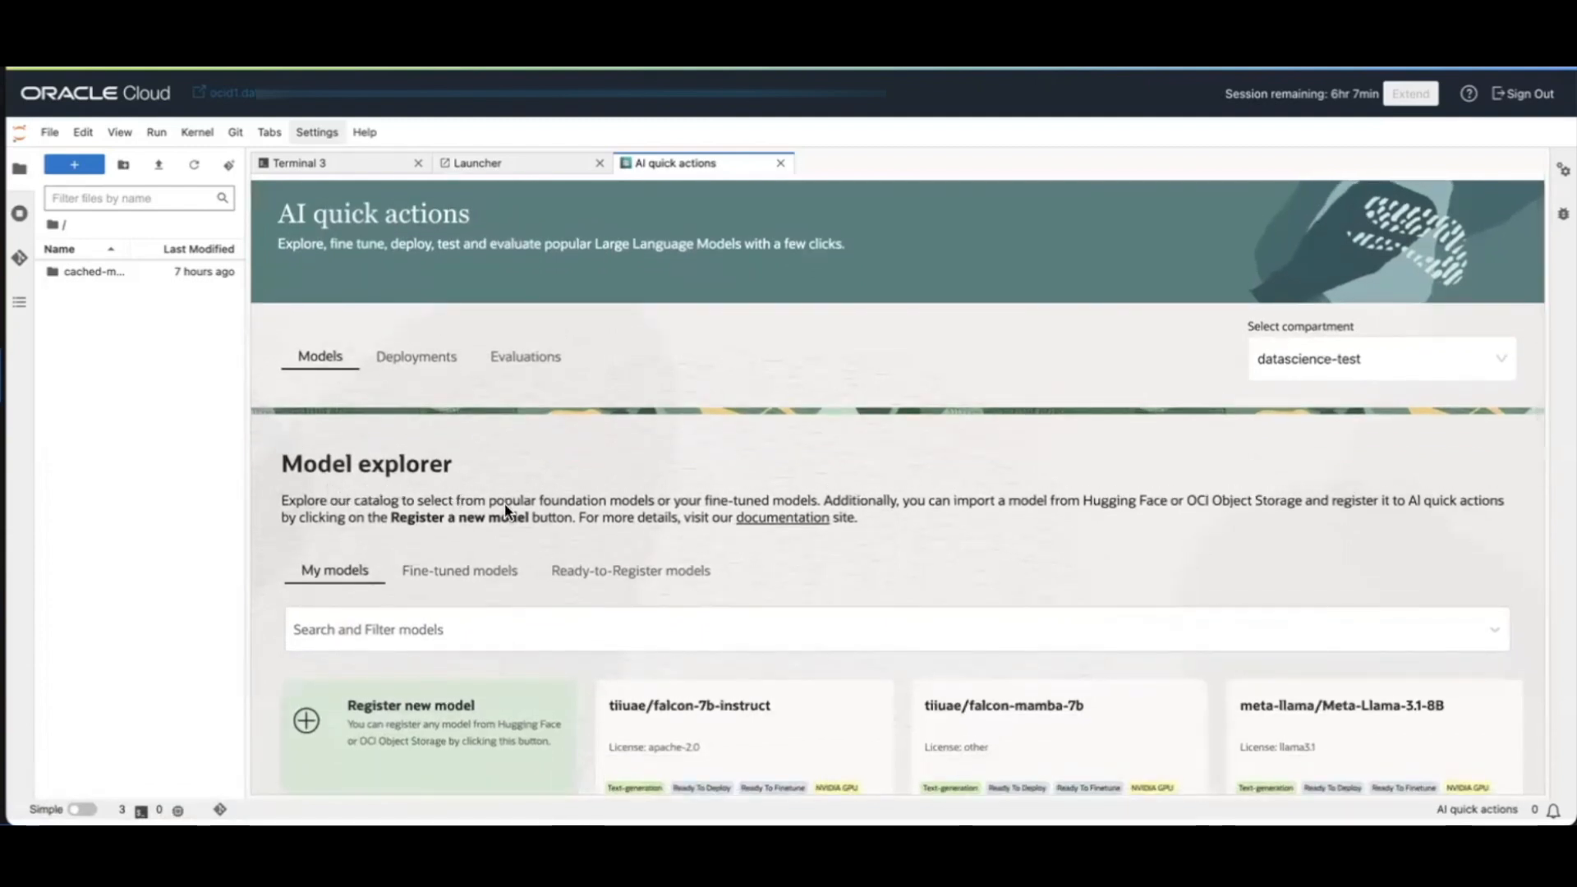
scroll(down, 3)
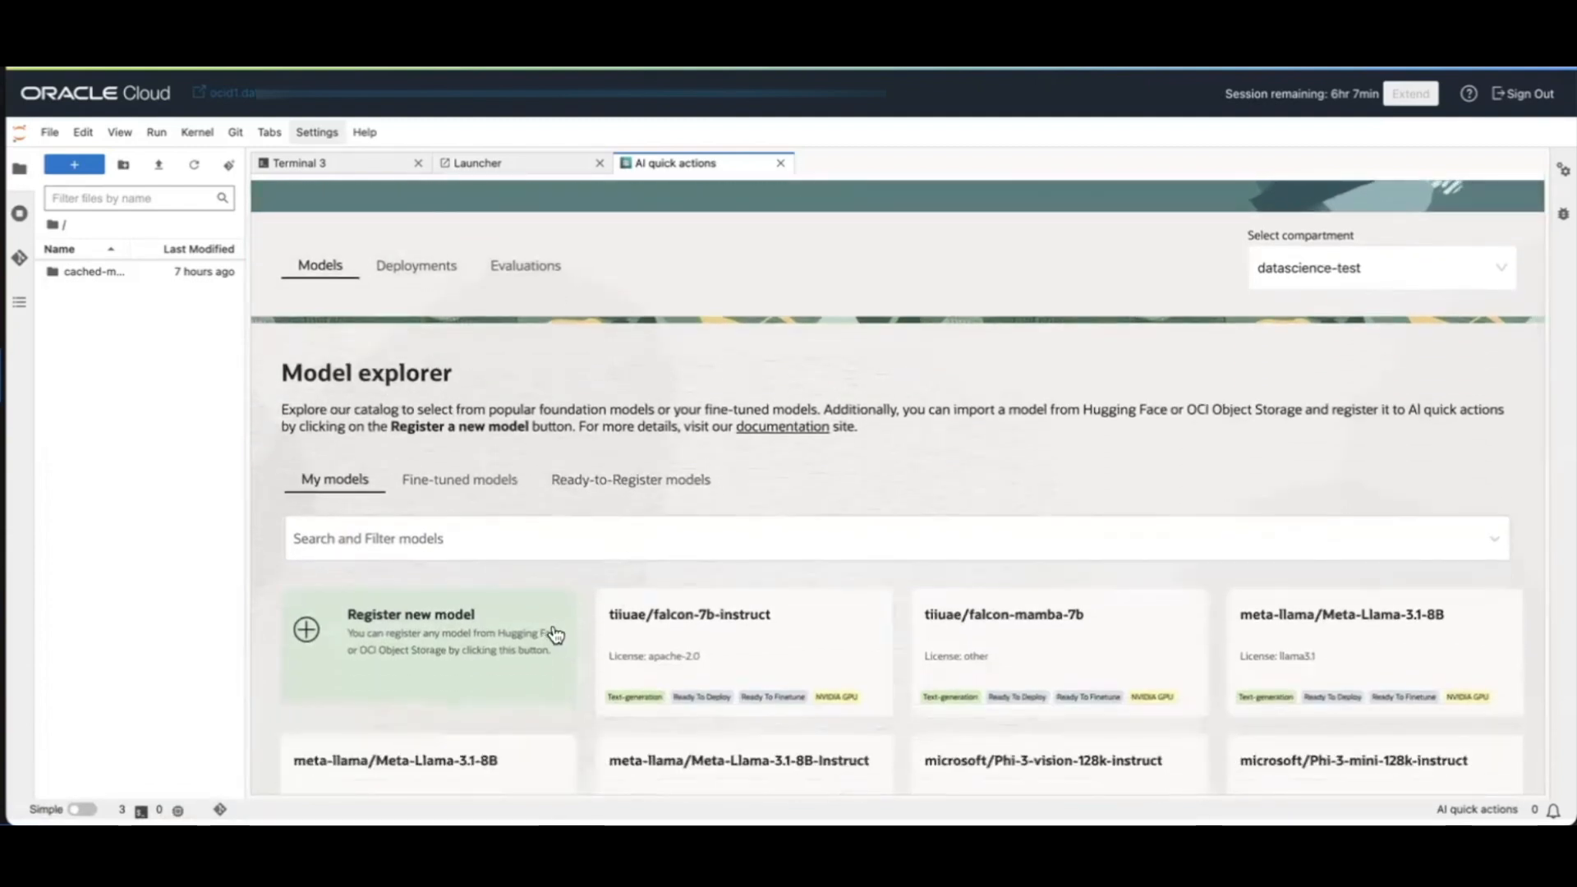
mouse_move(476, 593)
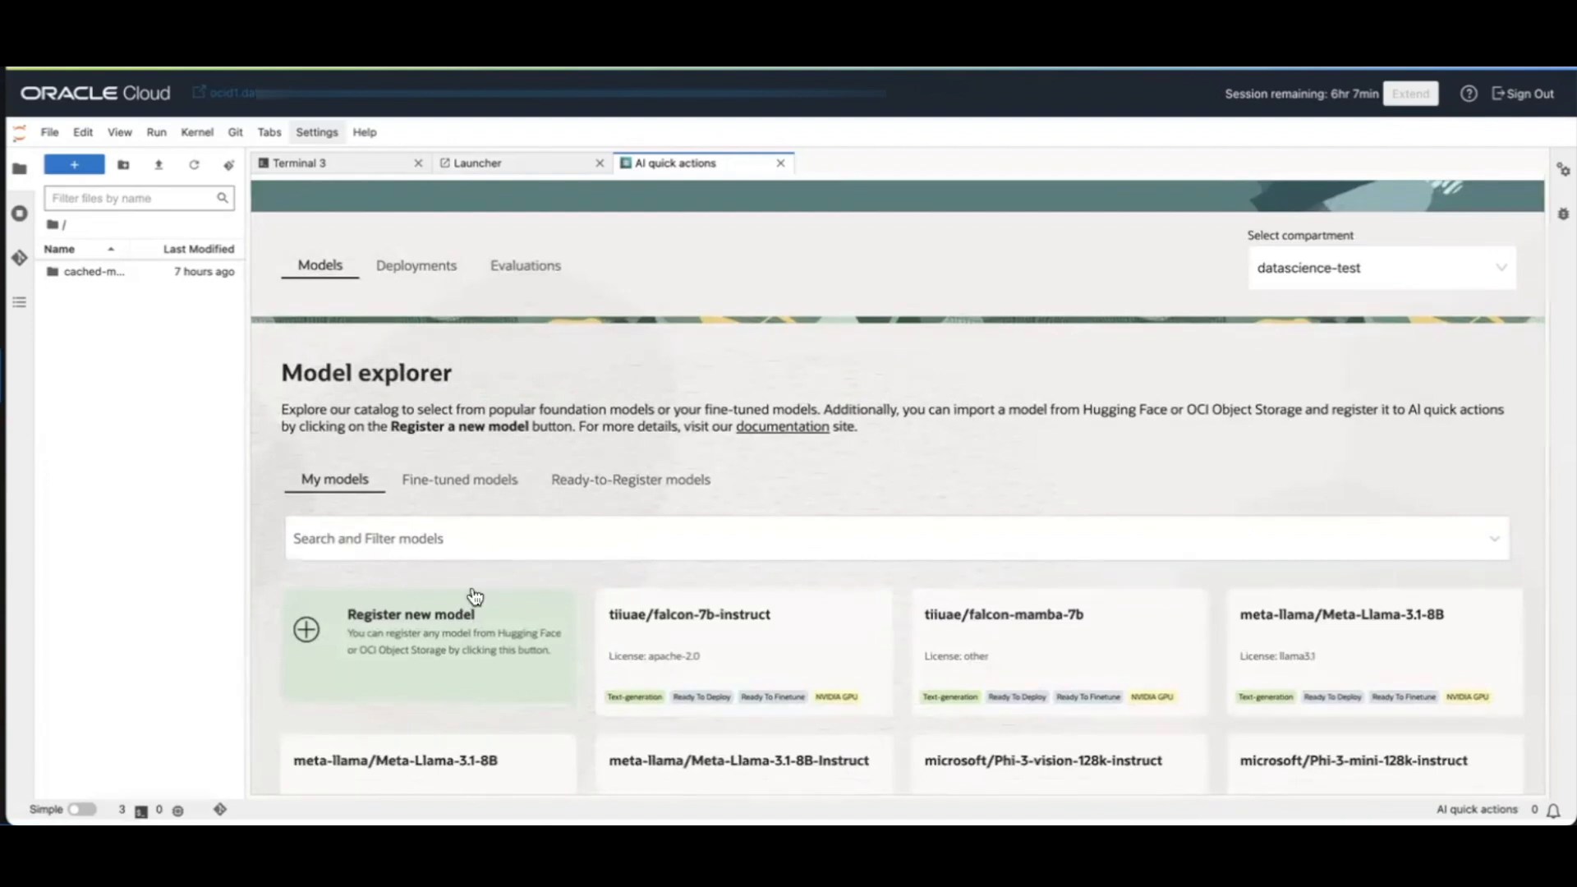
mouse_move(437, 644)
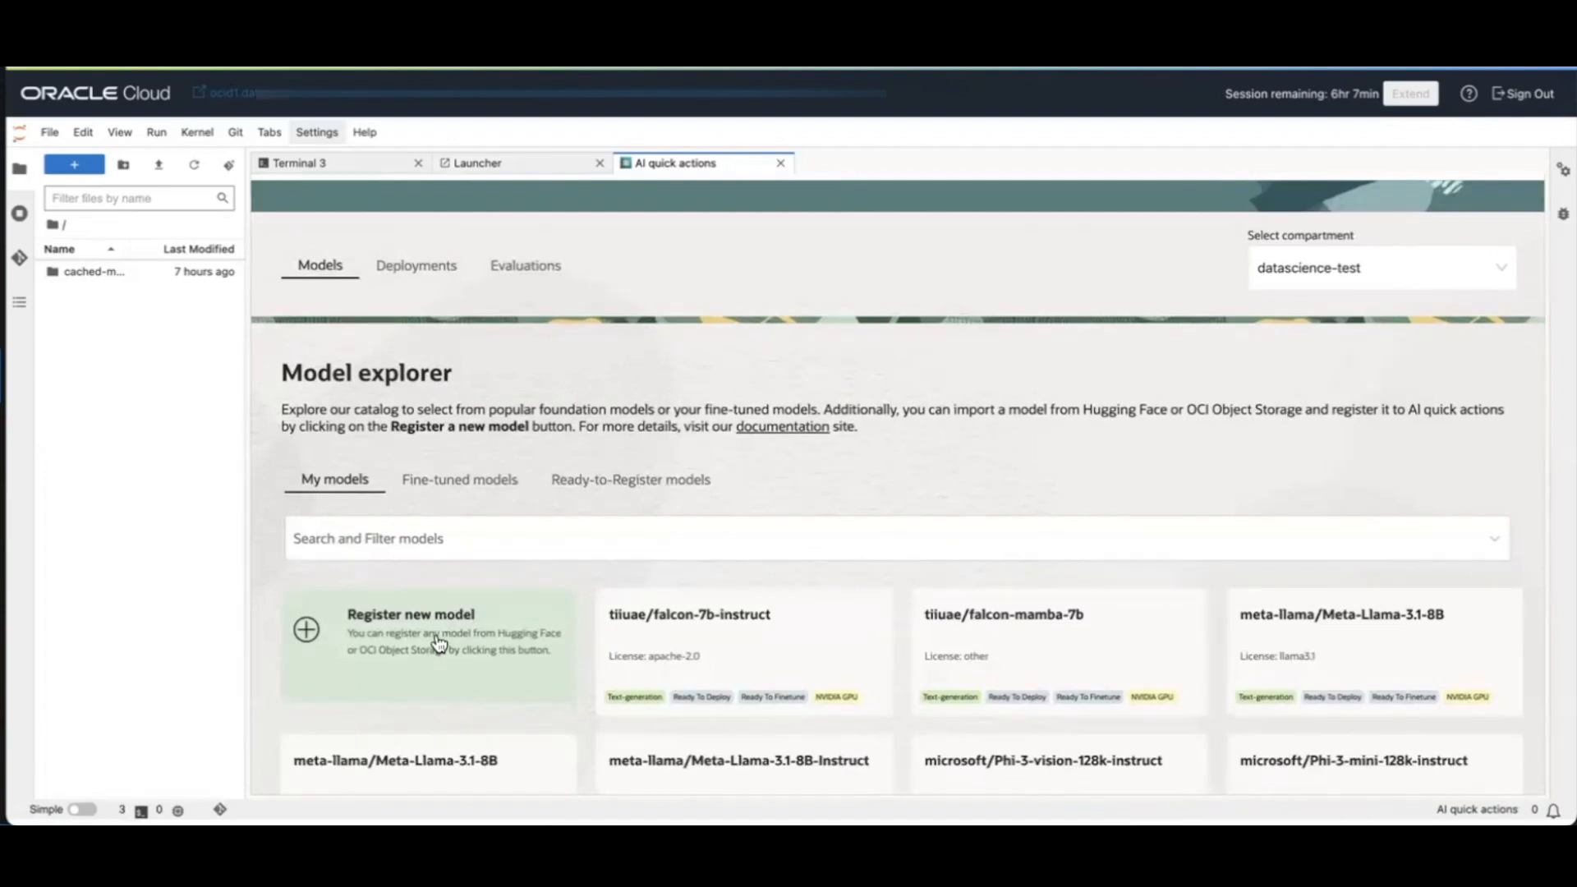
mouse_move(427, 637)
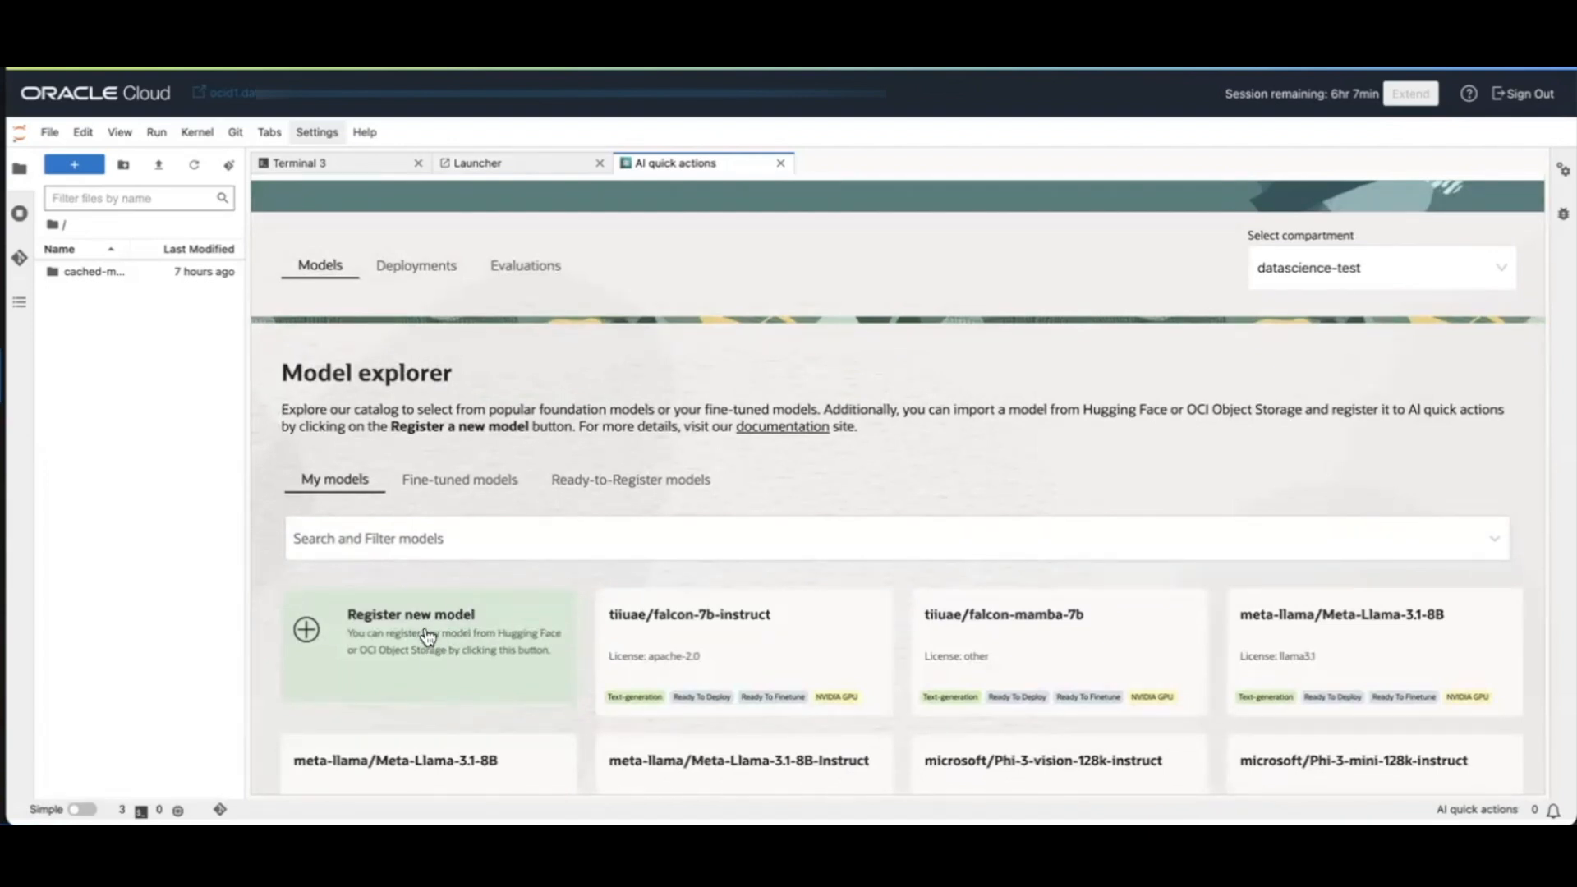
mouse_move(398, 619)
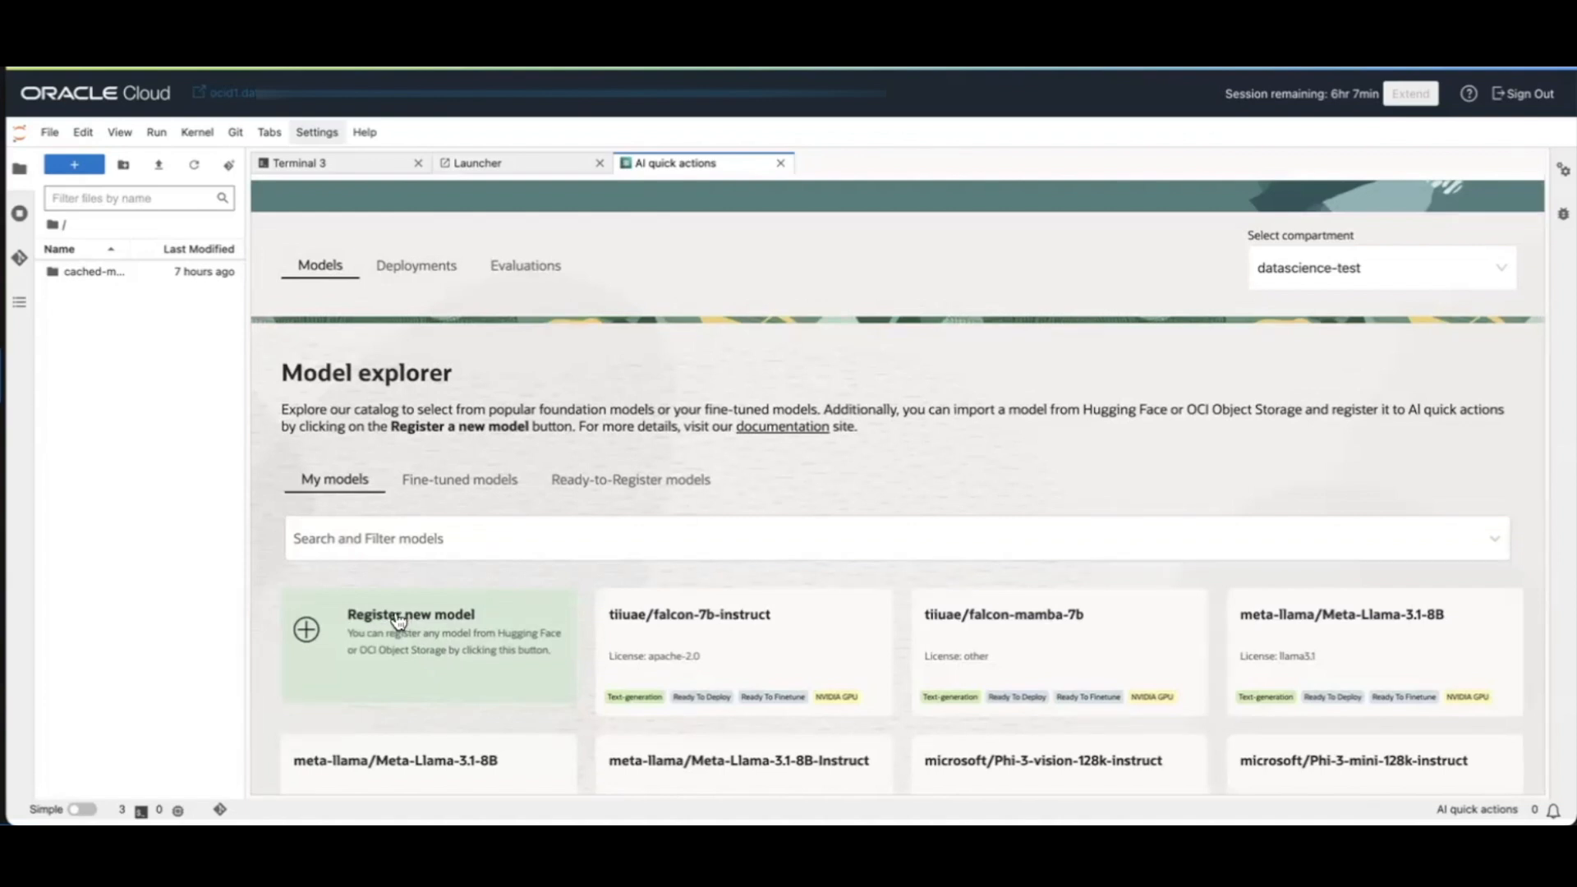
mouse_move(493, 644)
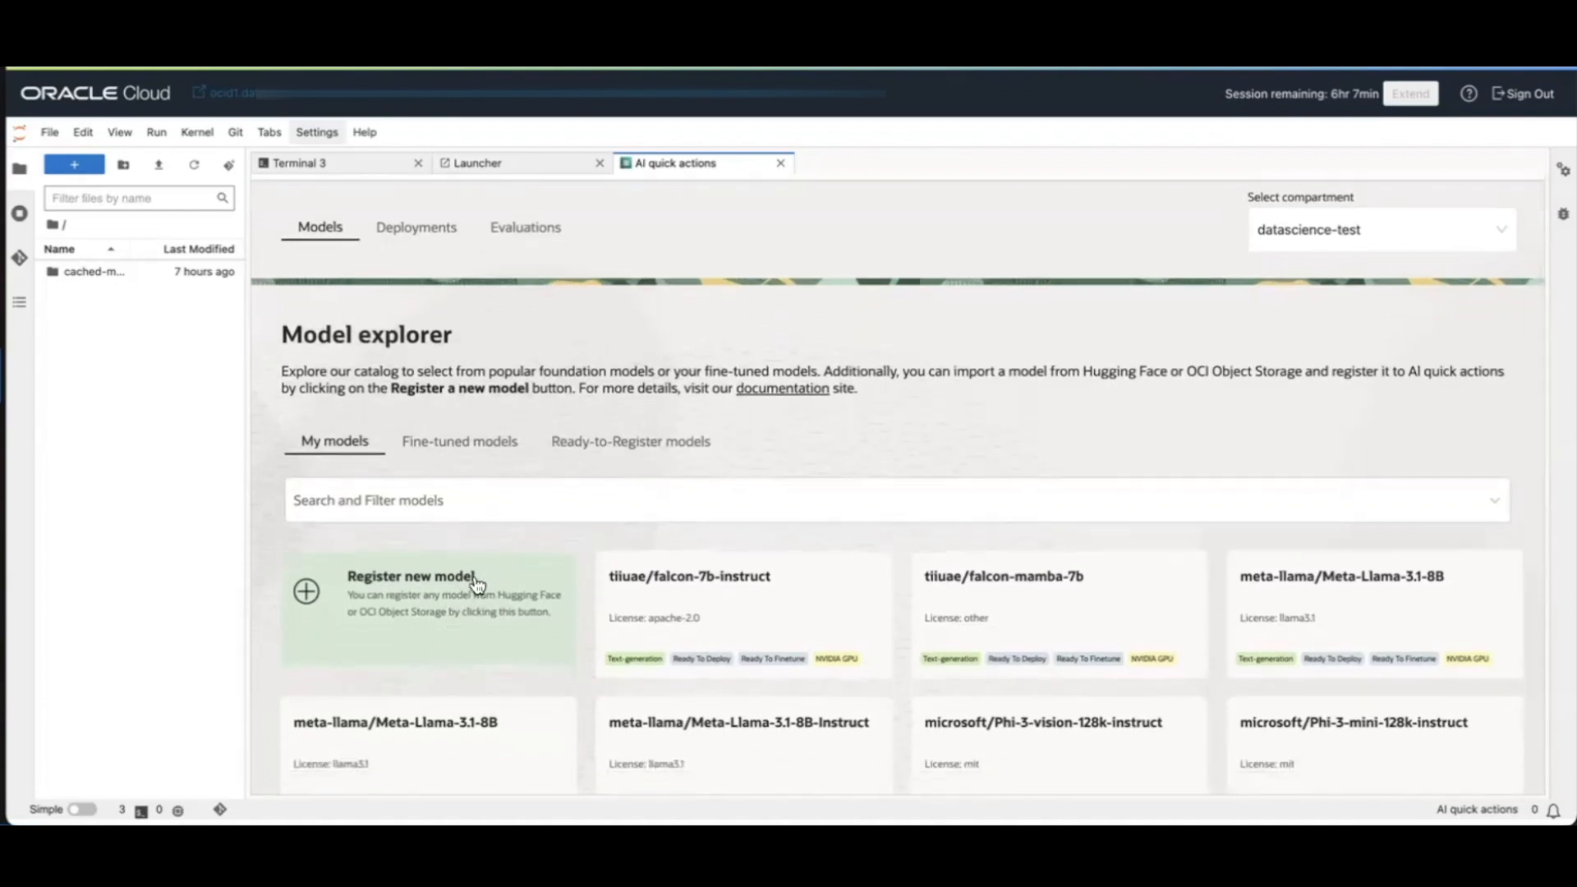
mouse_move(430, 621)
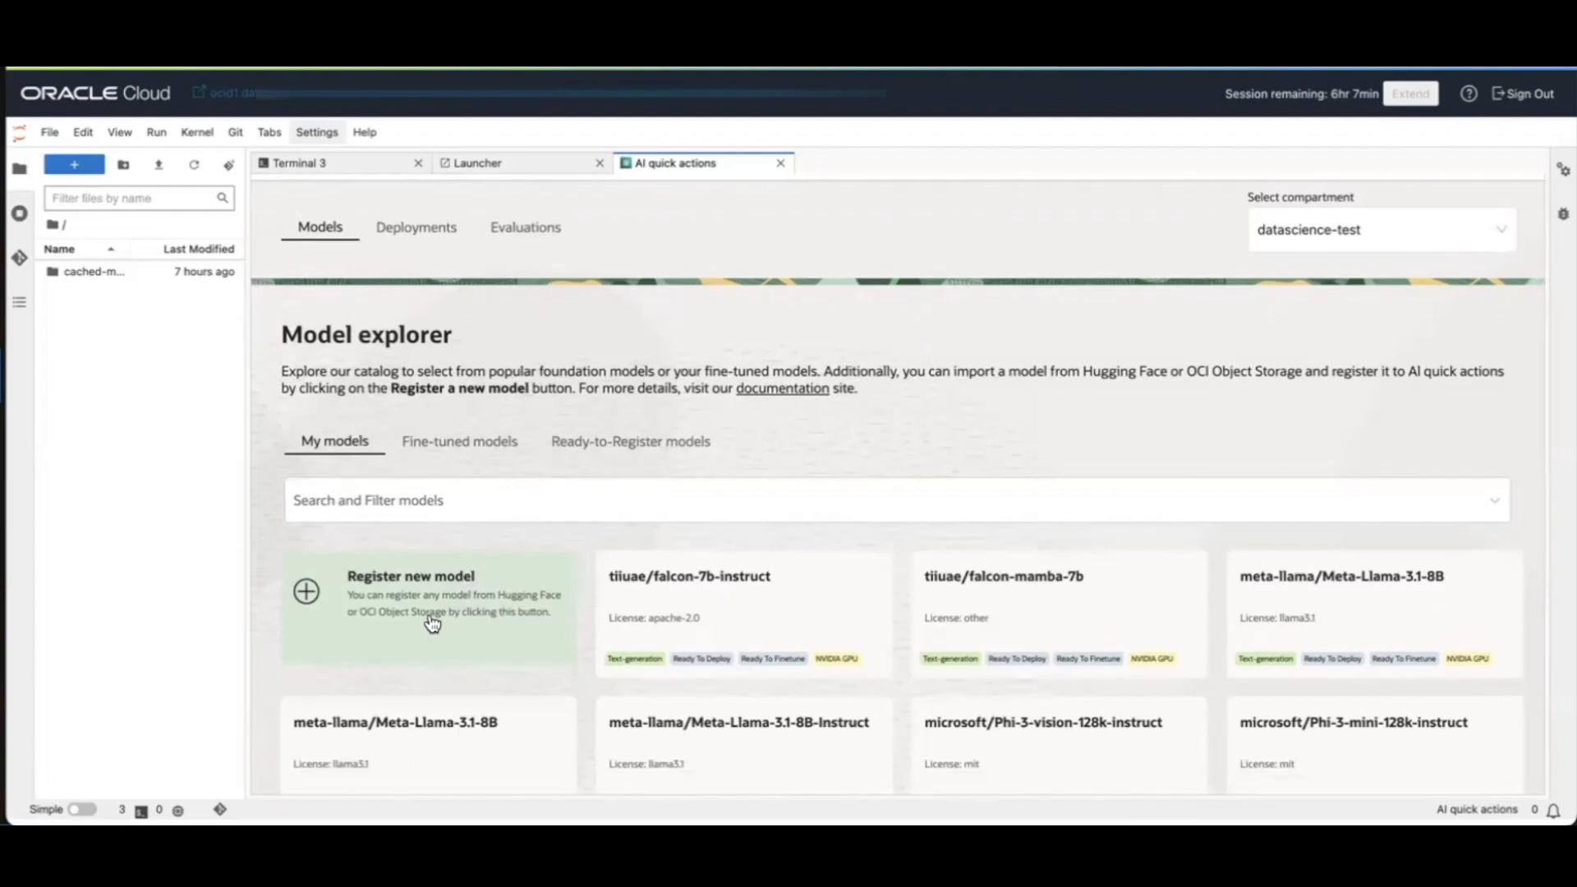
mouse_move(378, 626)
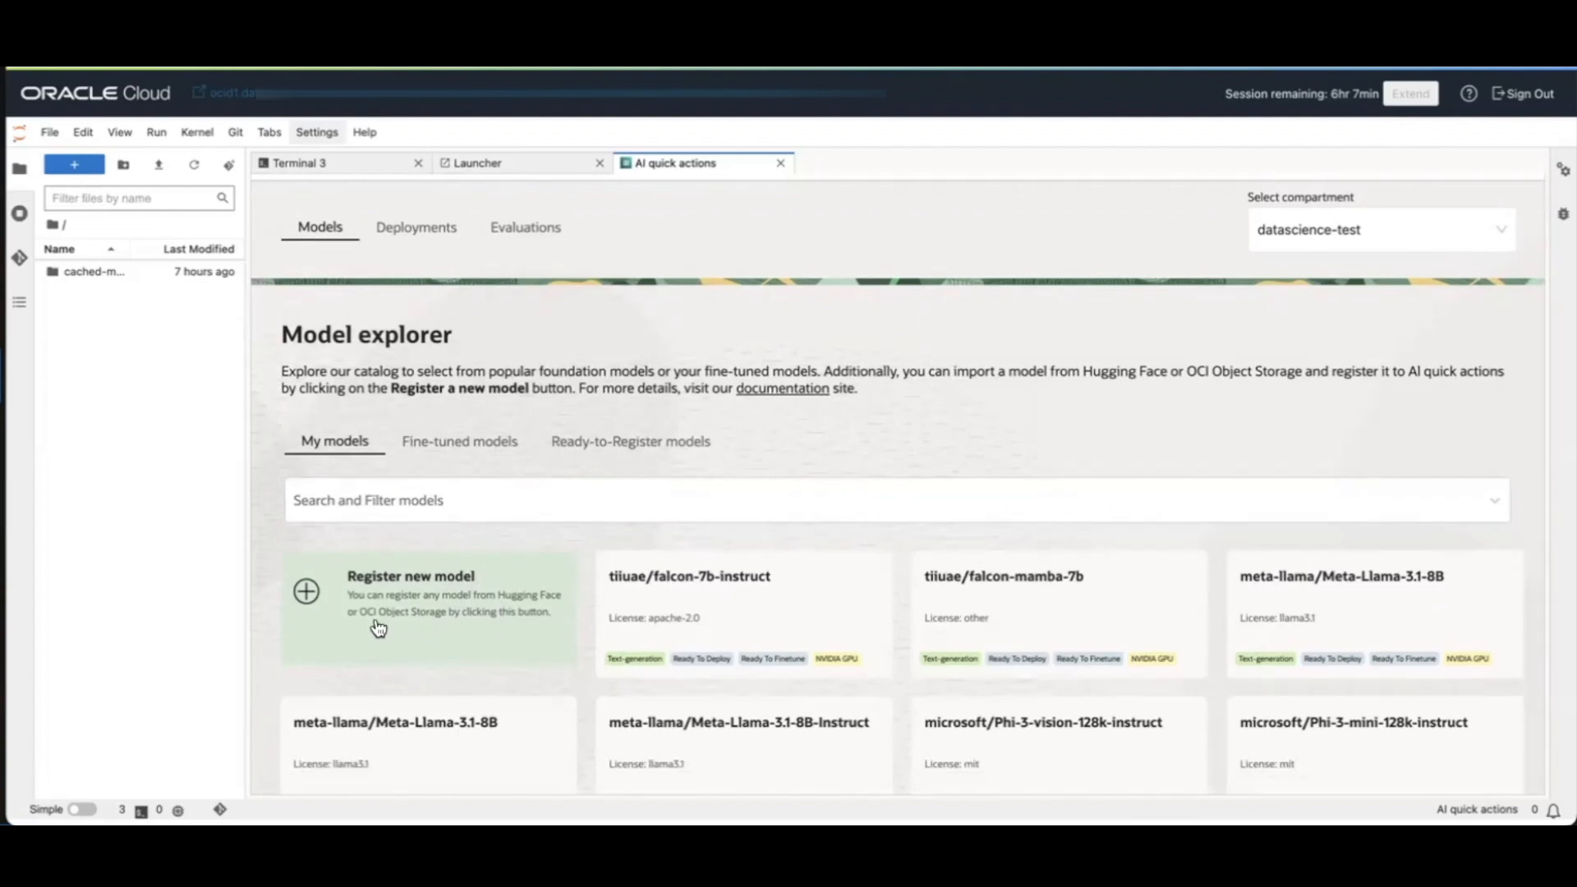
mouse_move(382, 631)
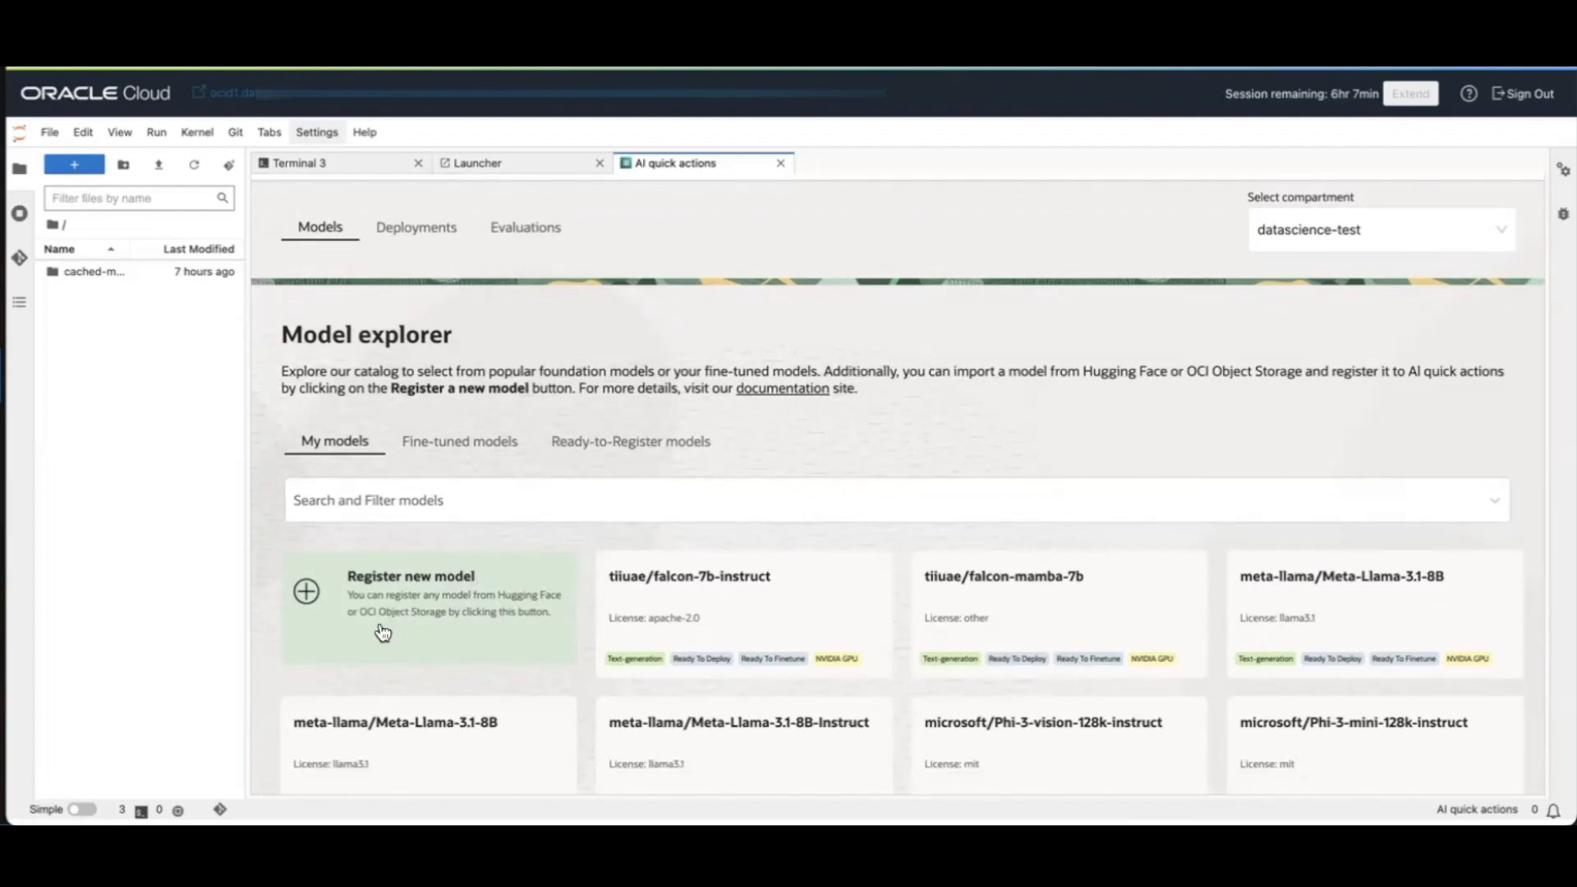
mouse_move(391, 618)
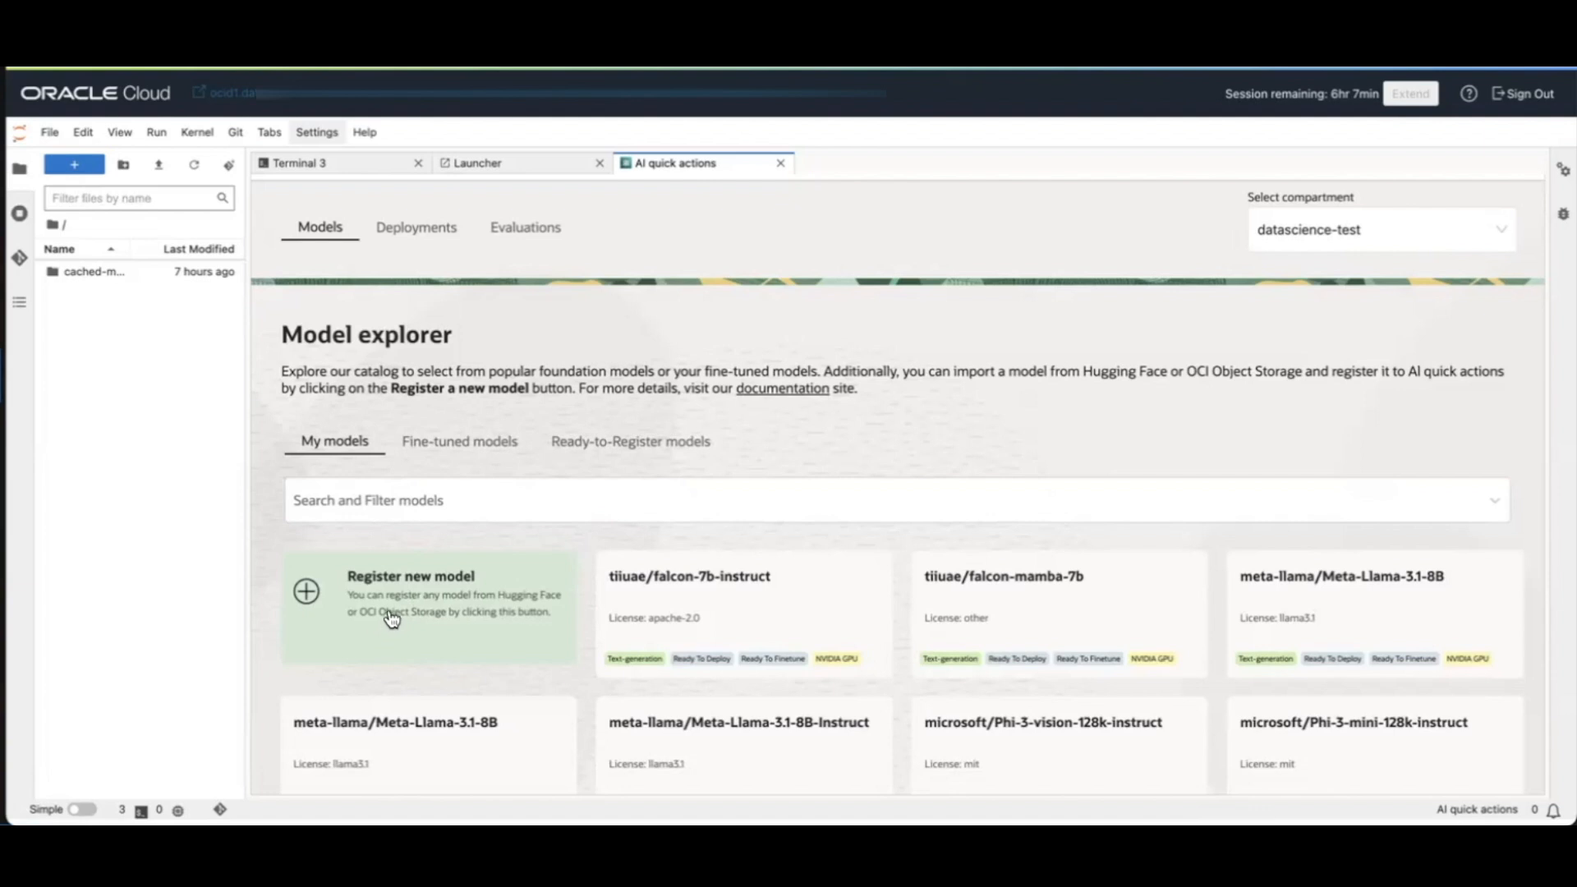
mouse_move(431, 616)
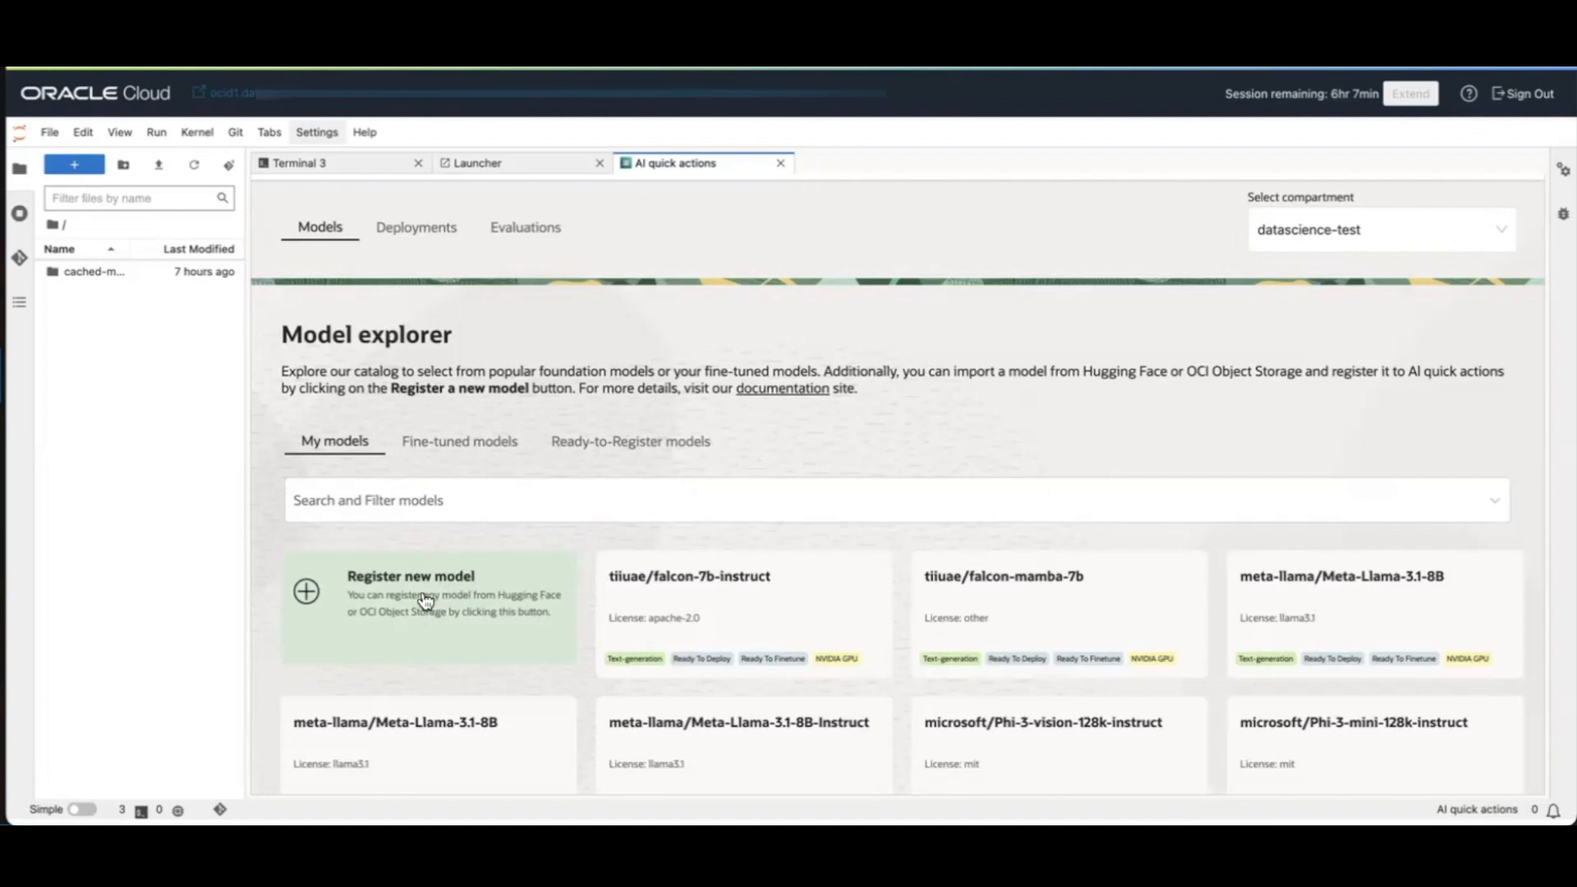
- Start registering a new model, keeping 'Download from Hugging Face' as the artifact source
click(410, 592)
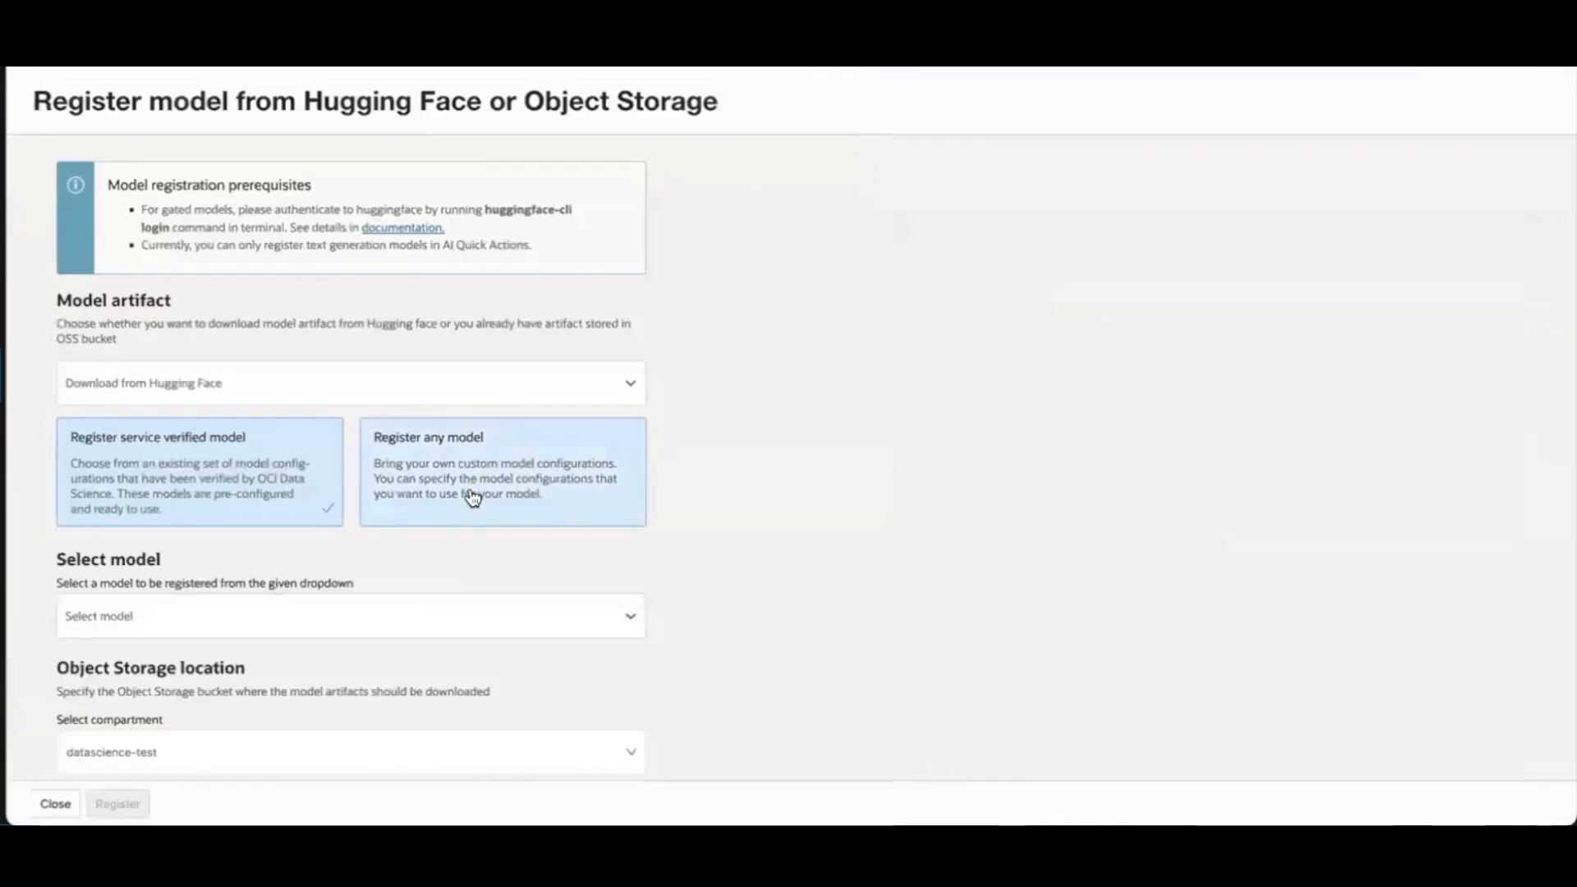
scroll(down, 3)
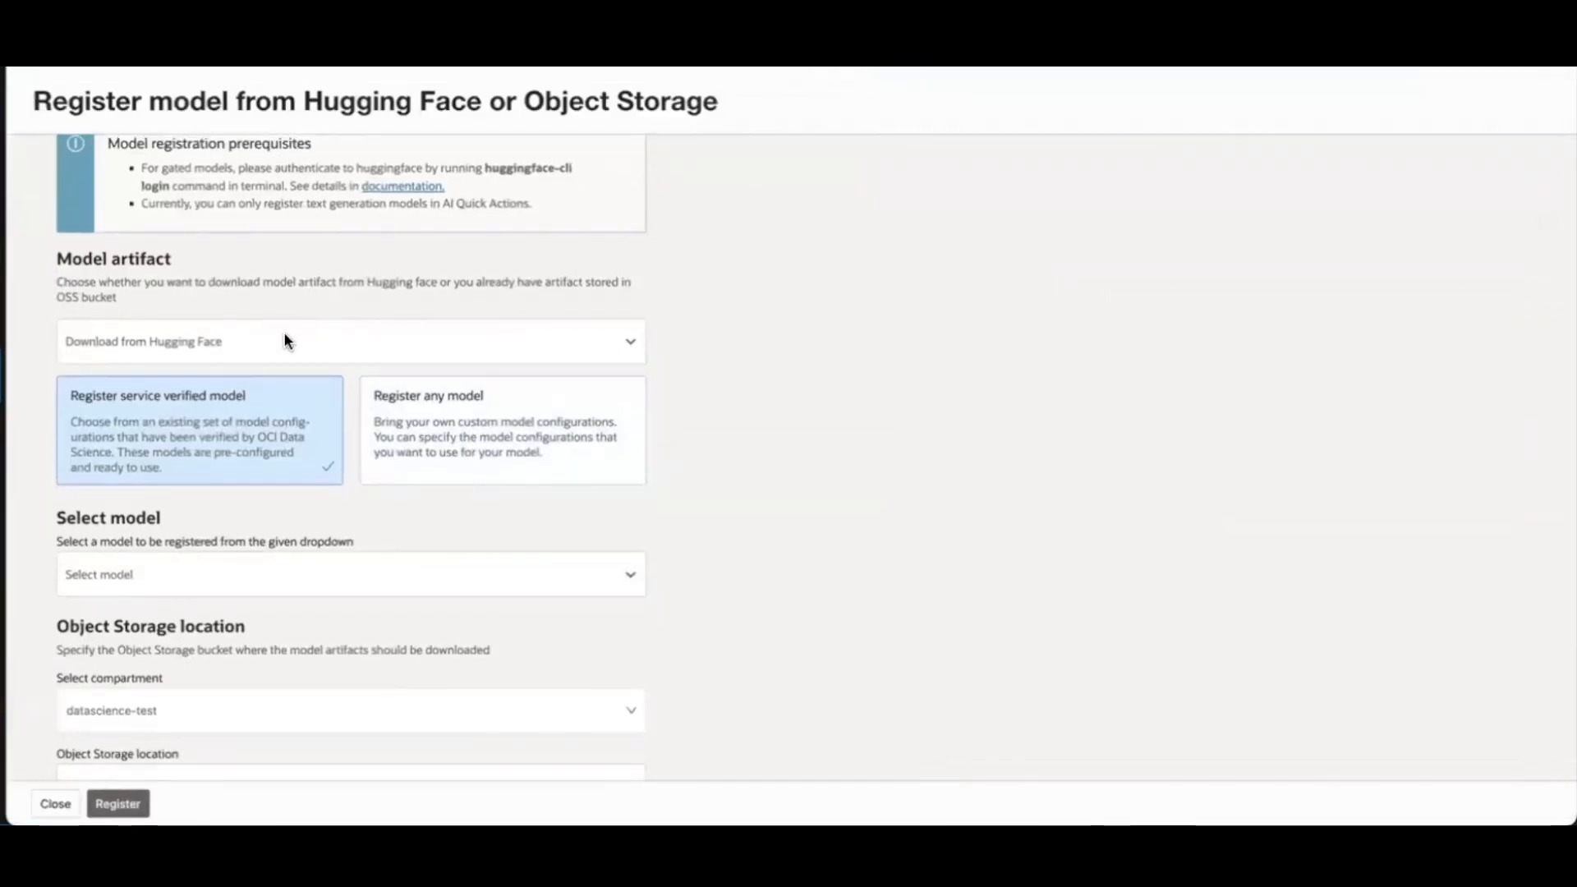
click(350, 342)
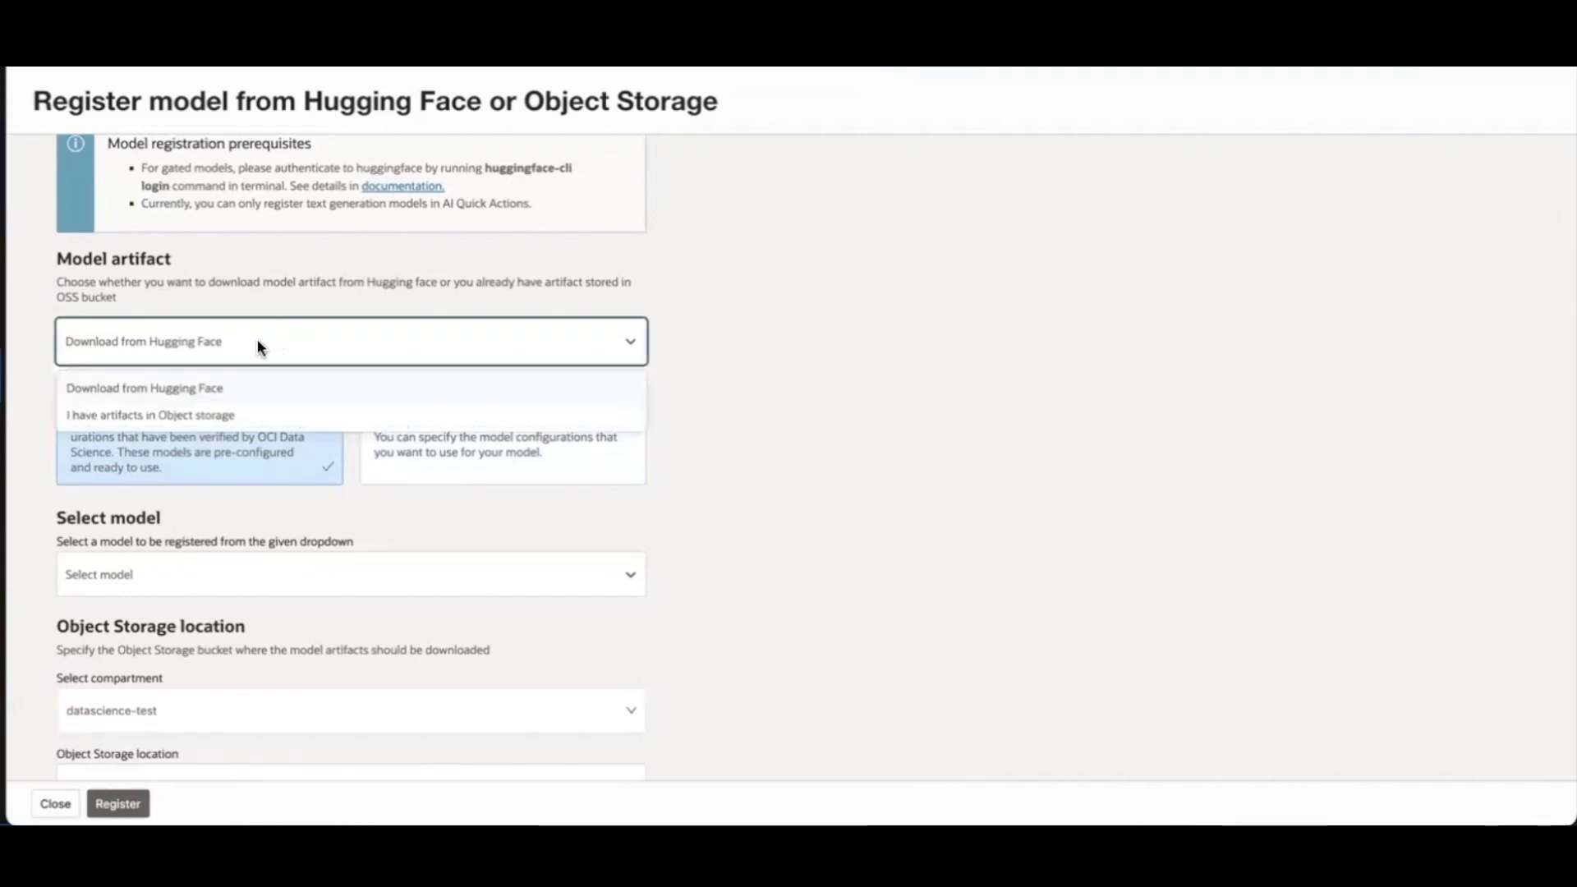
mouse_move(224, 386)
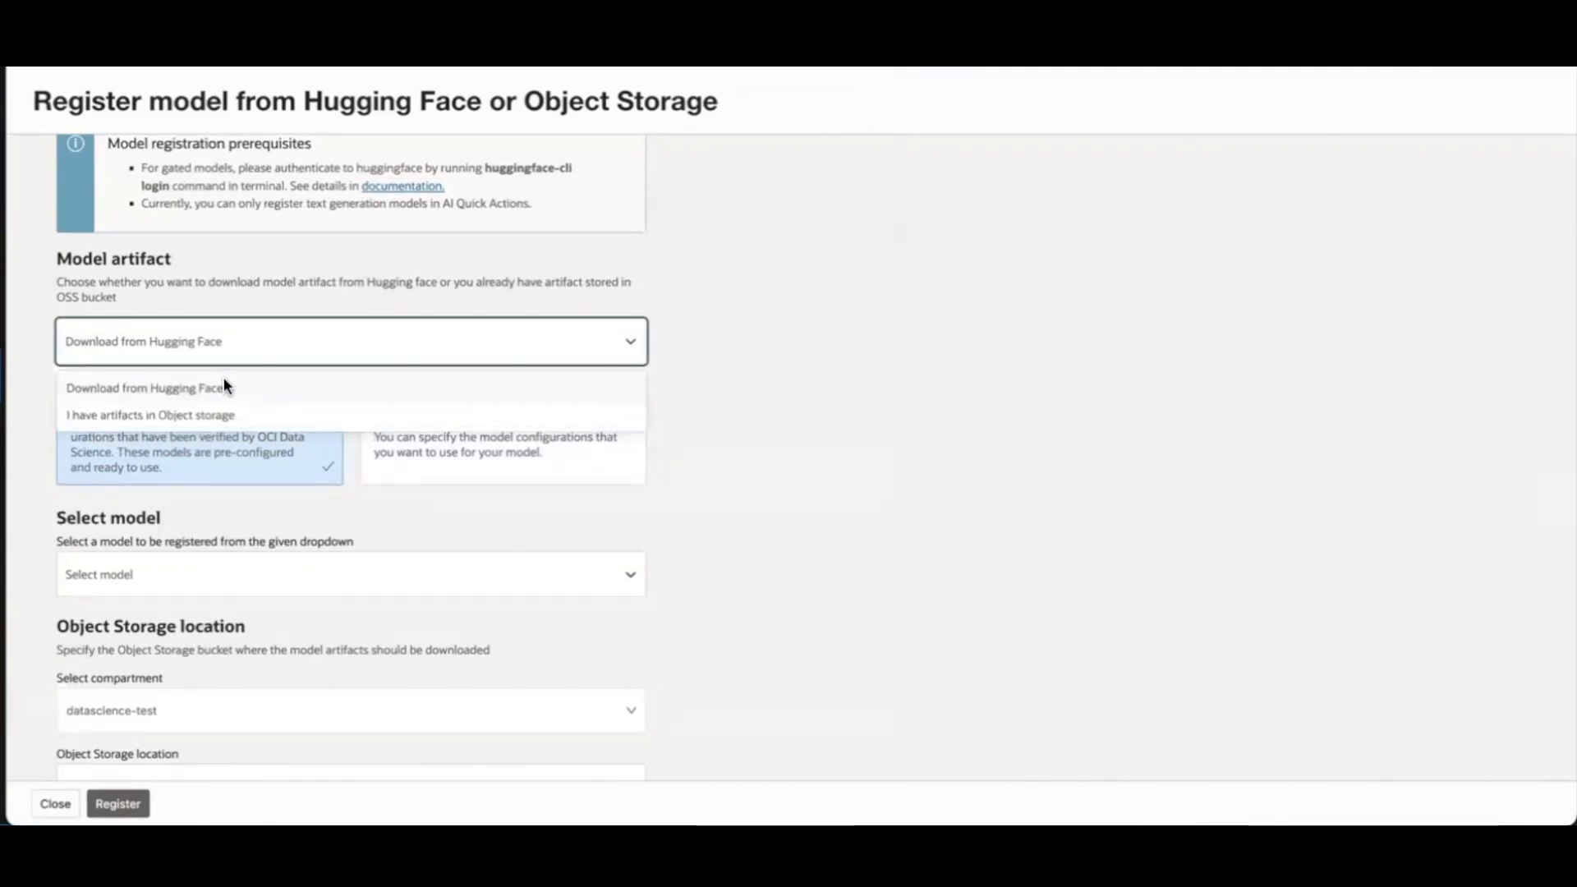
mouse_move(211, 421)
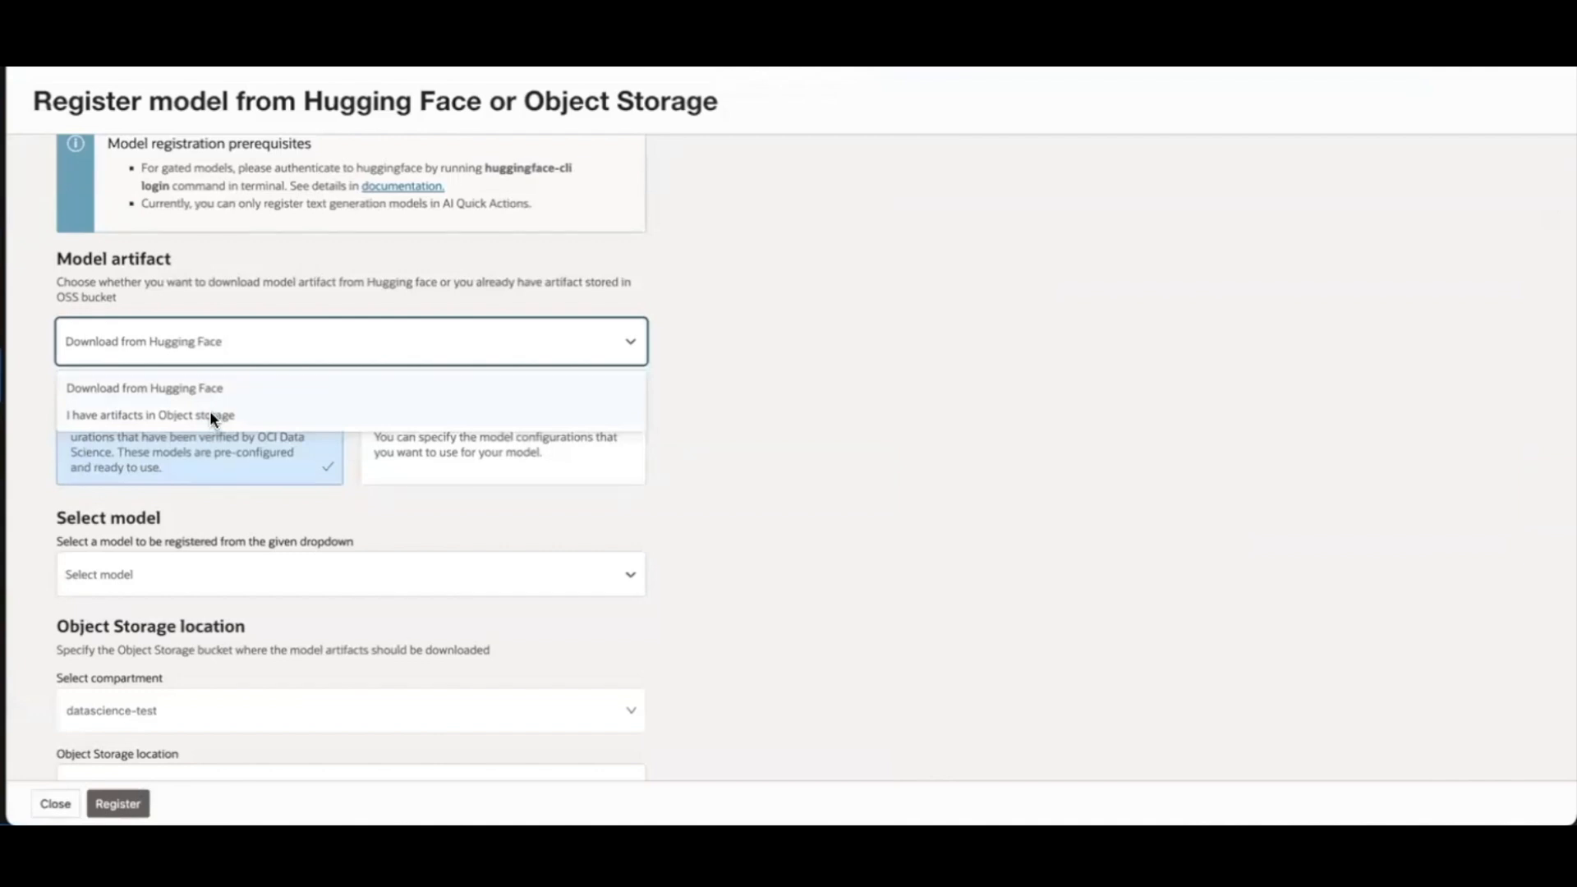
mouse_move(218, 389)
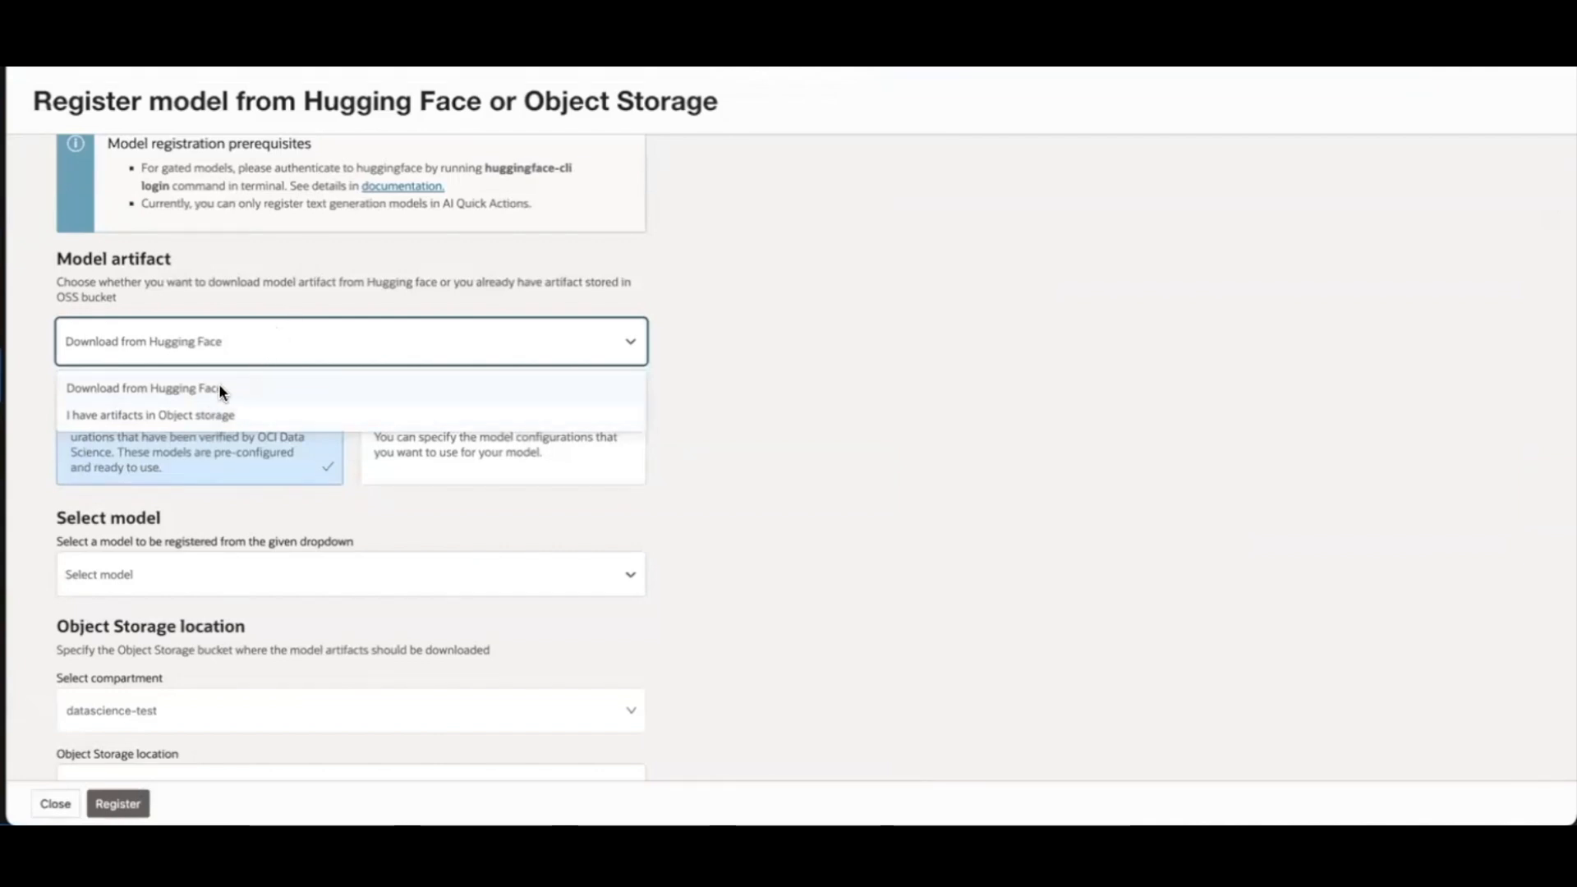
click(144, 388)
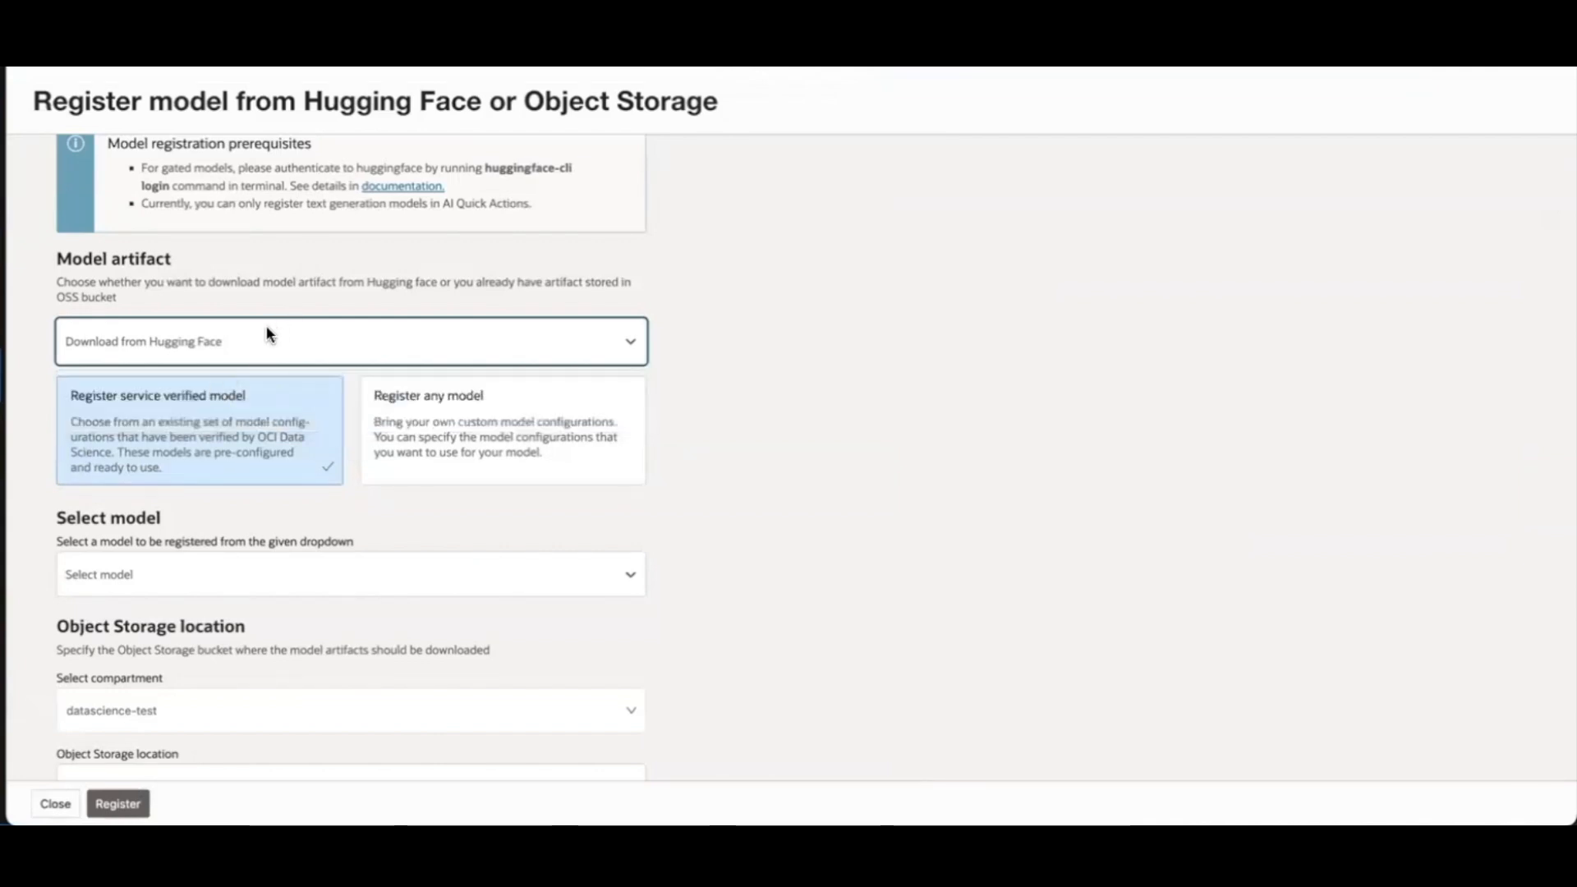
mouse_move(268, 526)
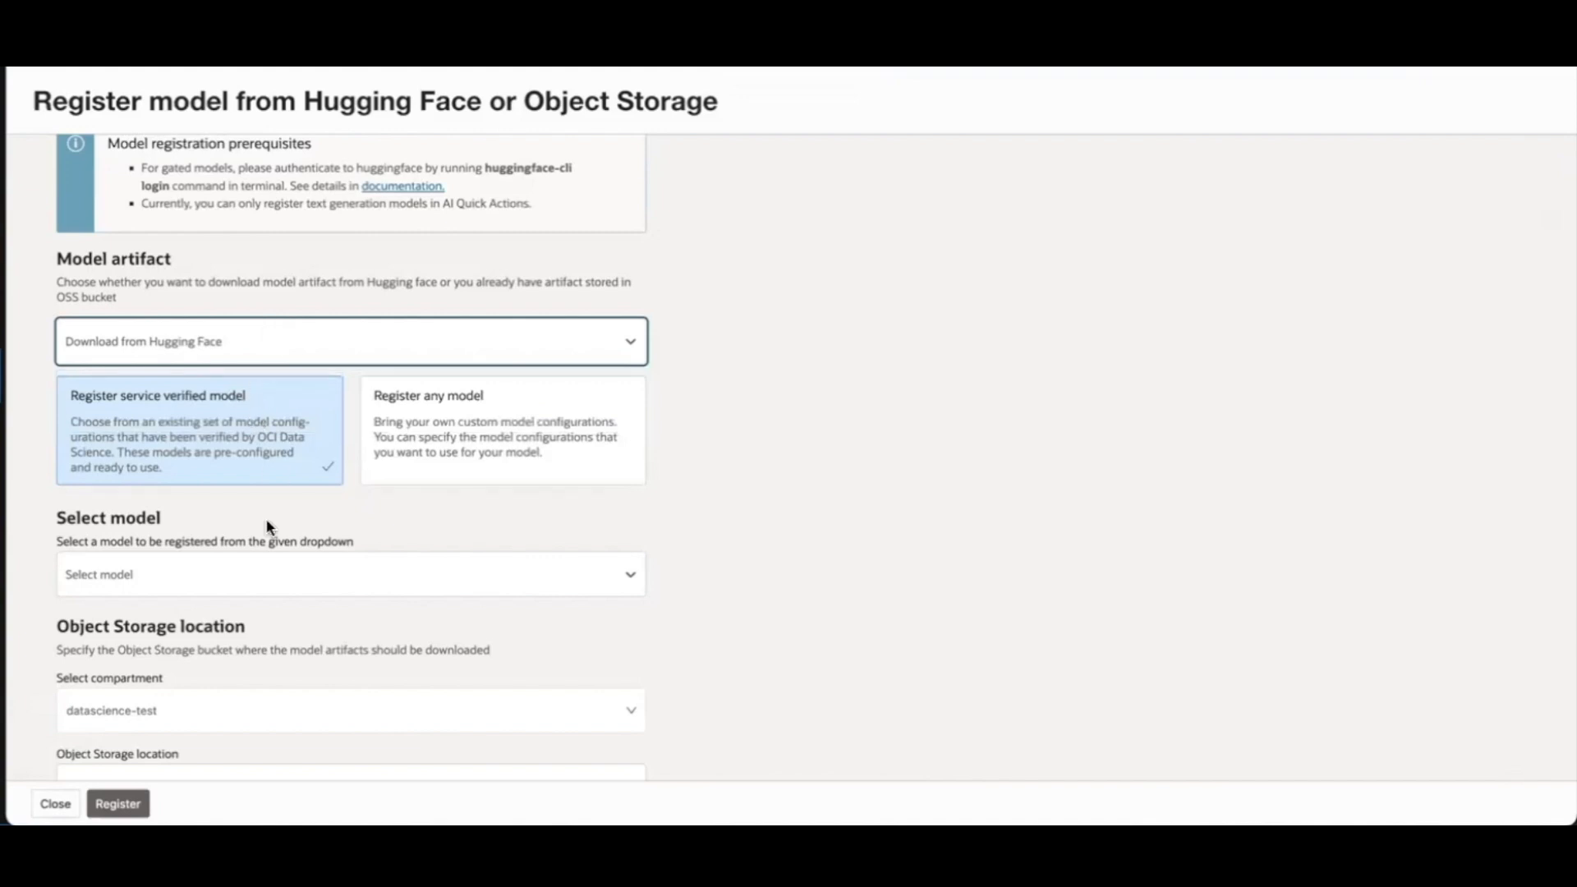
mouse_move(292, 454)
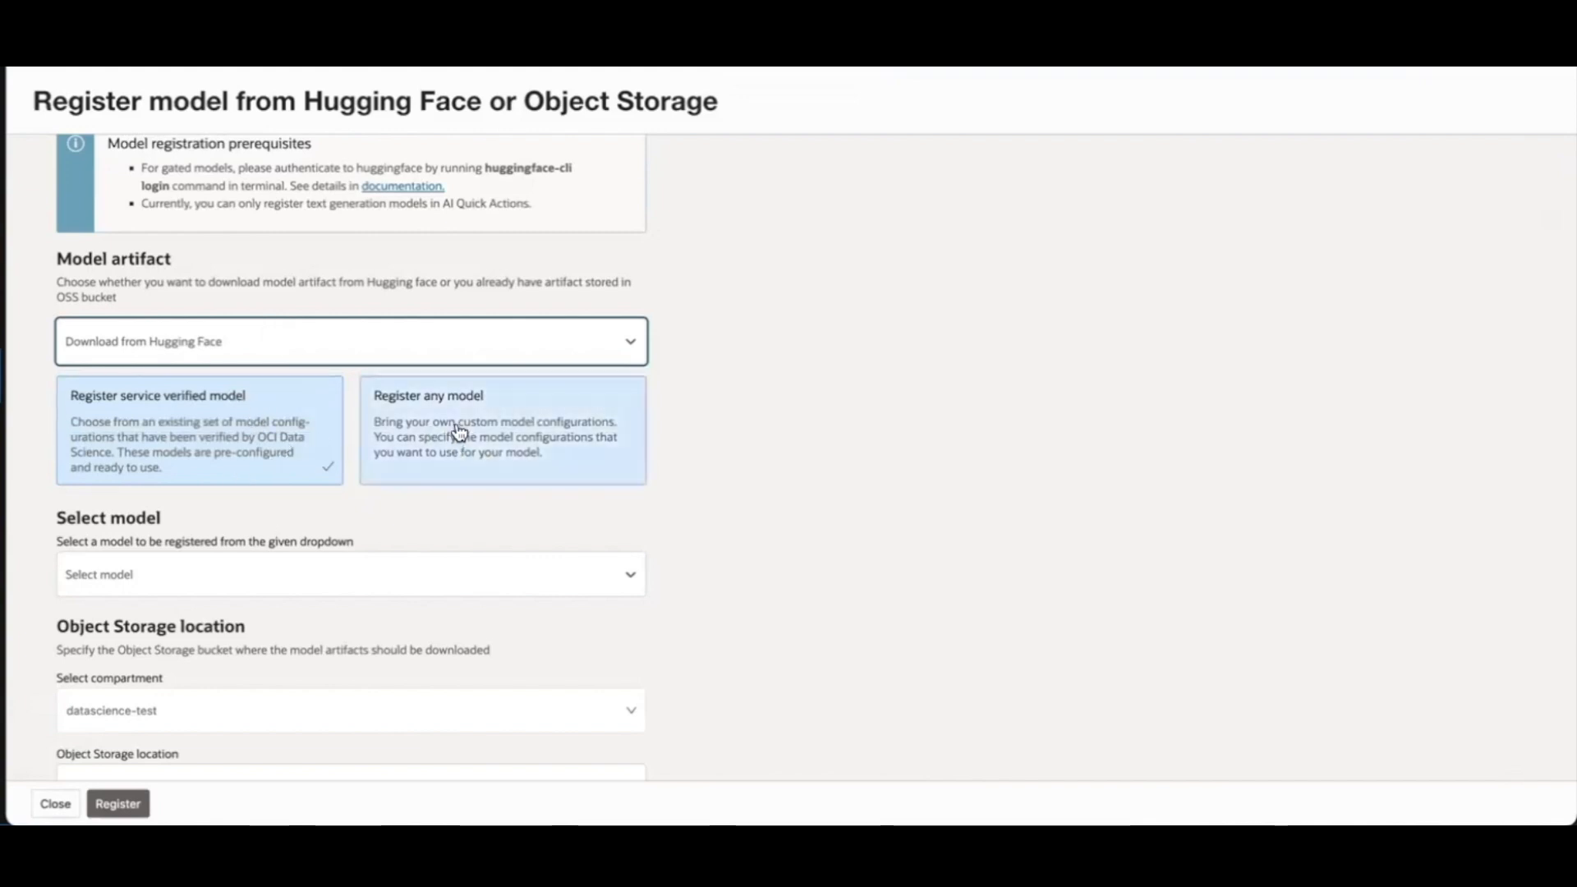
mouse_move(190, 432)
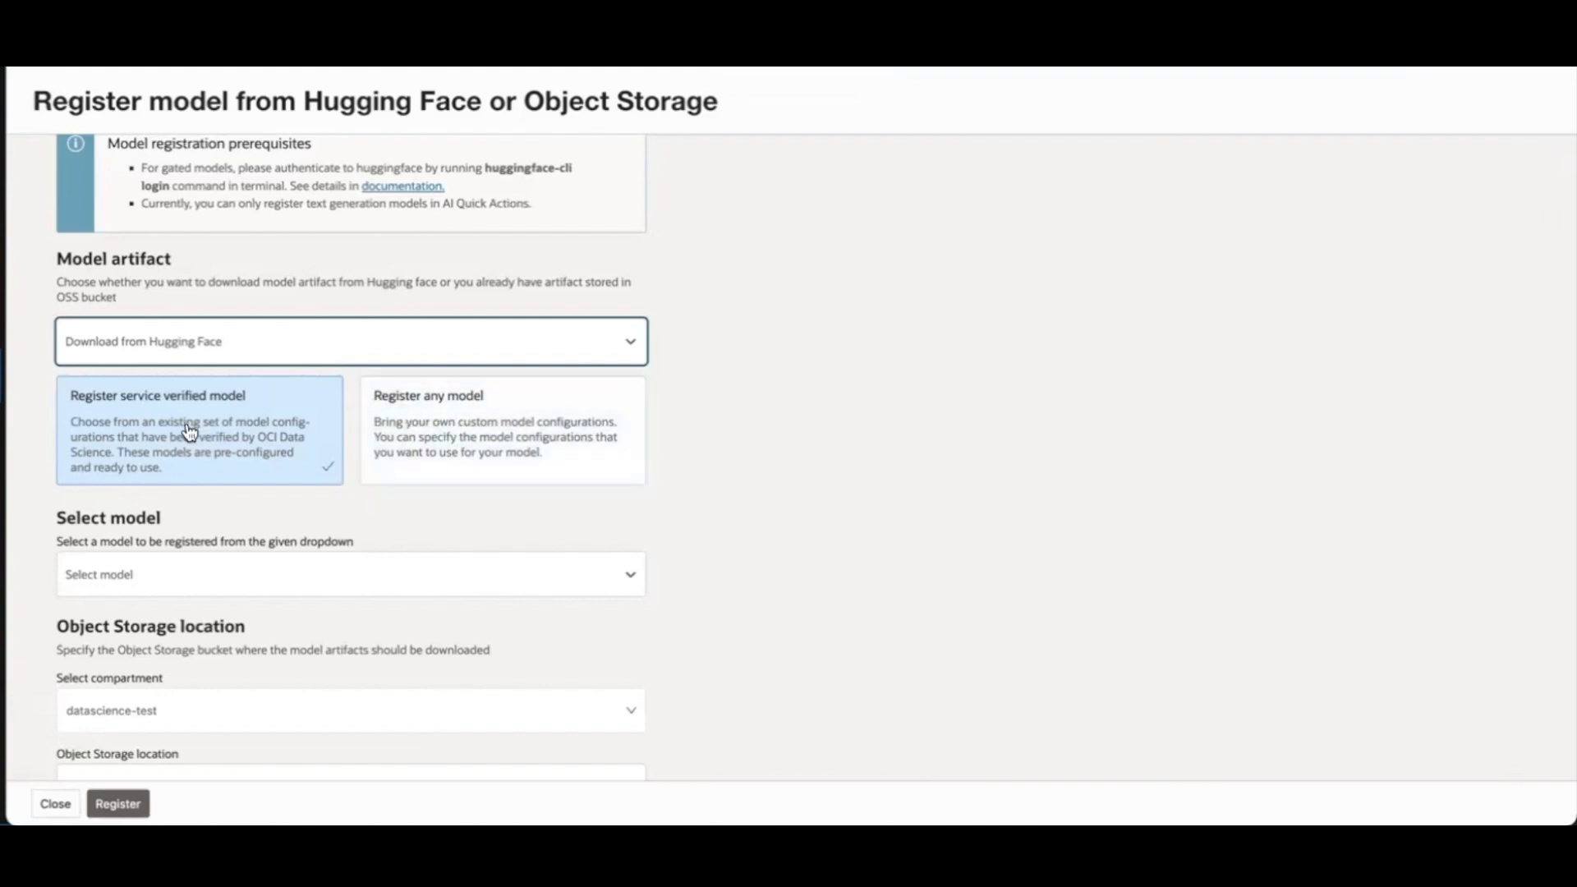
scroll(down, 3)
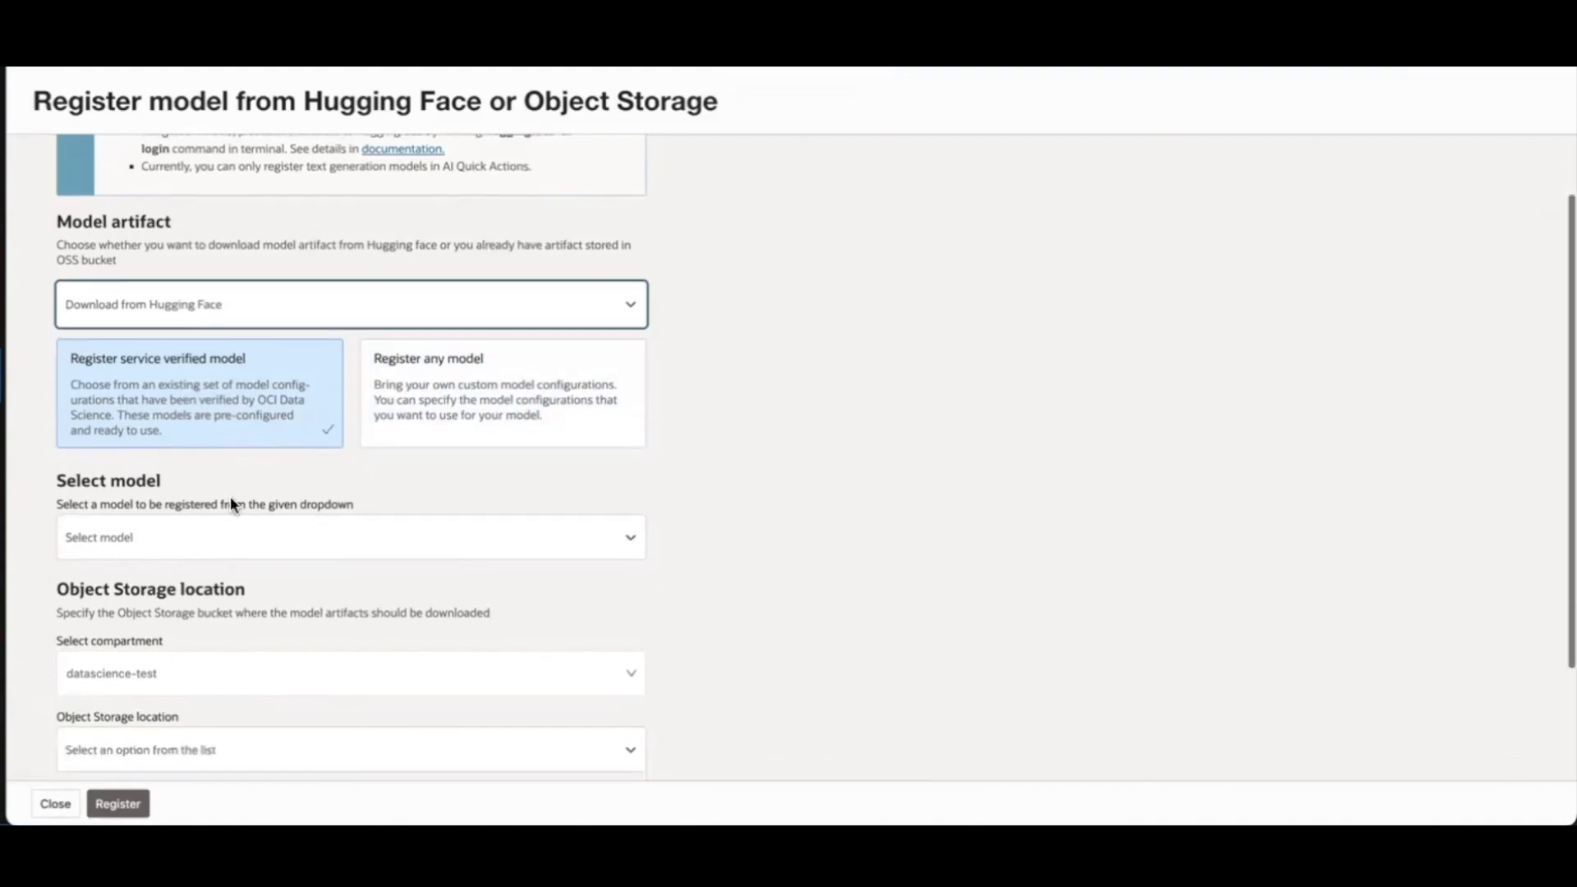
click(350, 536)
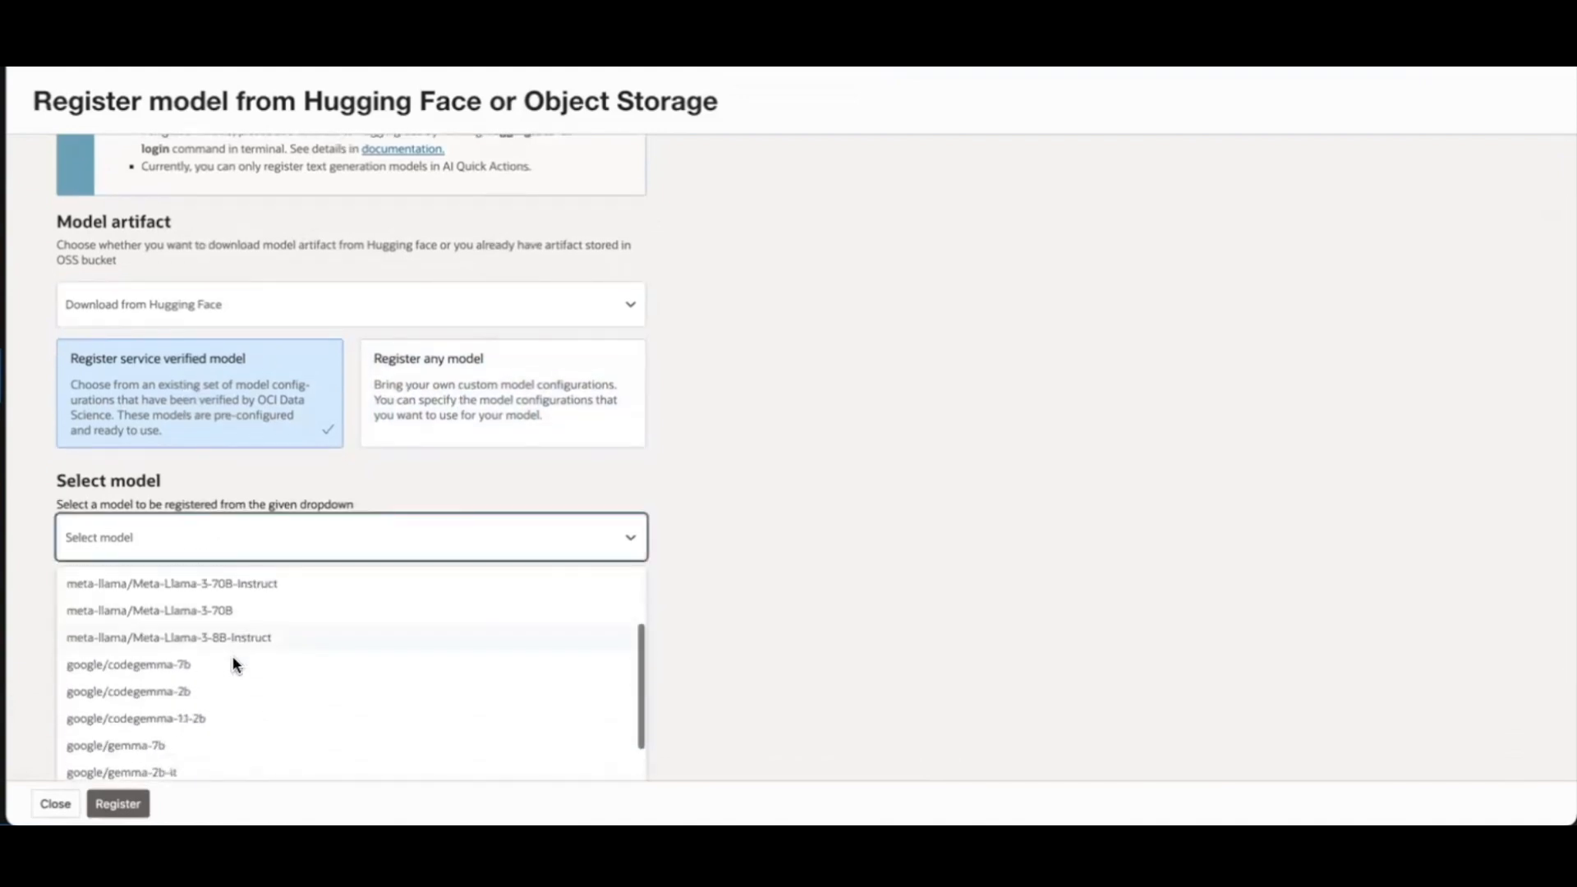
scroll(down, 3)
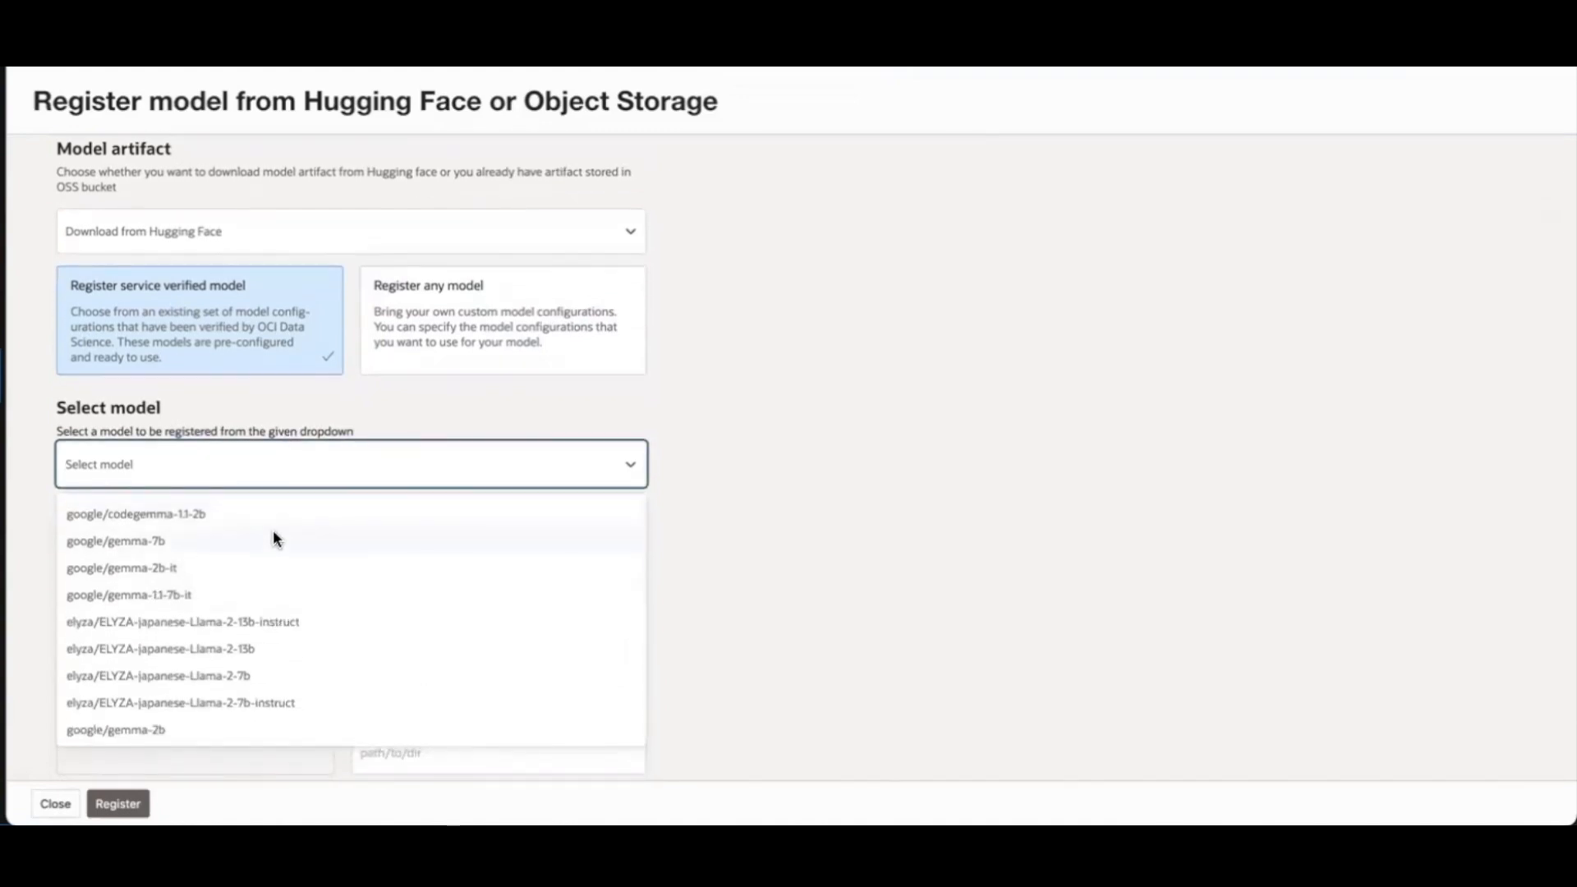
scroll(up, 3)
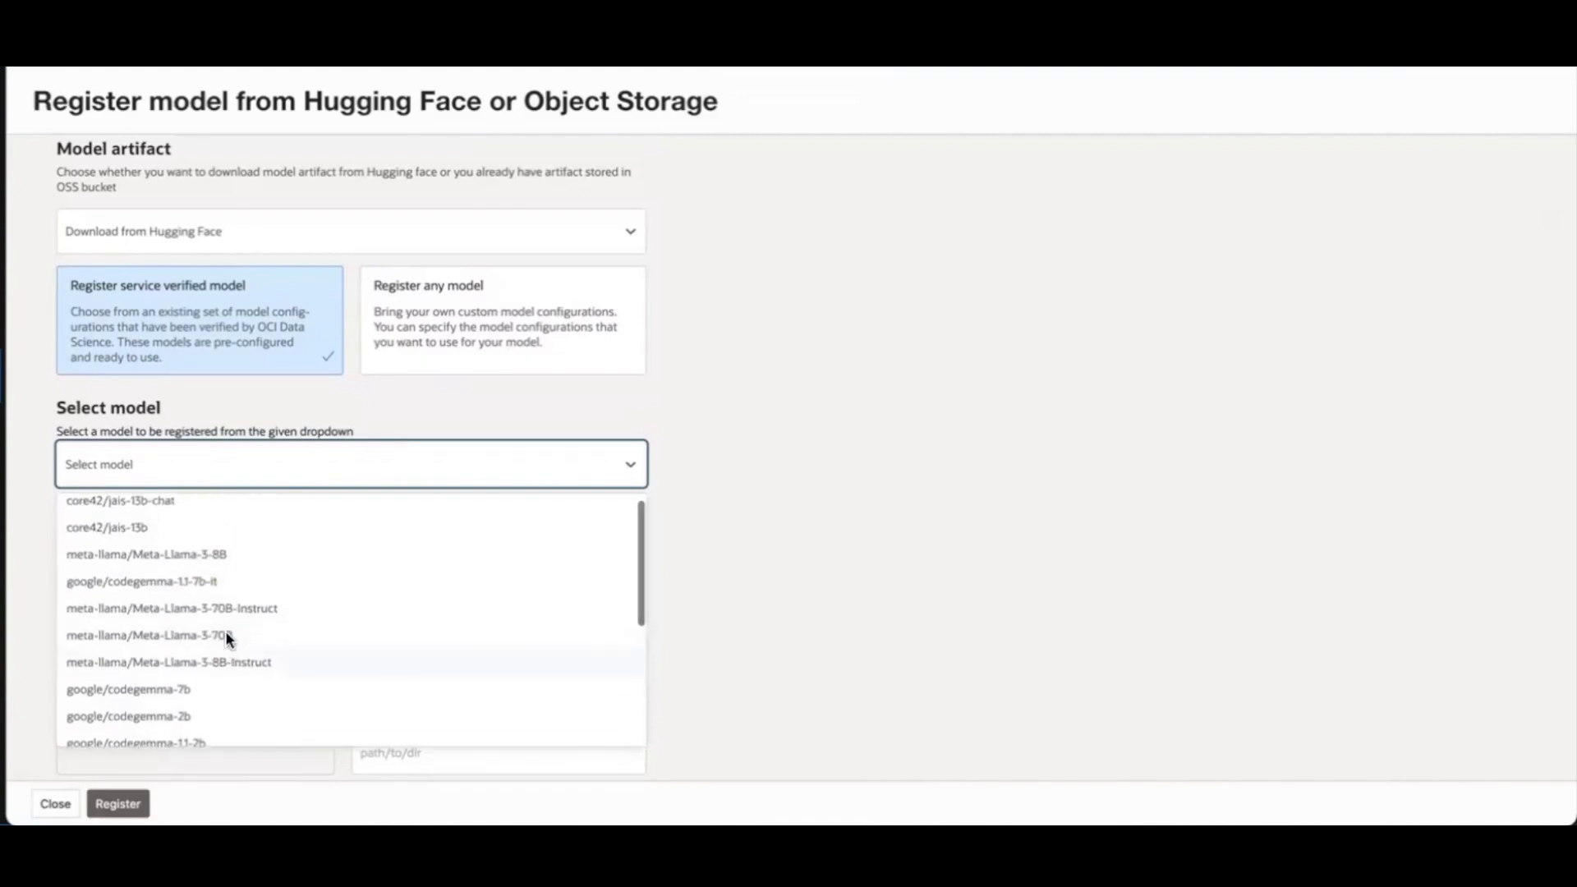
scroll(down, 3)
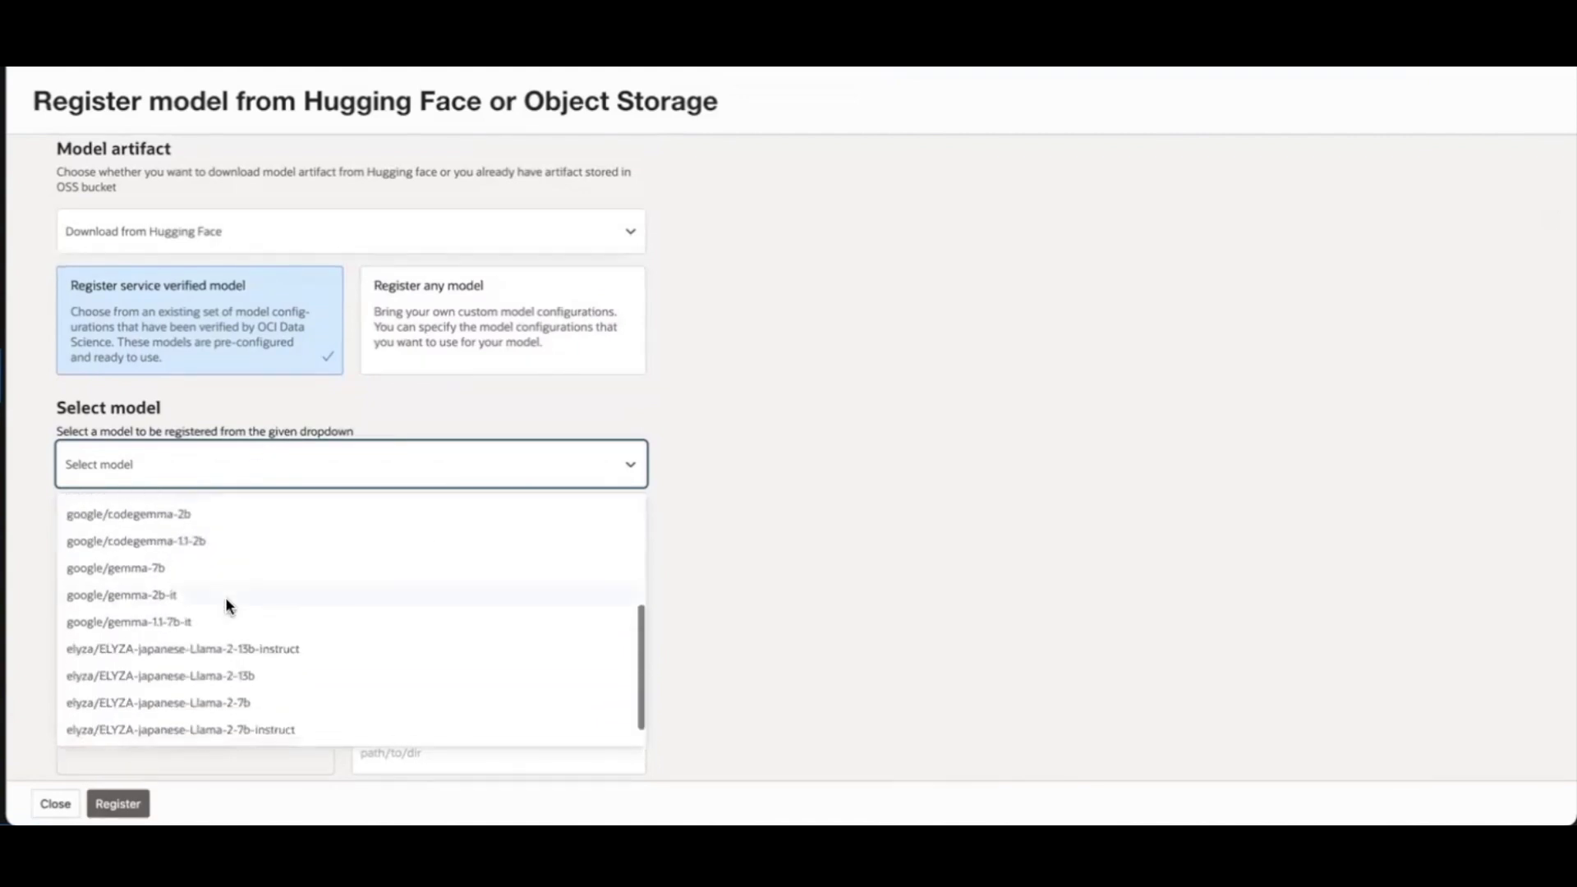
scroll(down, 3)
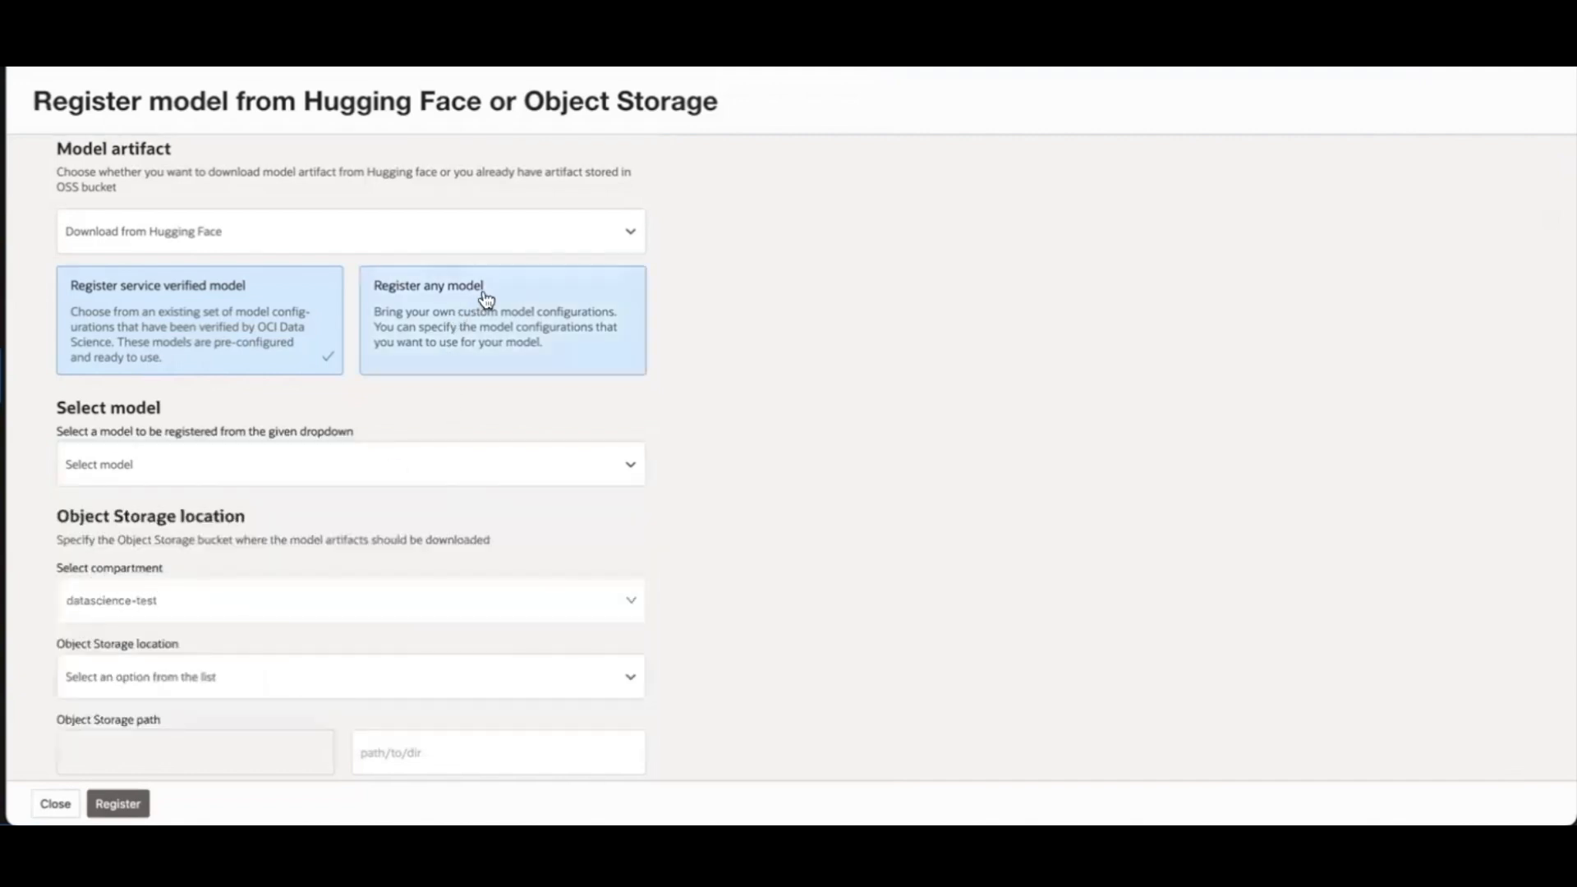
- Choose 'Register any model' and move to the model-name search field
click(502, 321)
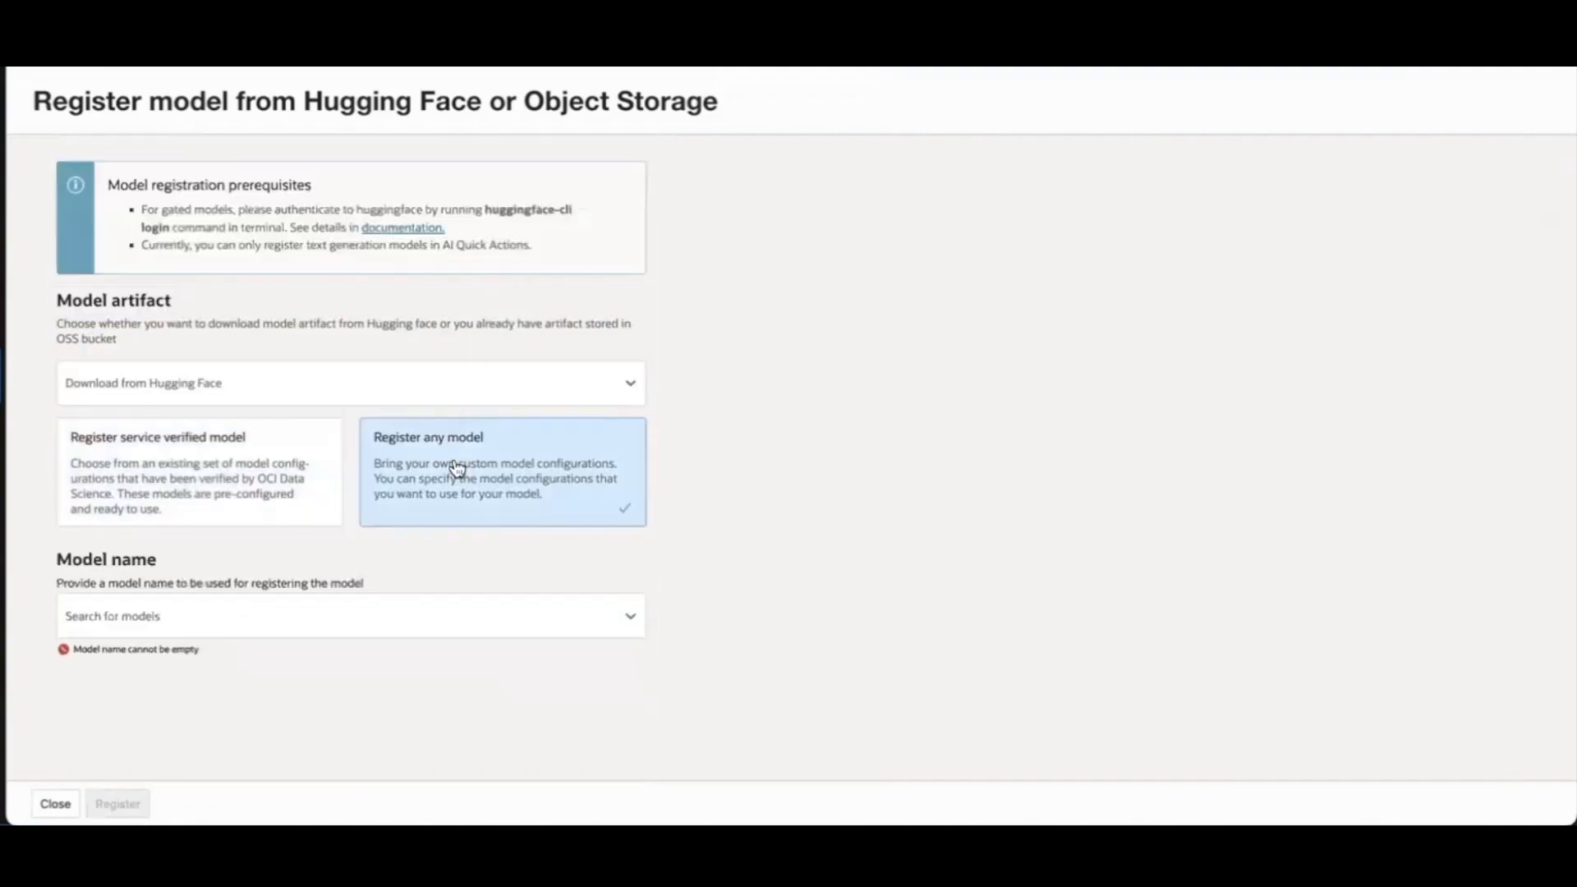
mouse_move(798, 437)
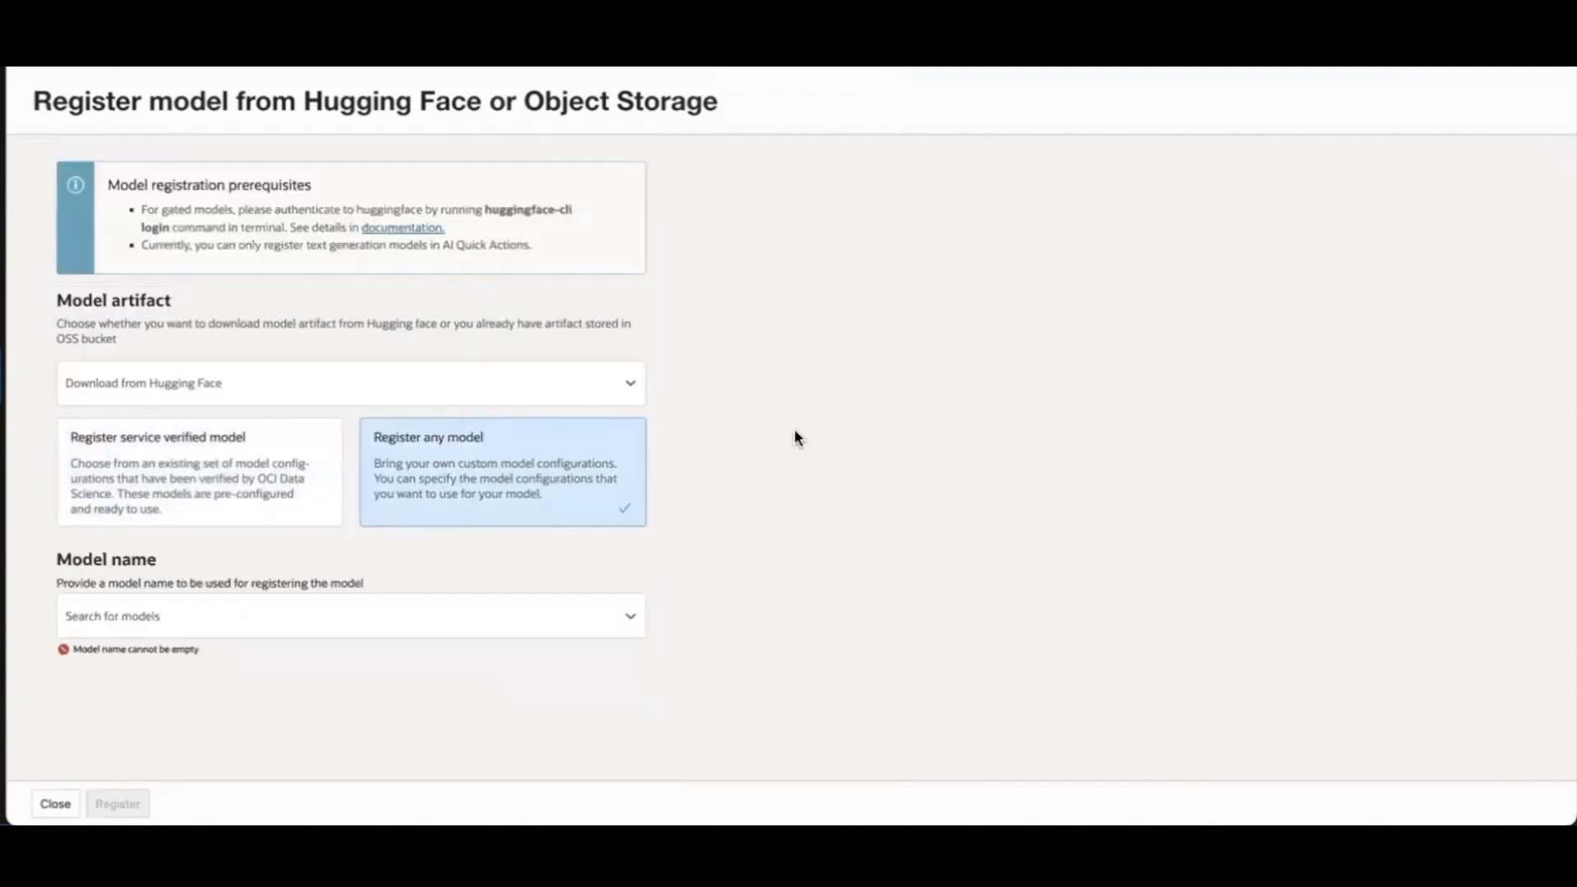
mouse_move(671, 416)
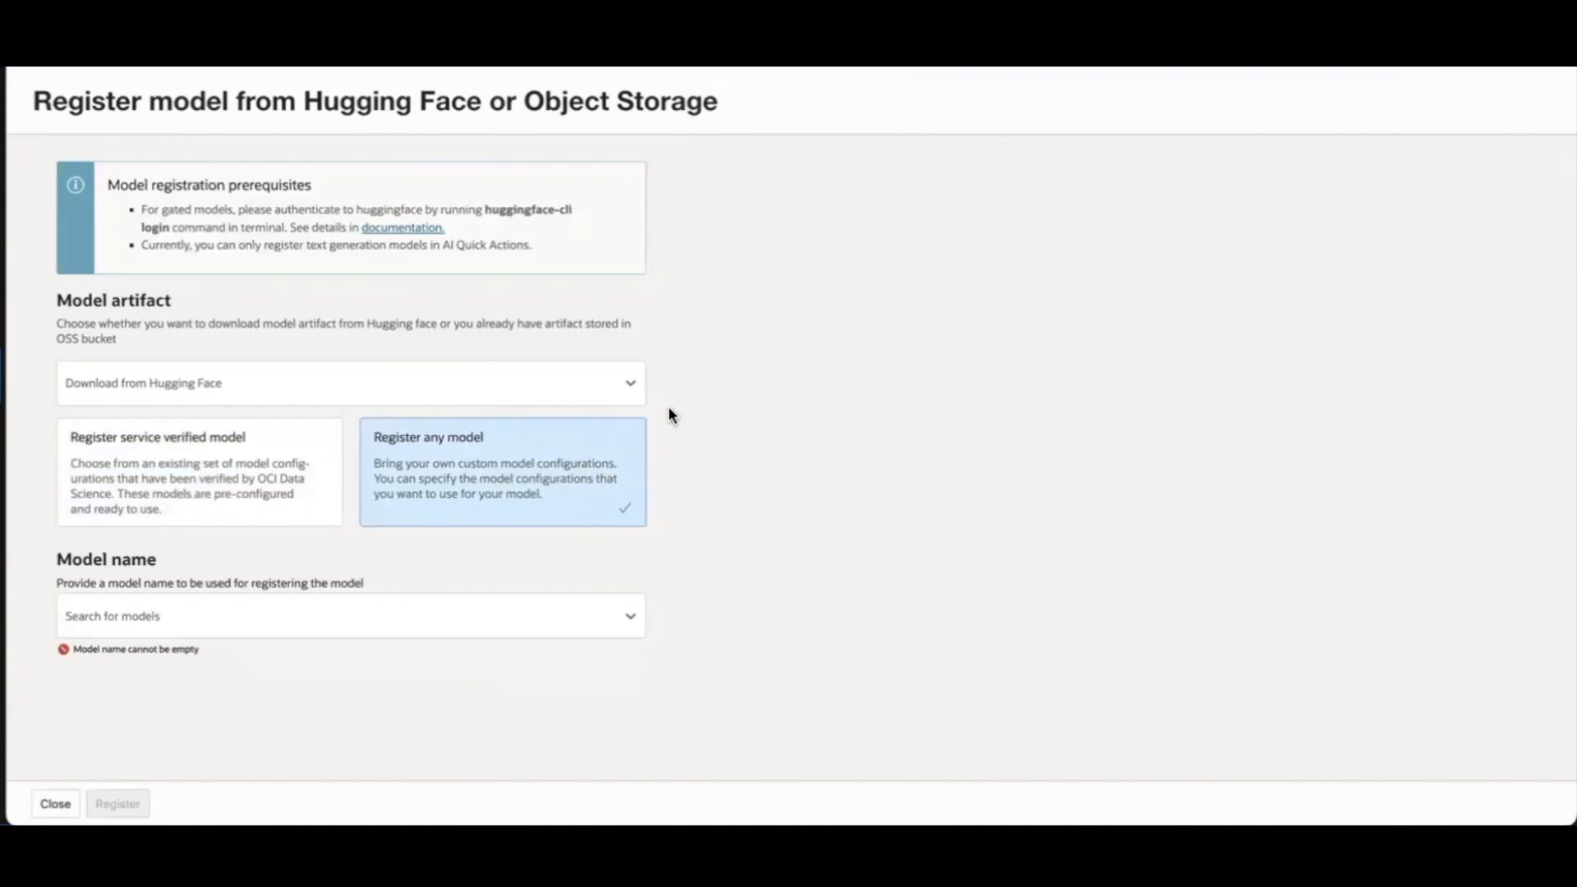
mouse_move(514, 464)
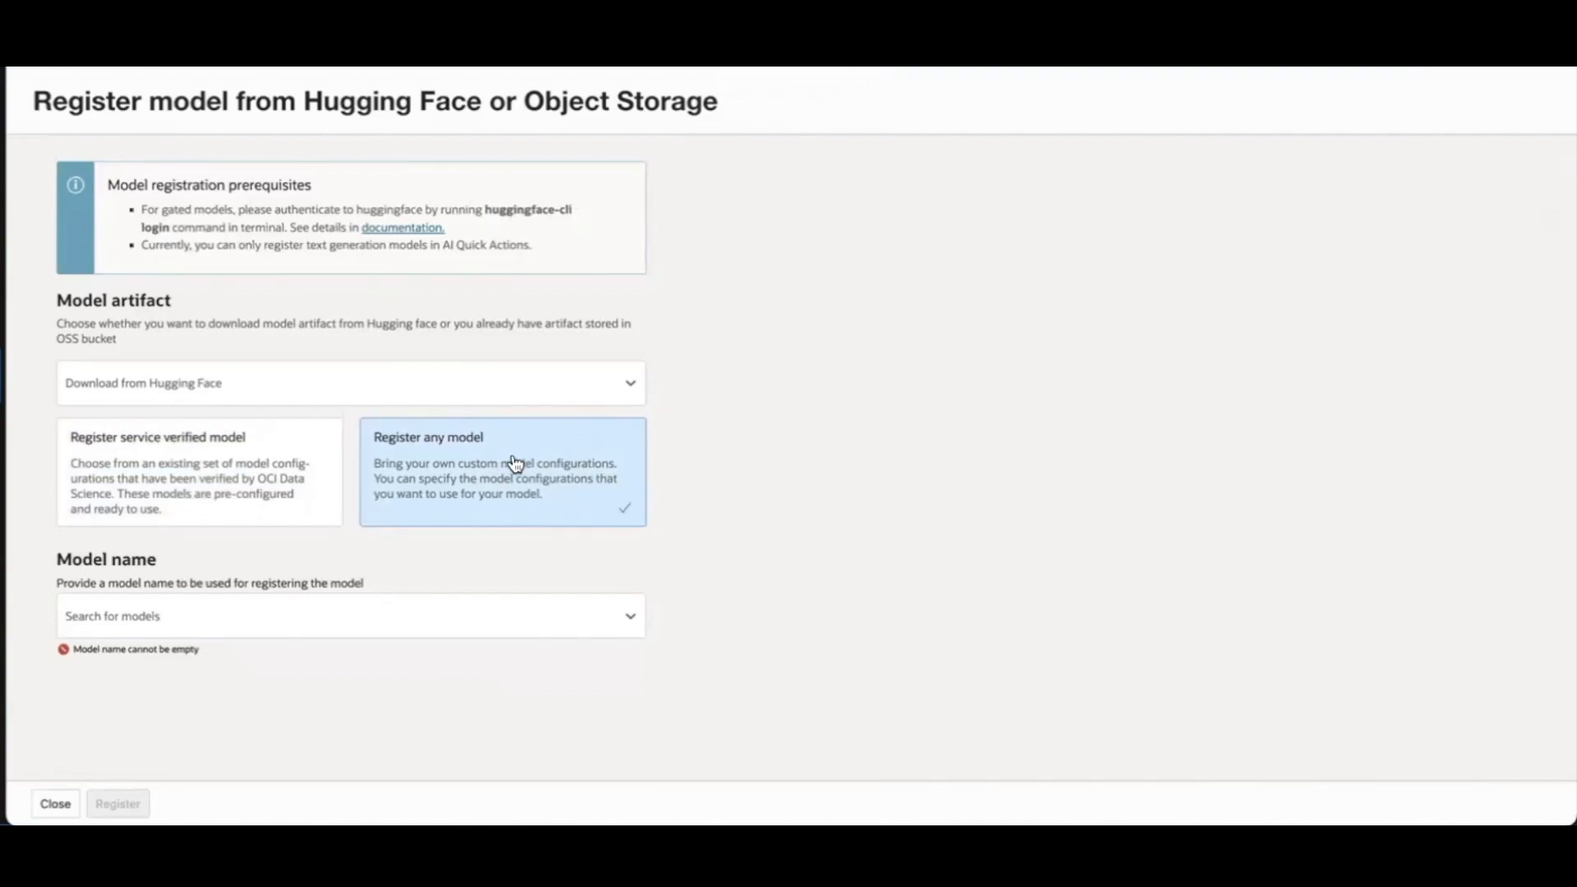
mouse_move(516, 456)
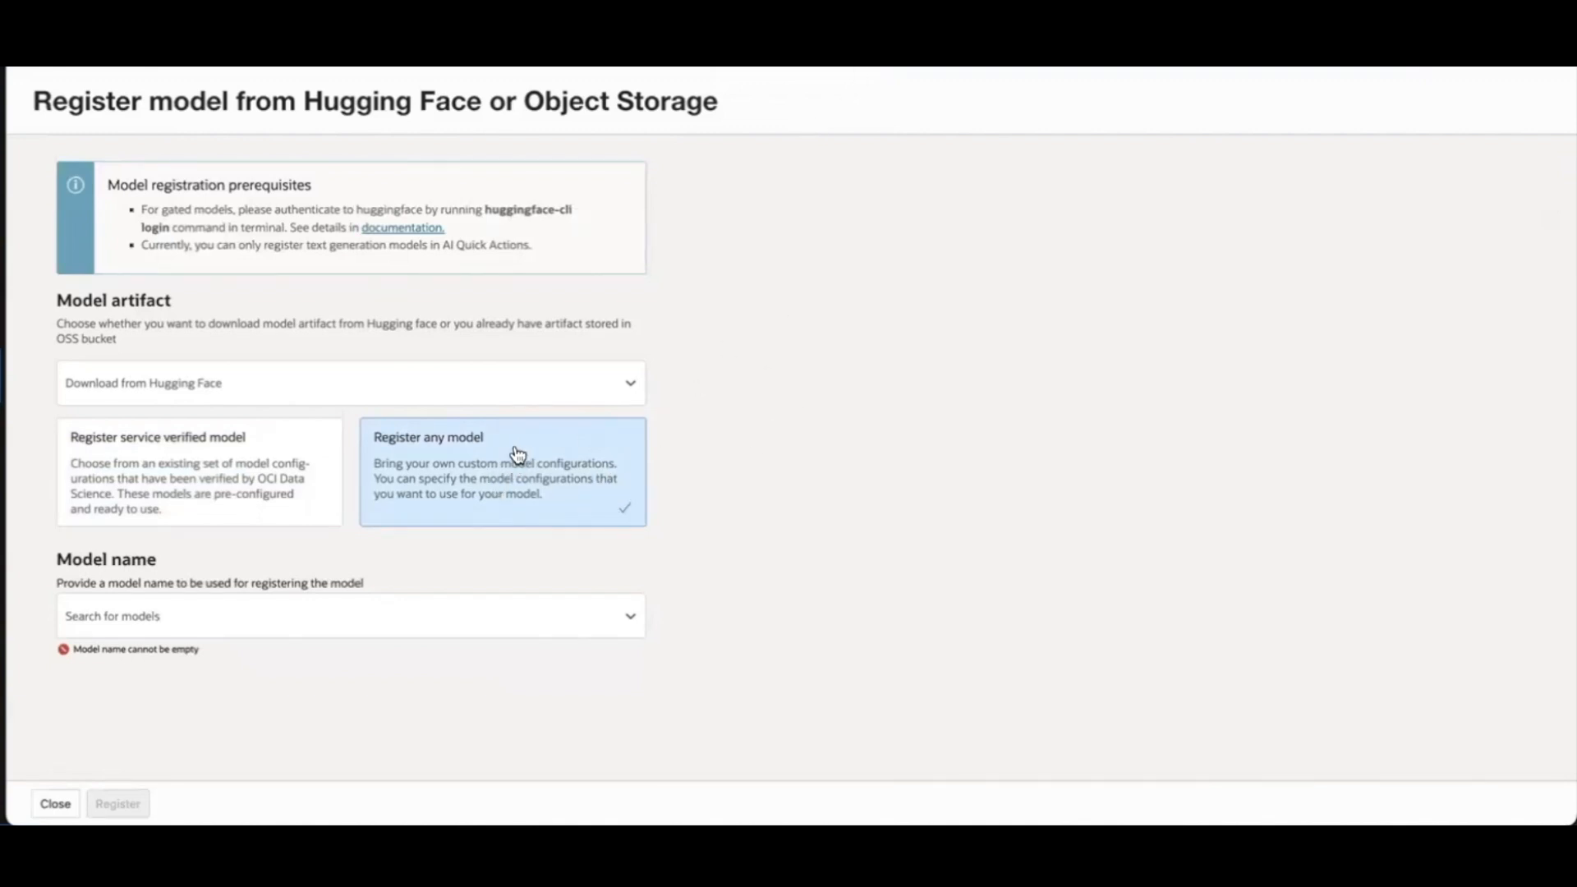
mouse_move(833, 375)
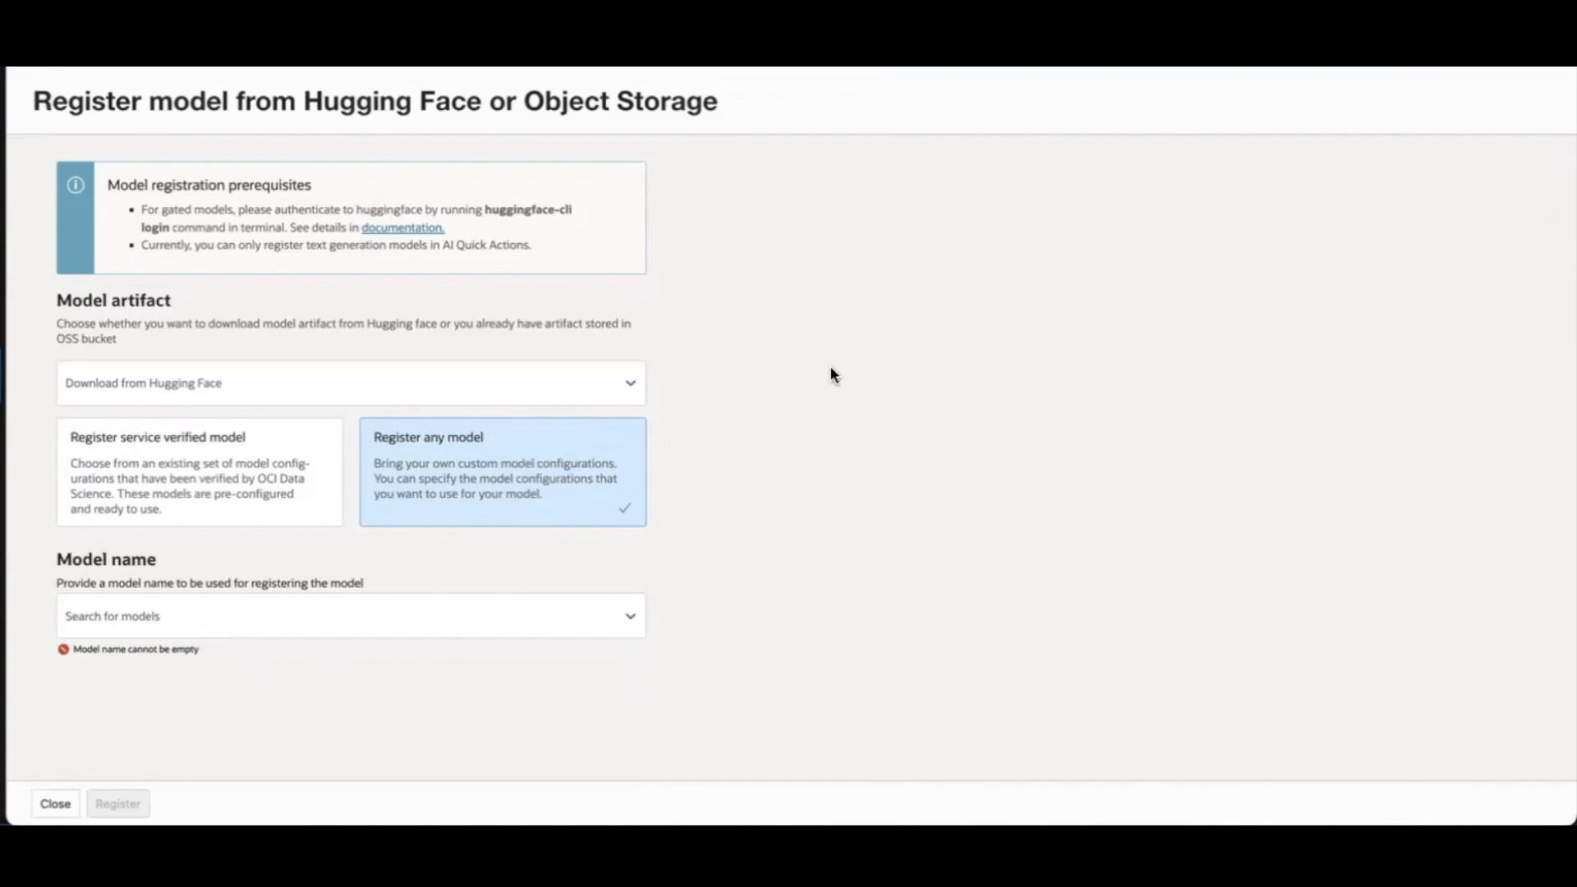
mouse_move(889, 135)
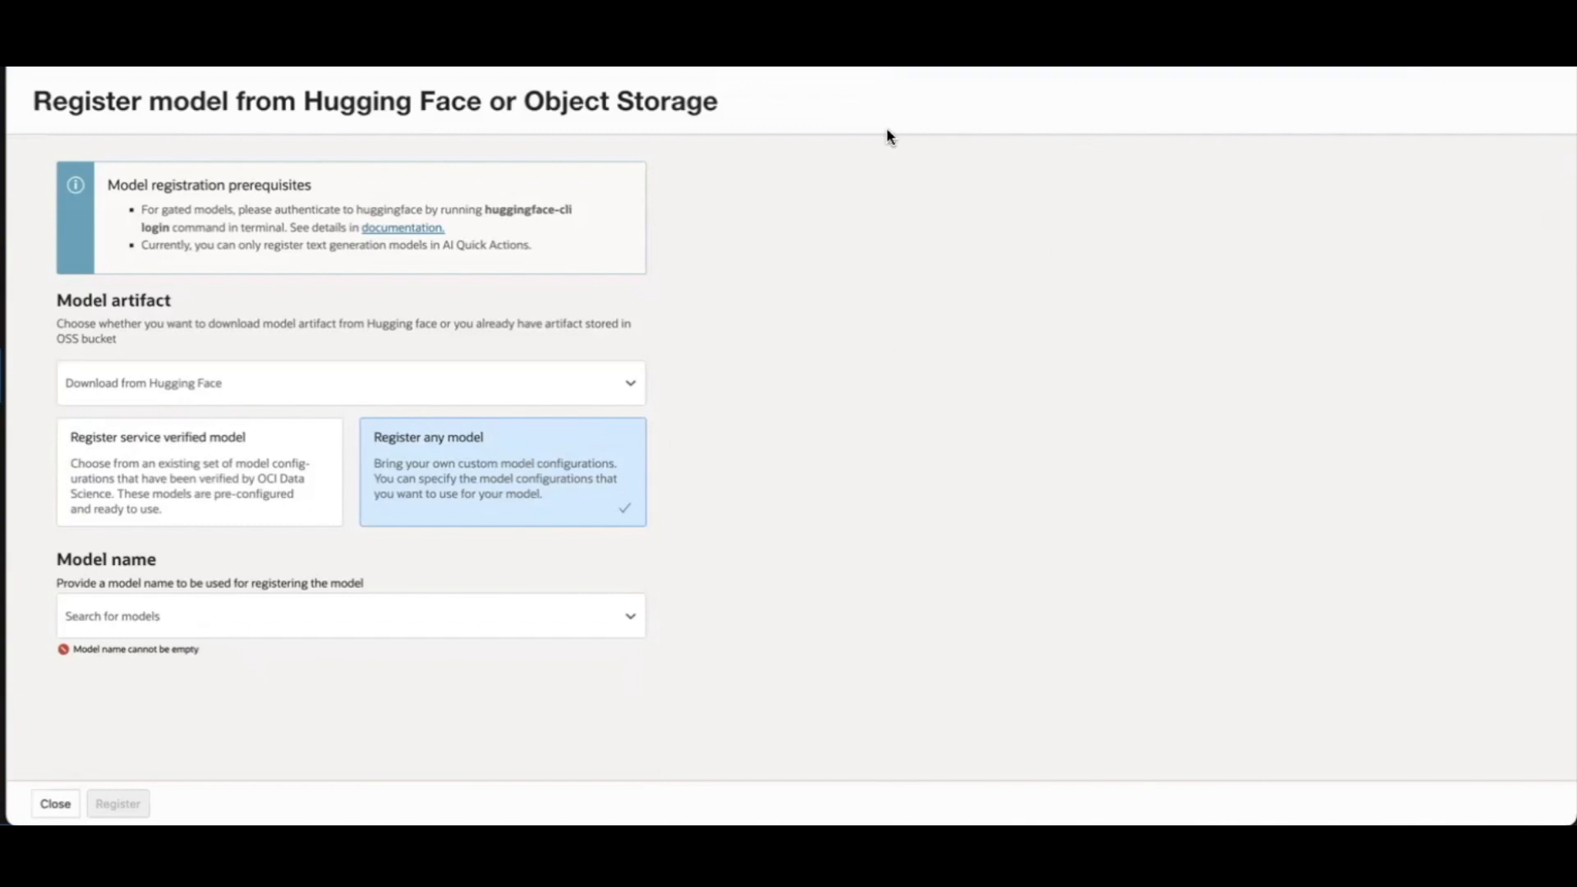
mouse_move(411, 624)
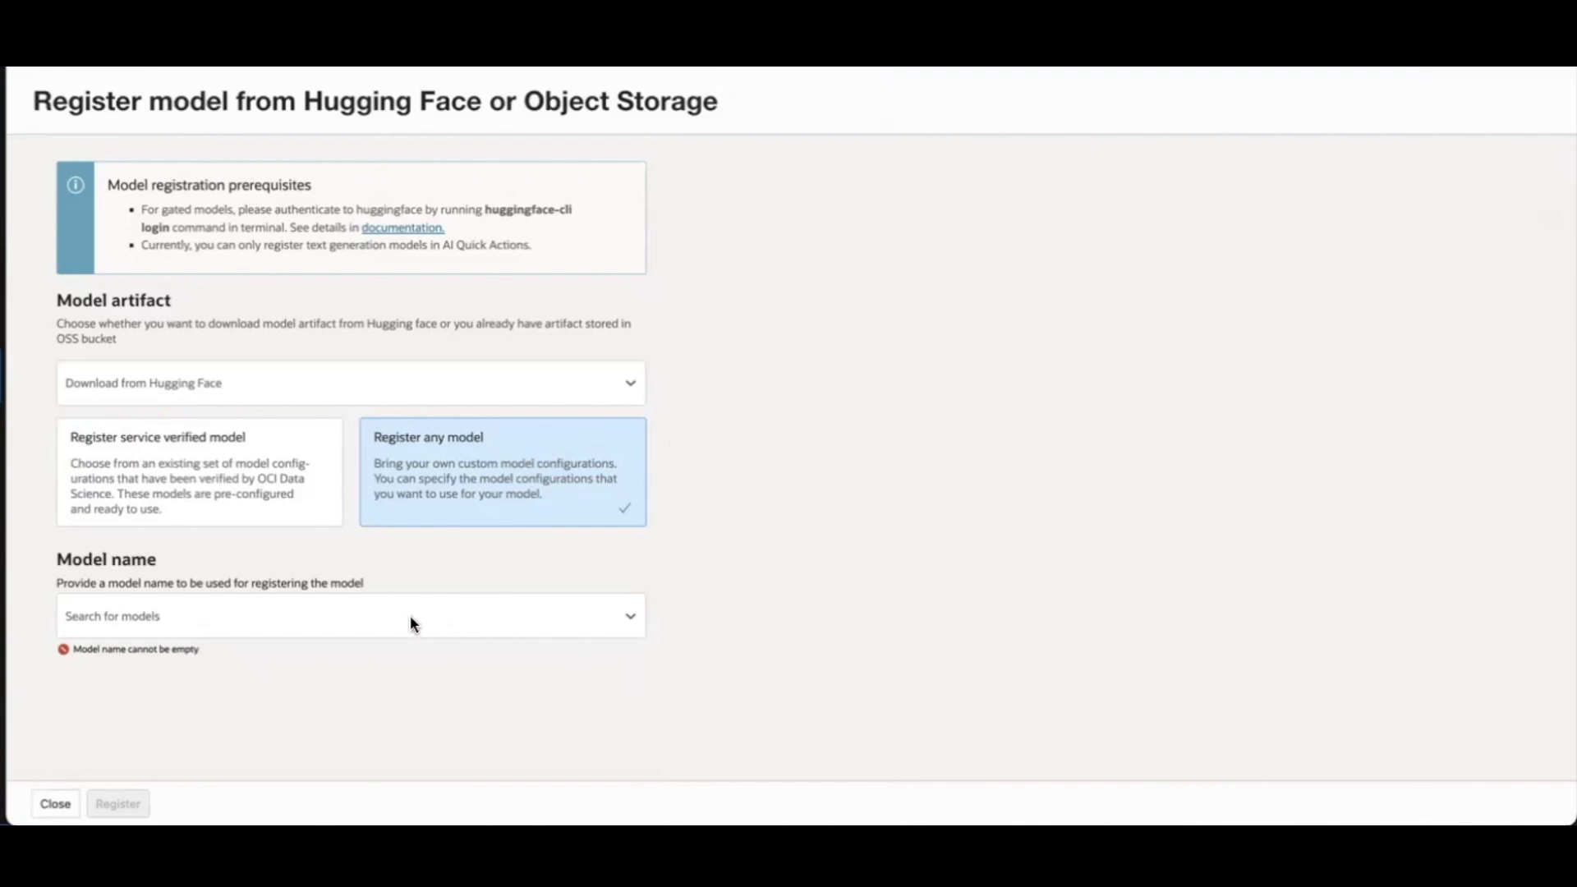
click(350, 617)
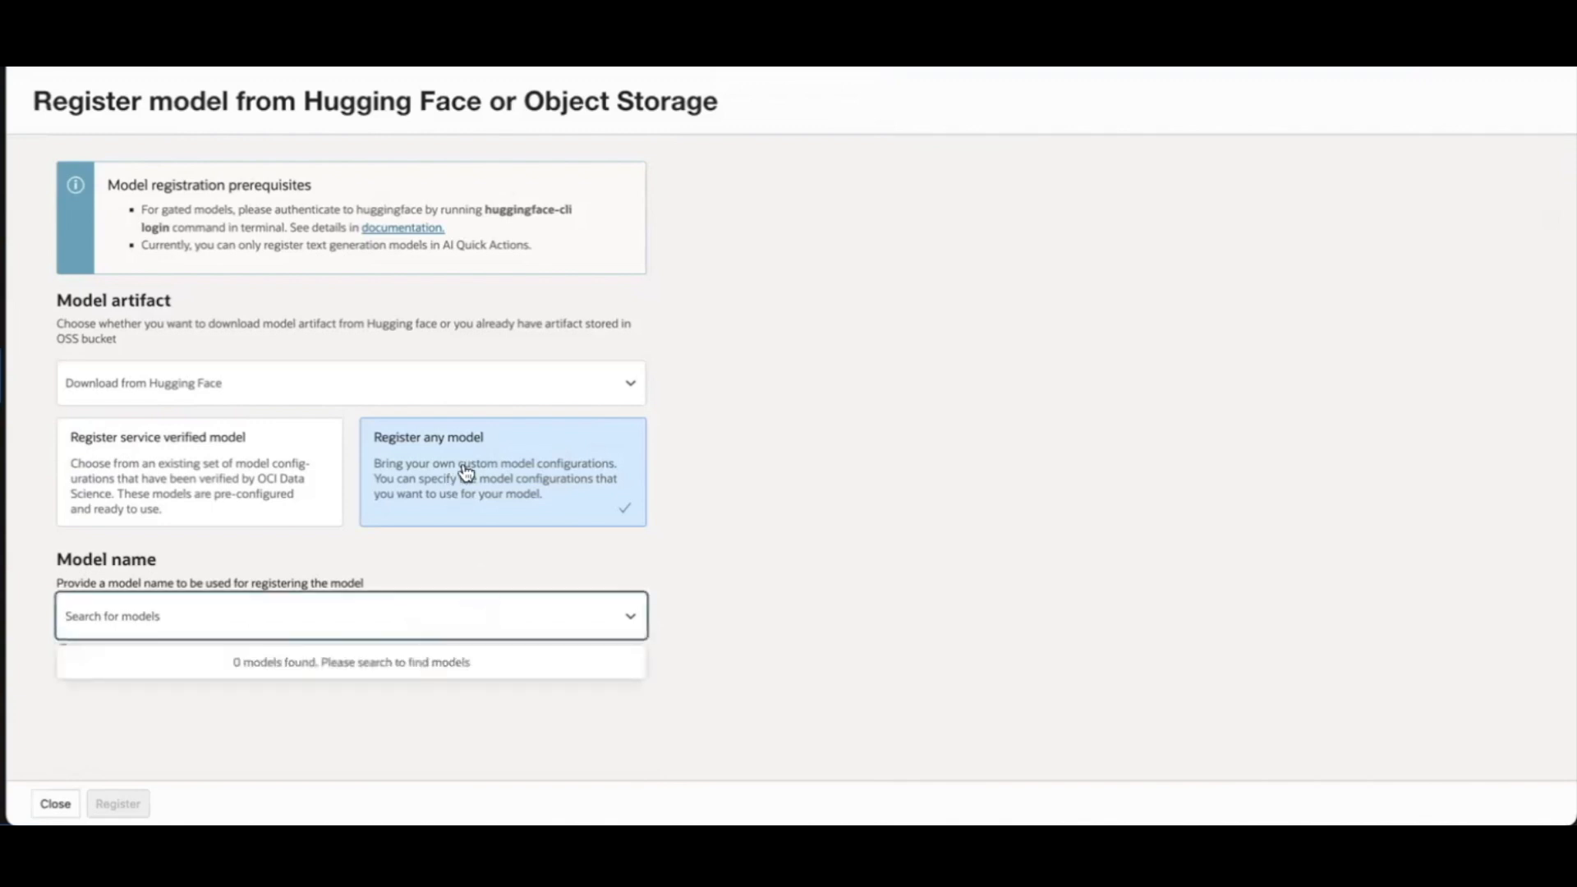
mouse_move(437, 527)
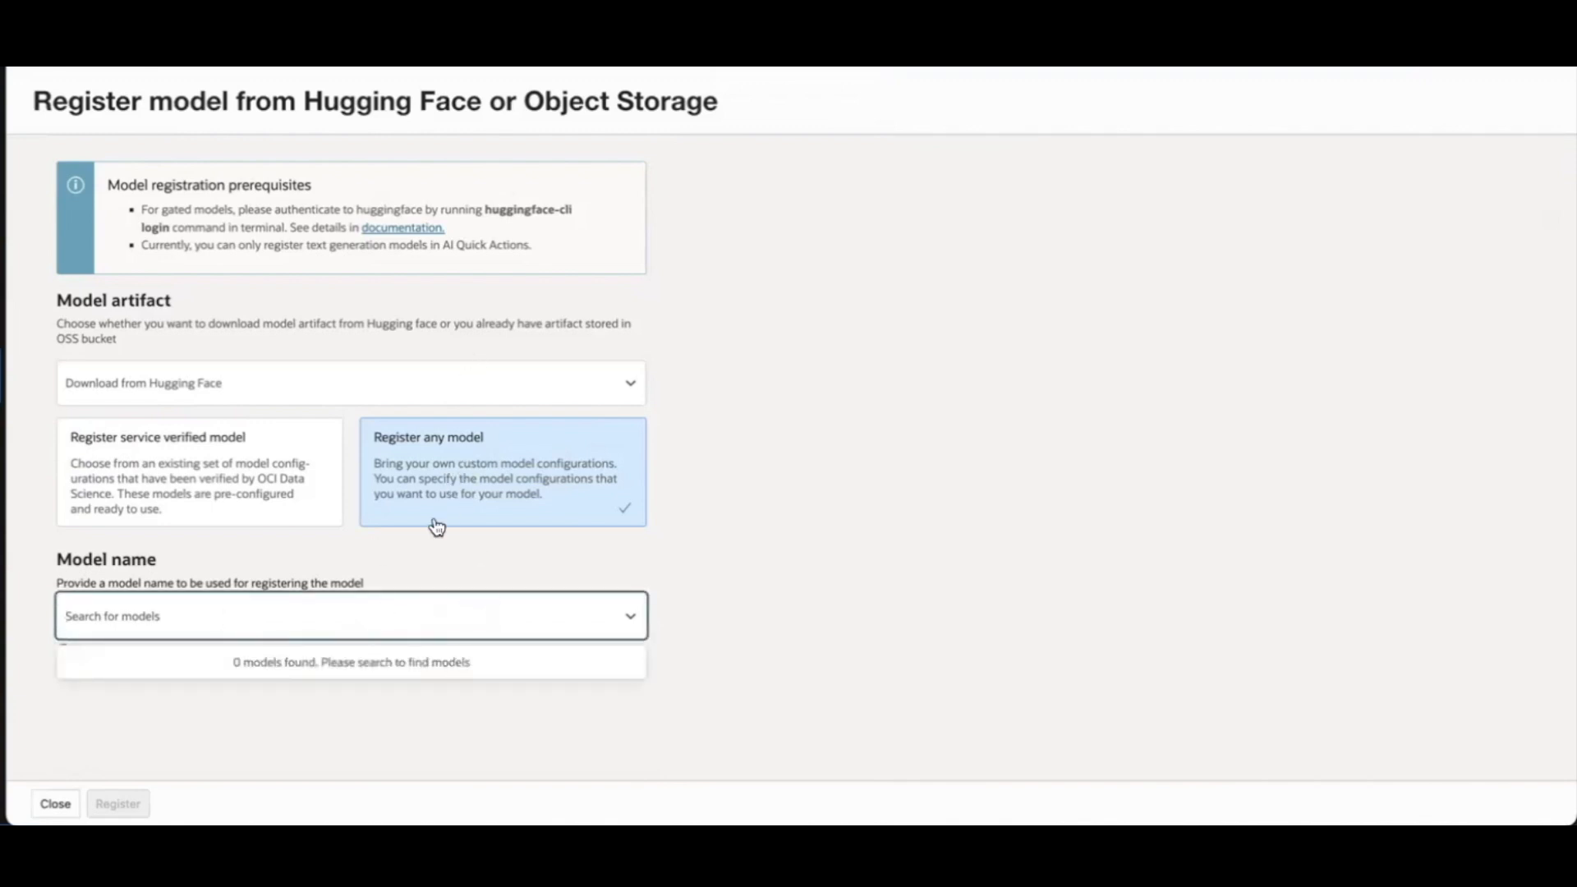
mouse_move(437, 527)
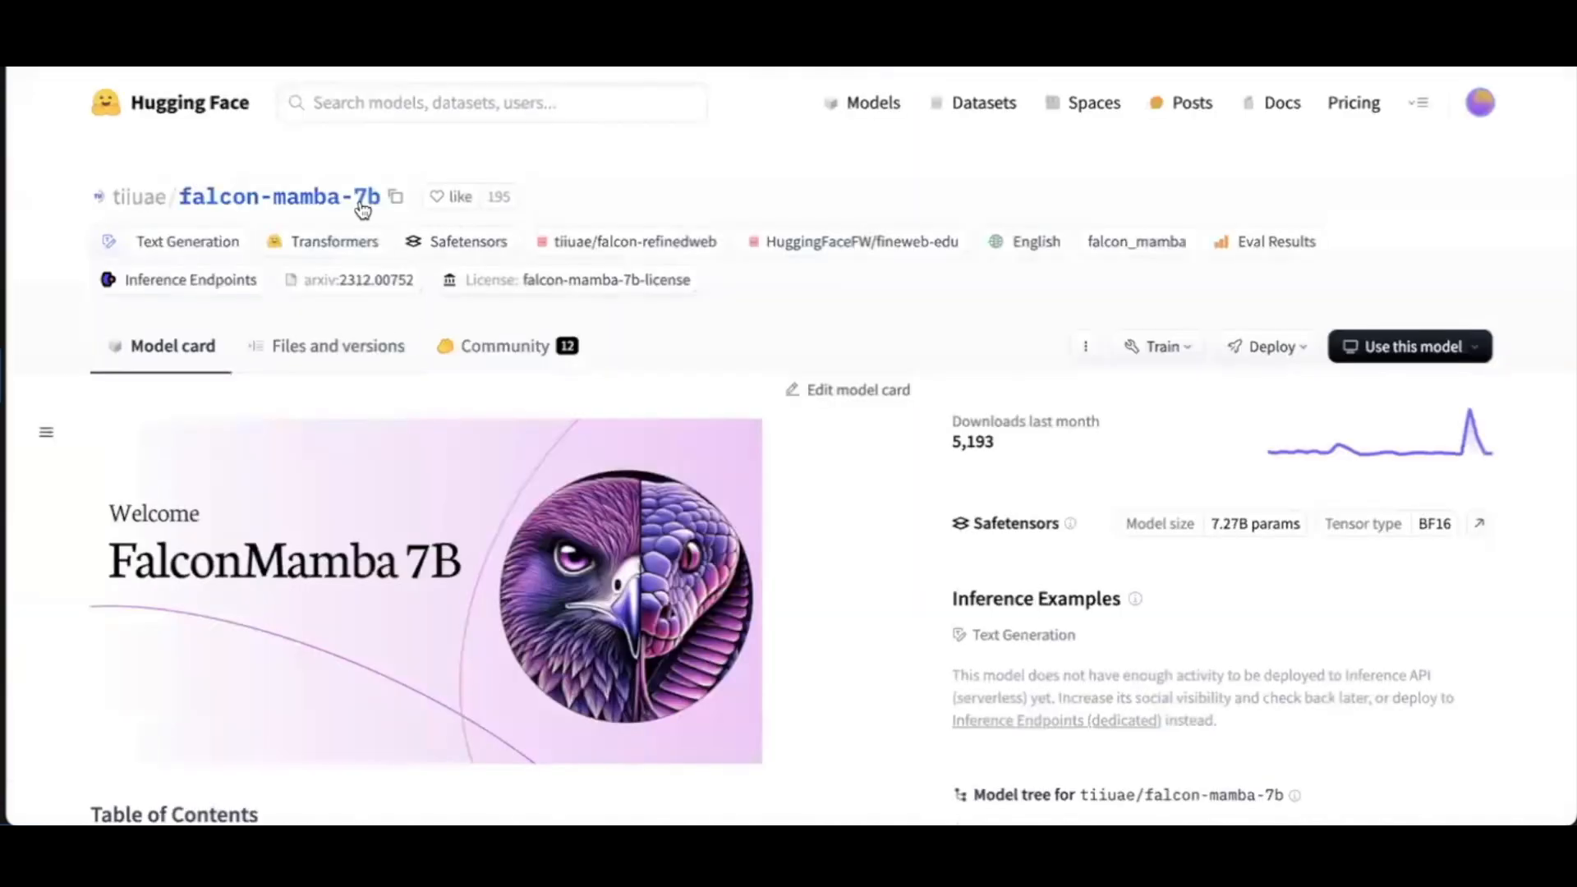
mouse_move(281, 163)
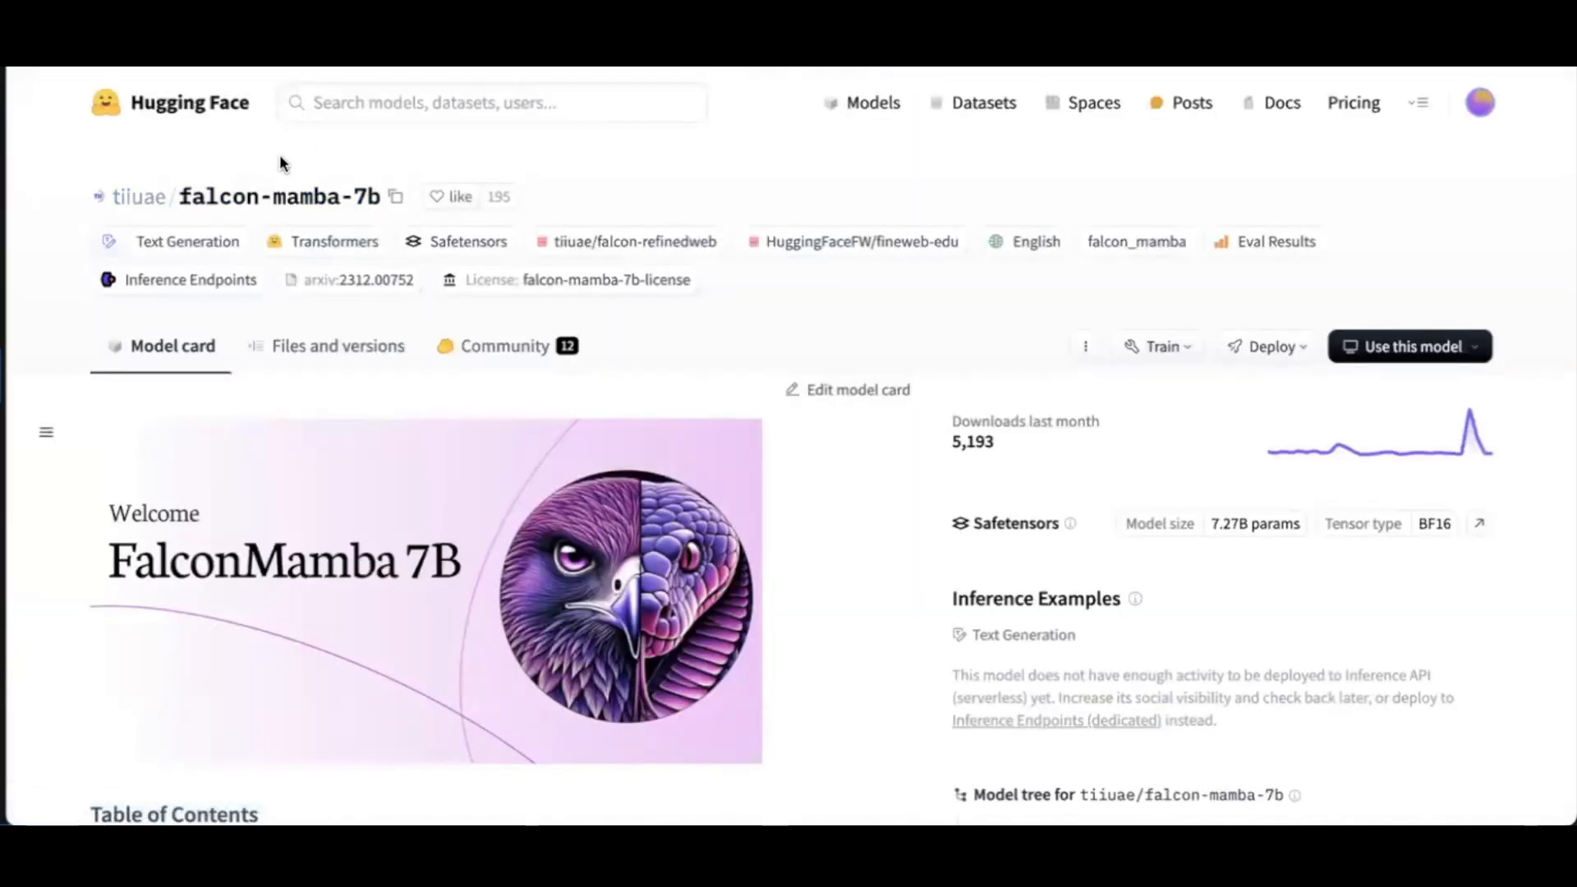
mouse_move(297, 138)
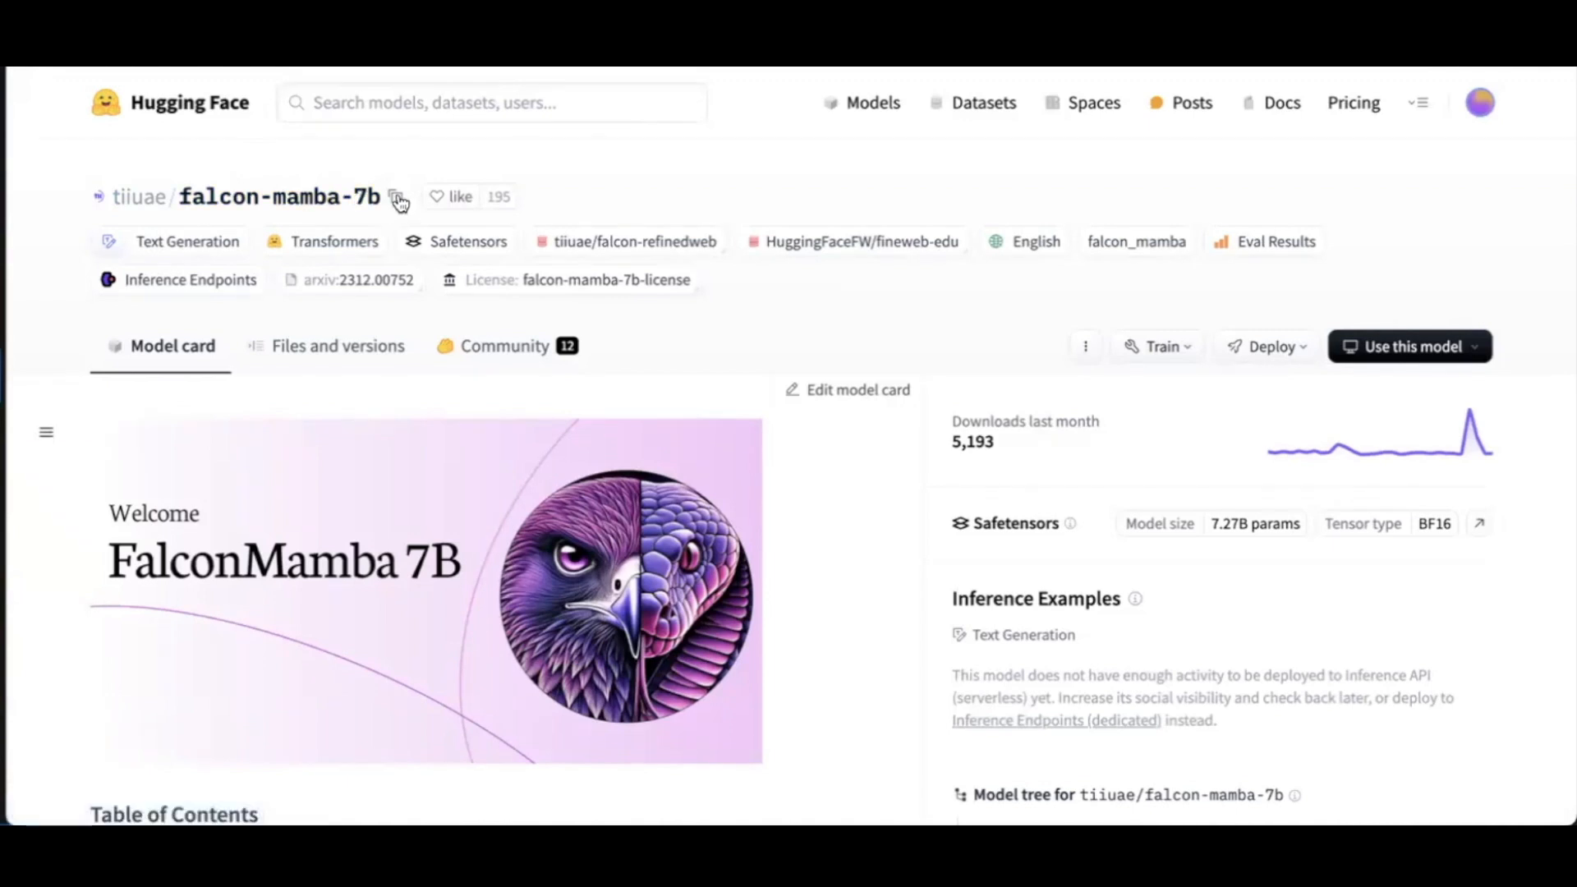
- Copy the tiiuae/falcon-mamba-7b identifier from its Hugging Face page
click(396, 195)
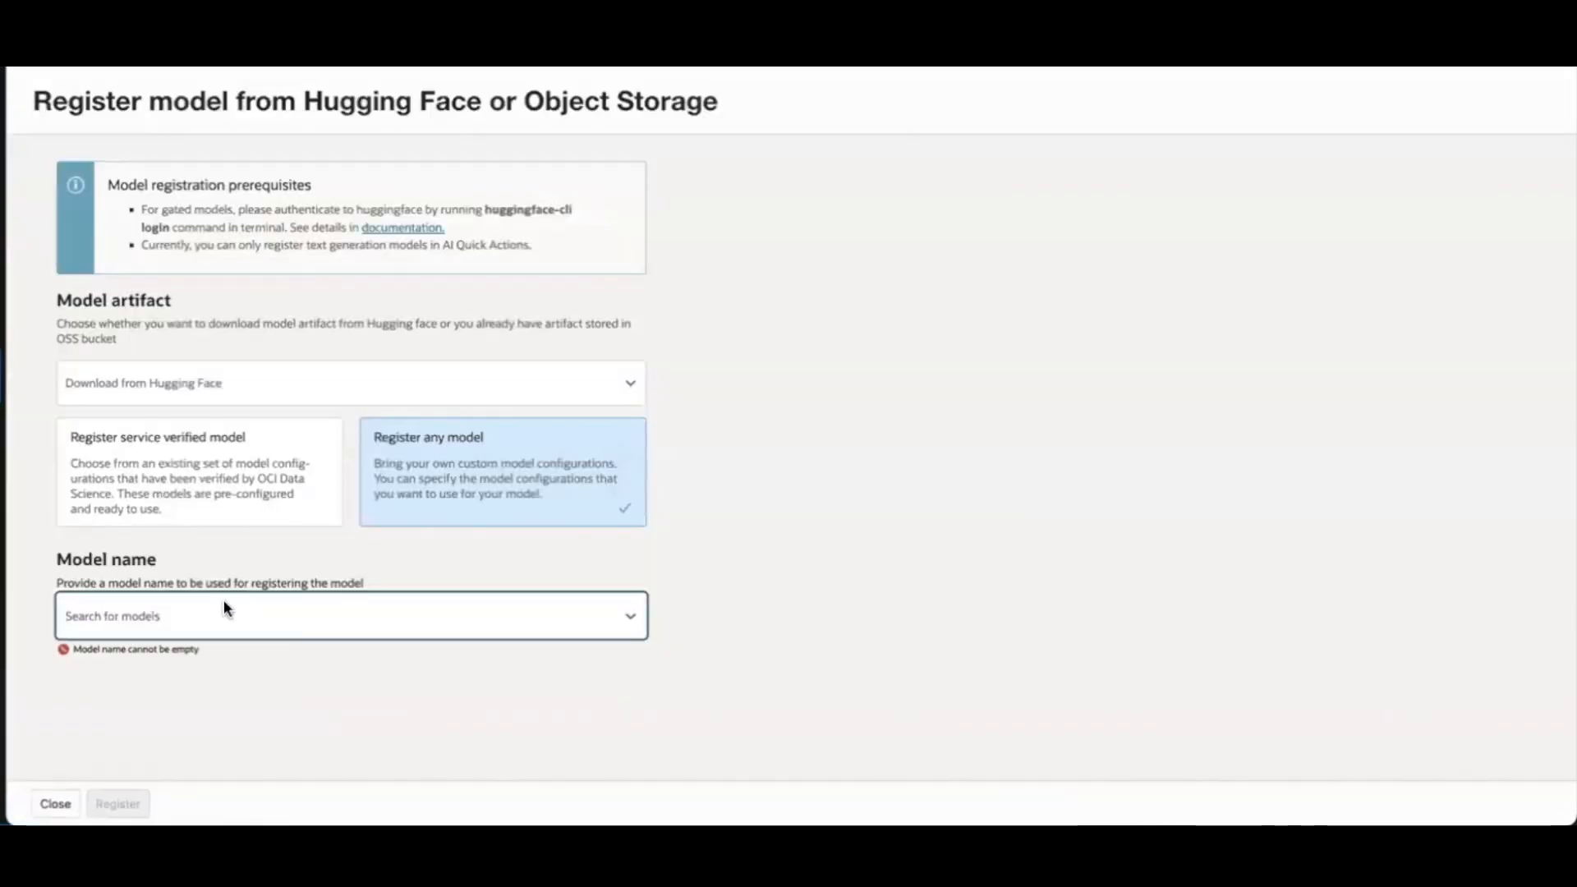
- Select tiiuae/falcon-mamba-7b as the model name and review its inference container choices
text(tiiuae/falcon-mamba-7b)
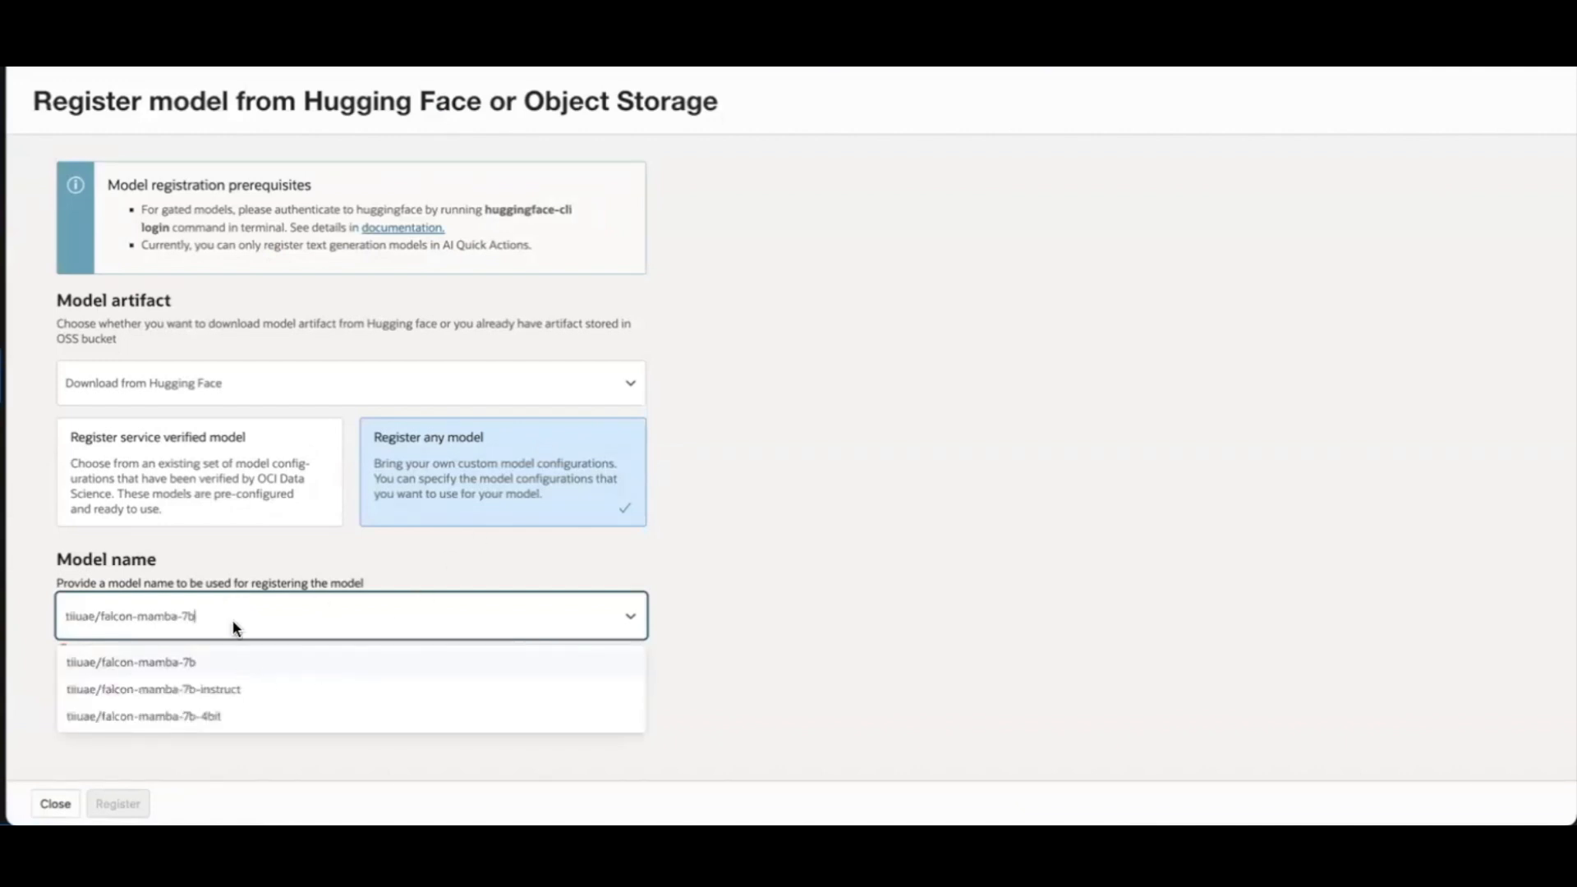
click(129, 662)
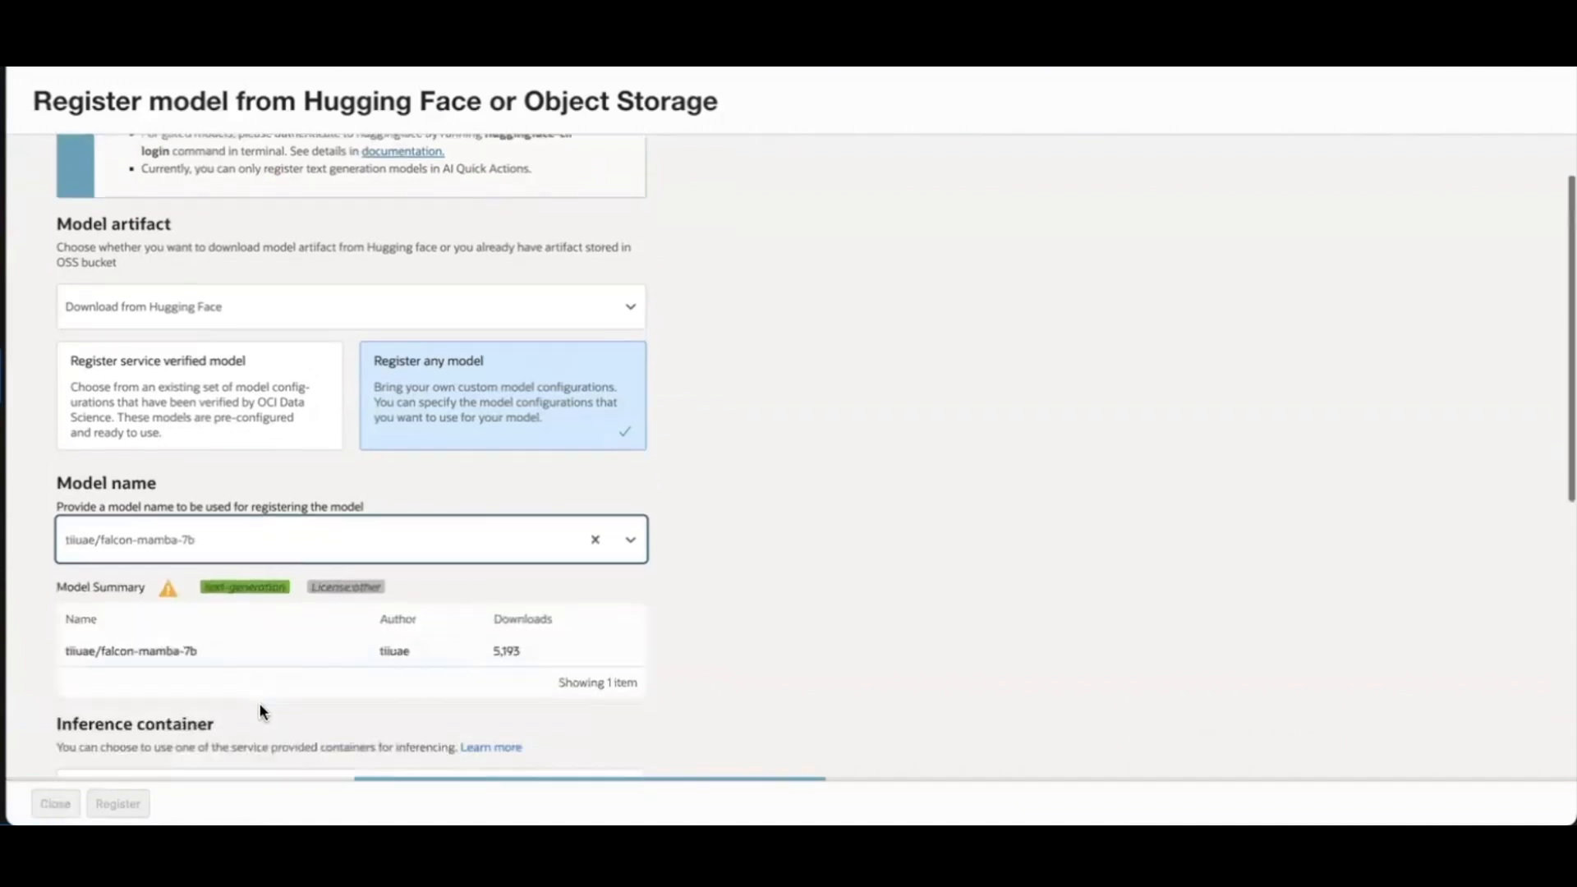
scroll(down, 3)
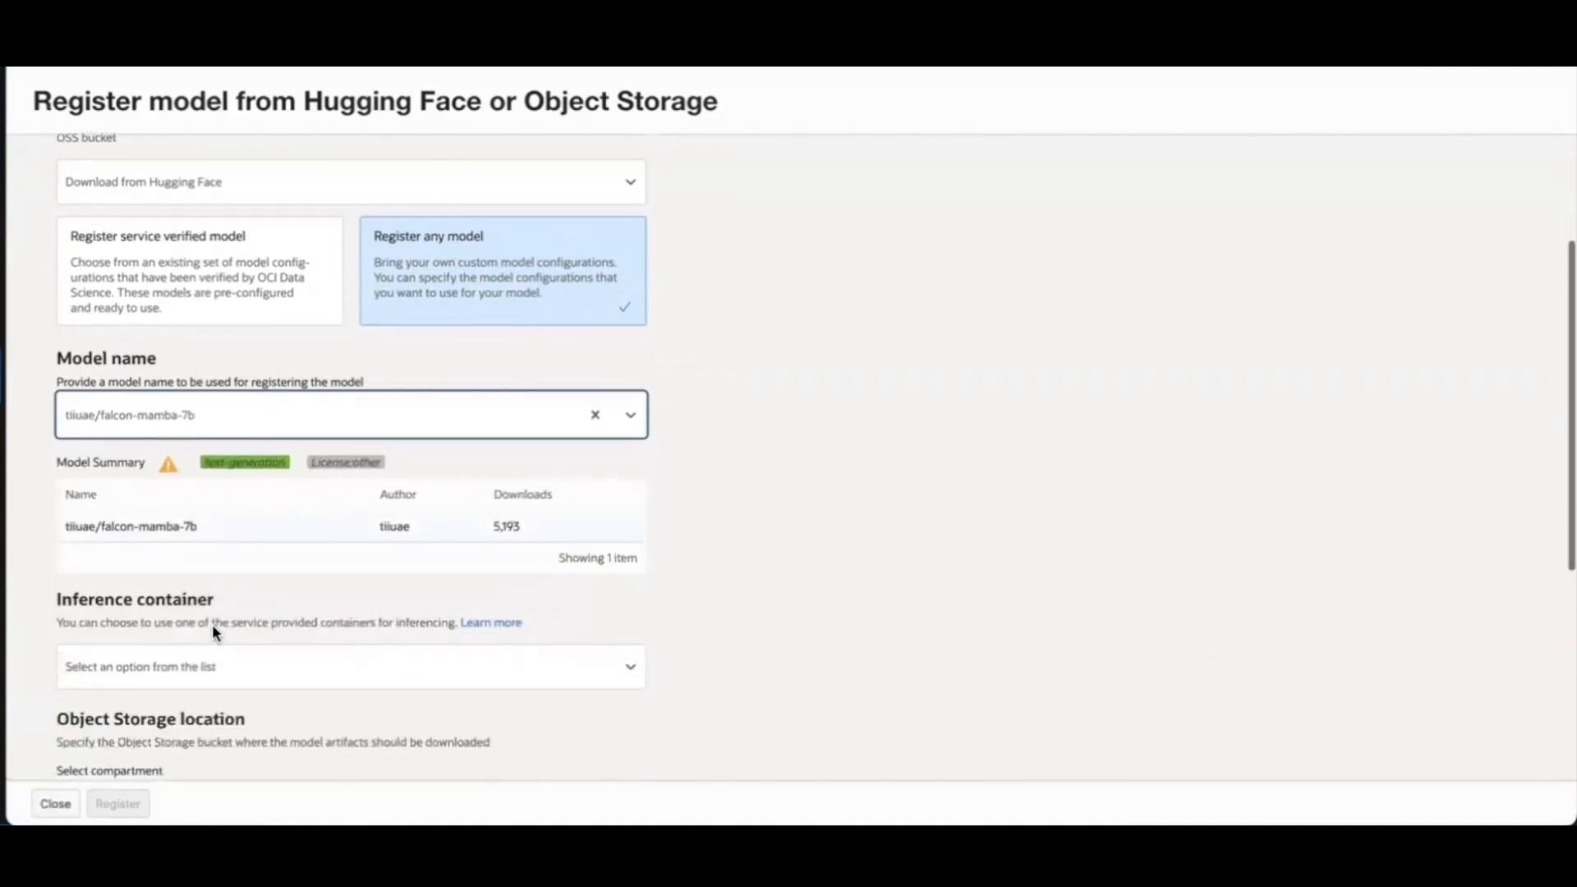
mouse_move(153, 484)
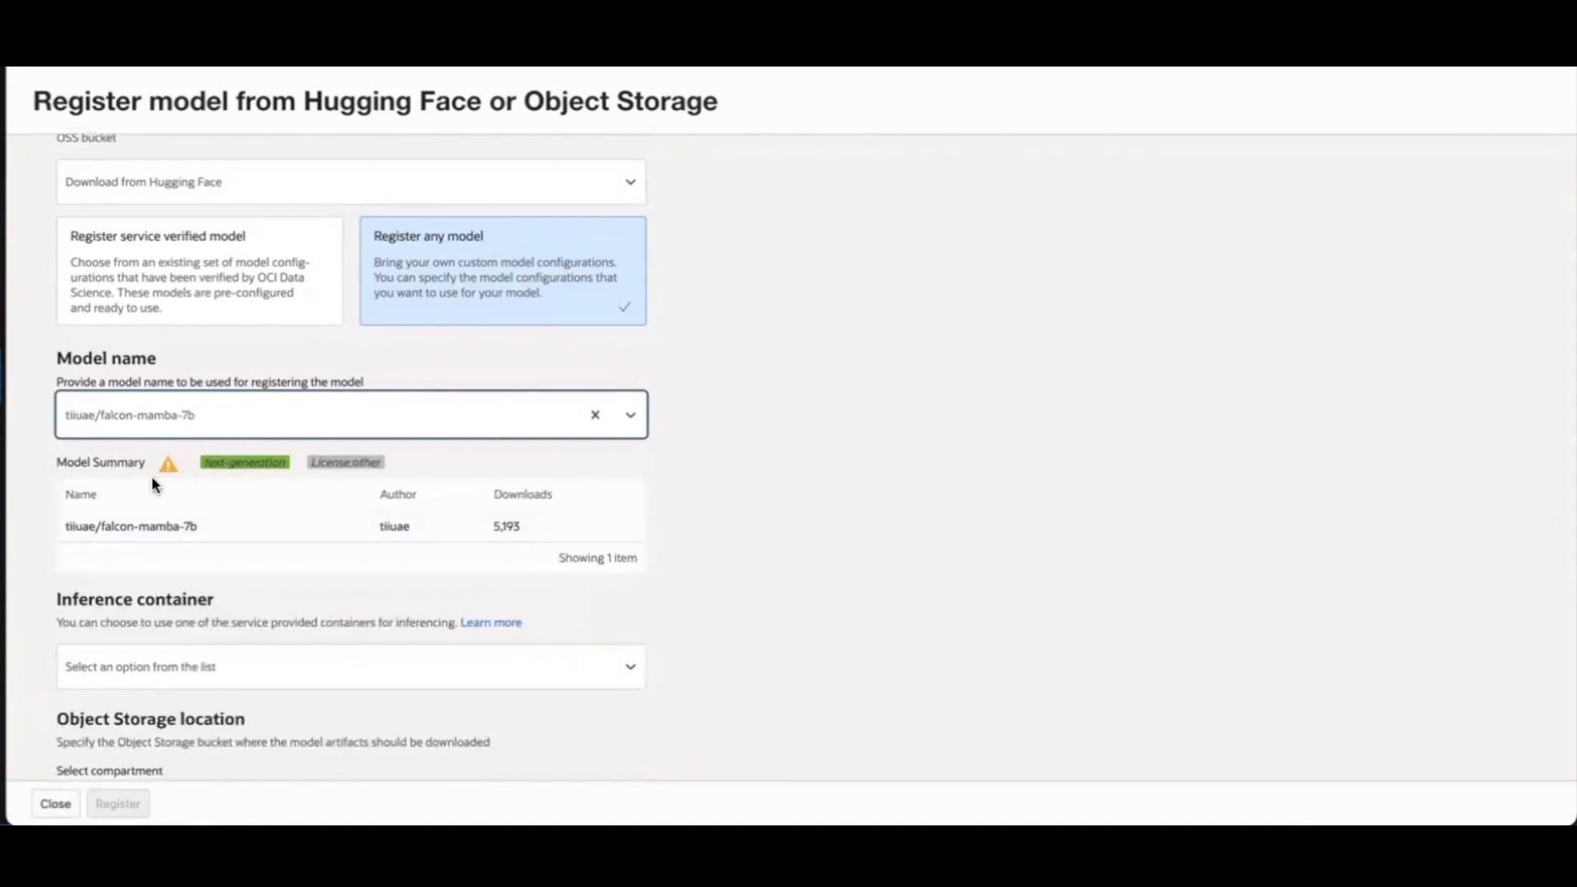
mouse_move(380, 490)
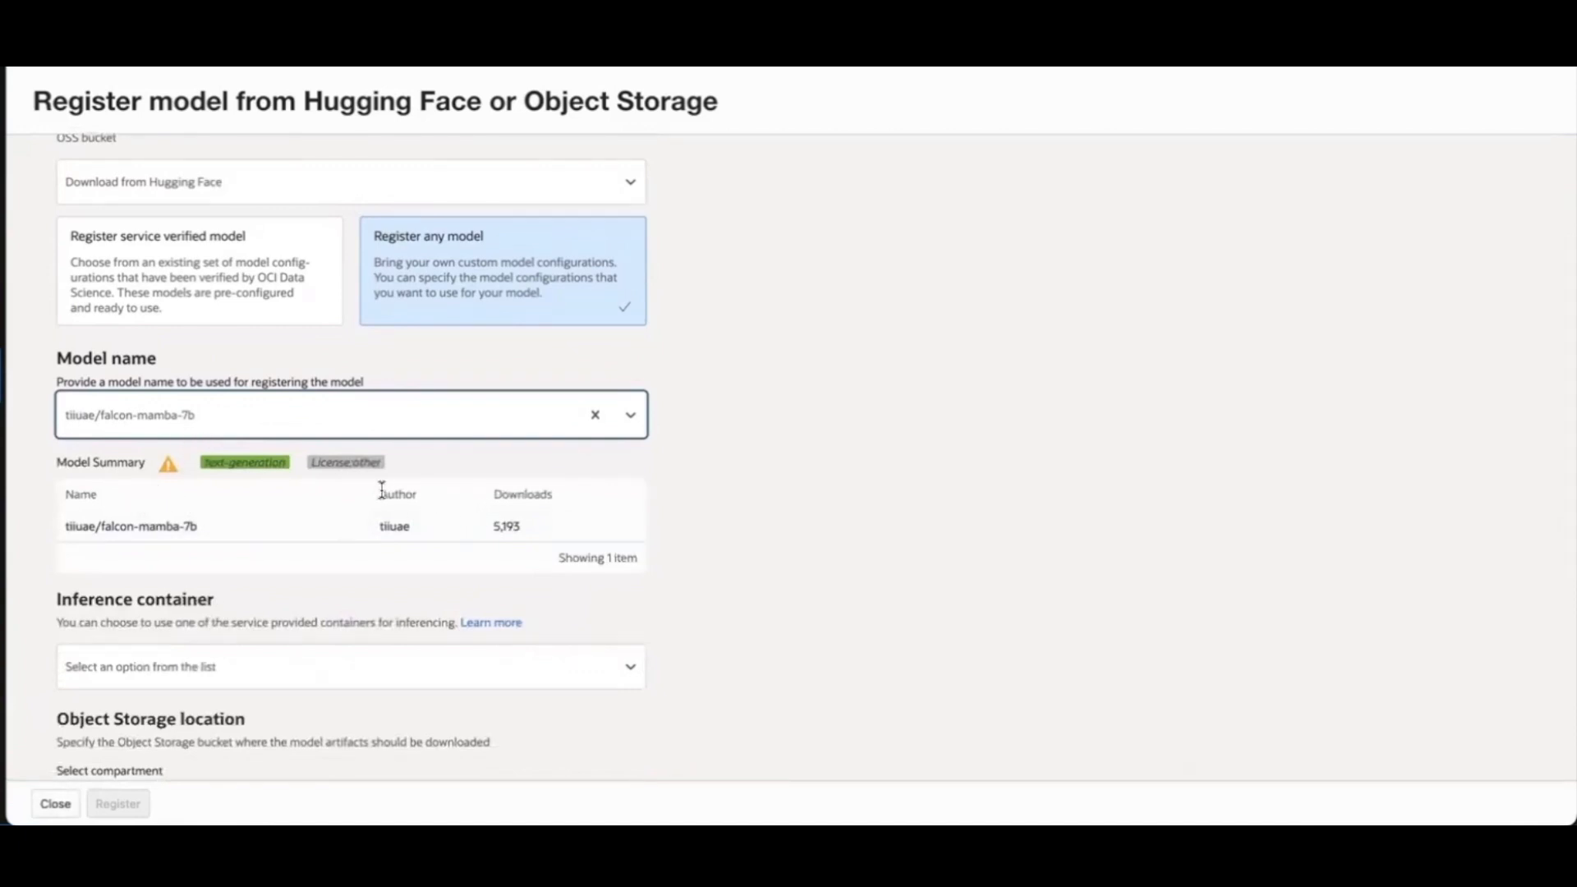
scroll(down, 3)
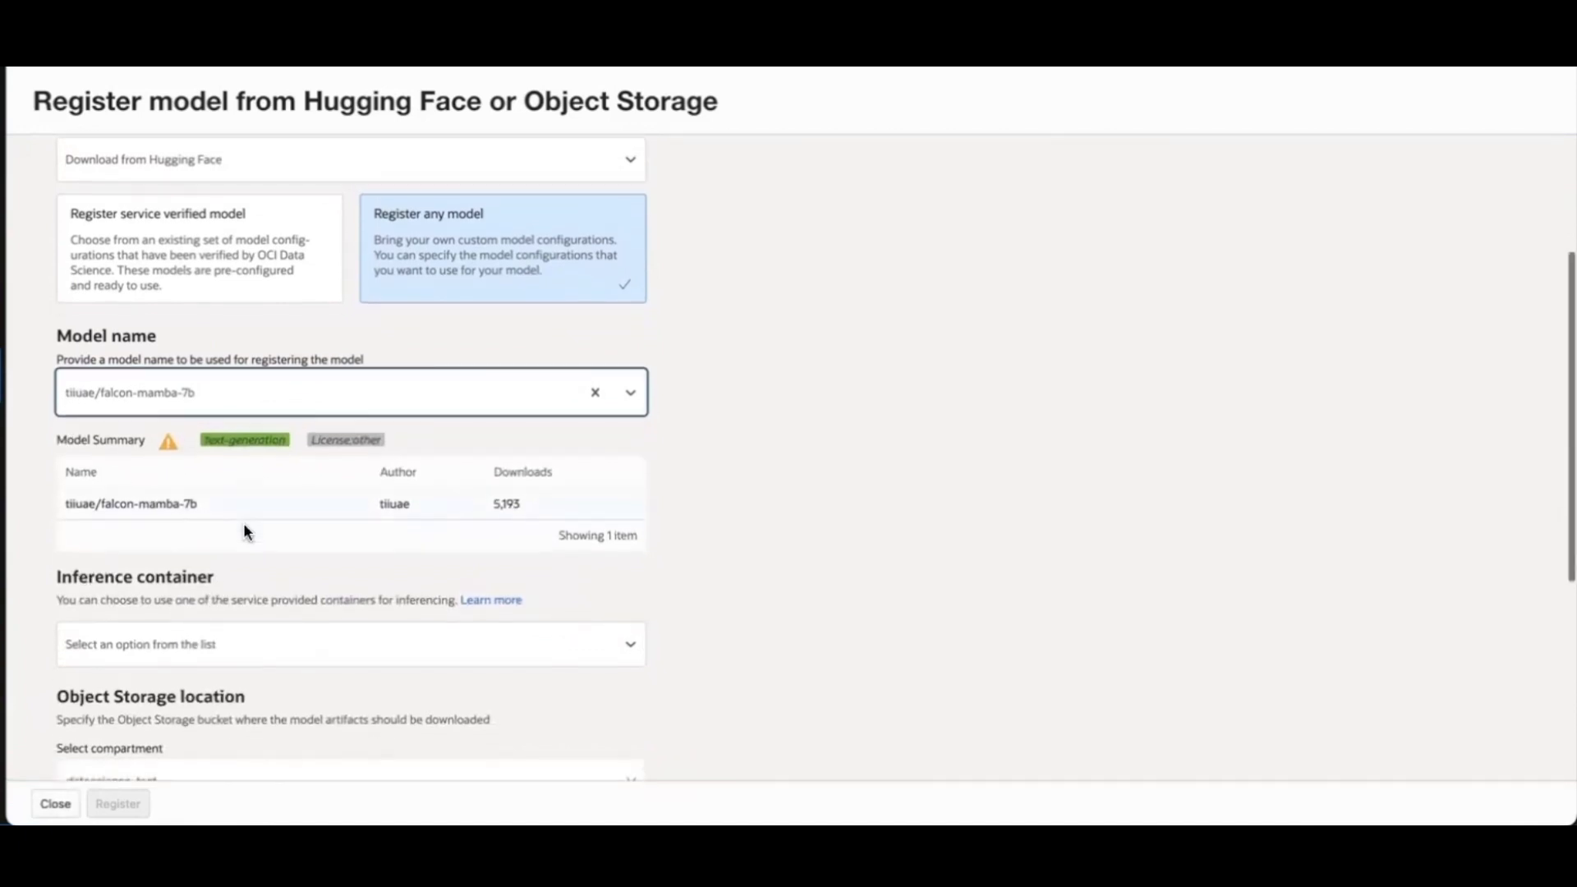
scroll(down, 3)
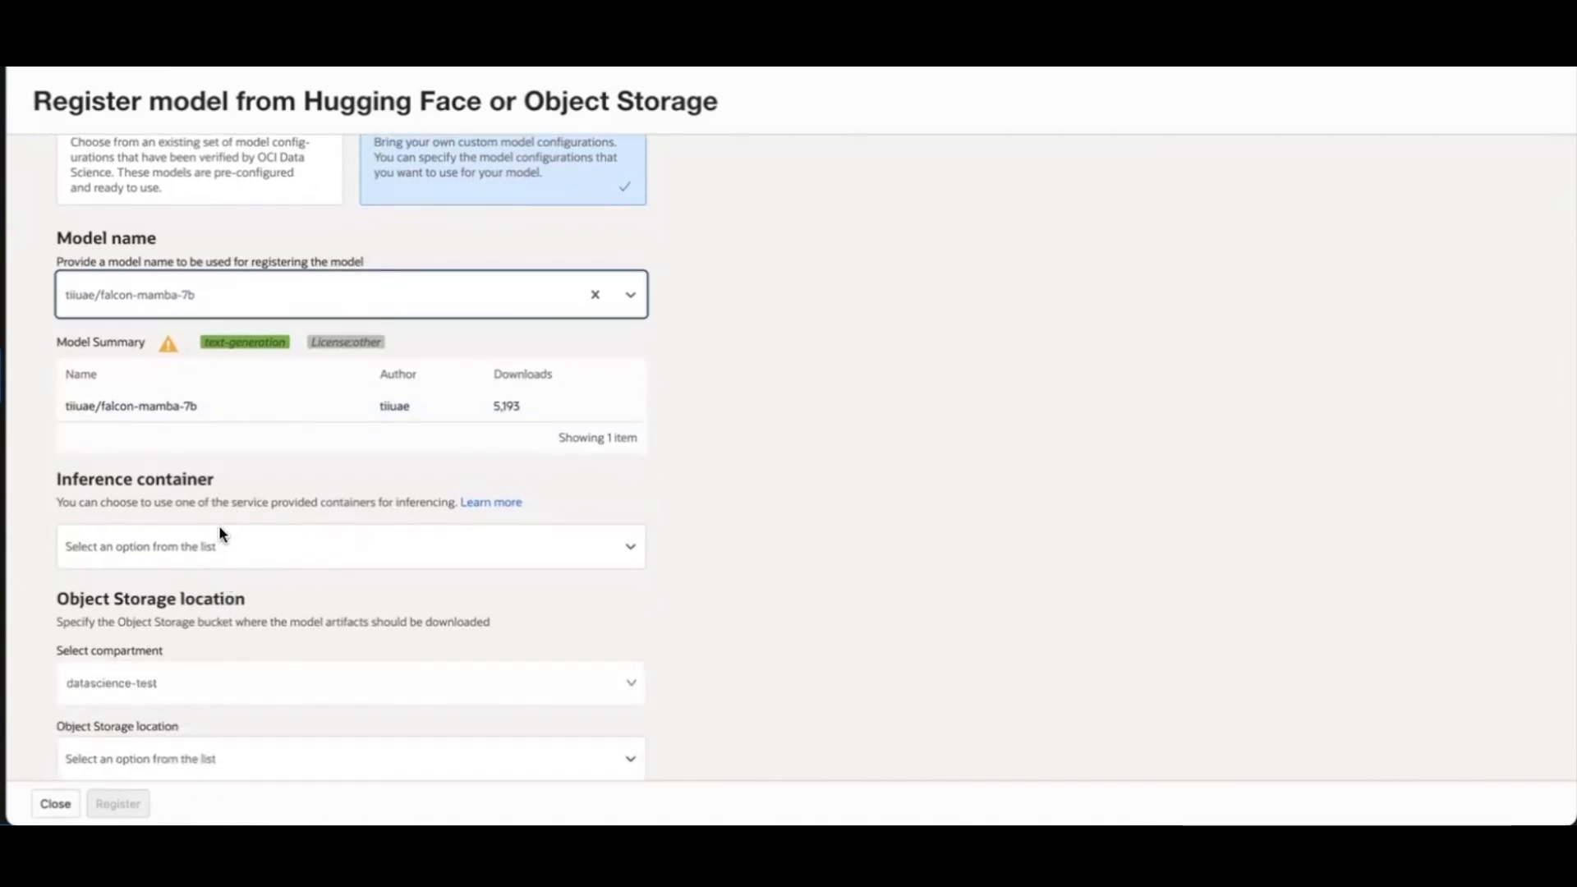
mouse_move(240, 493)
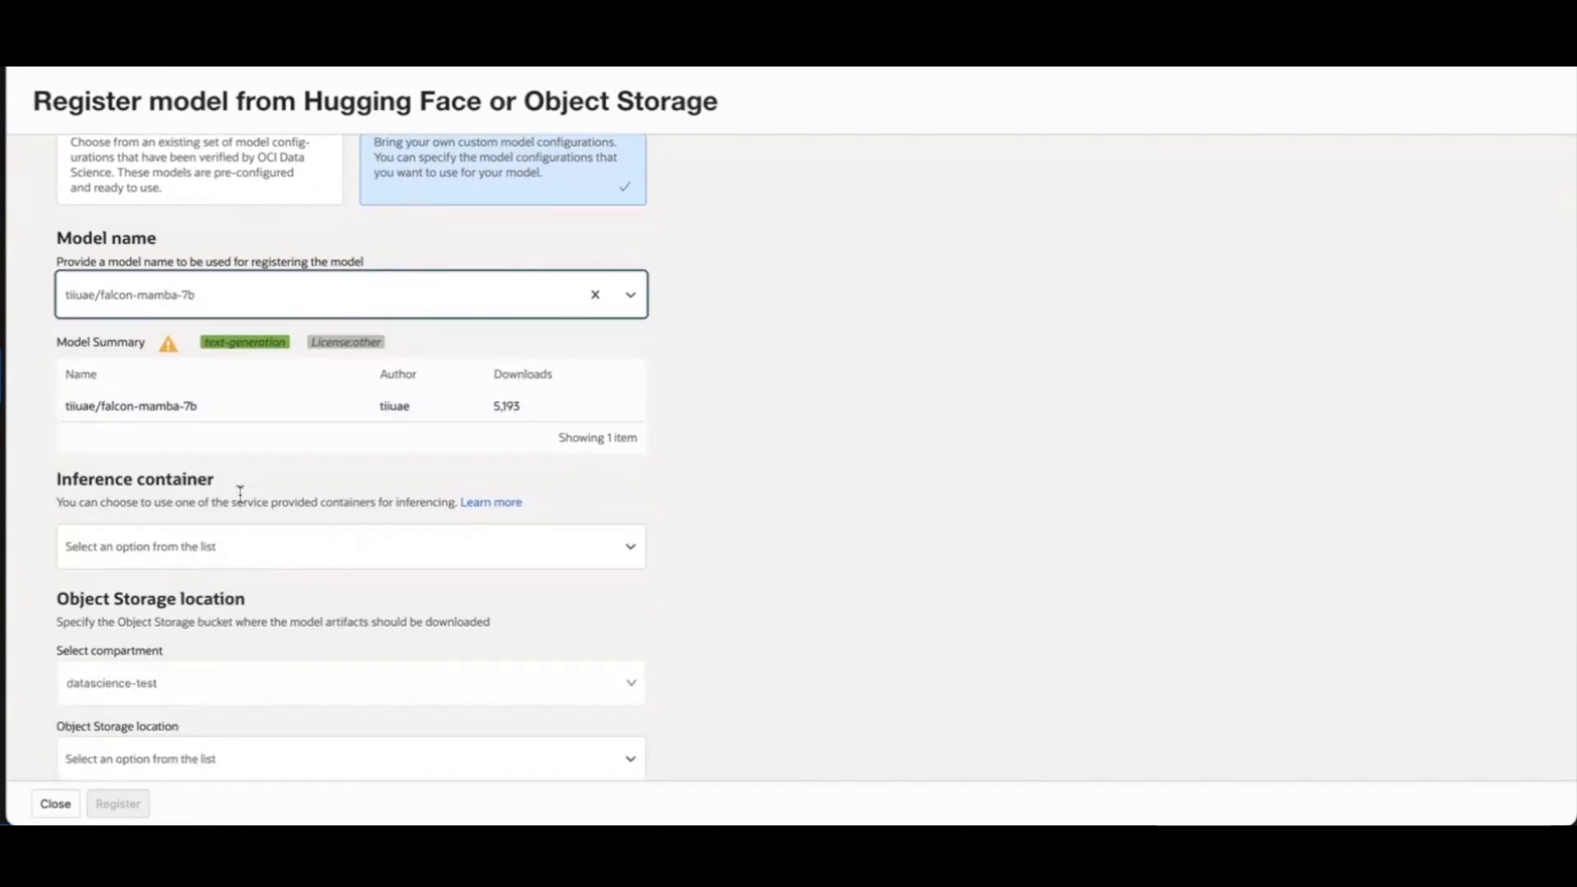
scroll(down, 3)
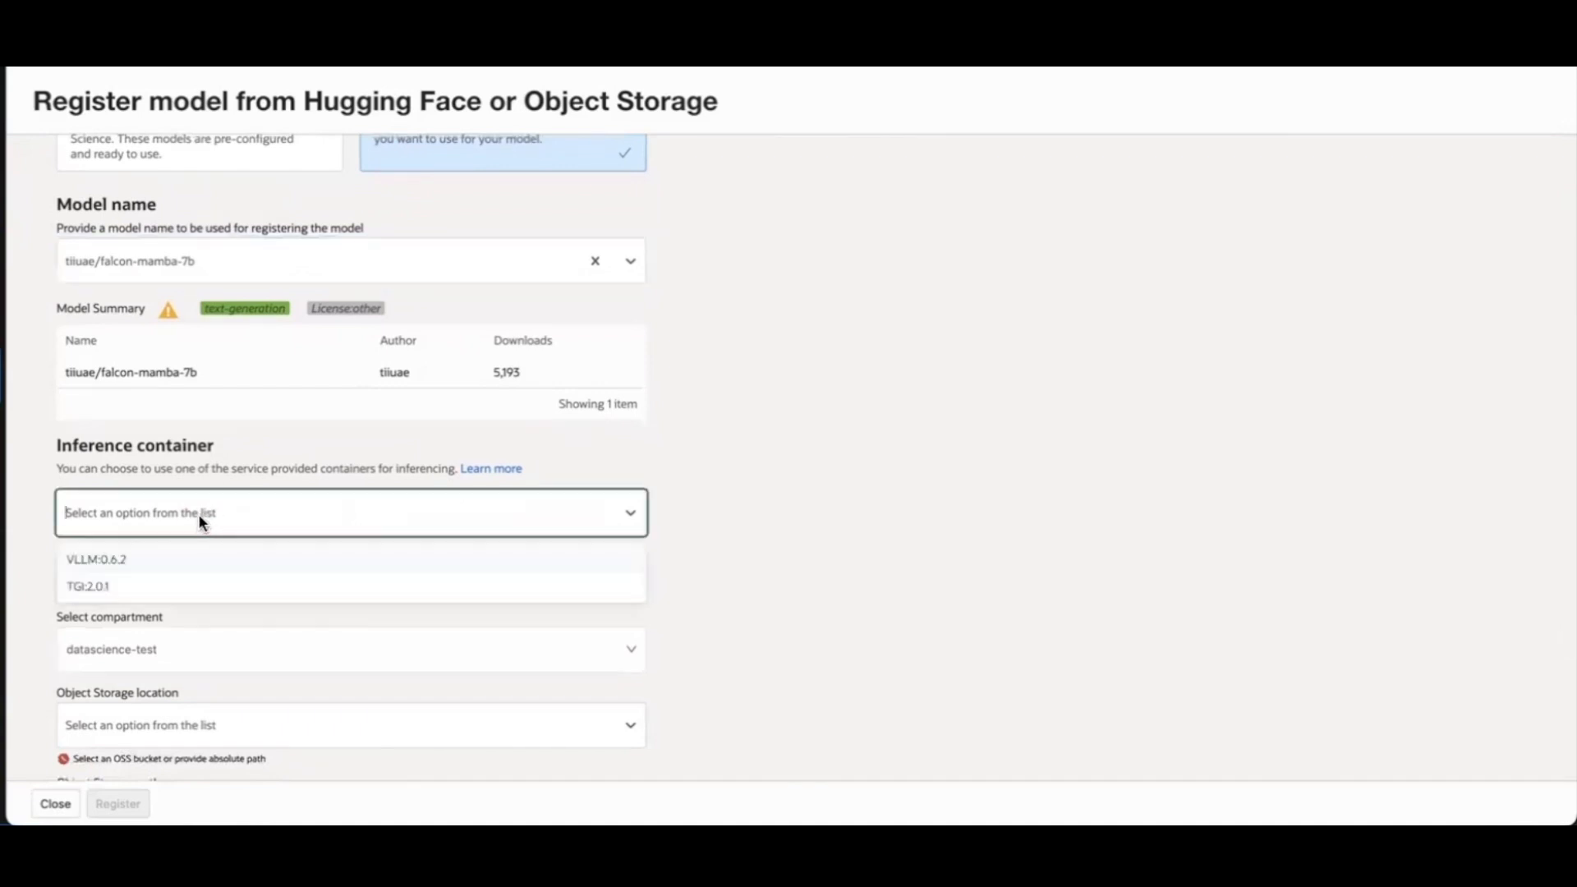
mouse_move(108, 587)
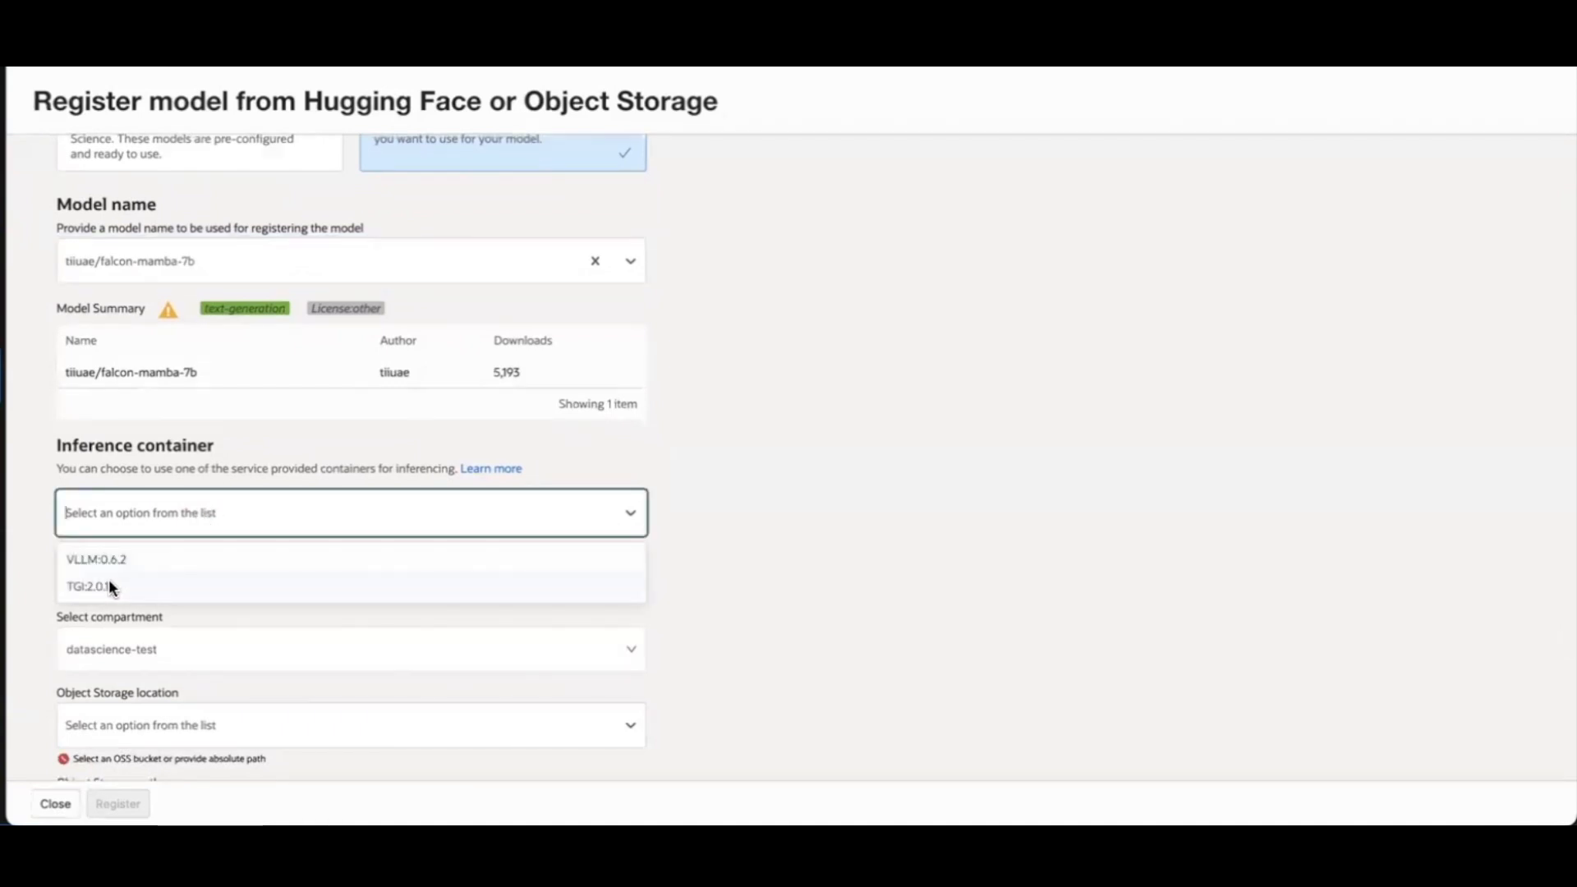
mouse_move(119, 585)
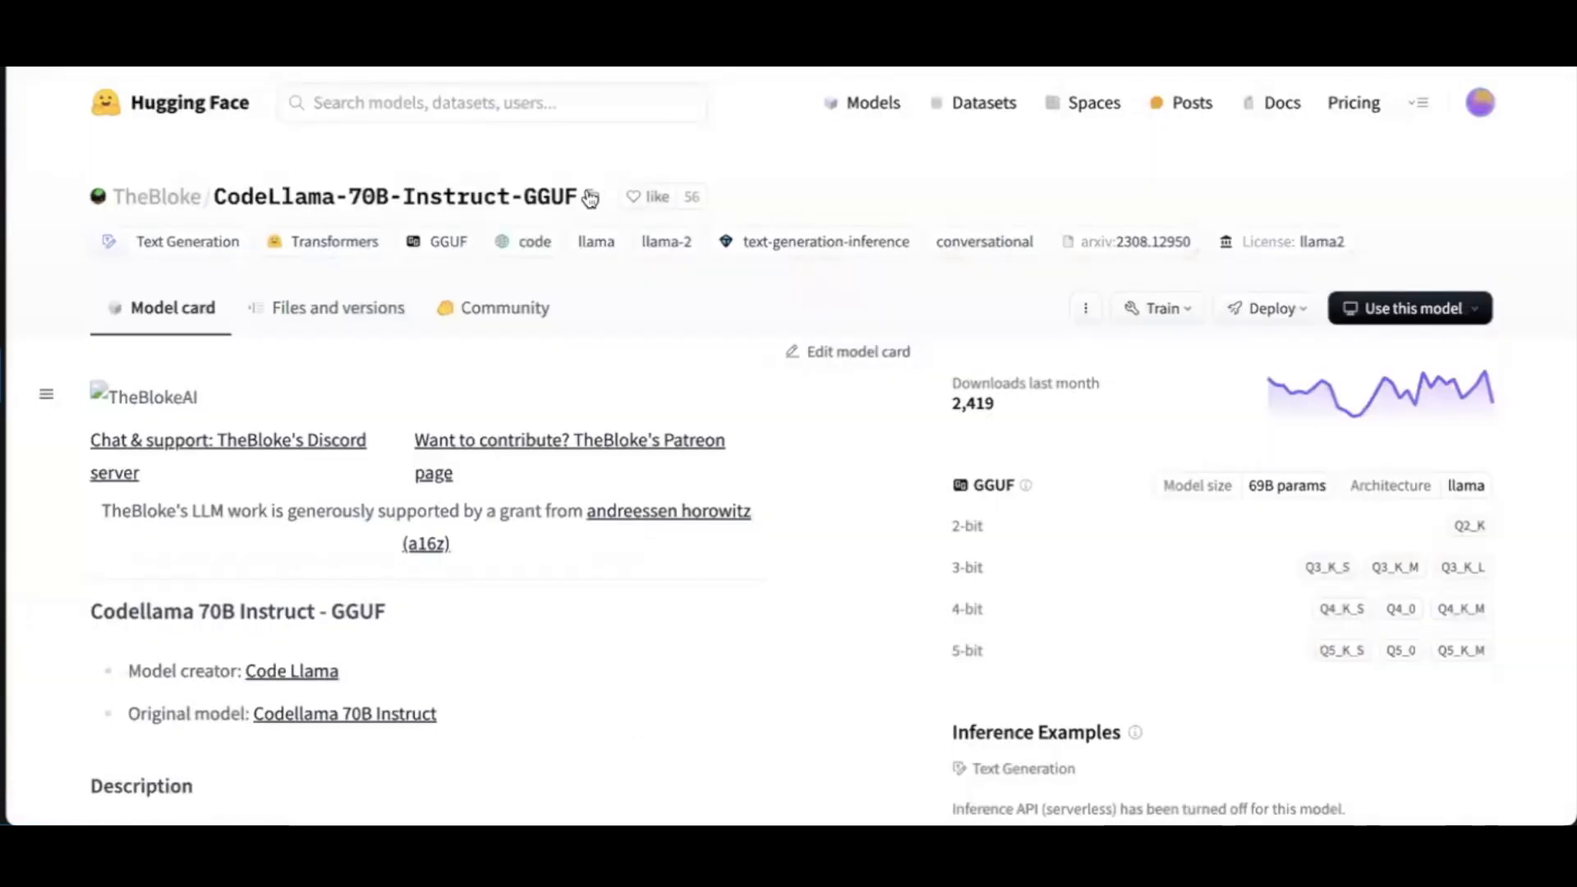
- Replace the model name with TheBloke/CodeLlama-70B-Instruct-GGUF and list its inference containers
click(592, 198)
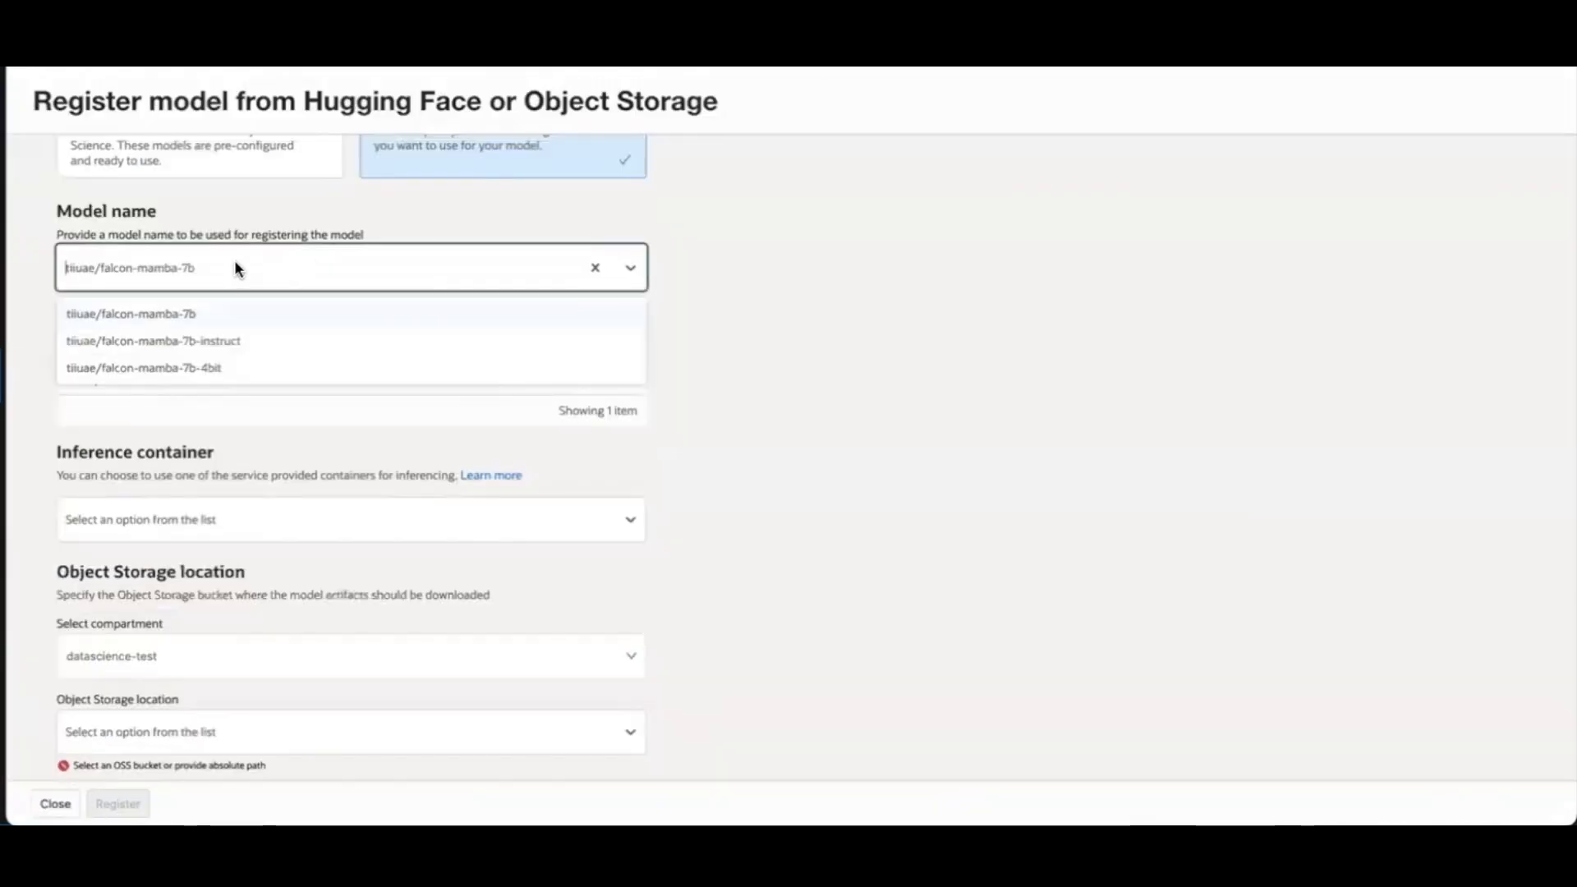
click(130, 312)
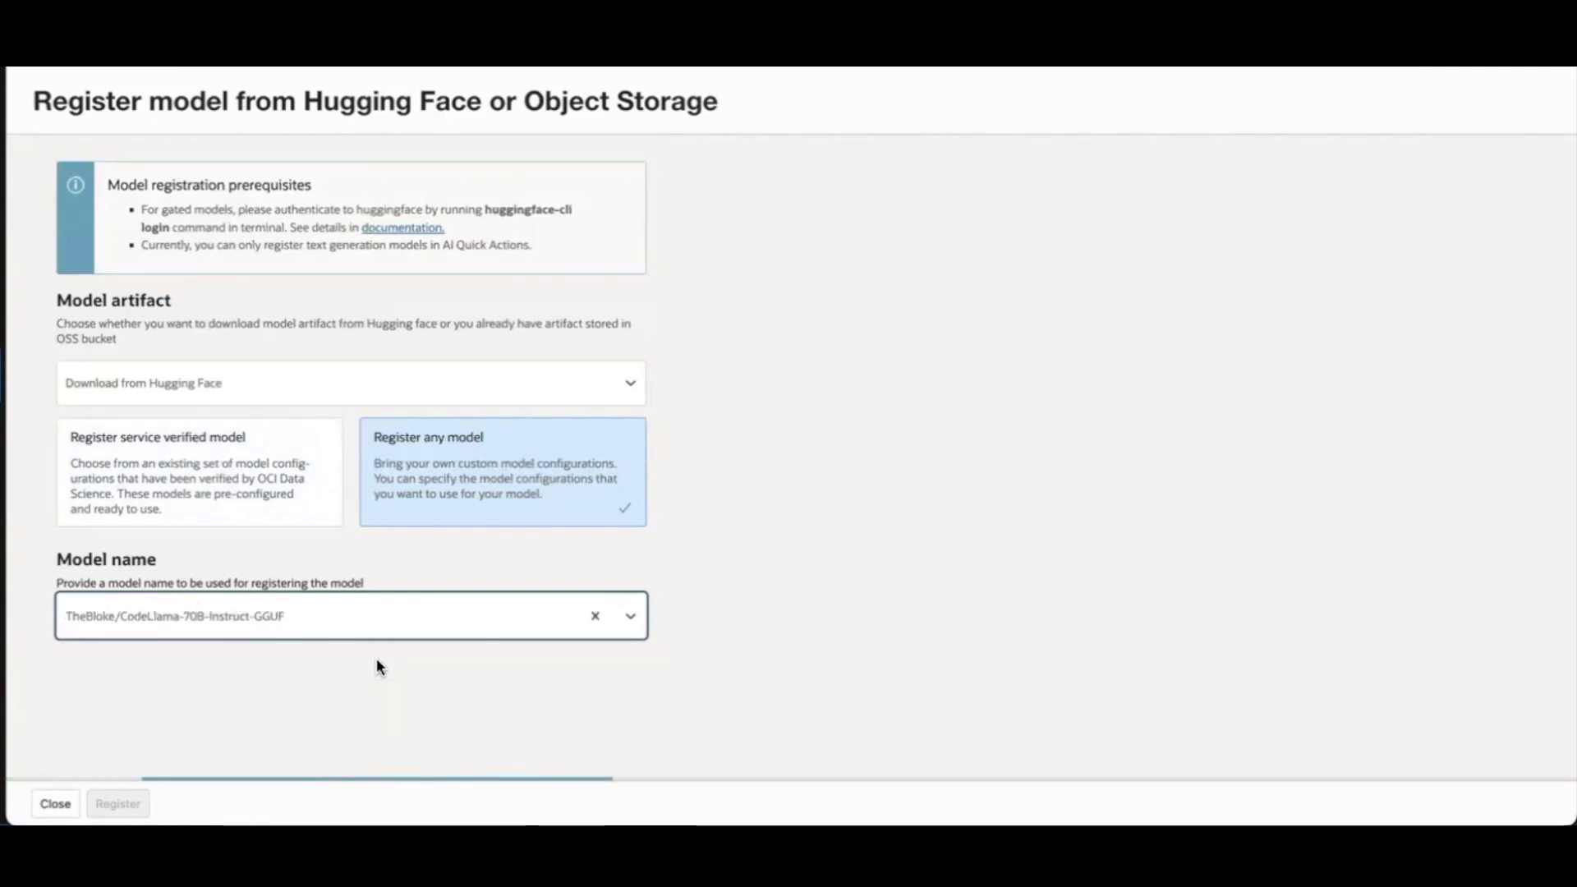
scroll(down, 3)
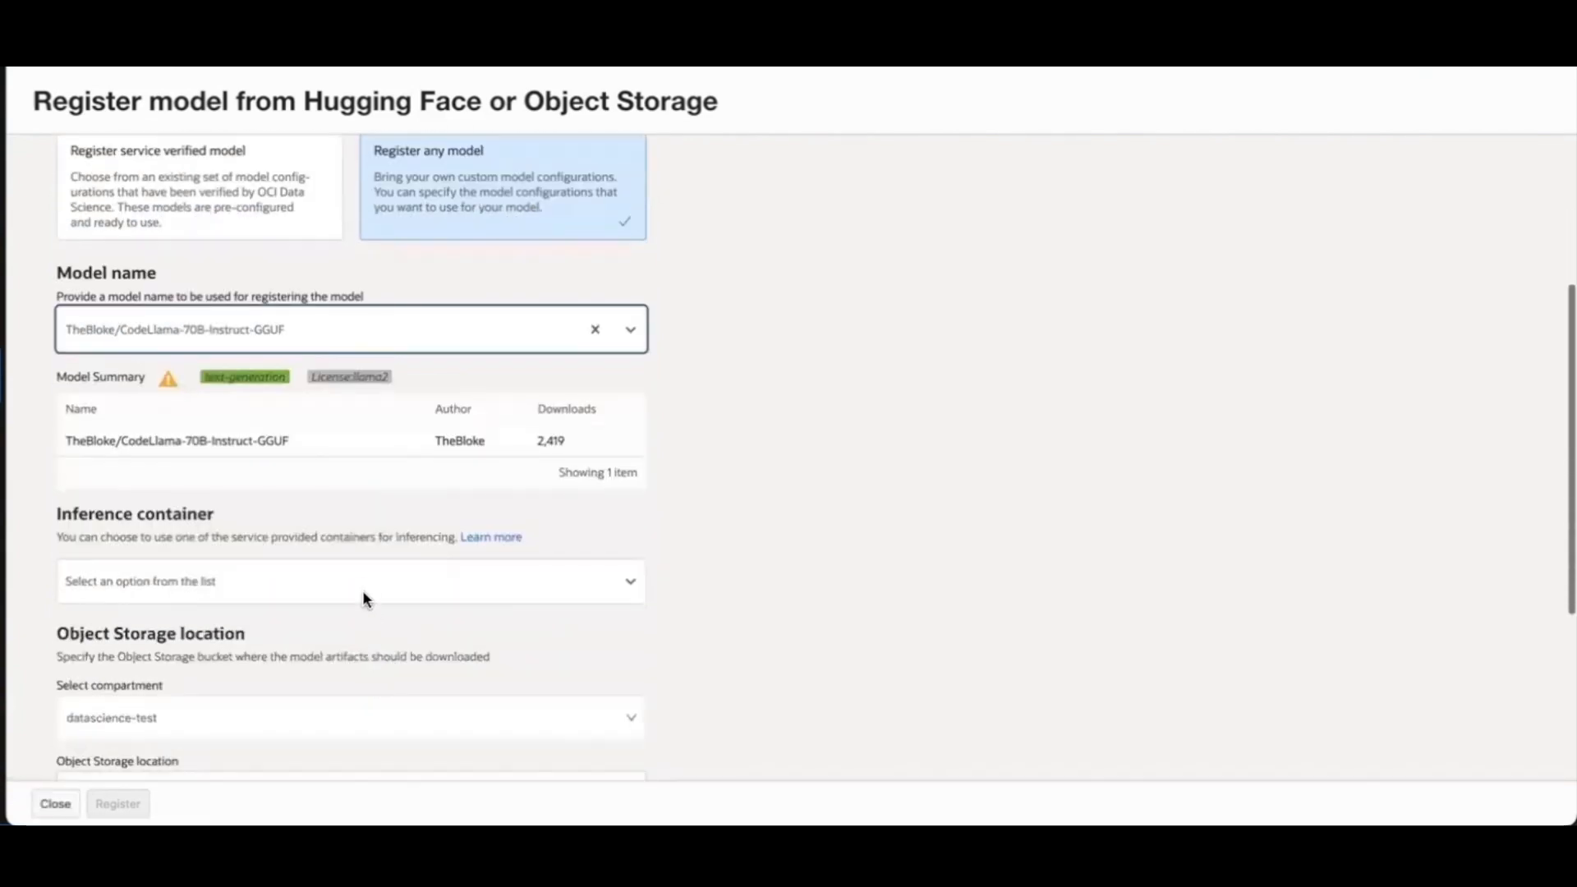
click(350, 580)
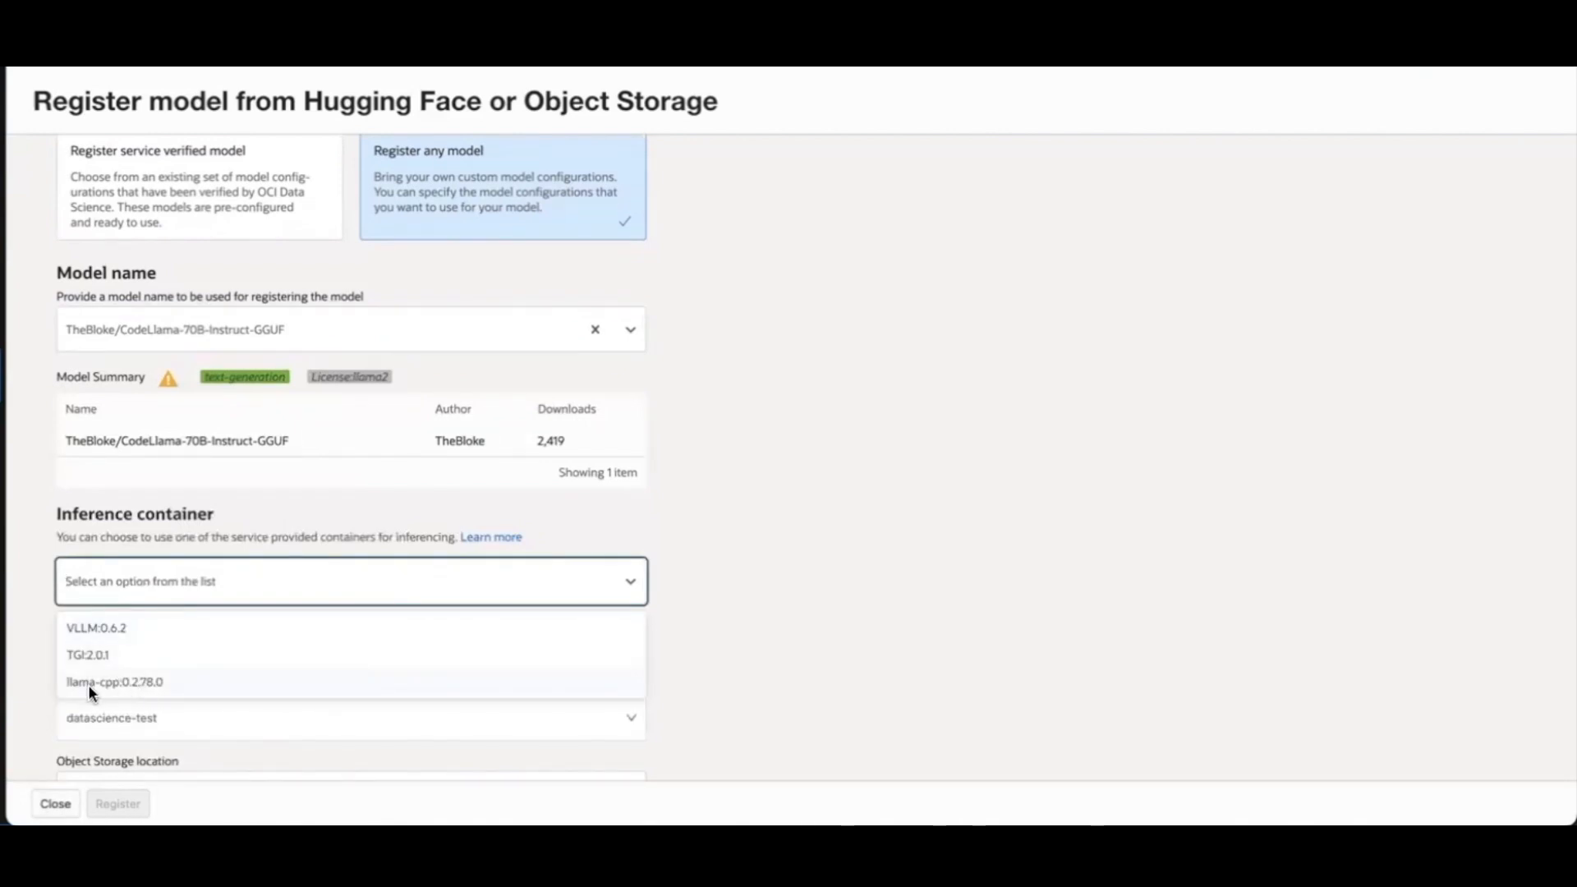
mouse_move(97, 688)
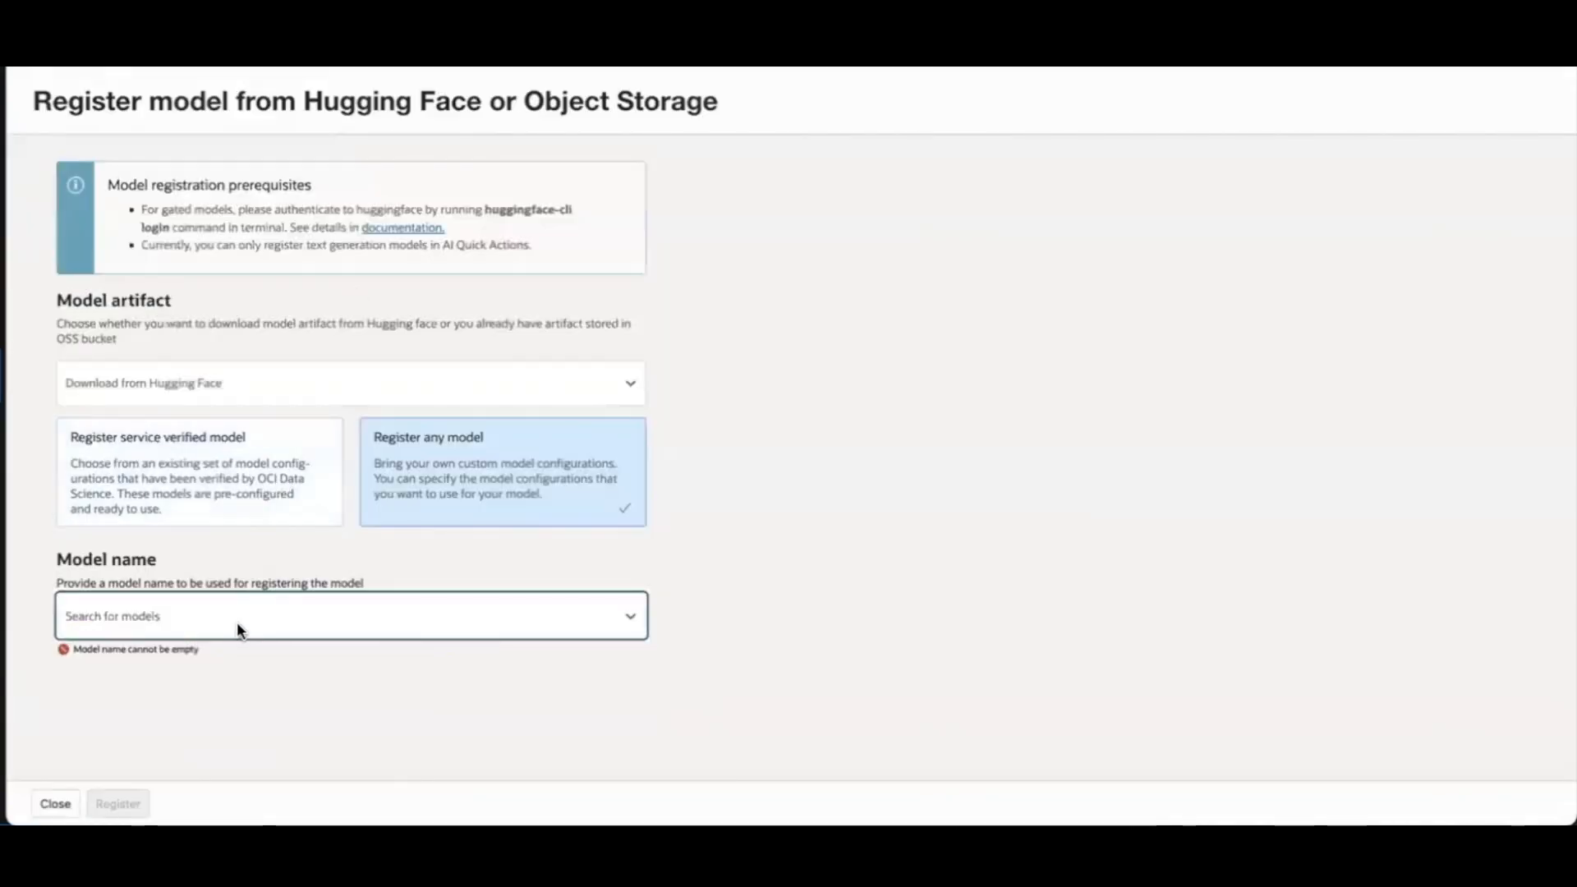
- Name the model tiiuae/falcon-mamba-7b and choose the TGI:2.0.1 inference container
text(tiiuae/falcon-mamba-7b)
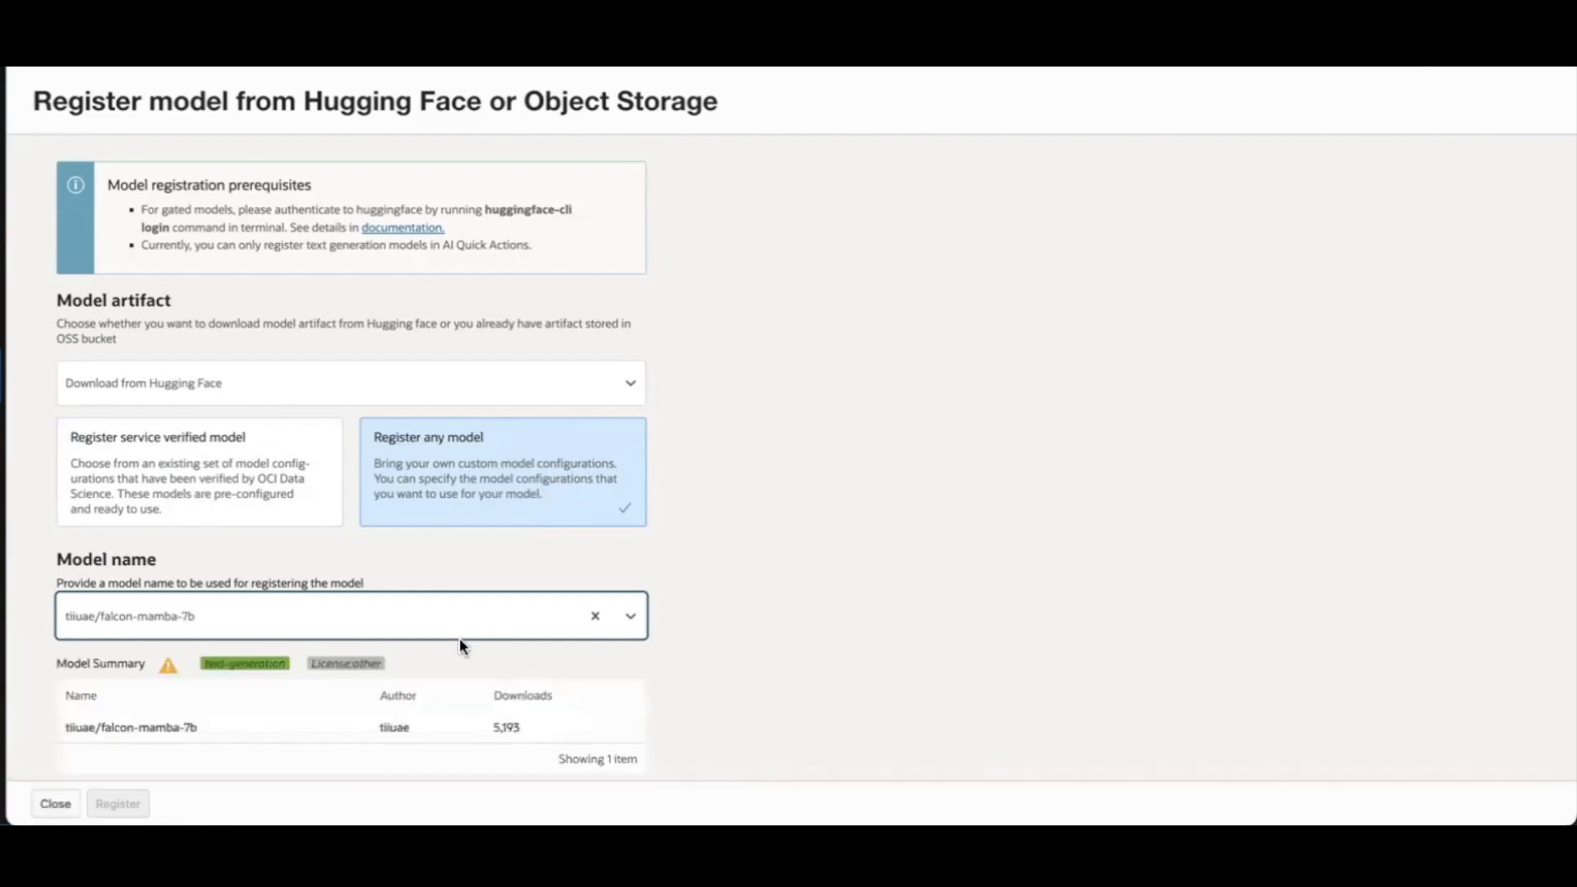
scroll(down, 3)
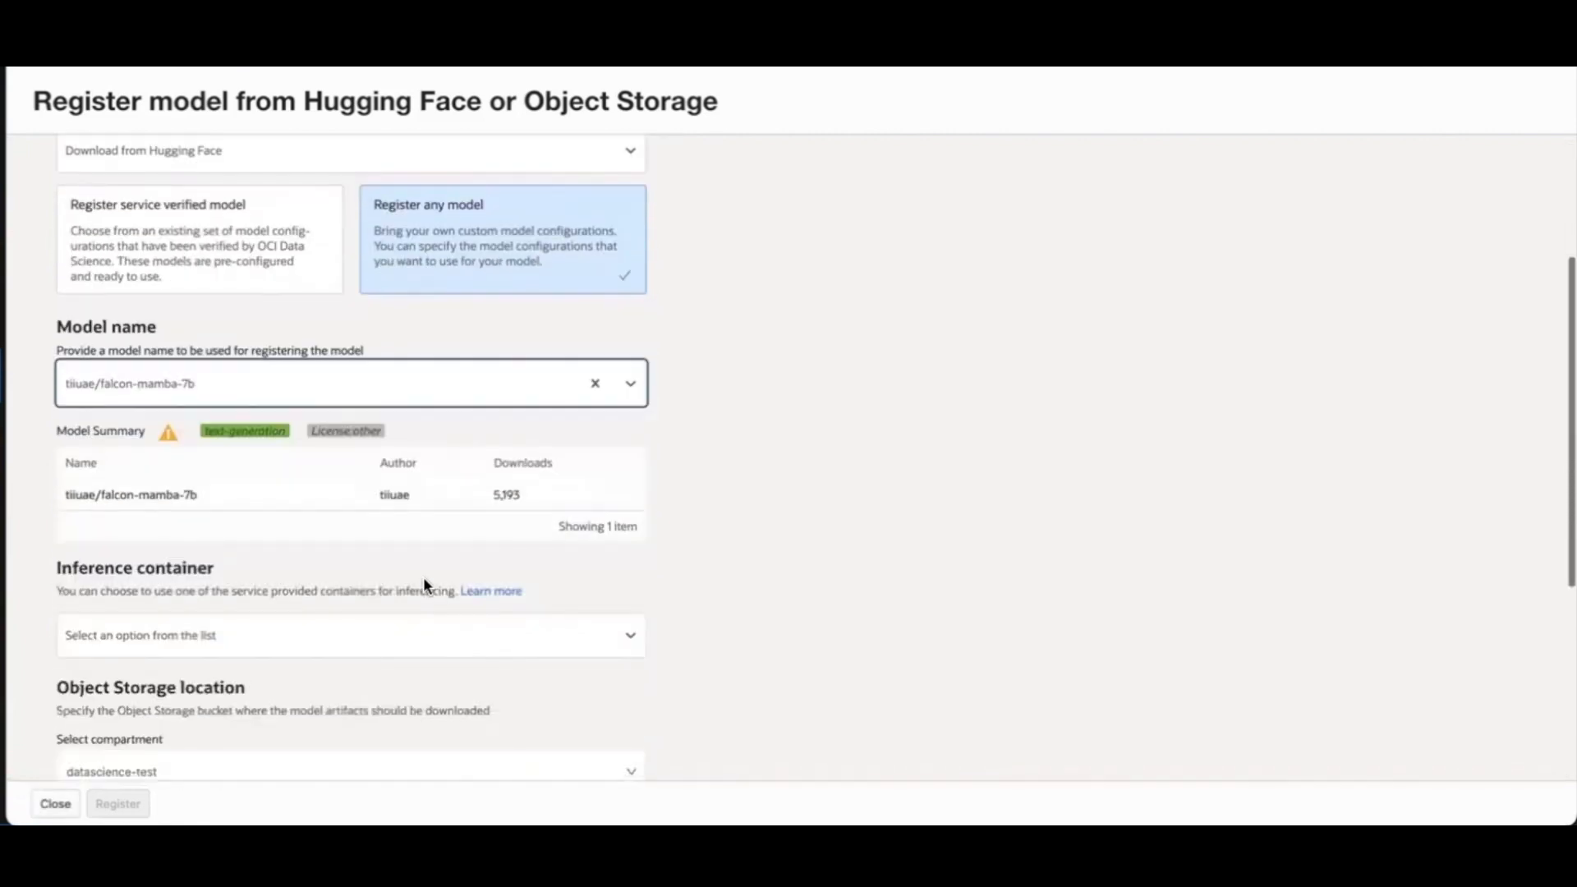
click(350, 634)
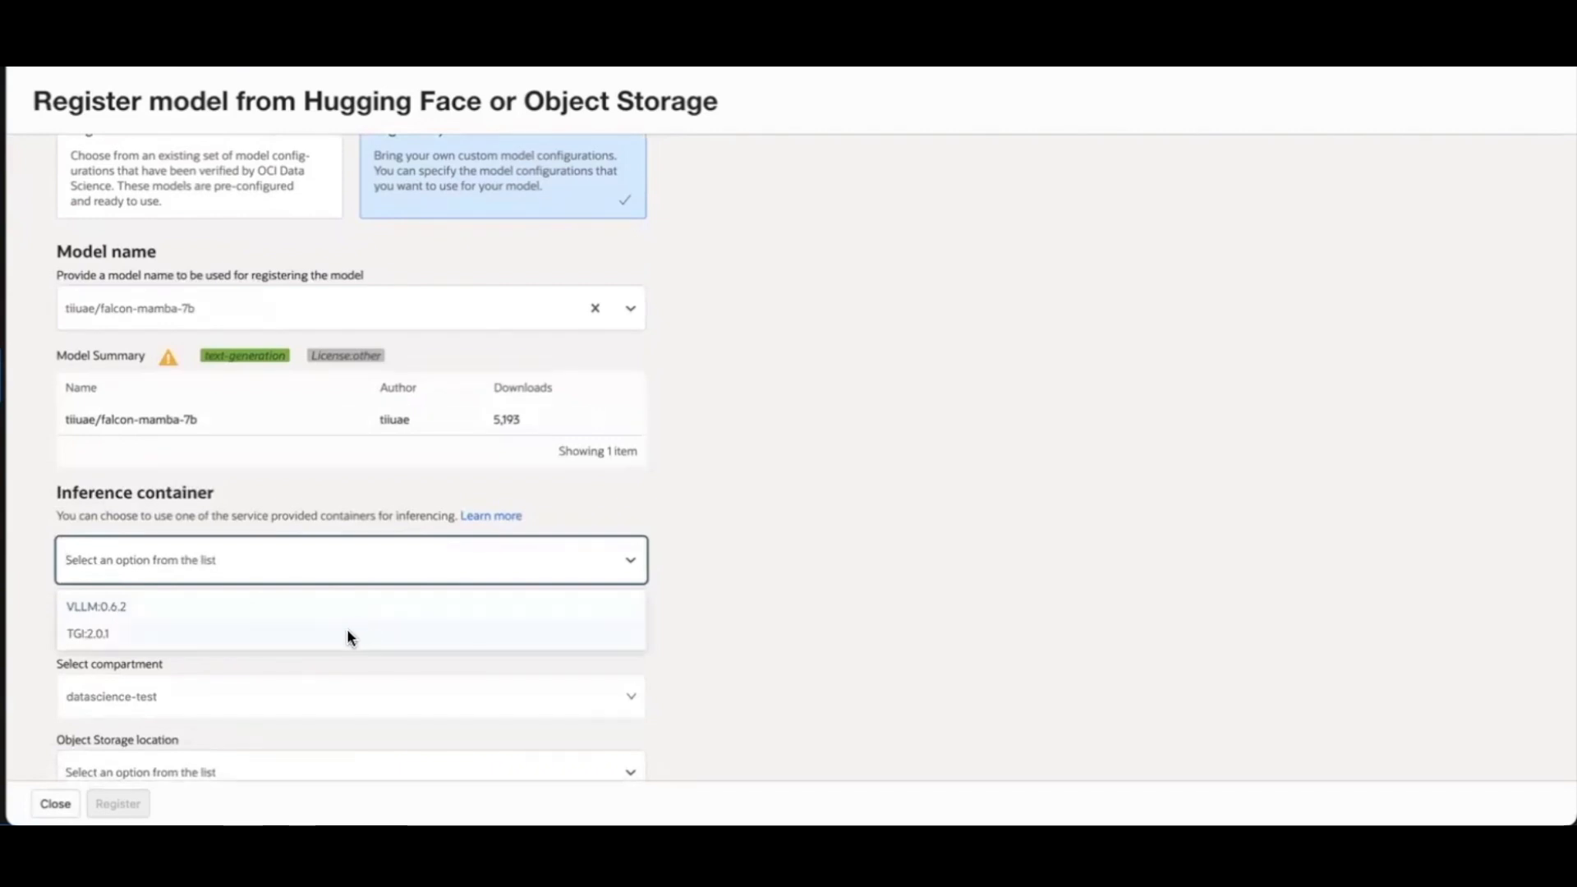
click(87, 632)
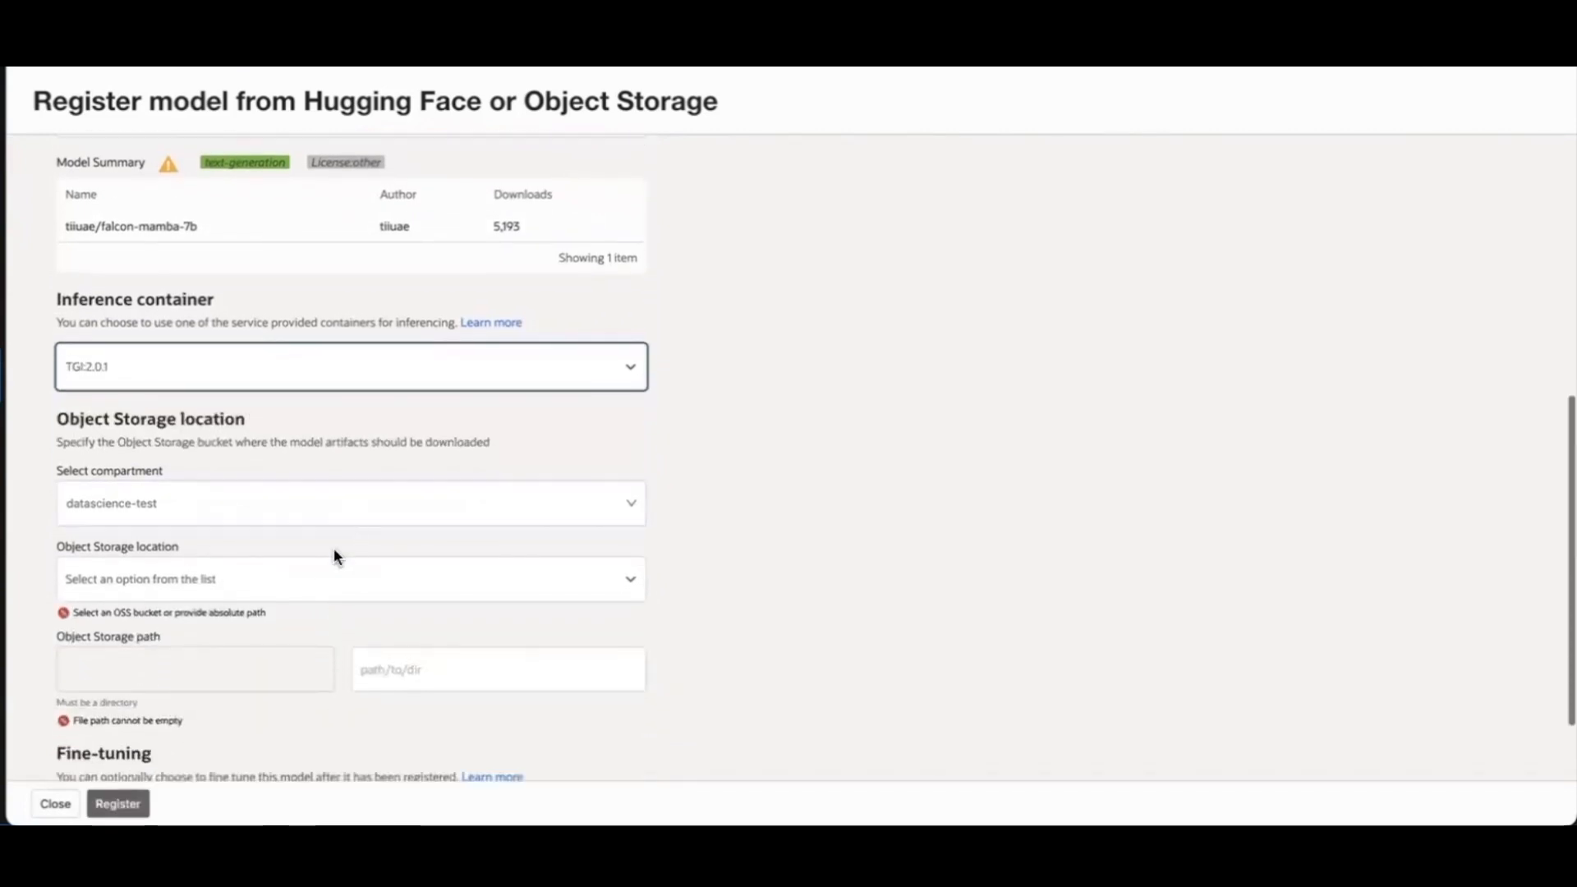
mouse_move(286, 585)
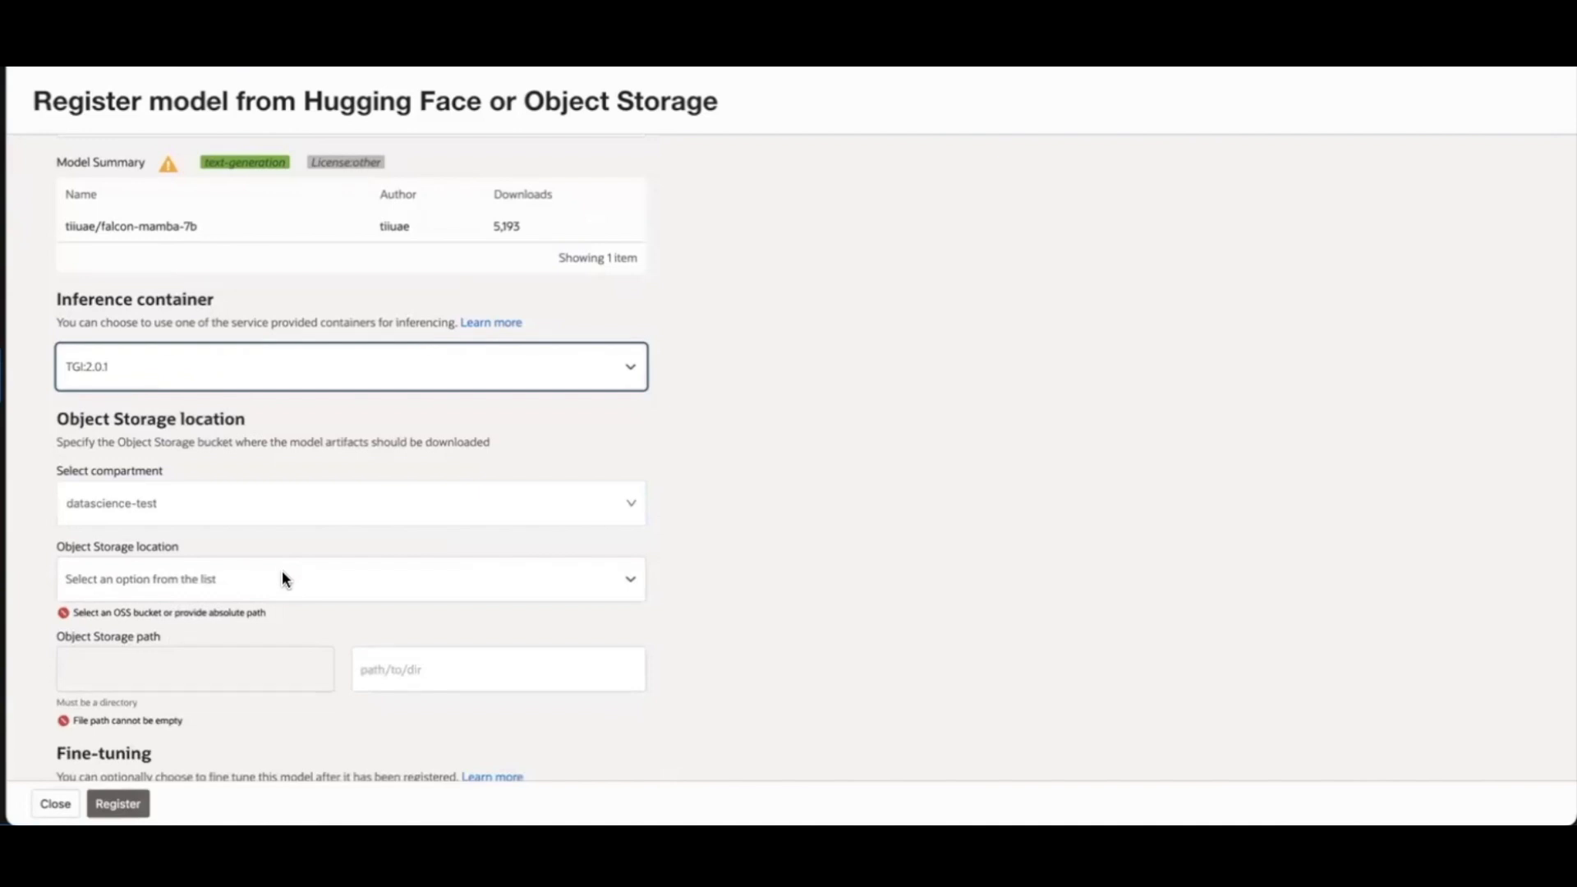
- Store artifacts in the wy-aqua-models bucket, enable fine-tuning, and register the model
click(350, 578)
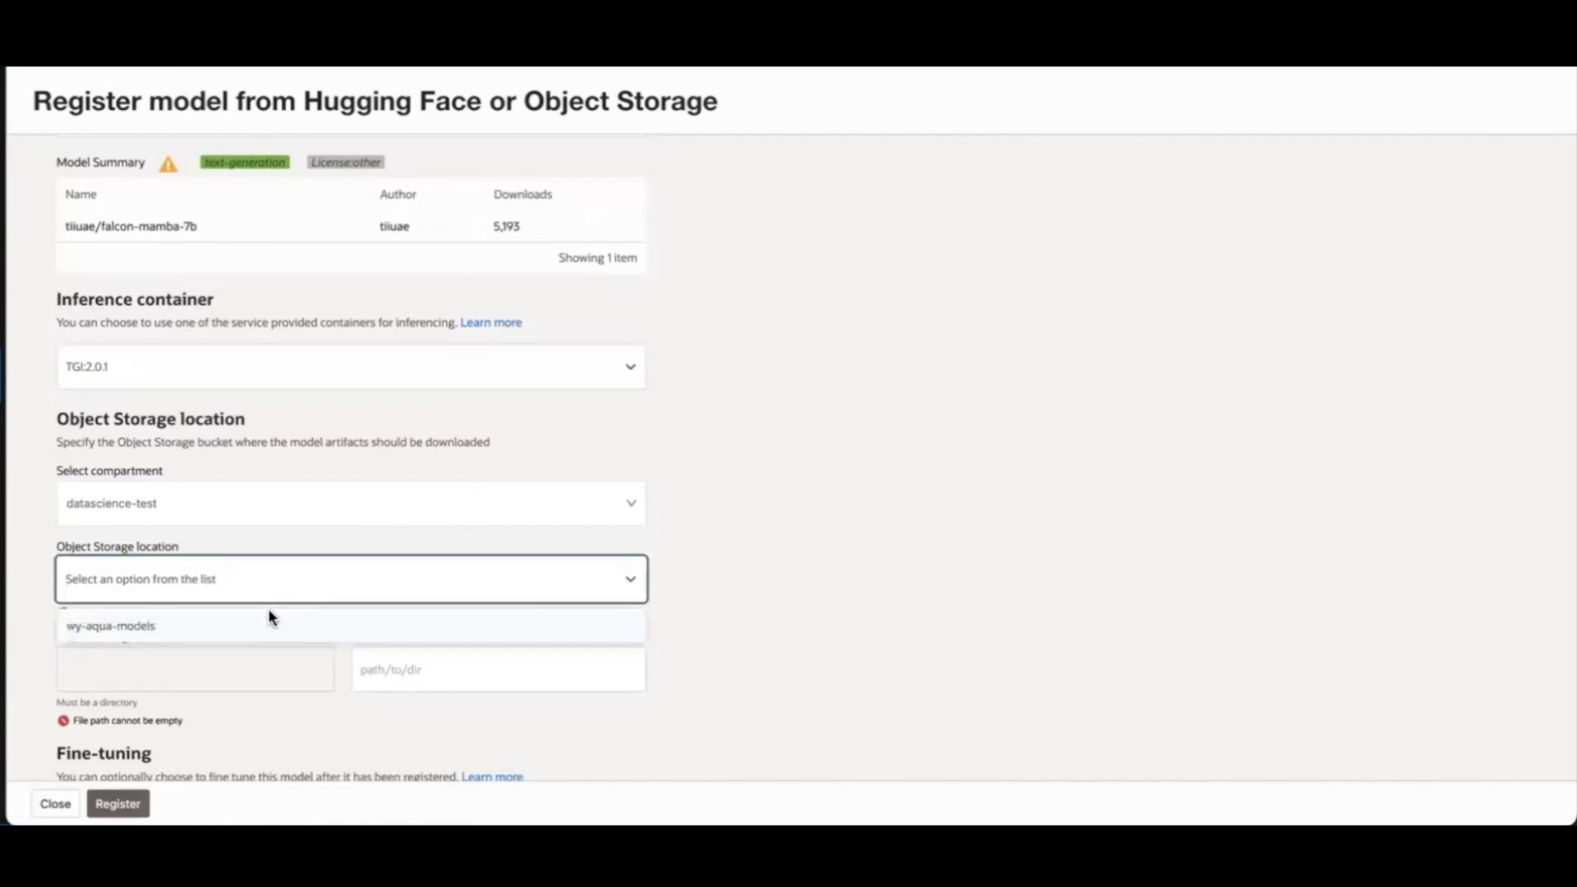
click(110, 624)
text(test3)
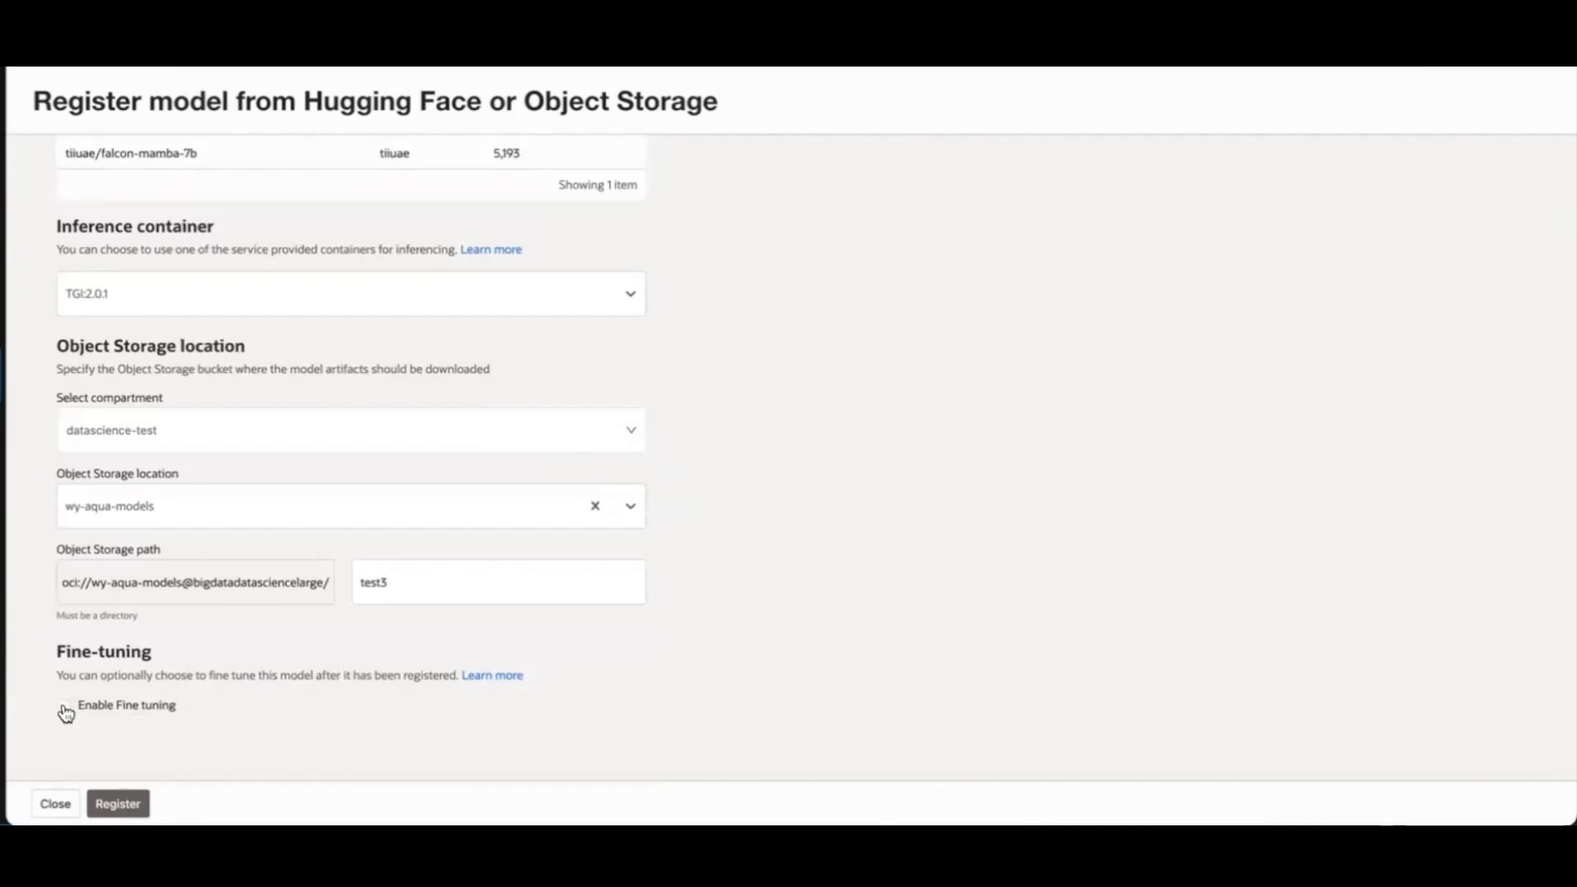
click(64, 705)
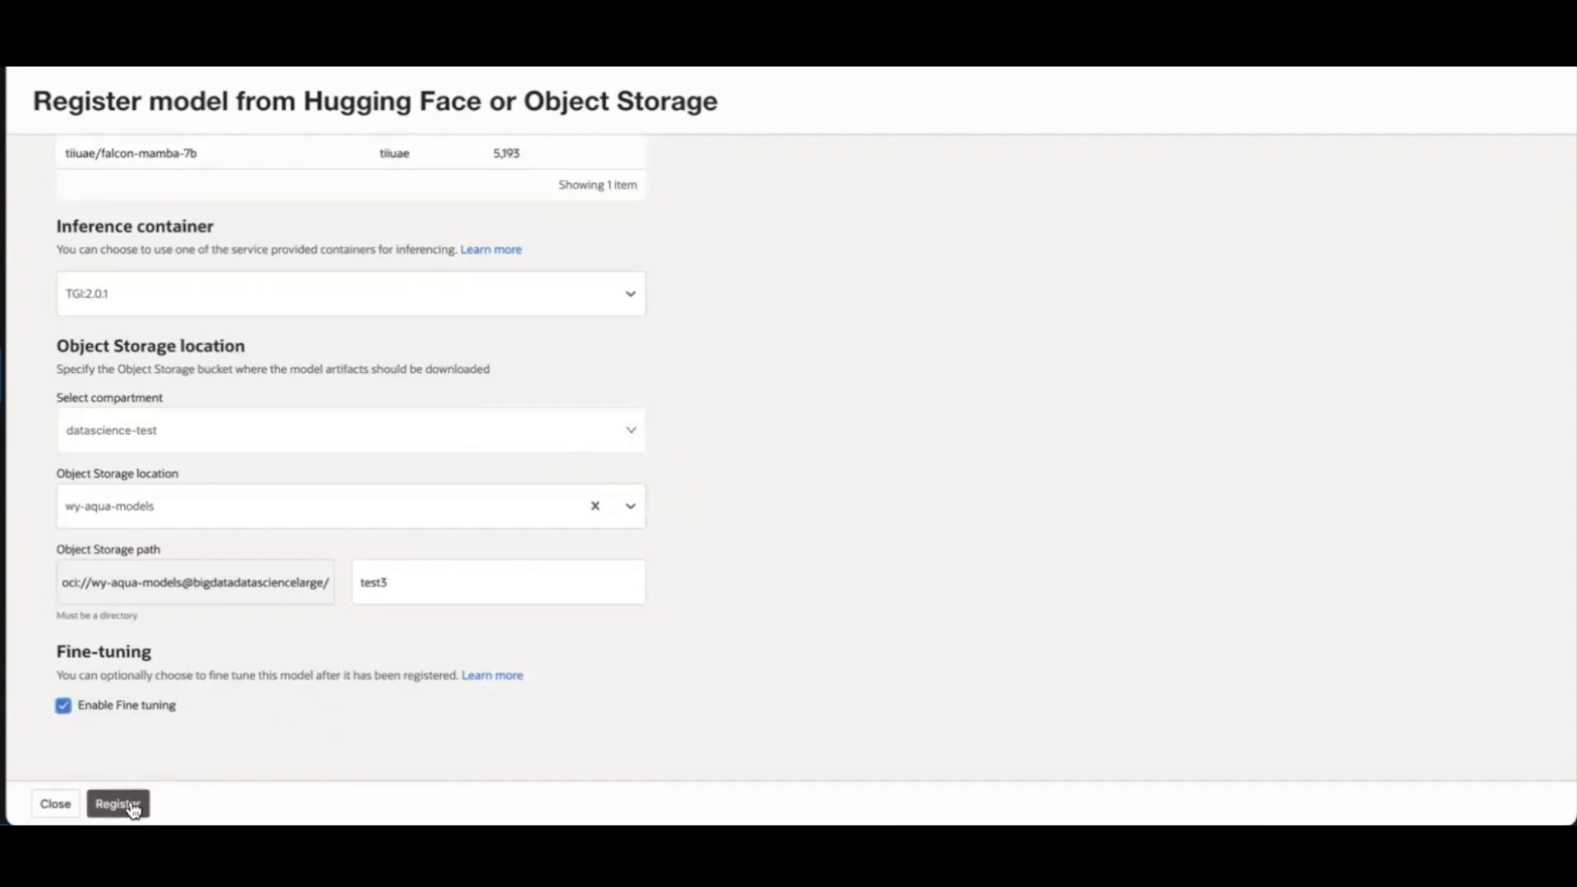
click(118, 804)
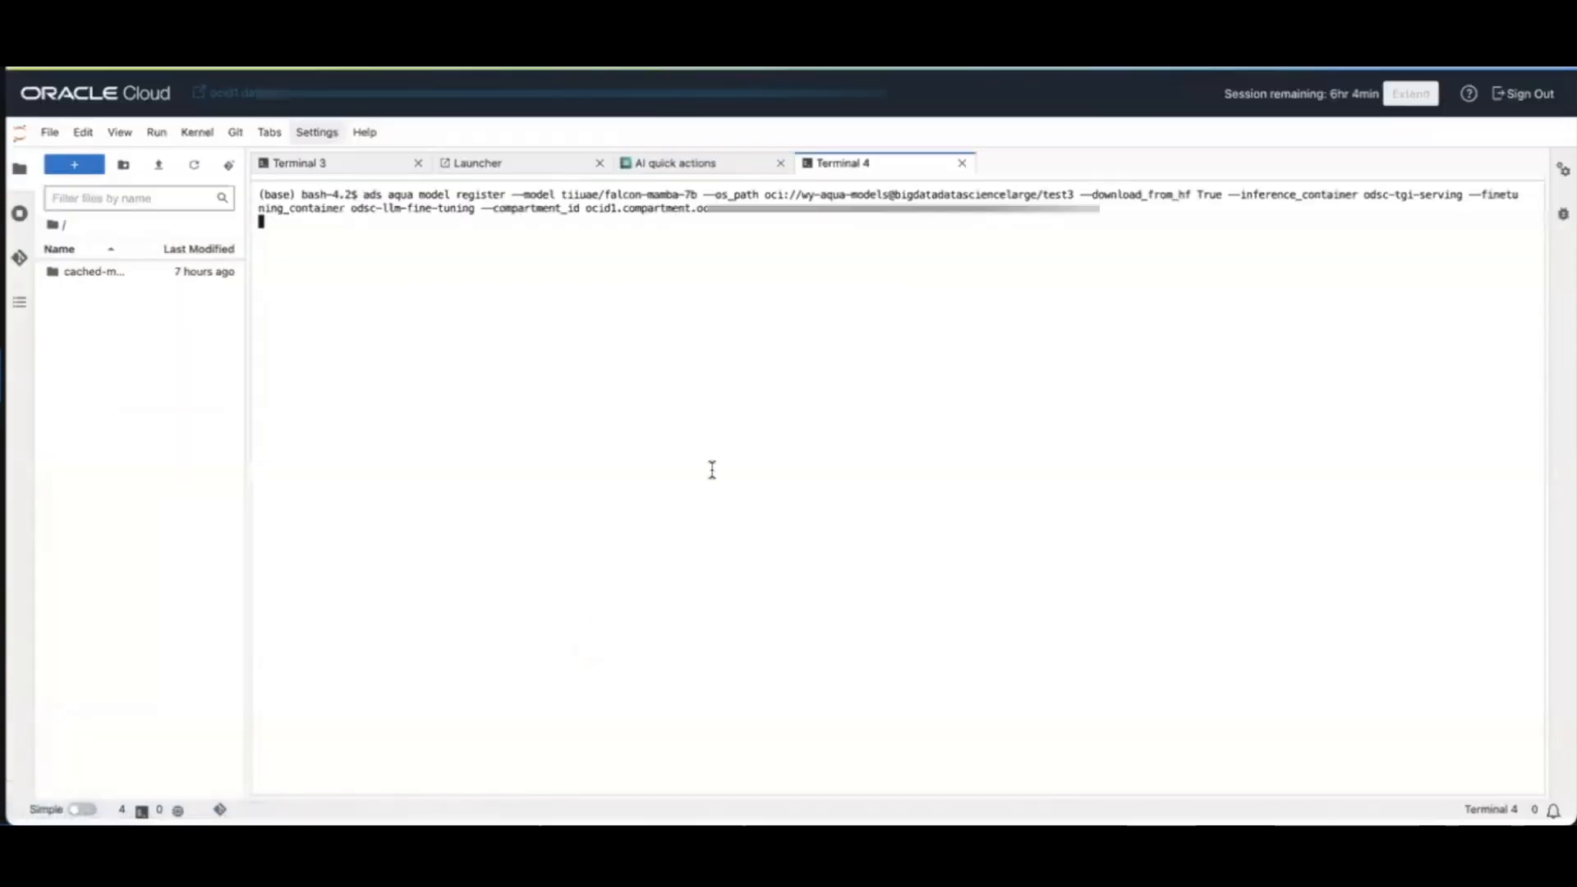
mouse_move(871, 349)
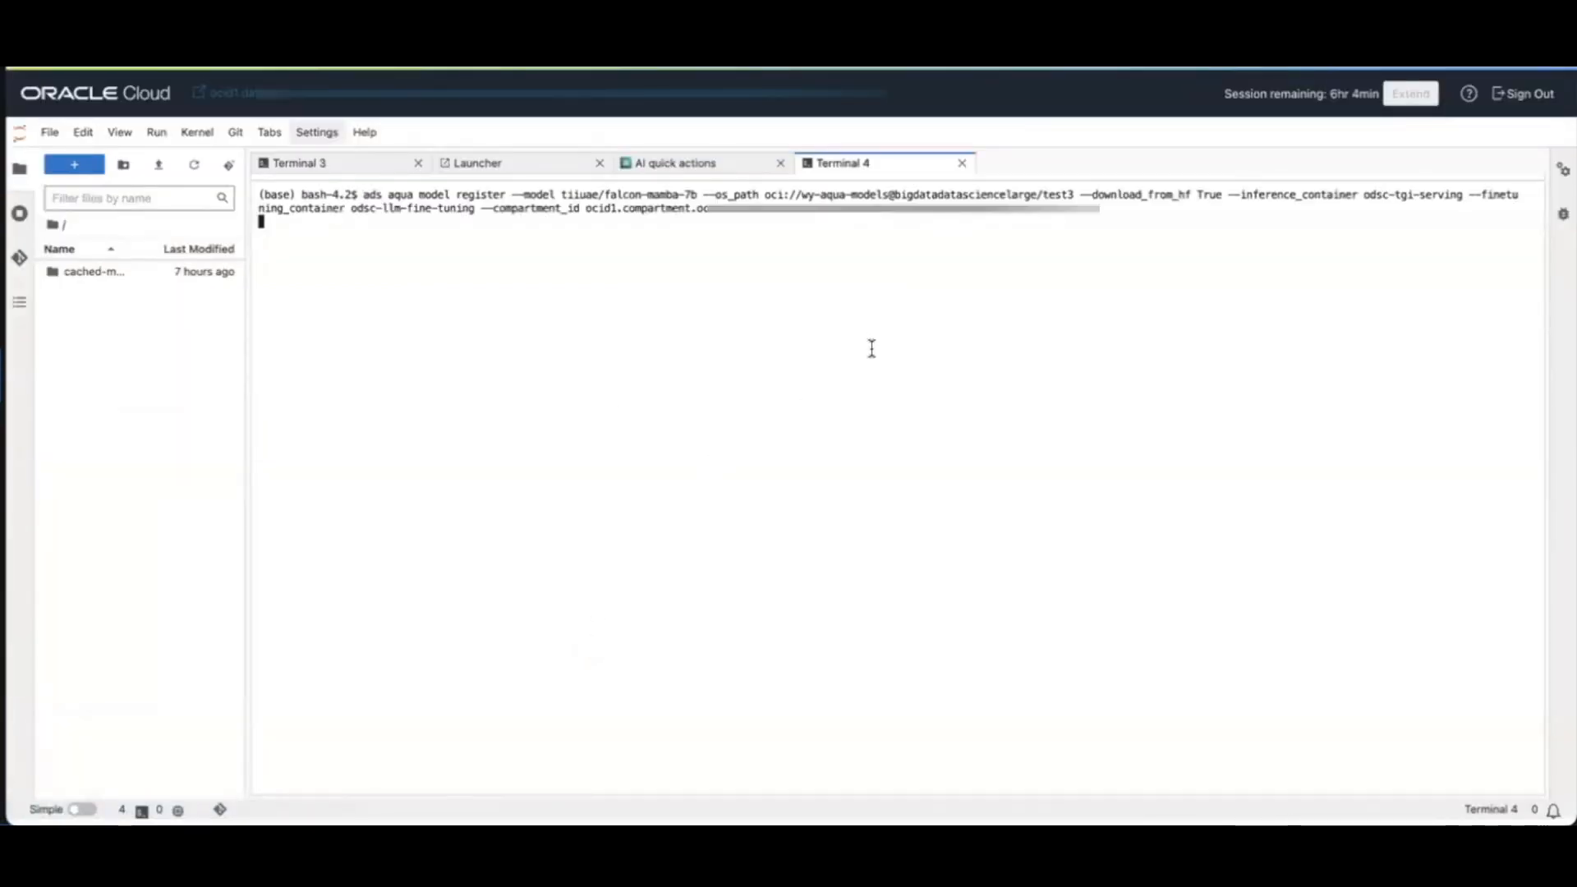
mouse_move(805, 611)
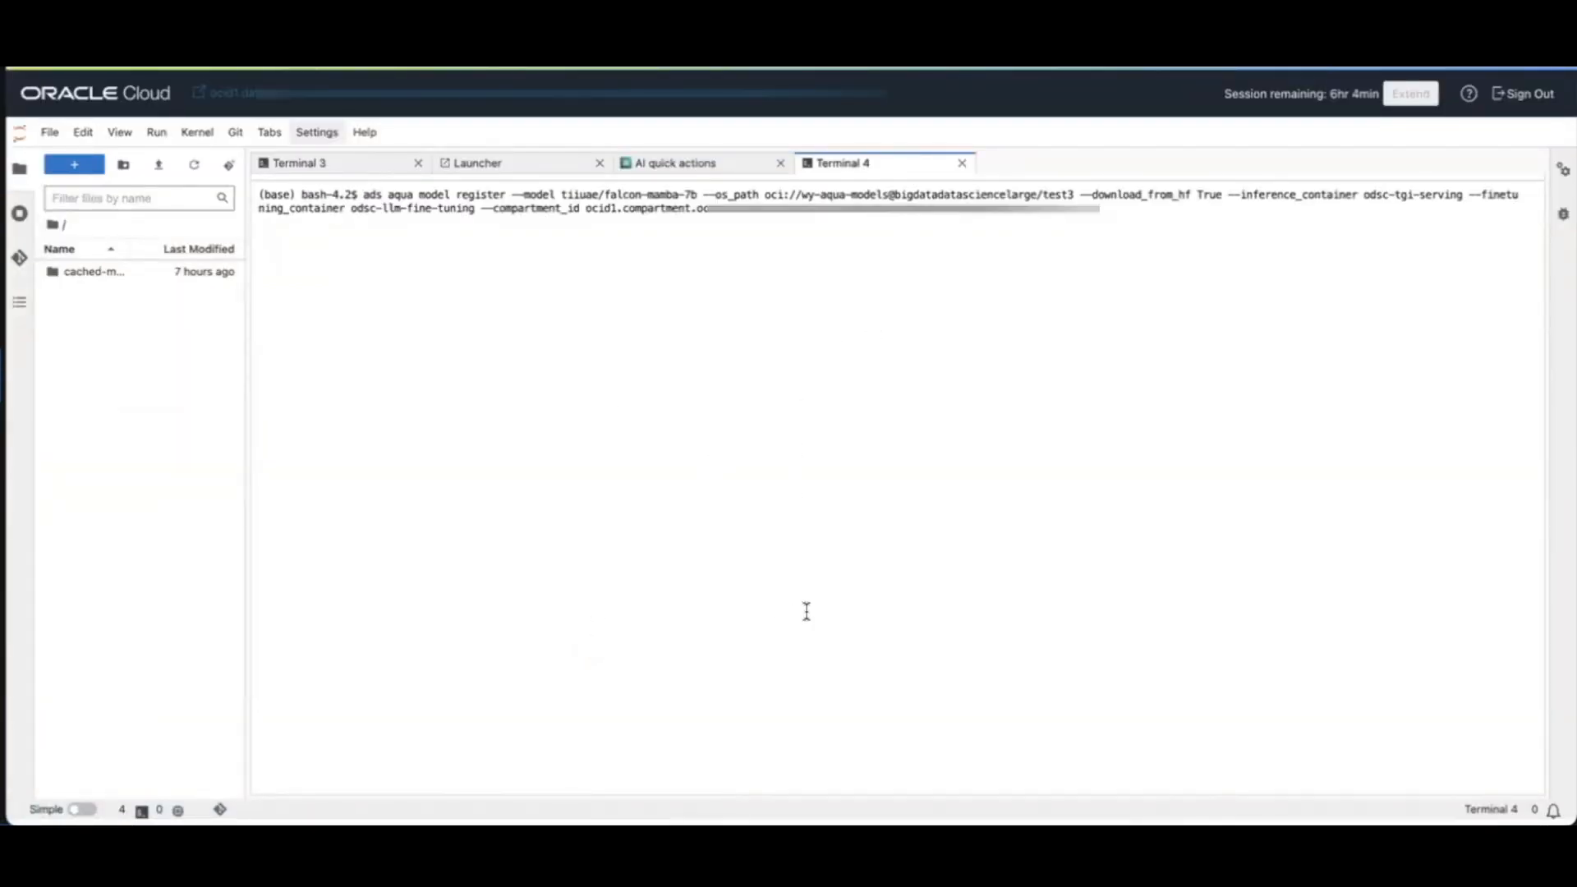
- Return to the model explorer, where tiiuae/falcon-mamba-7b is now listed under My models
click(674, 163)
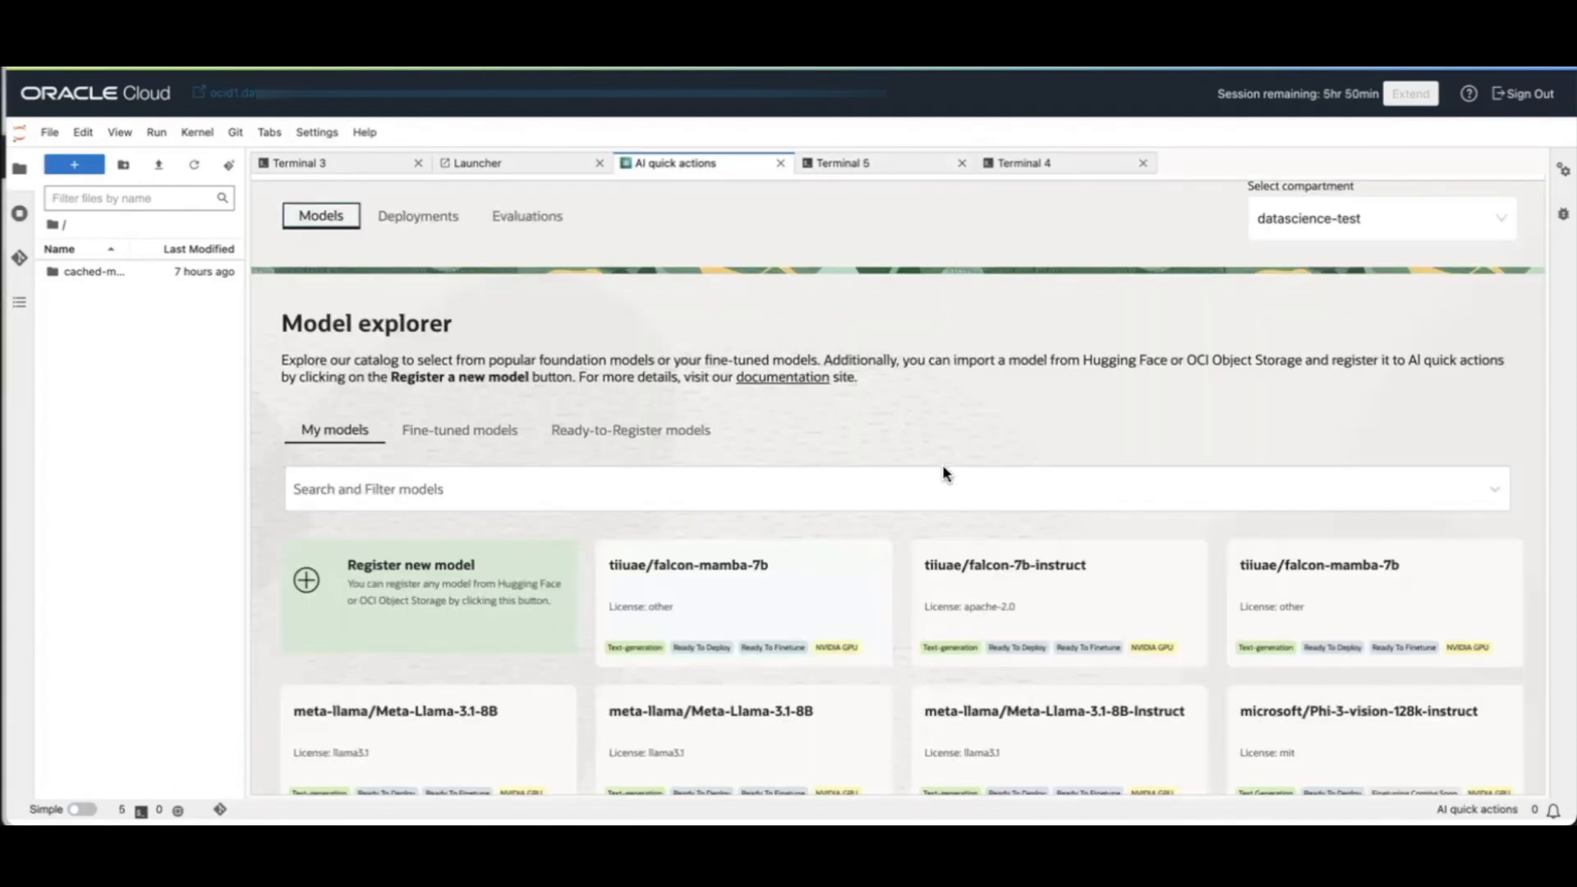
mouse_move(714, 585)
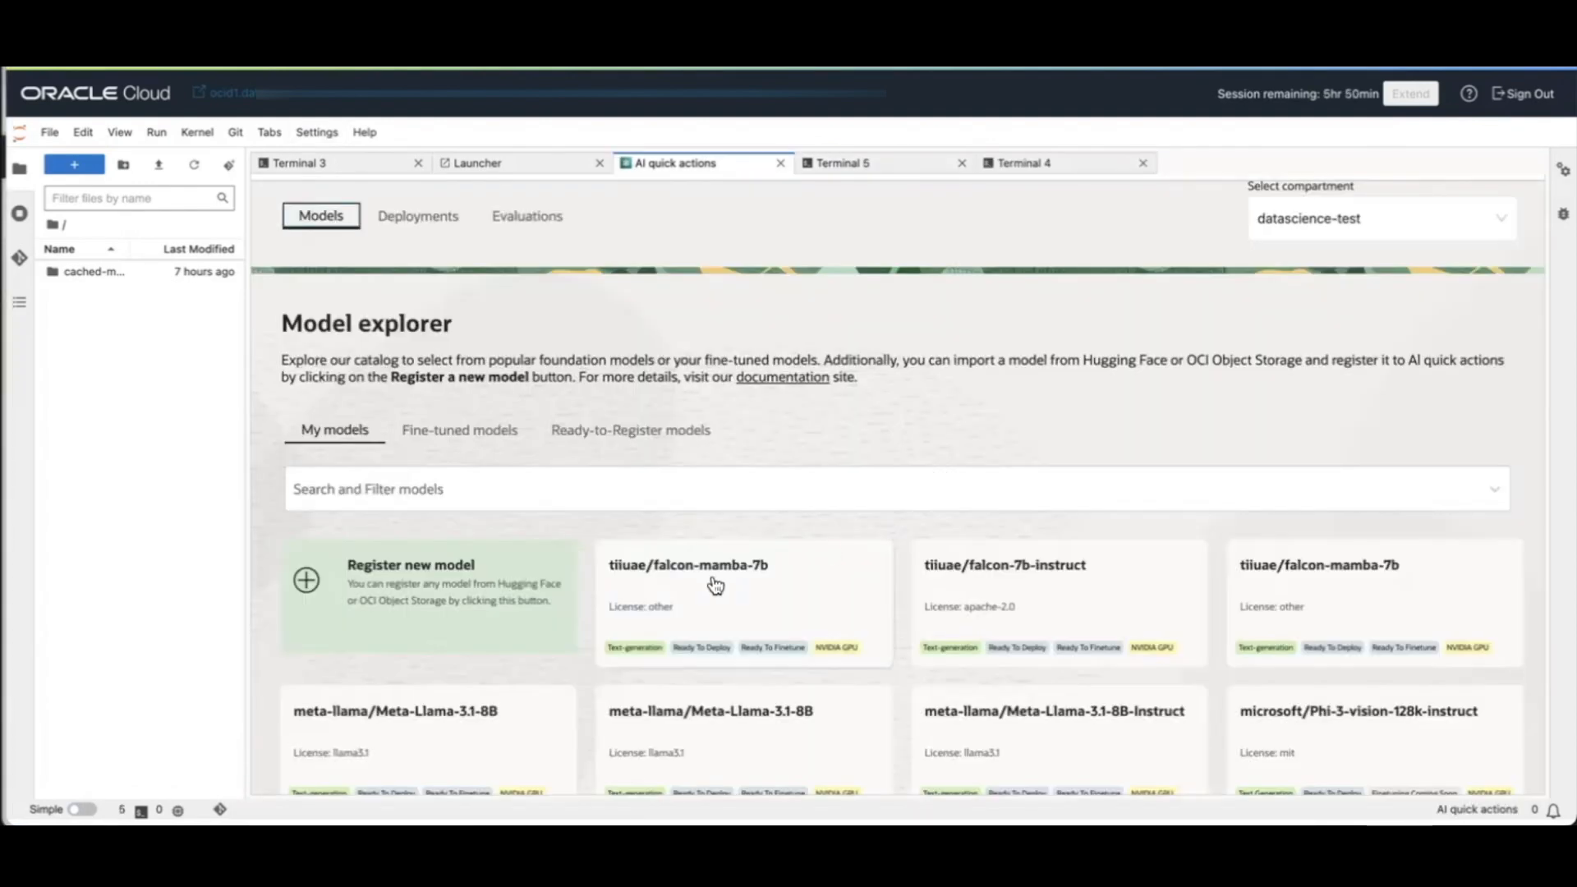
mouse_move(422, 423)
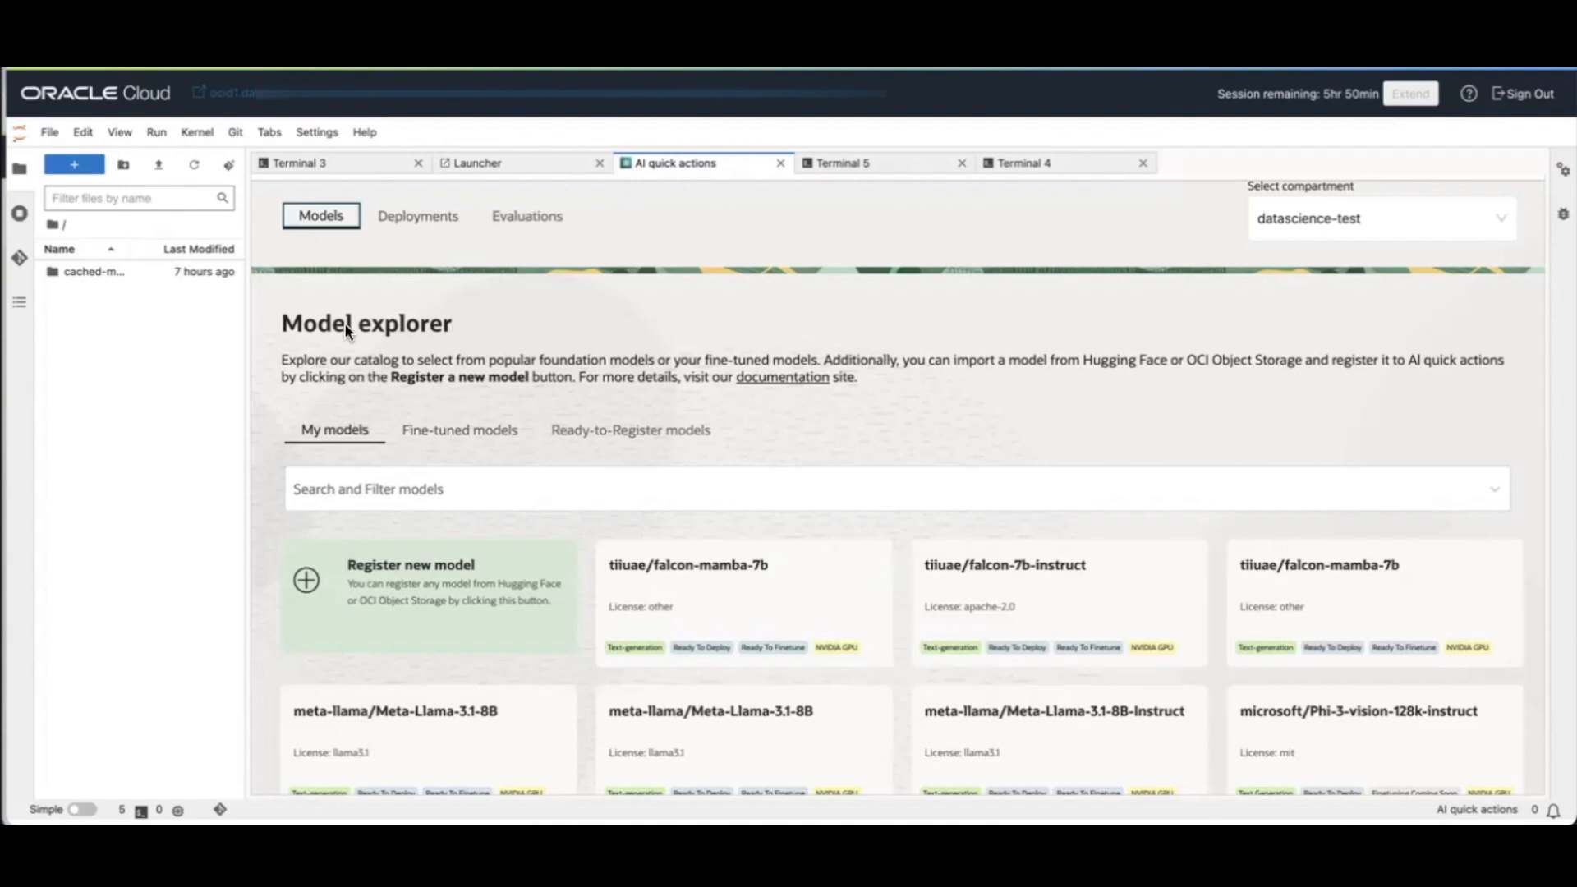
mouse_move(643, 571)
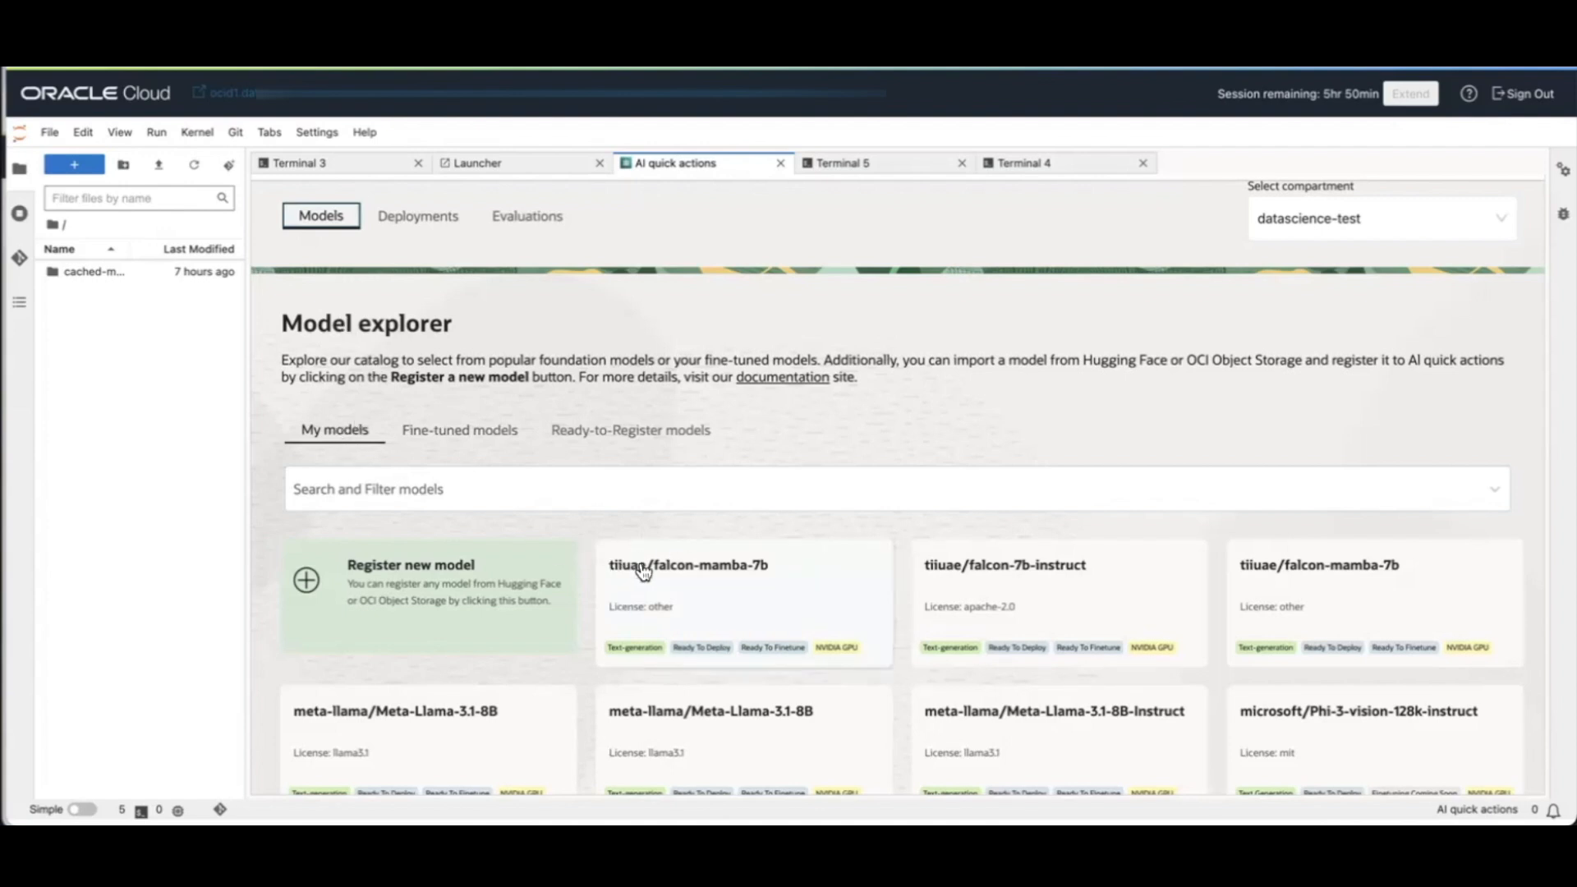
mouse_move(718, 608)
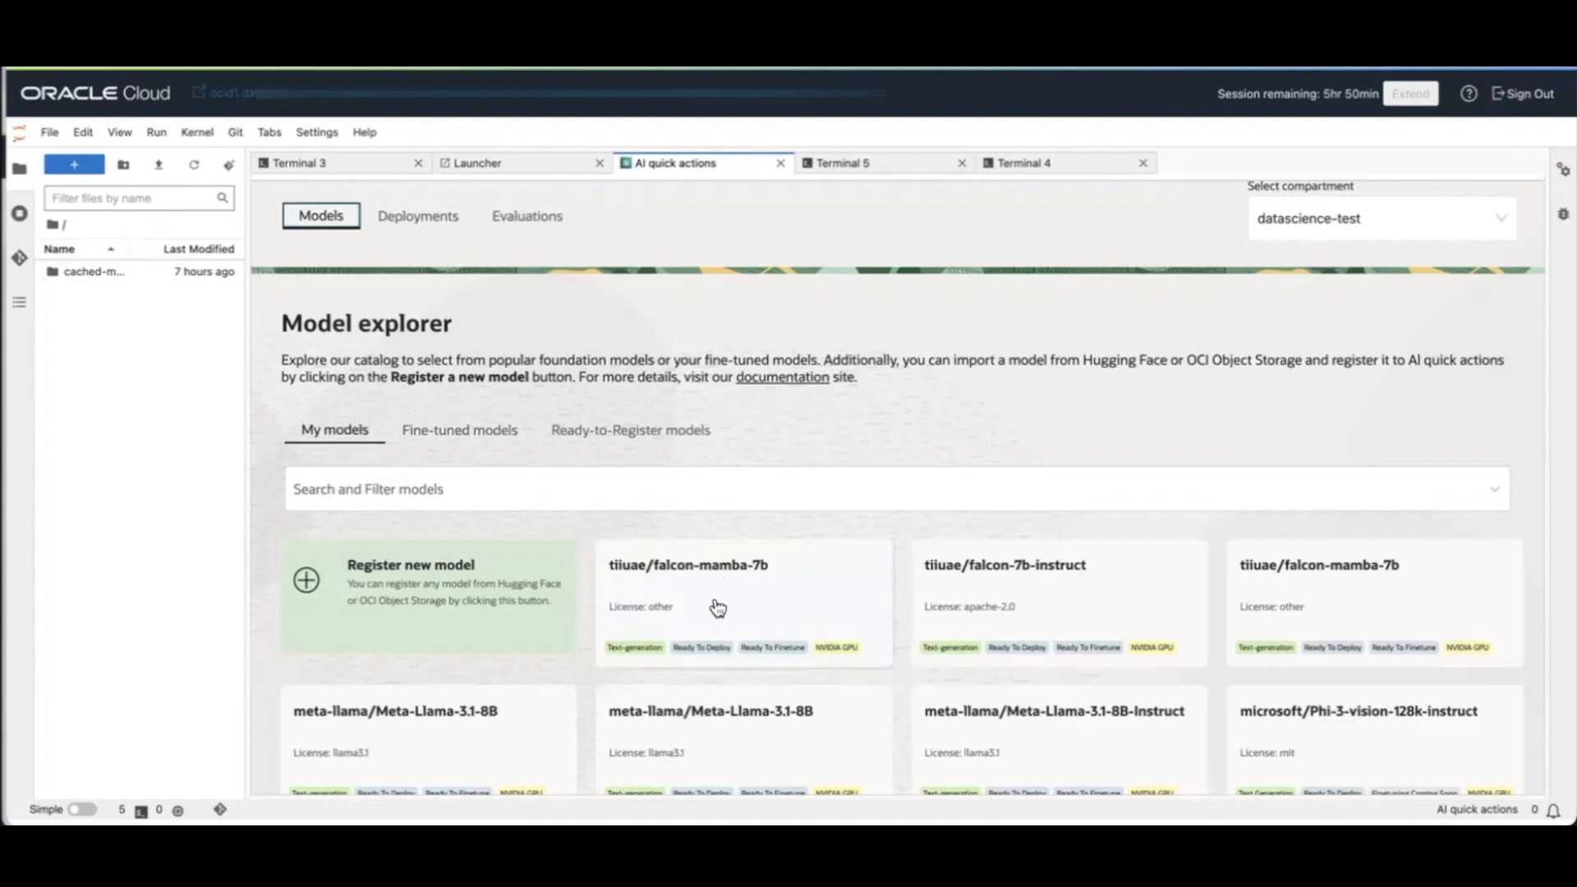
- View tiiuae/falcon-mamba-7b's model card and start its deployment
click(718, 603)
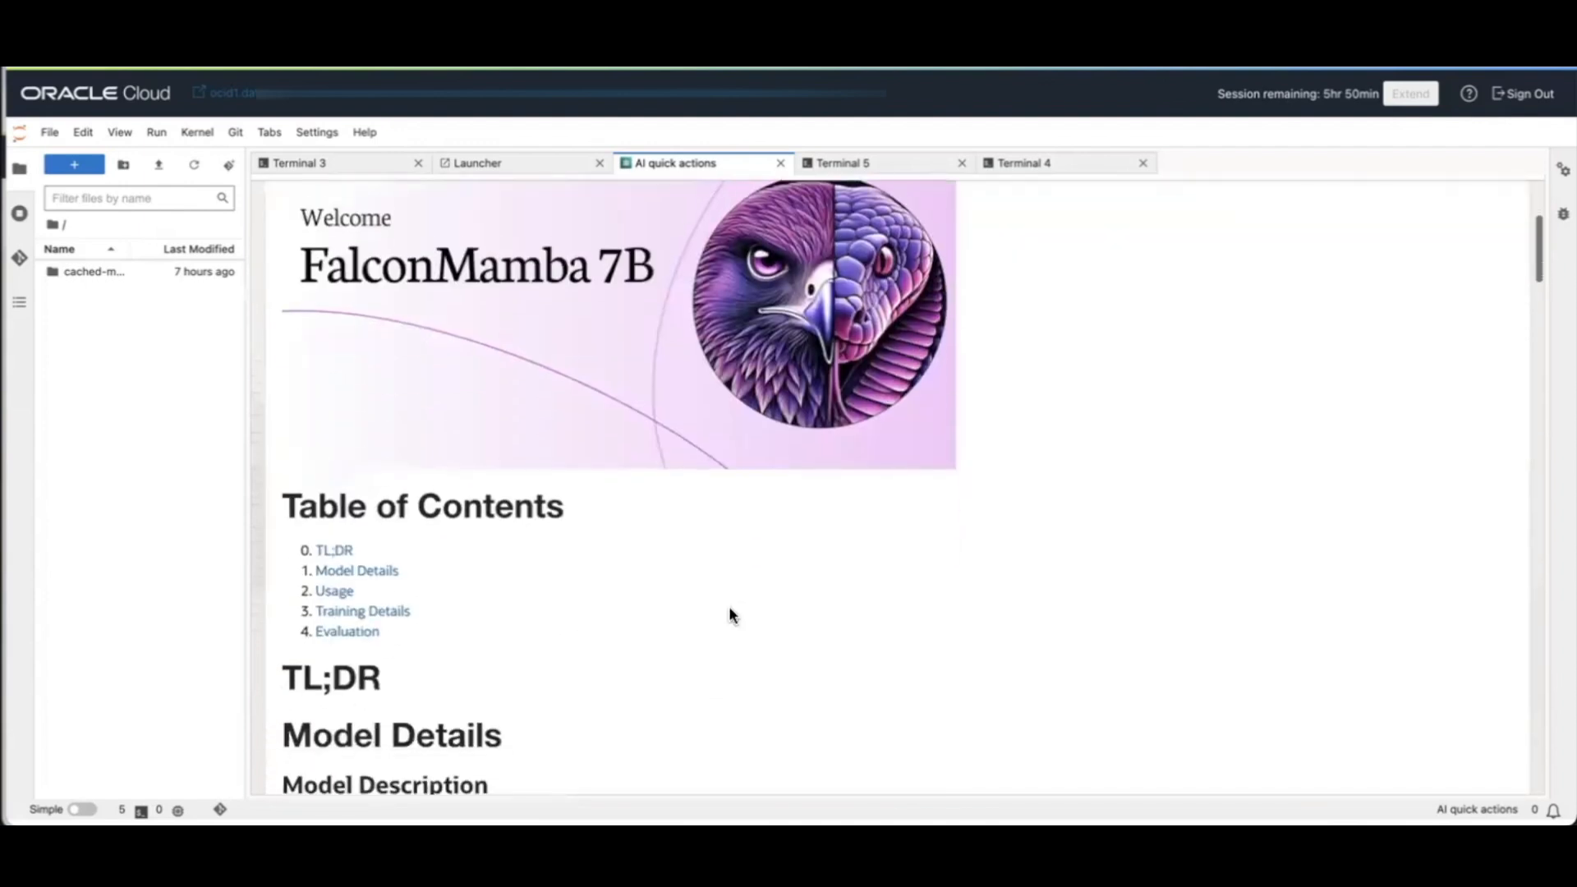
scroll(down, 3)
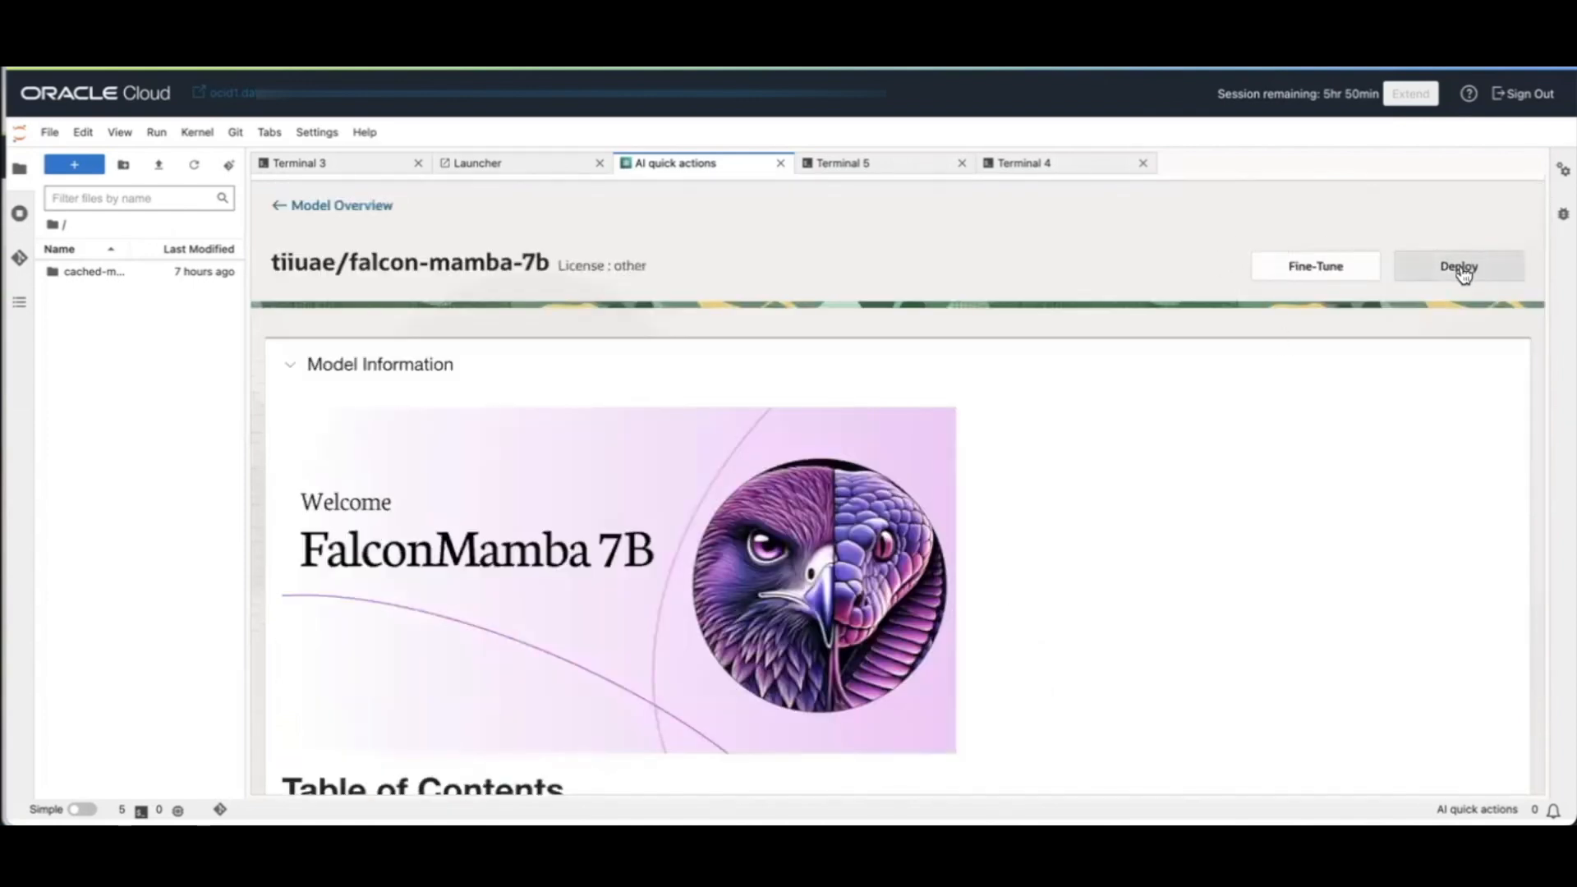
click(476, 162)
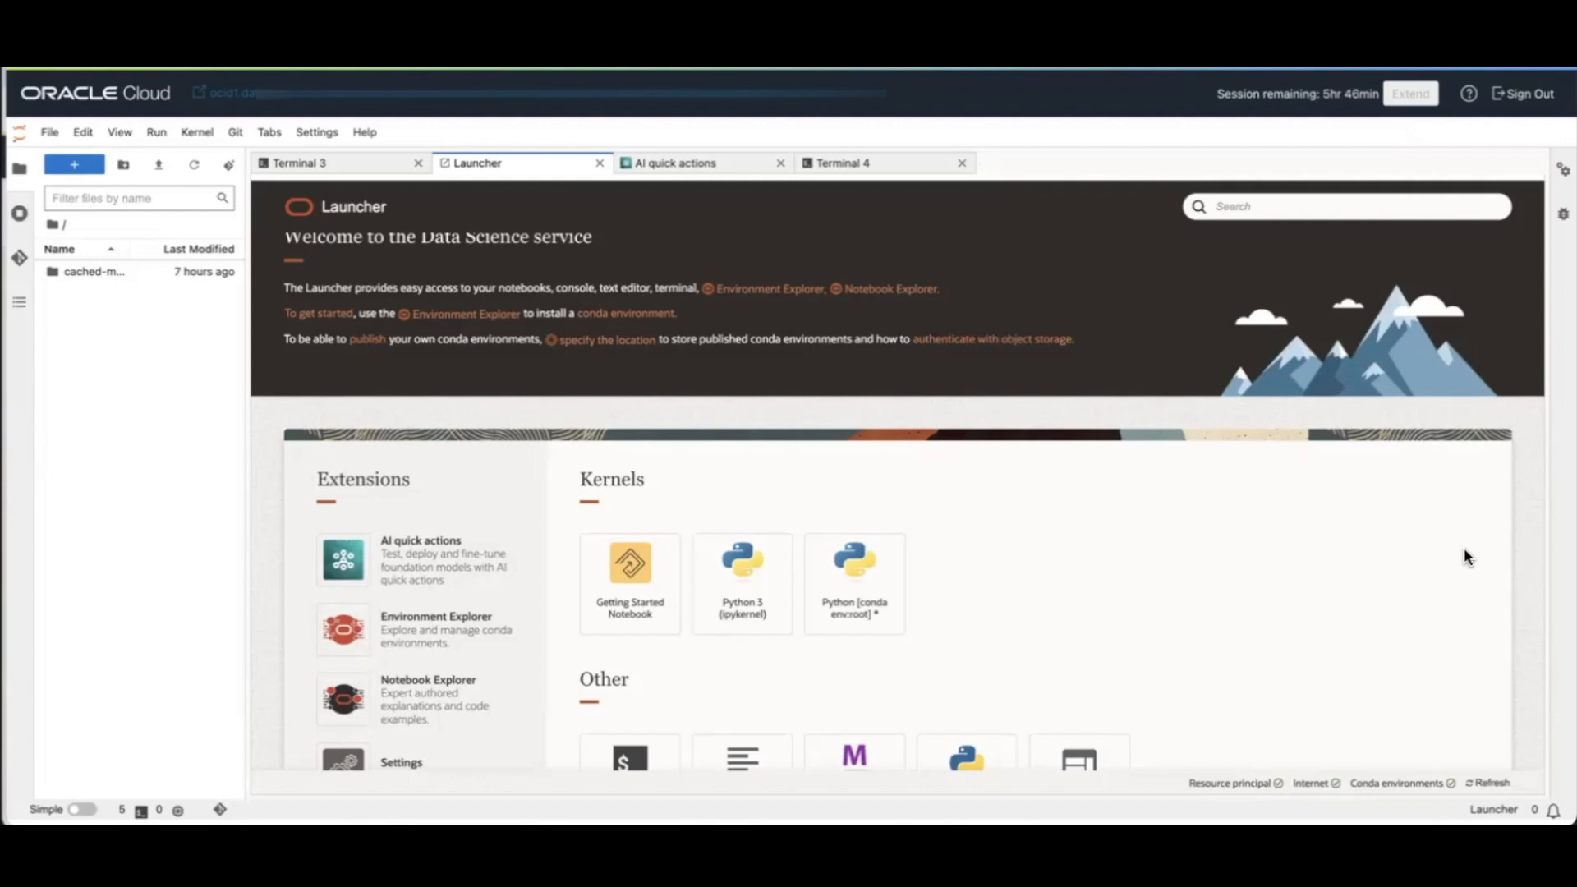
mouse_move(1454, 434)
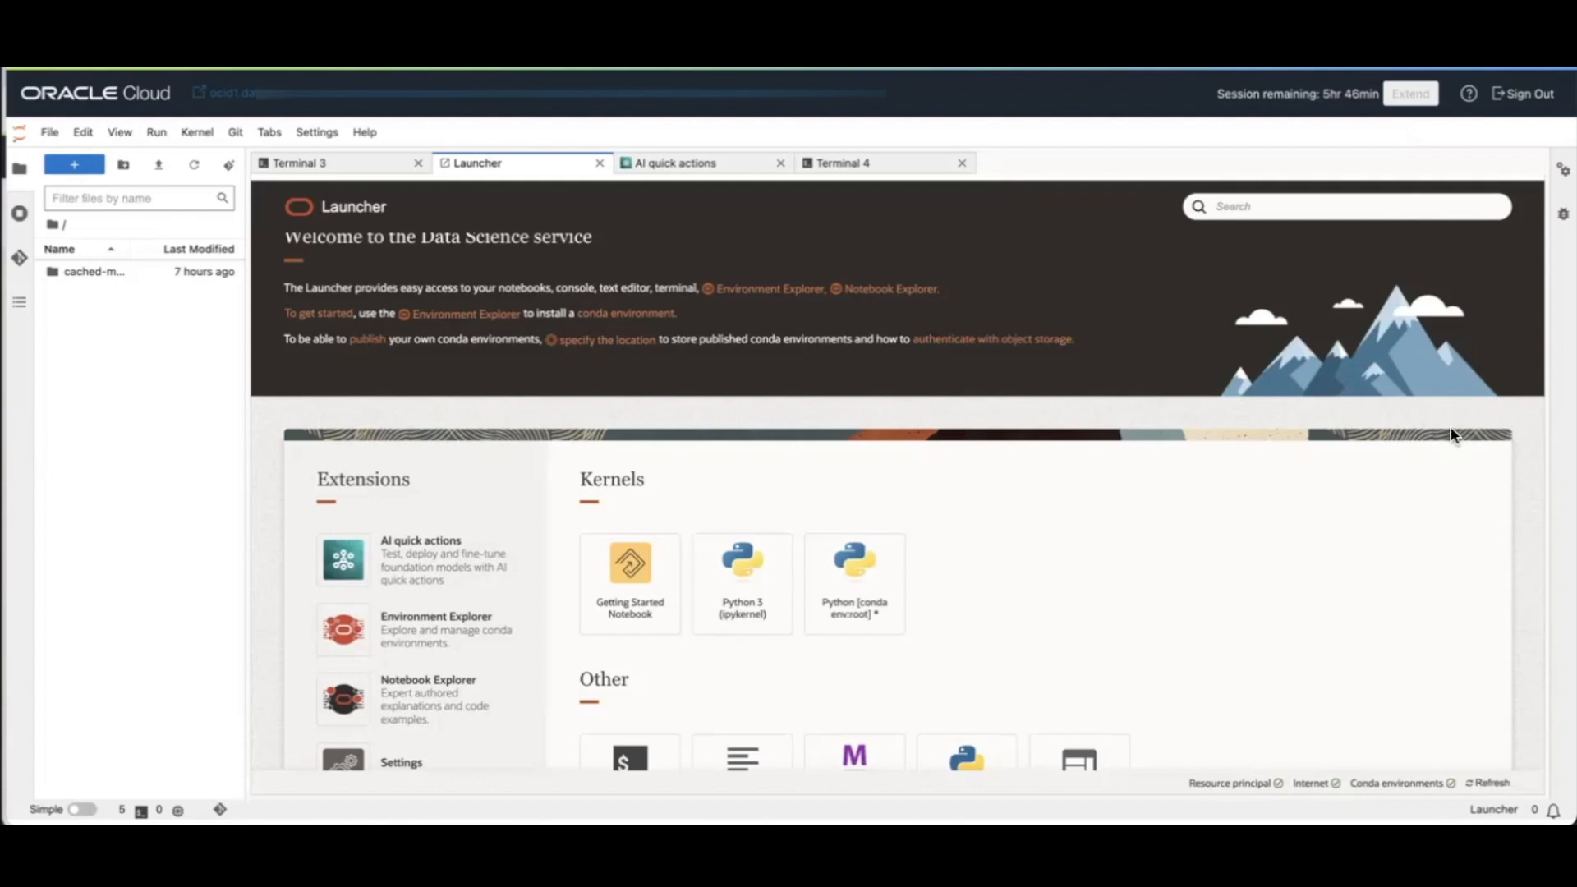
mouse_move(48, 132)
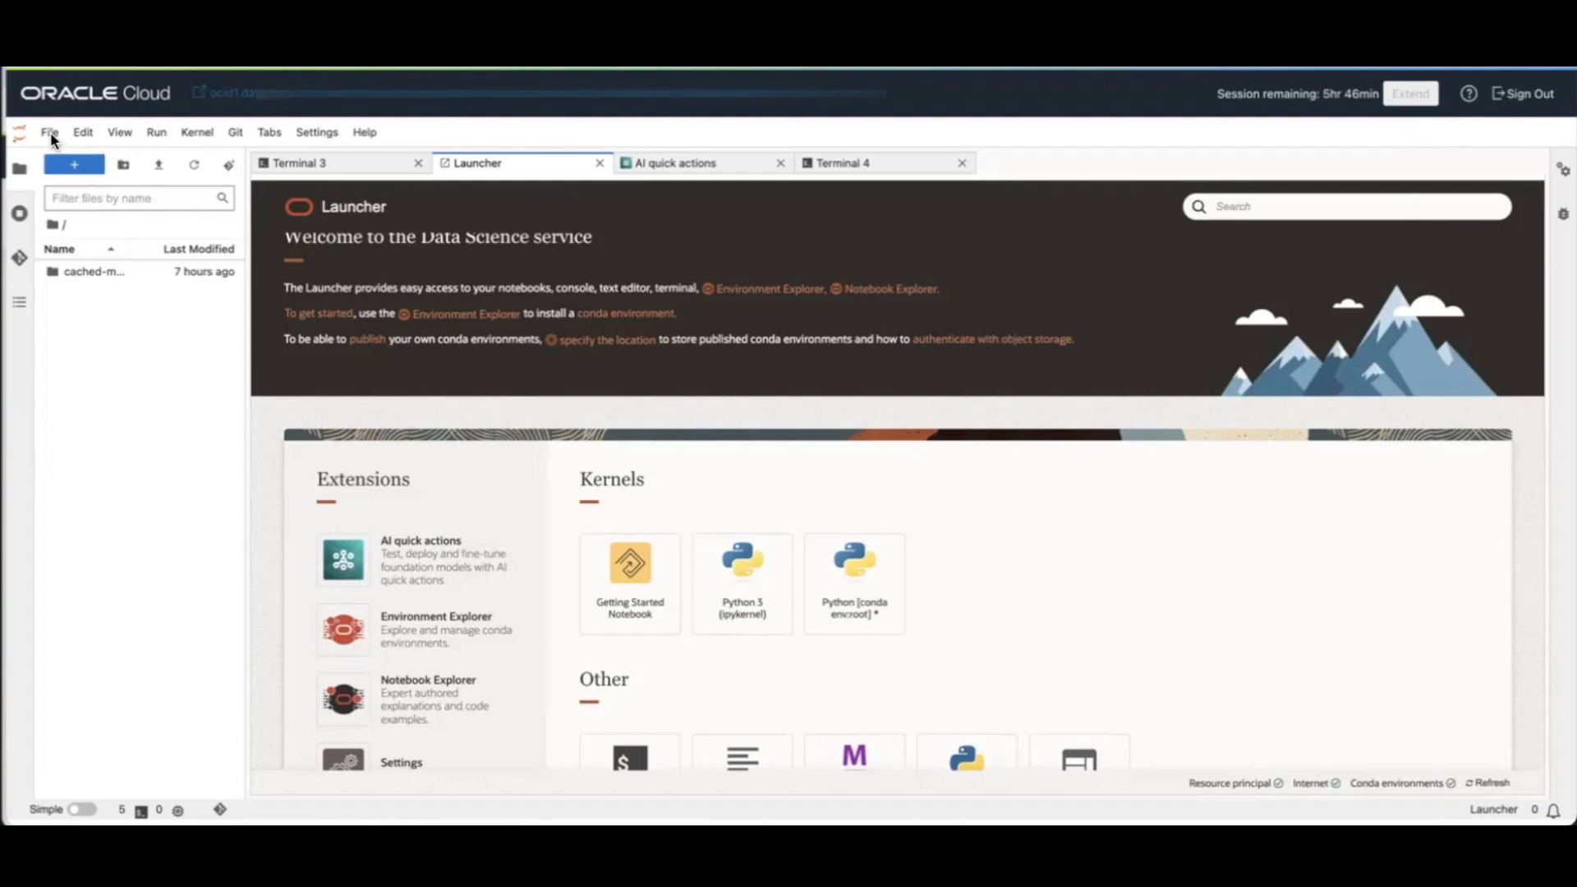
- Start a new terminal session from the File menu in JupyterLab
click(48, 131)
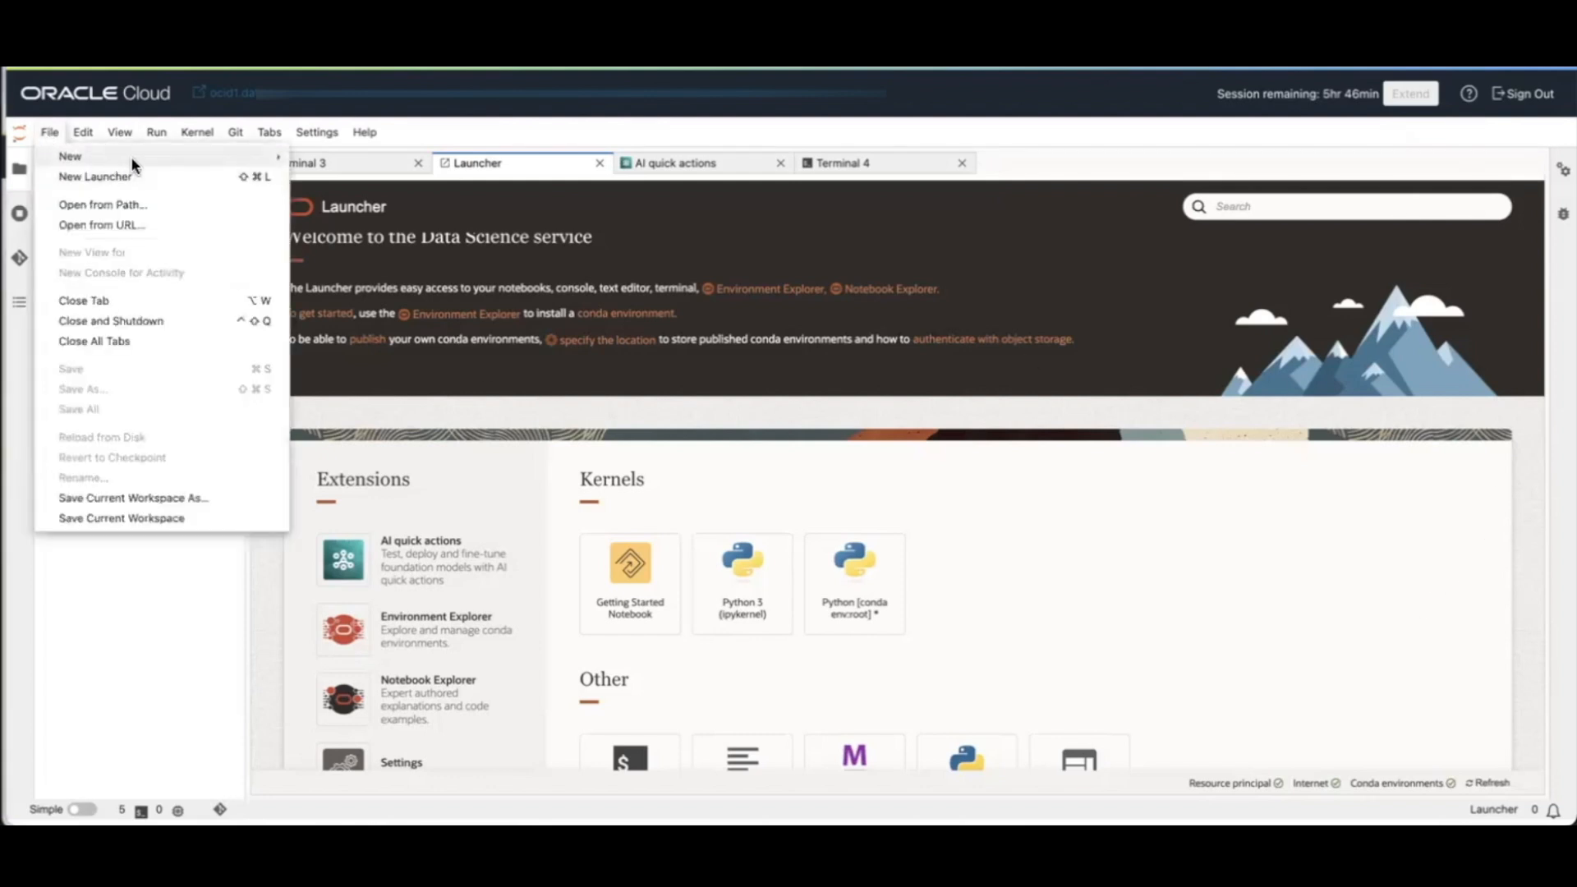
click(676, 388)
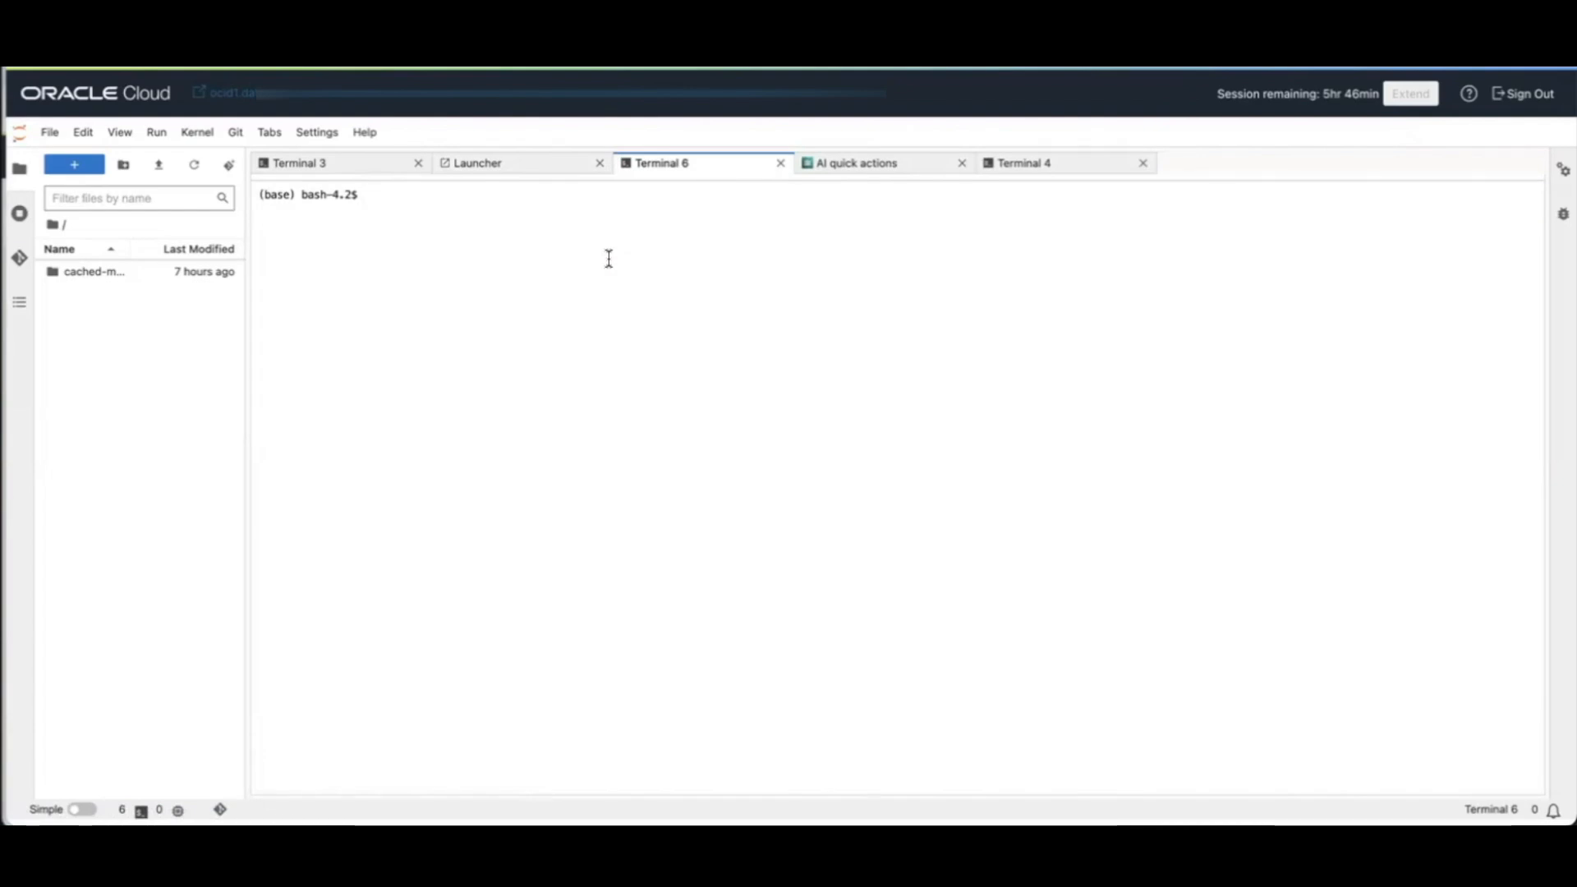
click(608, 258)
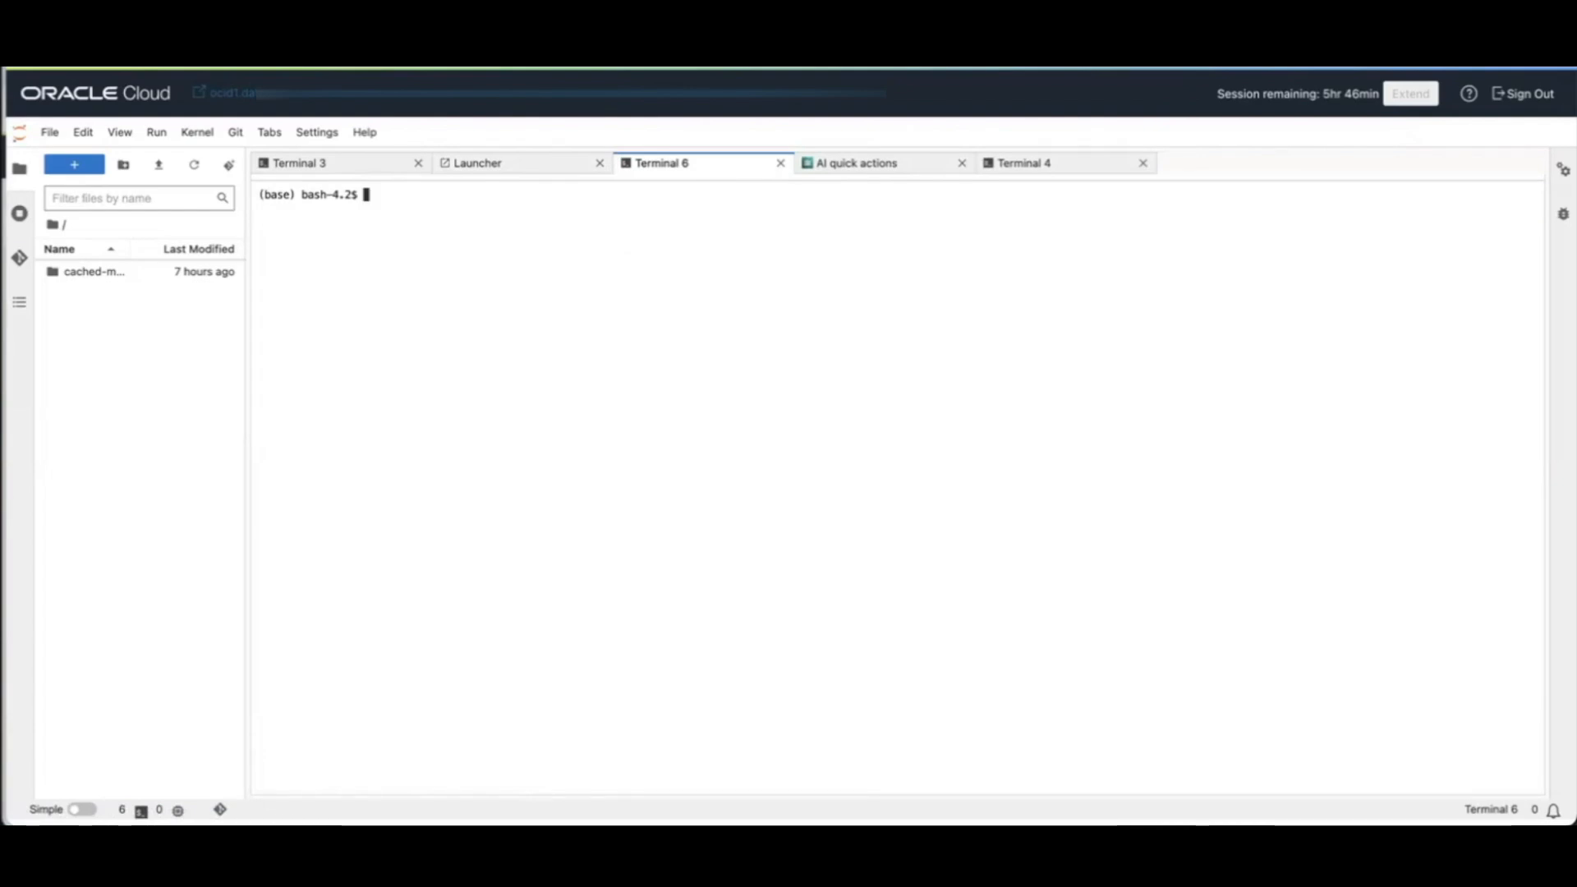
- Enter 'huggingface-cli login your-token' in the terminal and return to AI quick actions
text(huggingf)
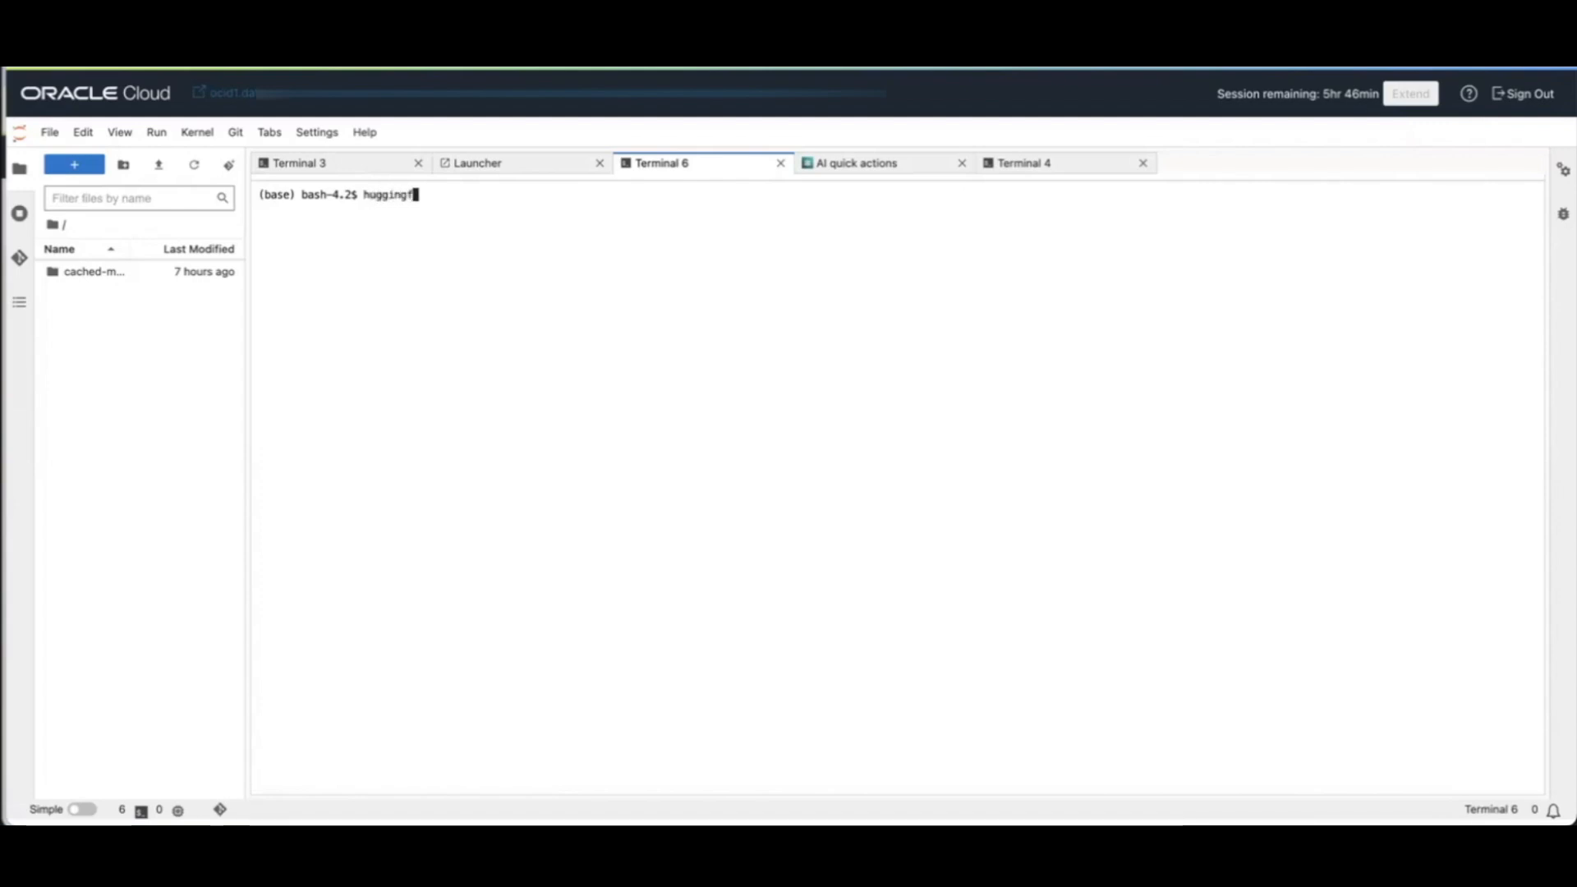
text(ace-)
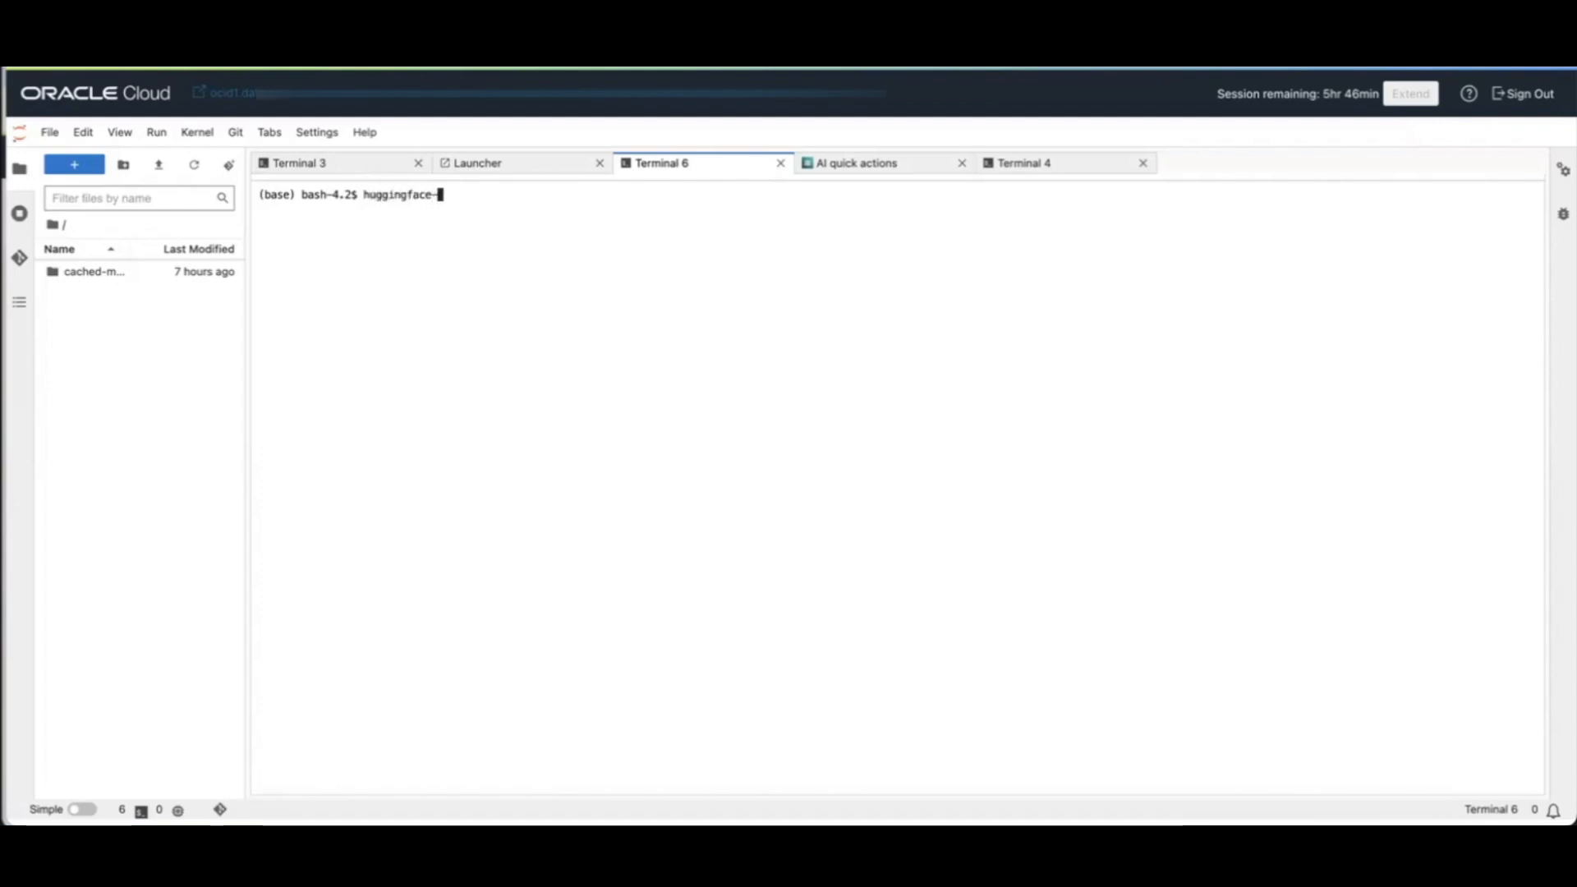
text(cli login)
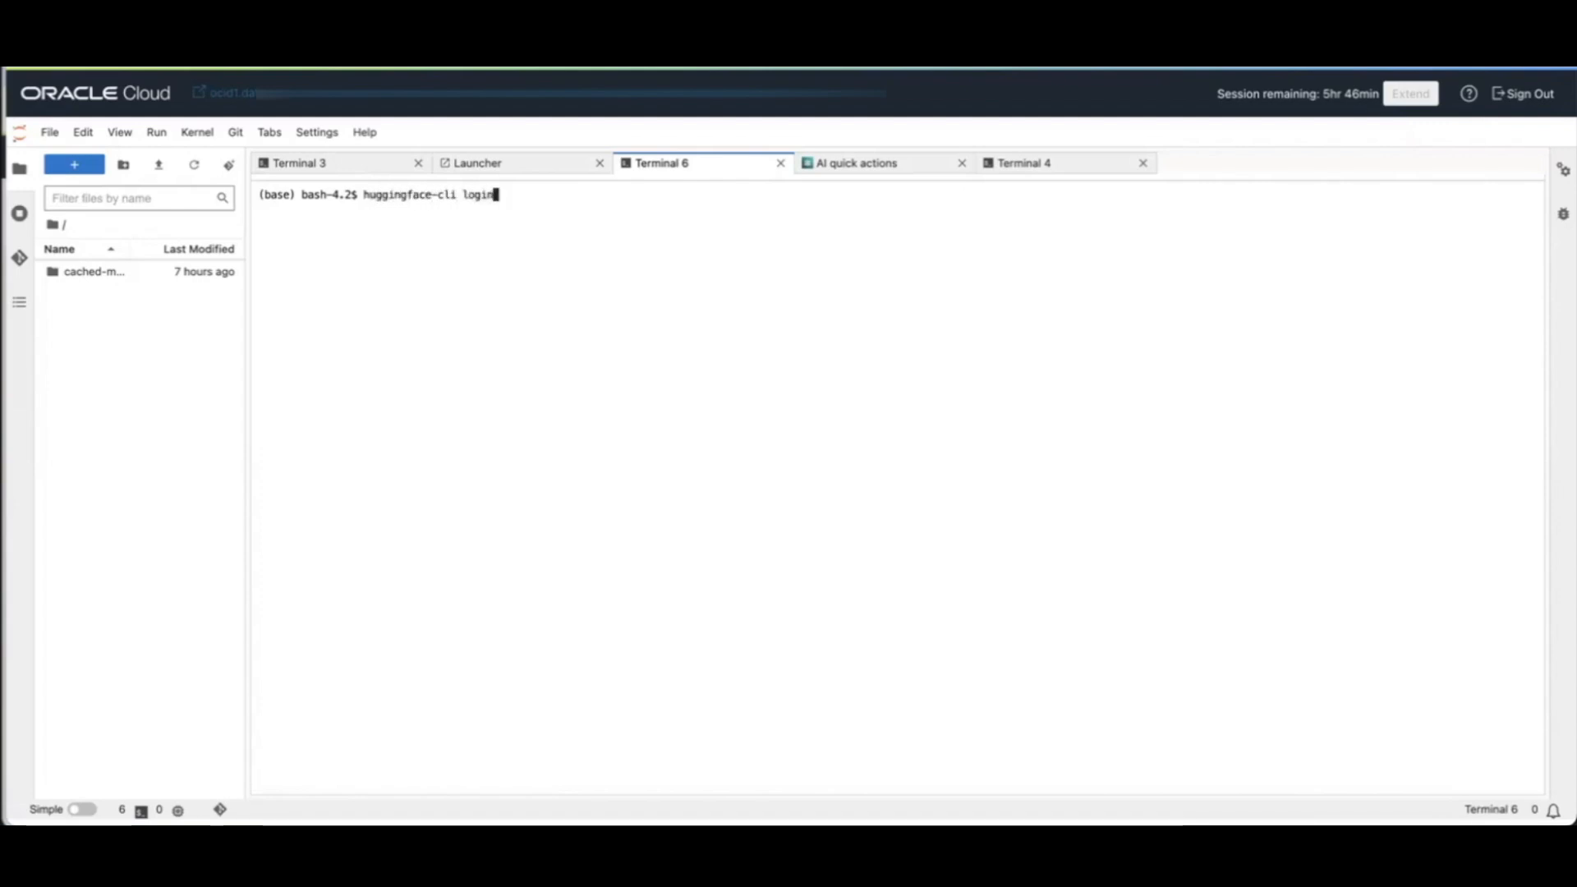
text(your)
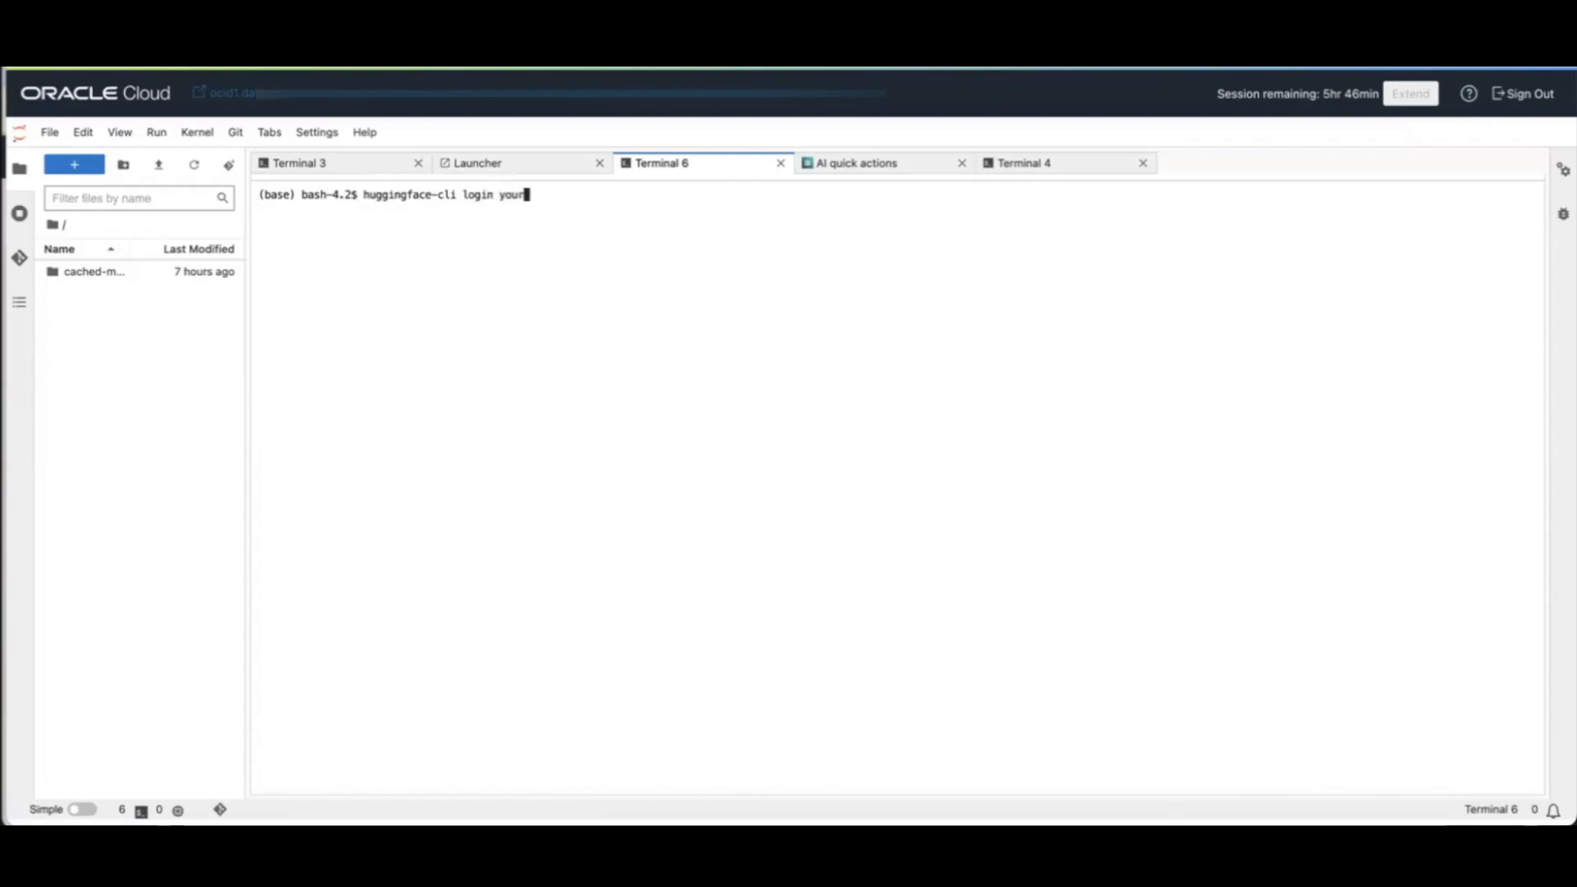
text(-token)
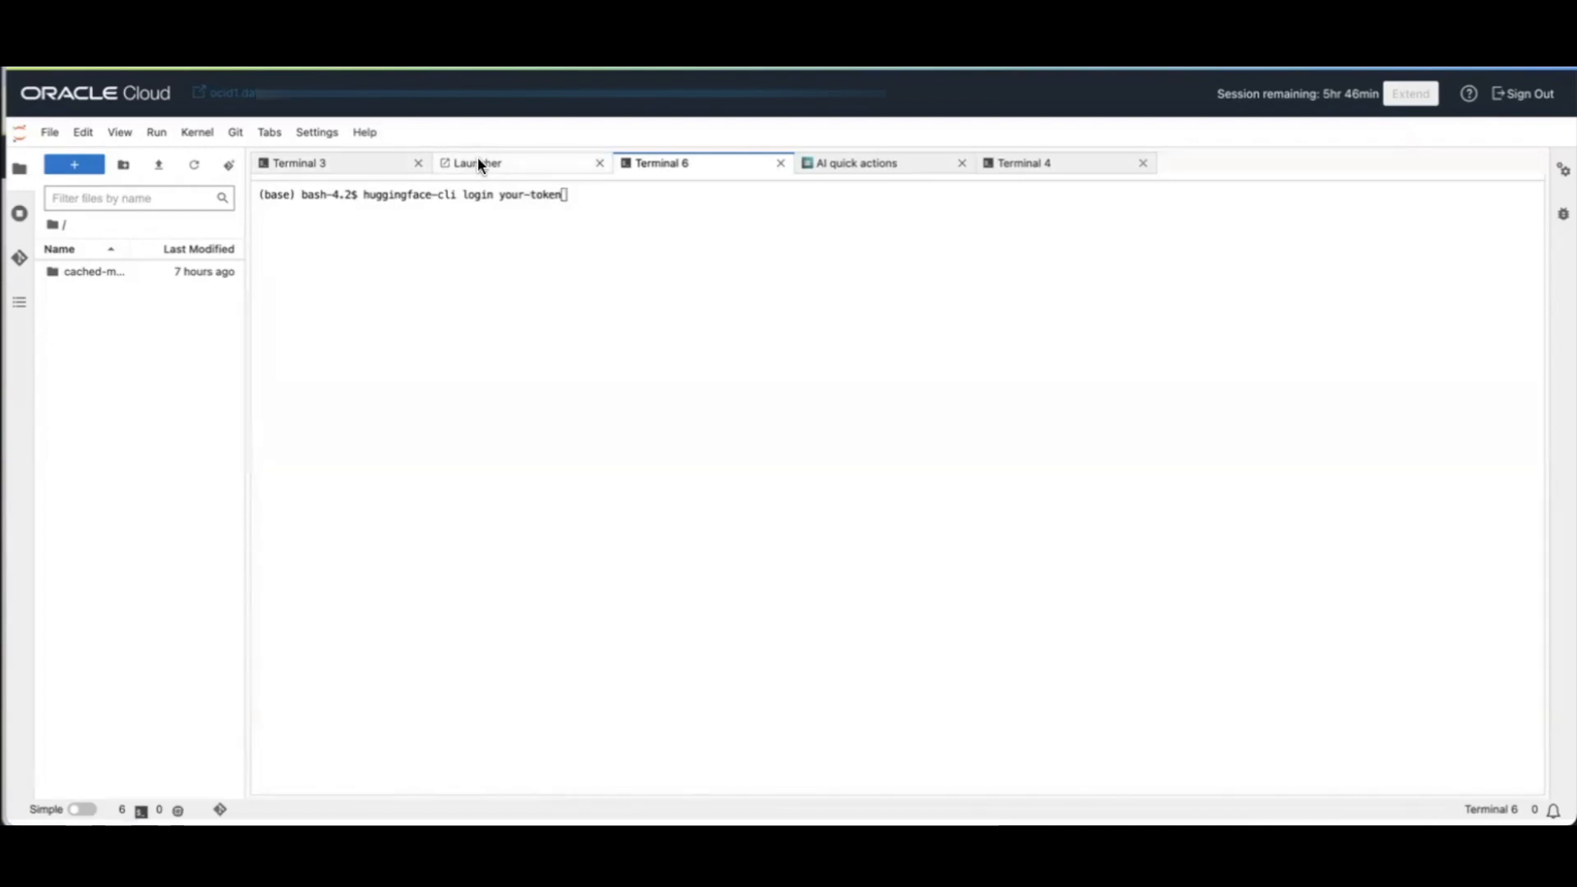
click(478, 163)
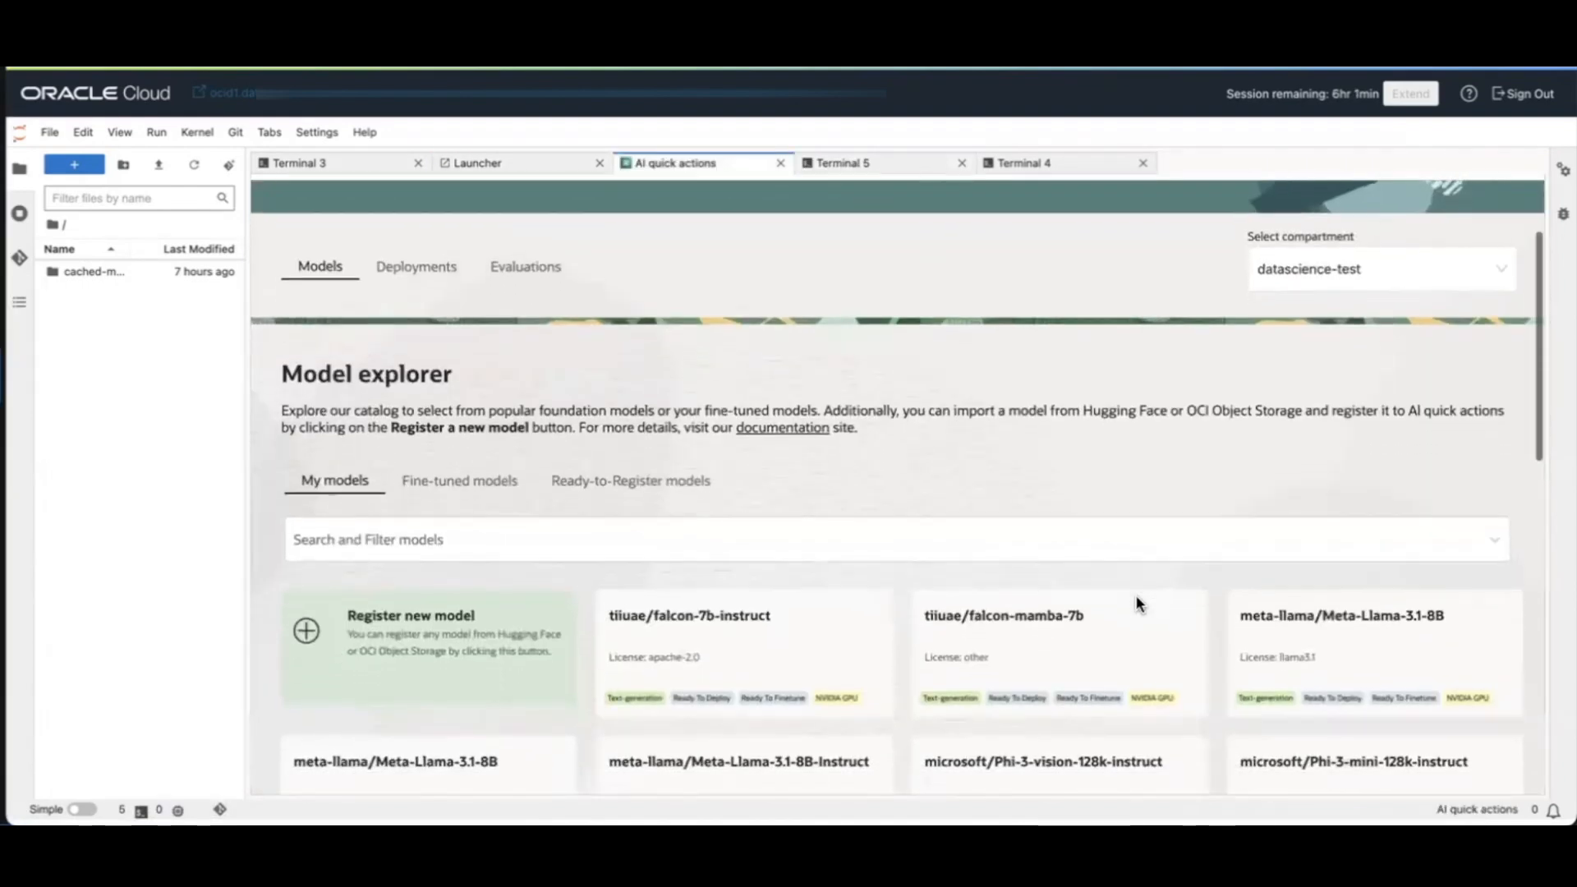
- Start deploying the tiiuae/falcon-7b-instruct model from its details page
scroll(down, 3)
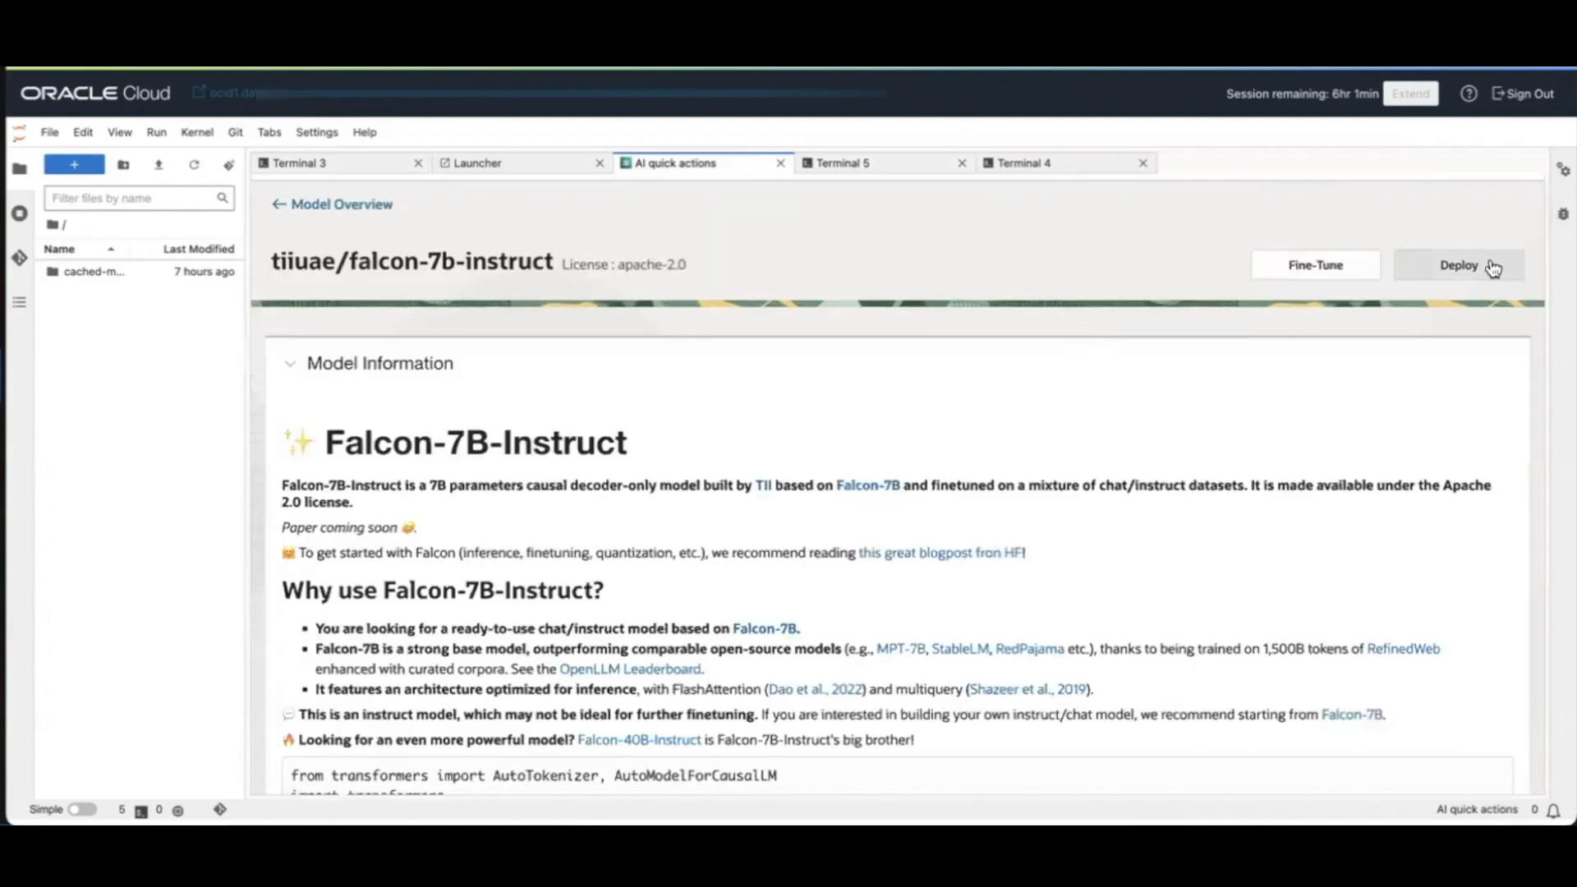
click(1457, 264)
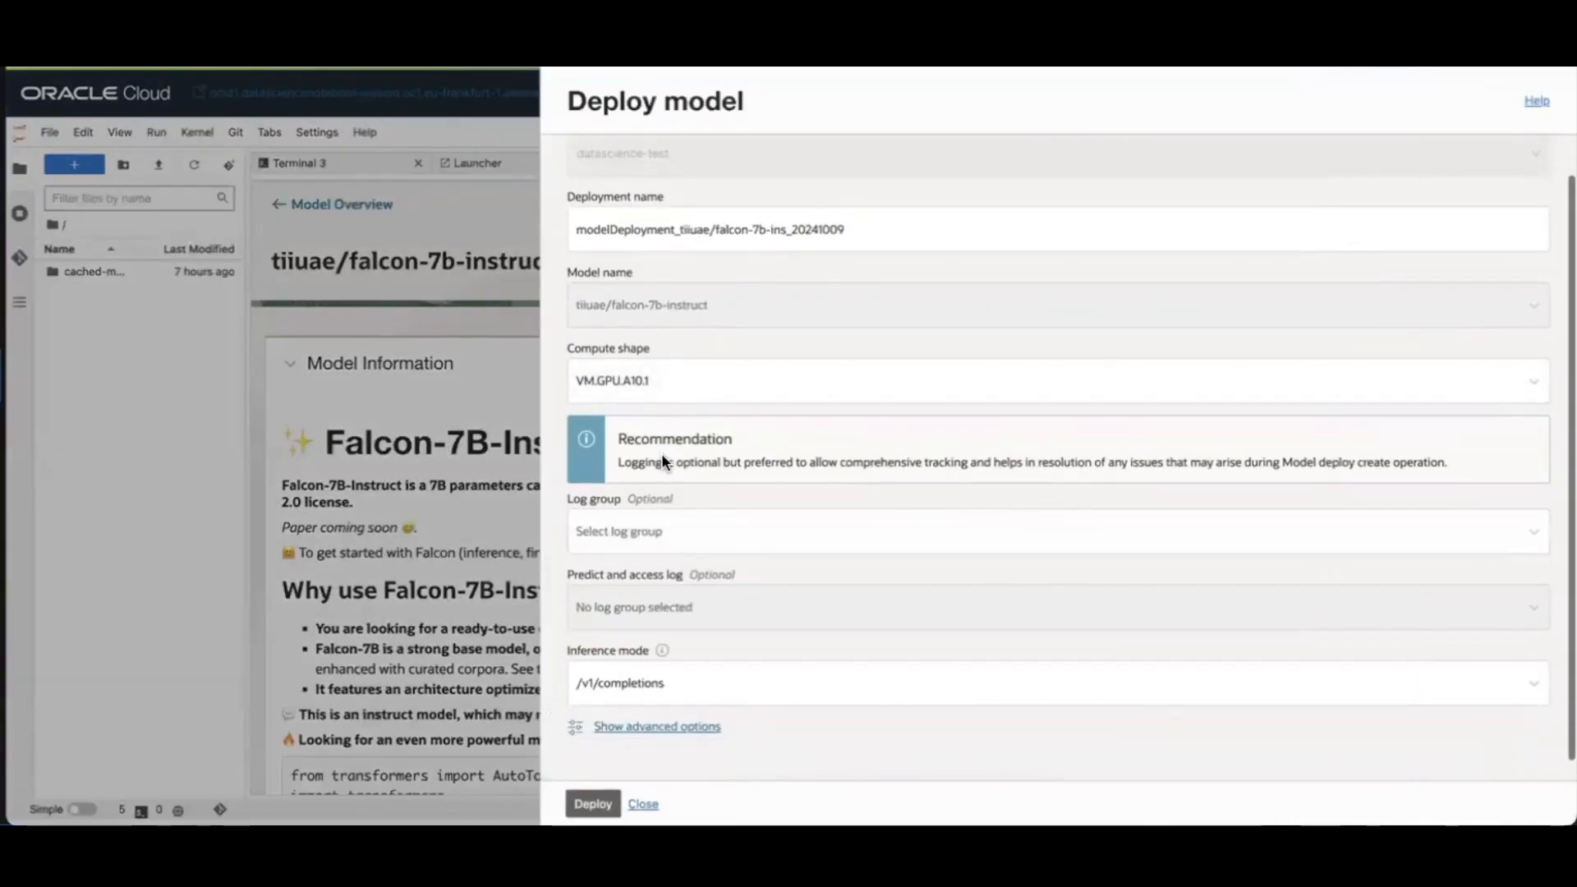
- Set log group wy-log-group, log aqua-logs, and keep /v1/completions inference mode
scroll(up, 3)
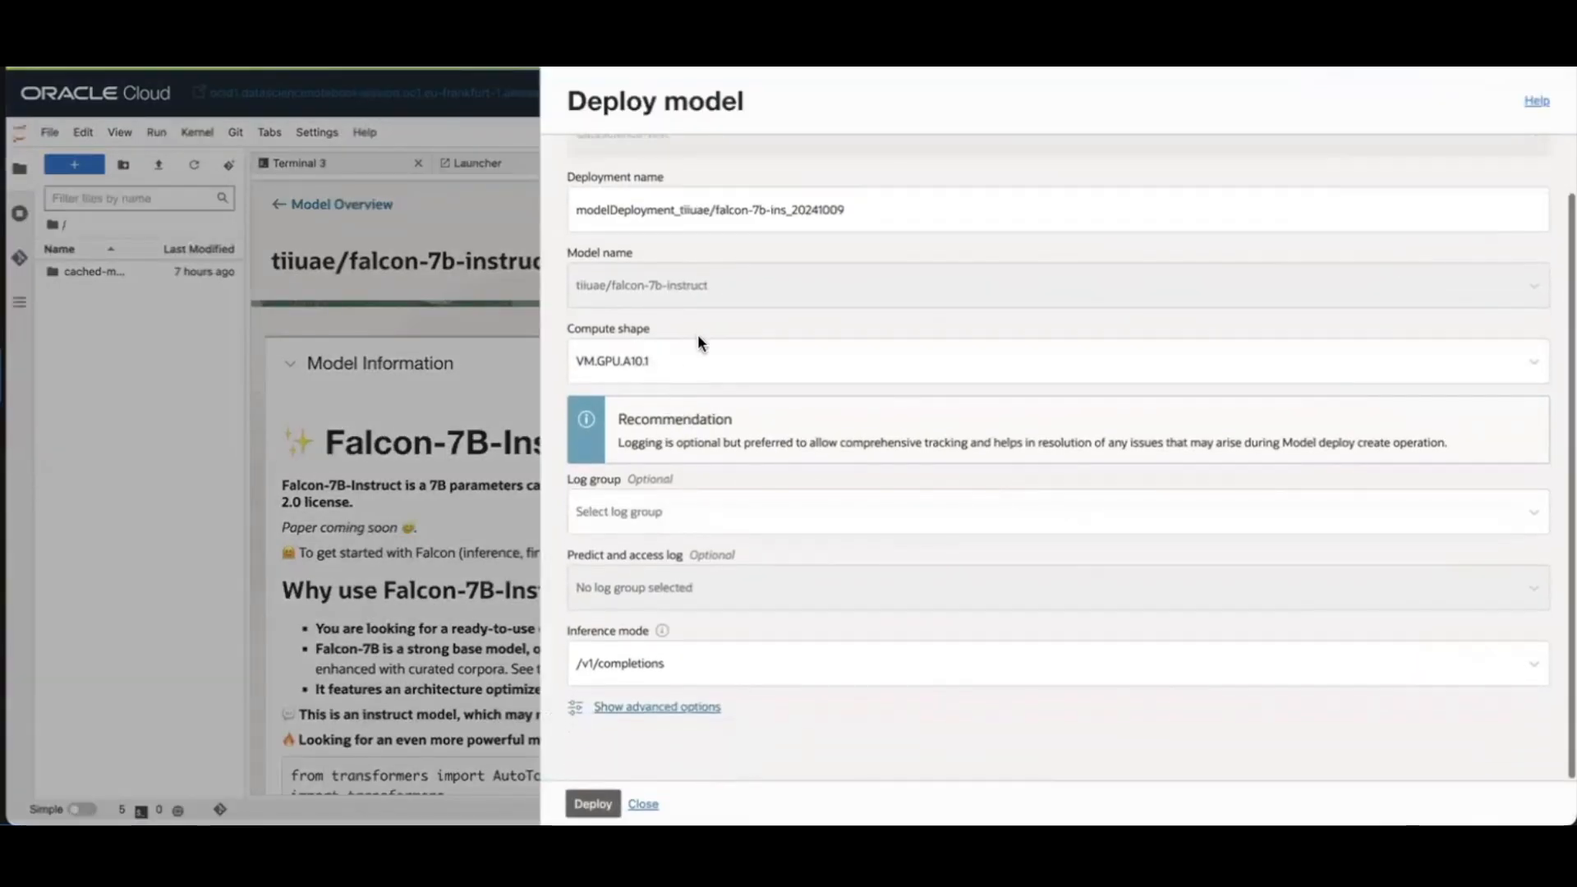
mouse_move(671, 365)
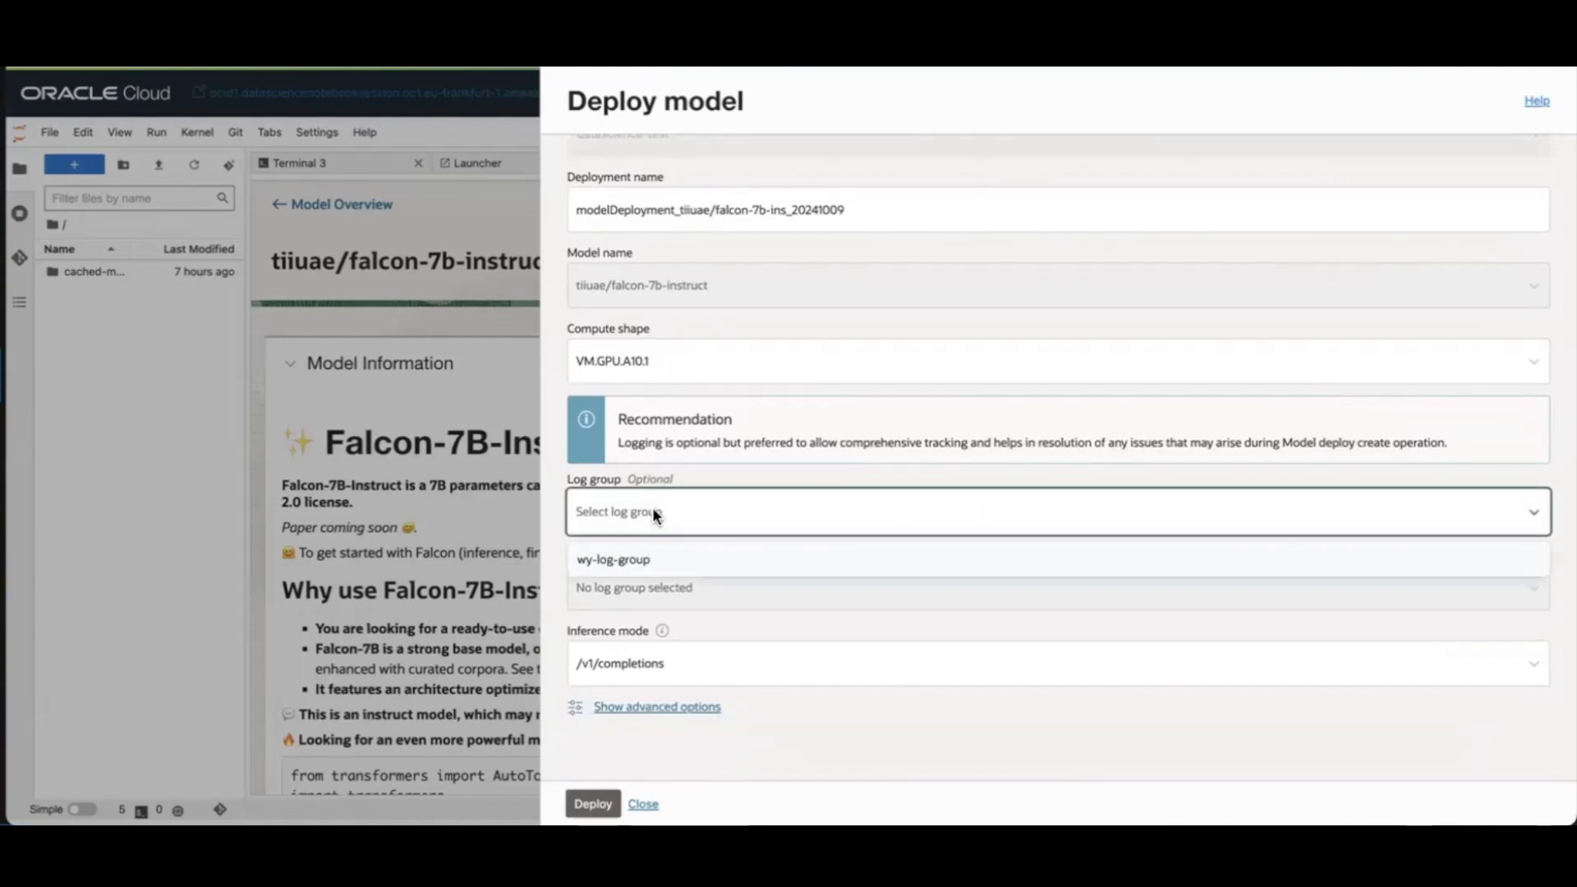
click(613, 558)
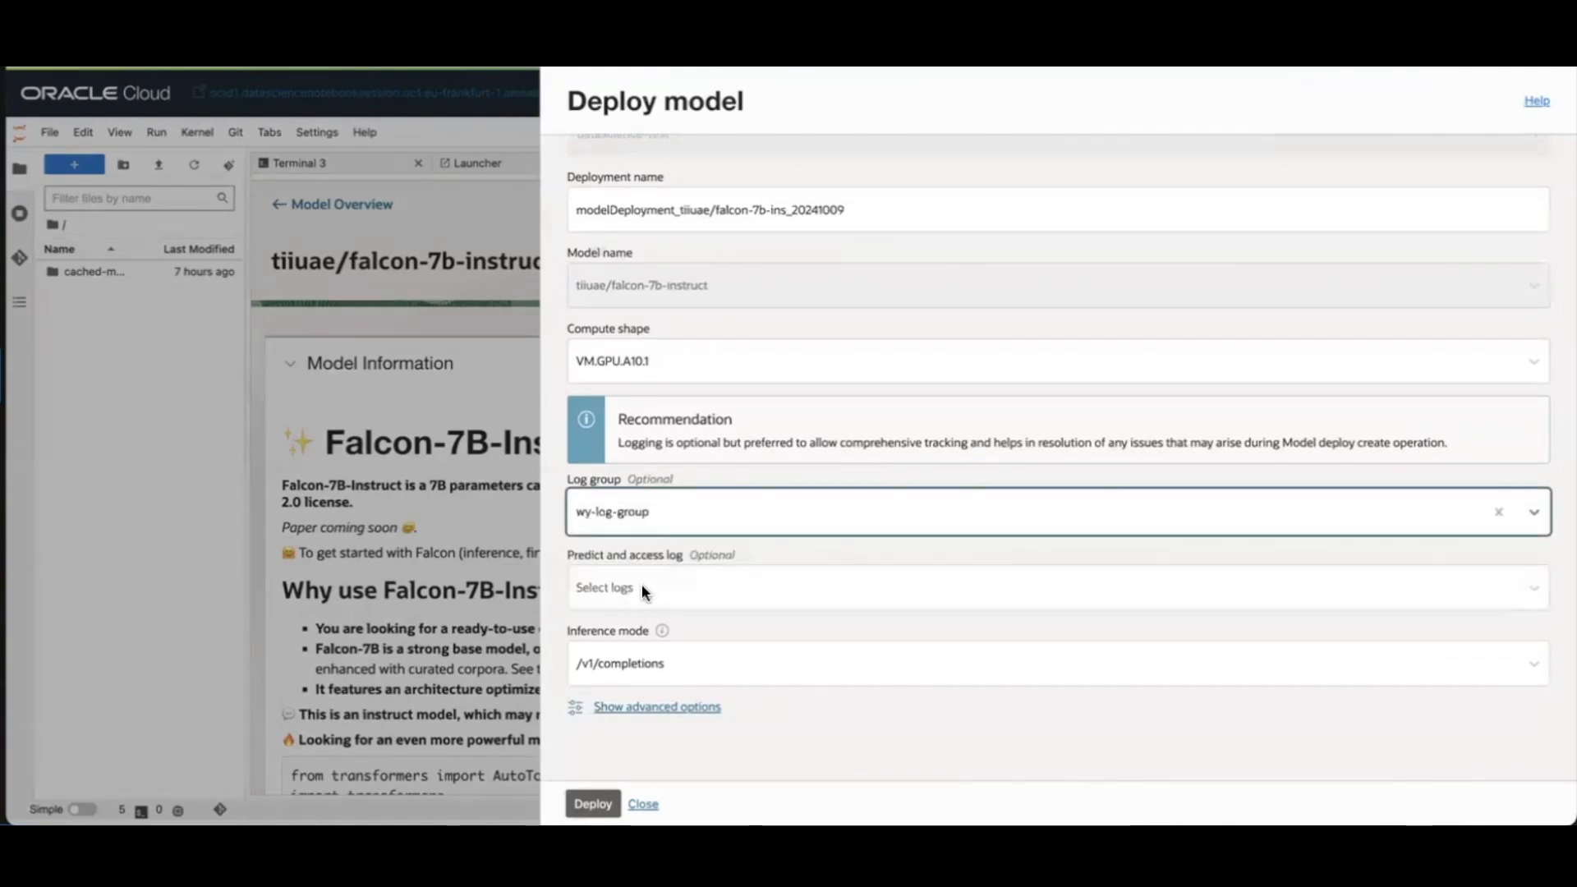
click(1006, 588)
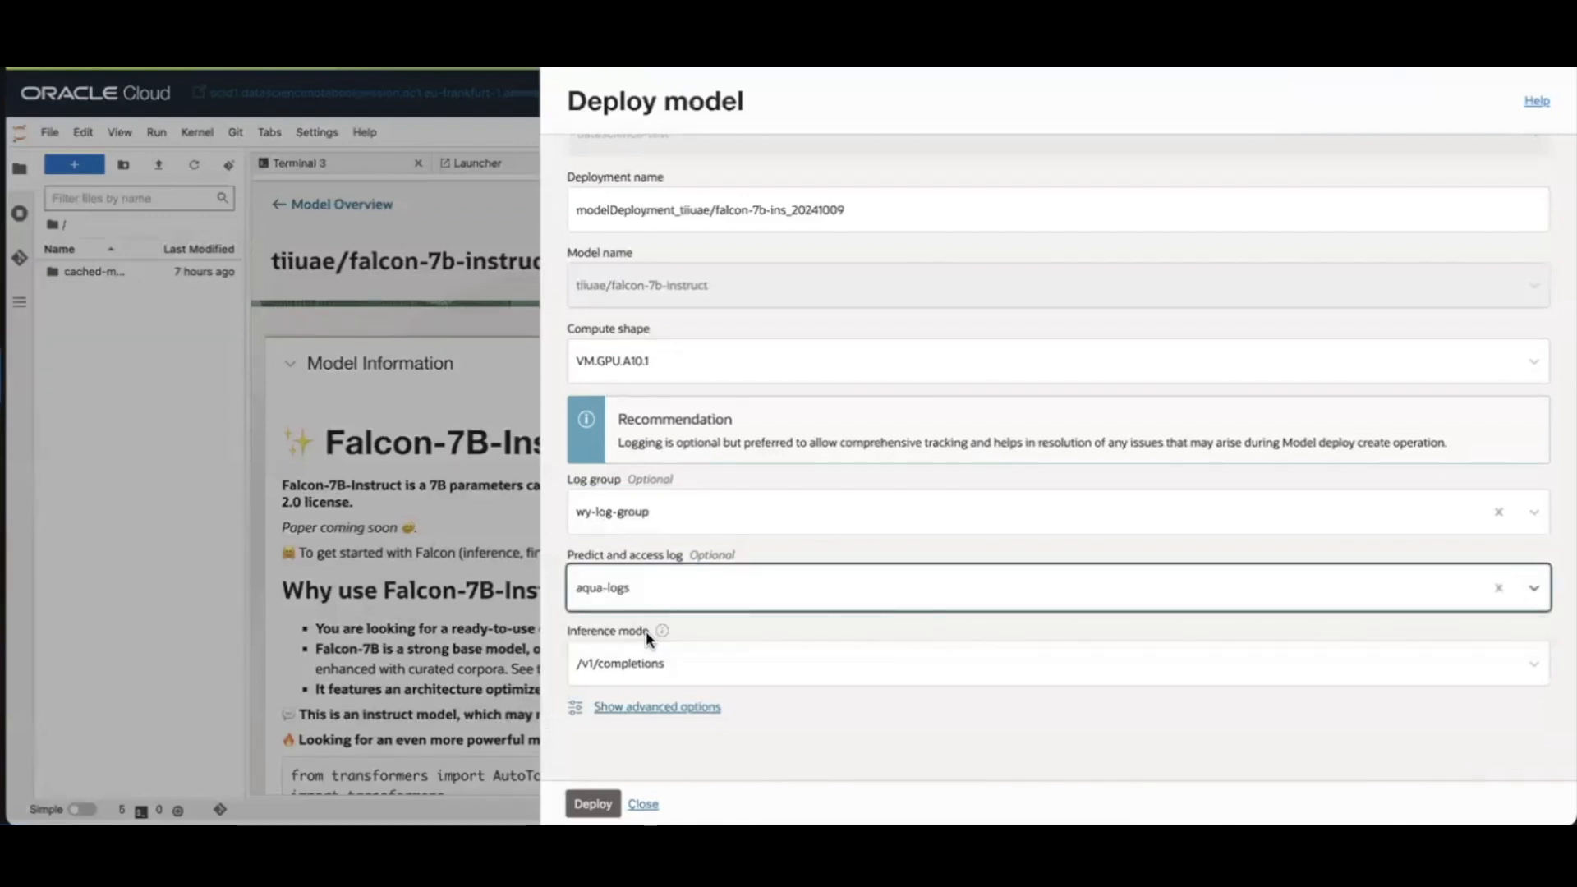
mouse_move(787, 685)
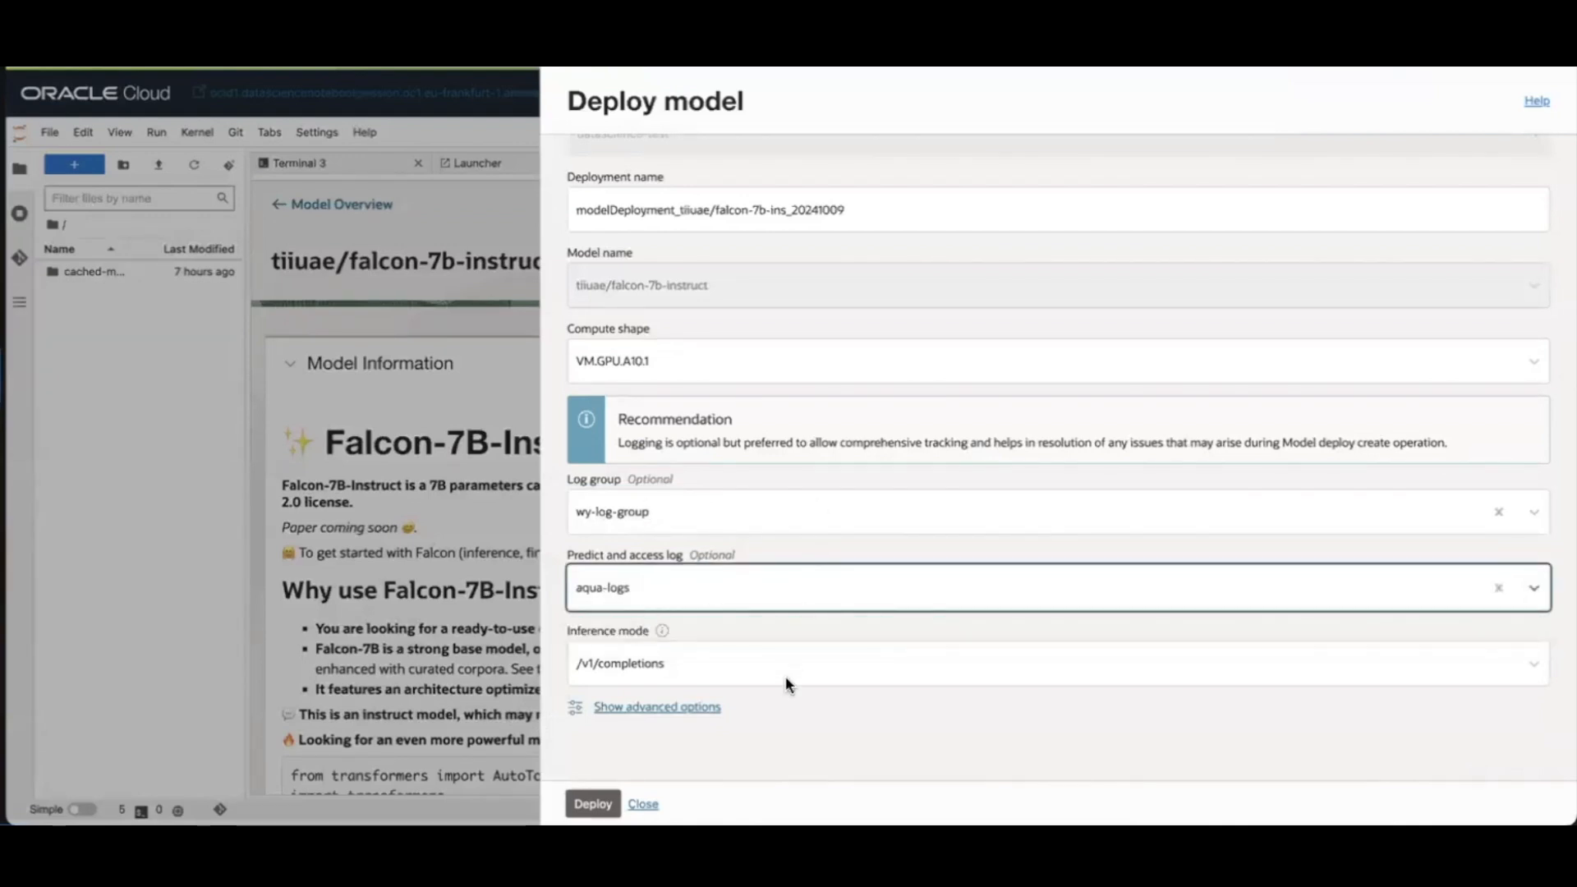
mouse_move(787, 531)
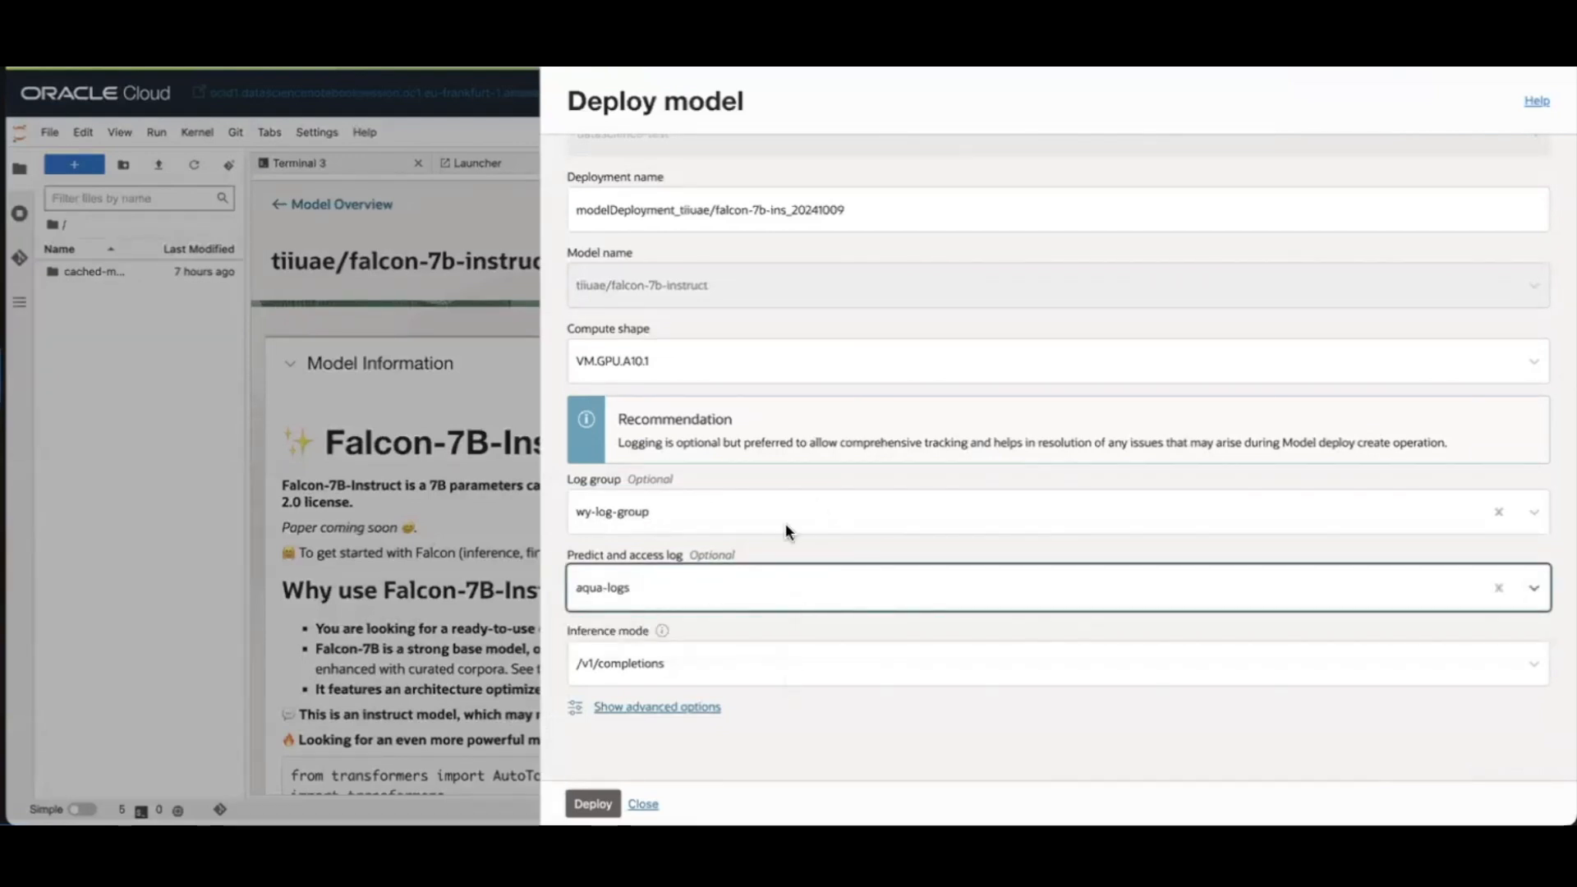
mouse_move(759, 529)
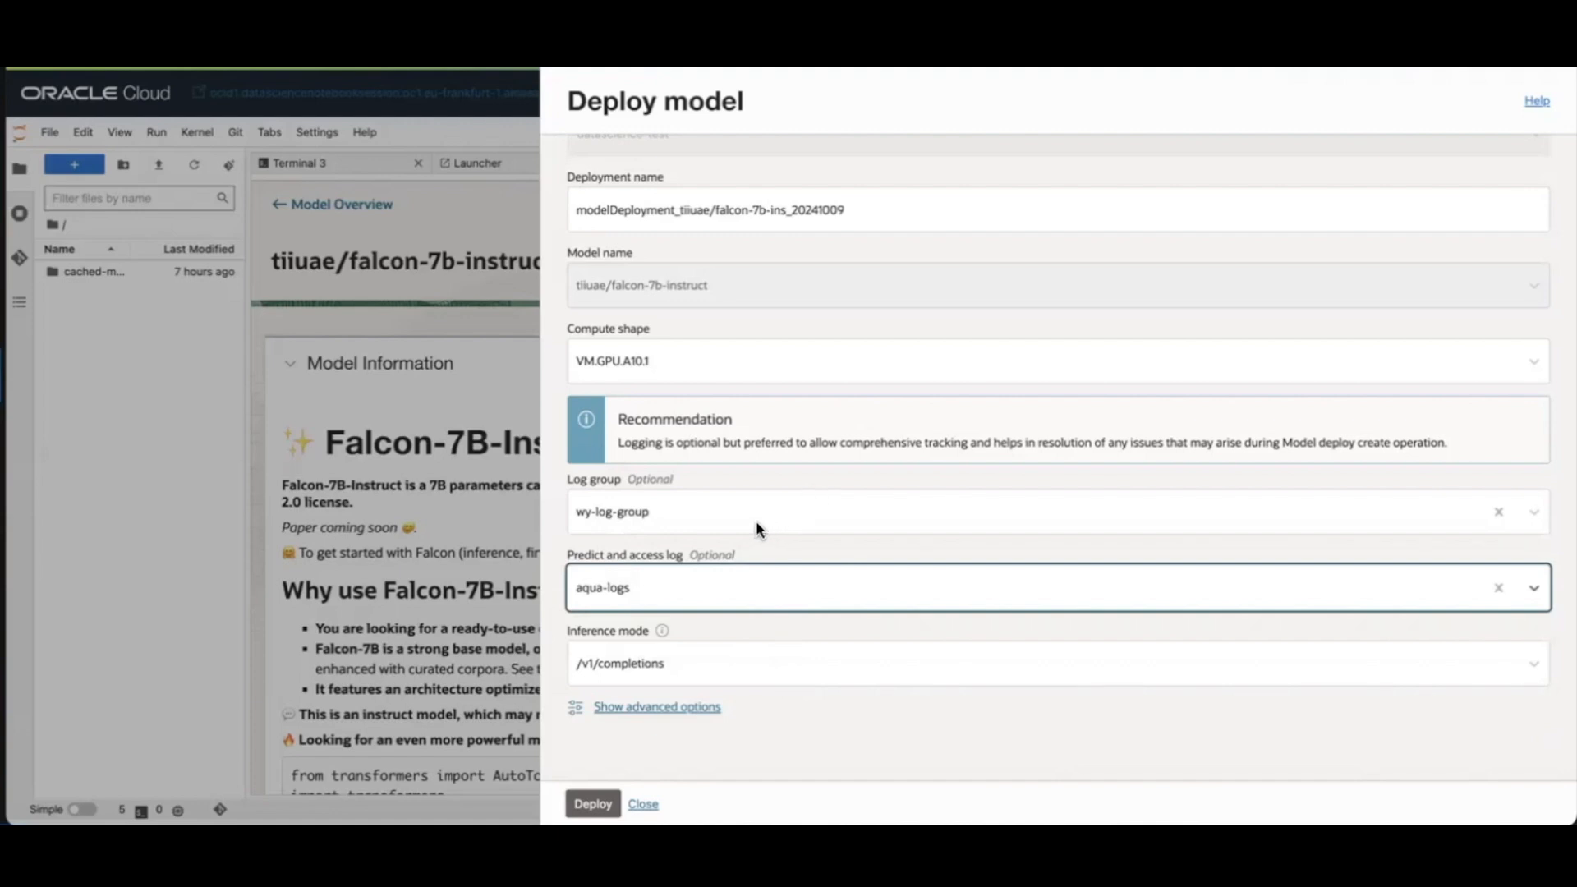
mouse_move(884, 373)
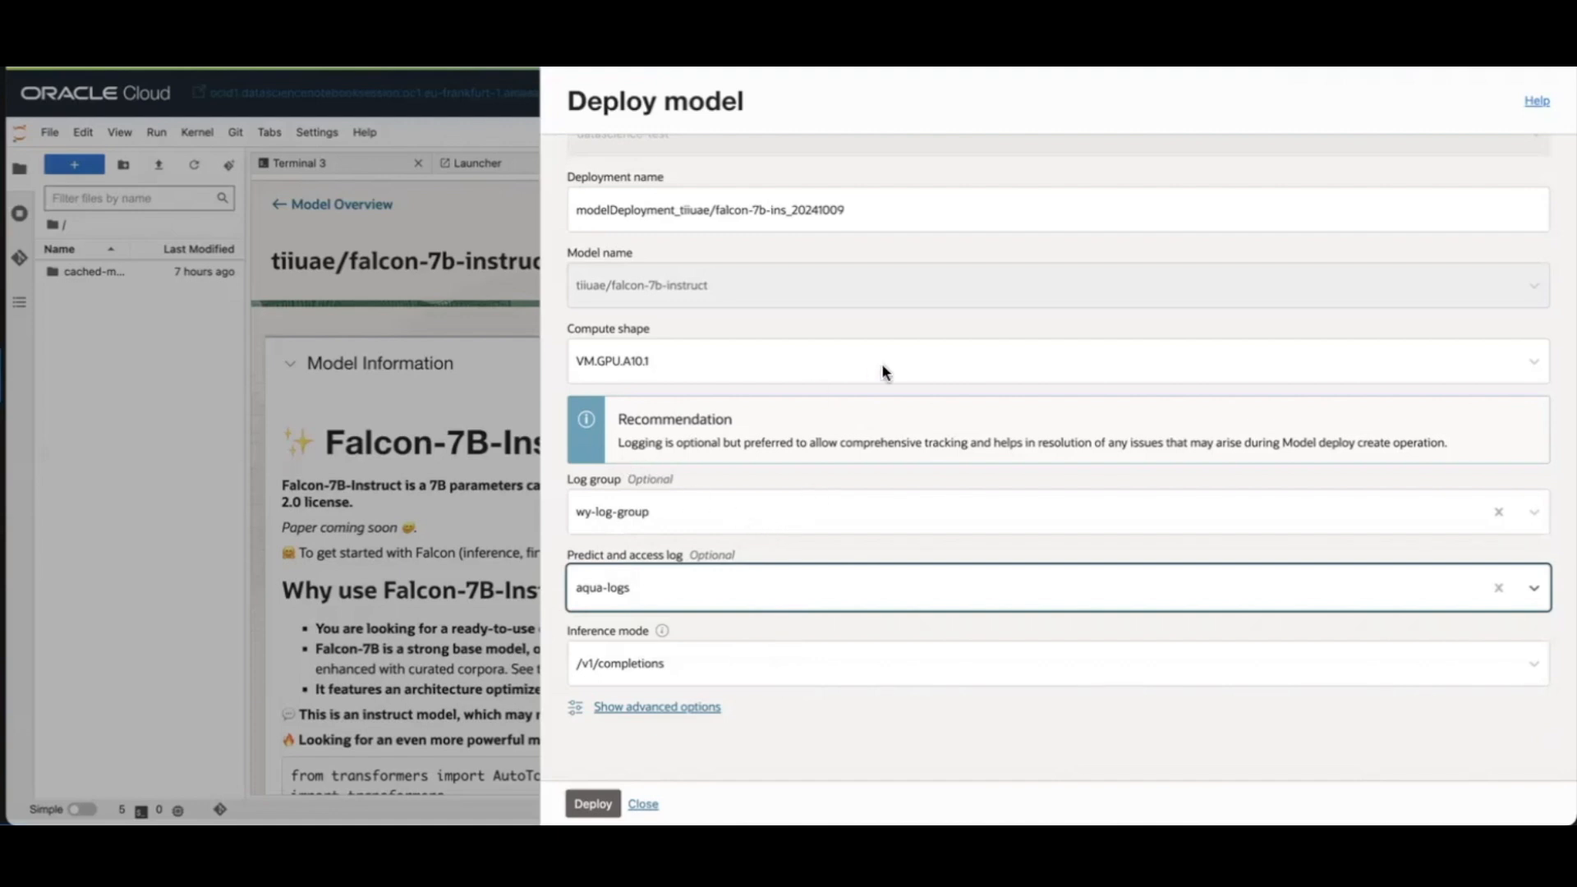
mouse_move(634, 540)
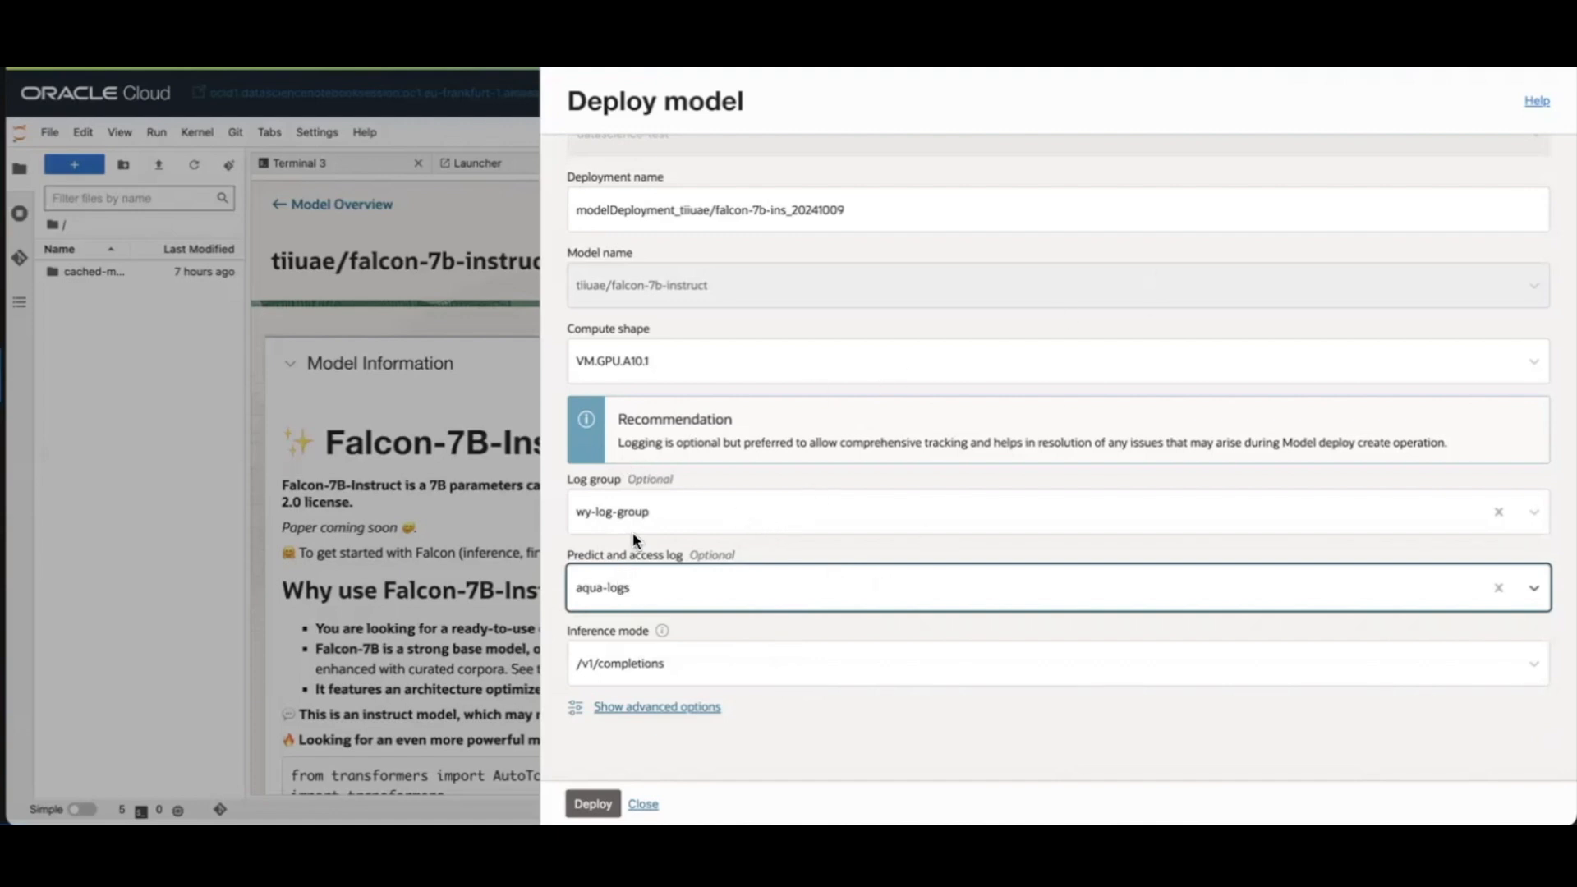
mouse_move(692, 518)
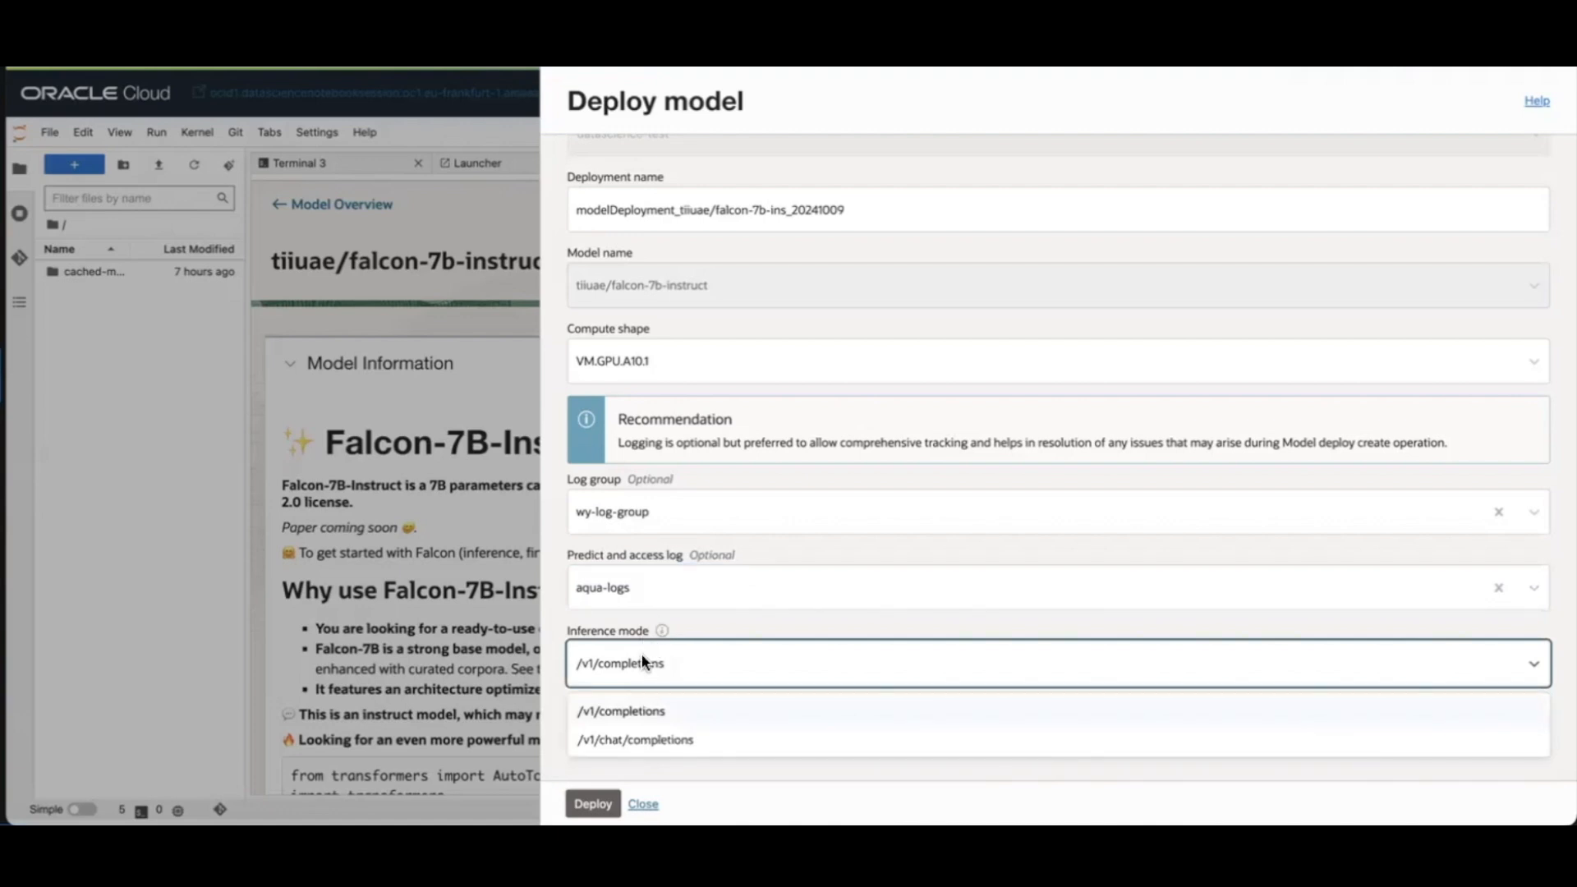
mouse_move(634, 655)
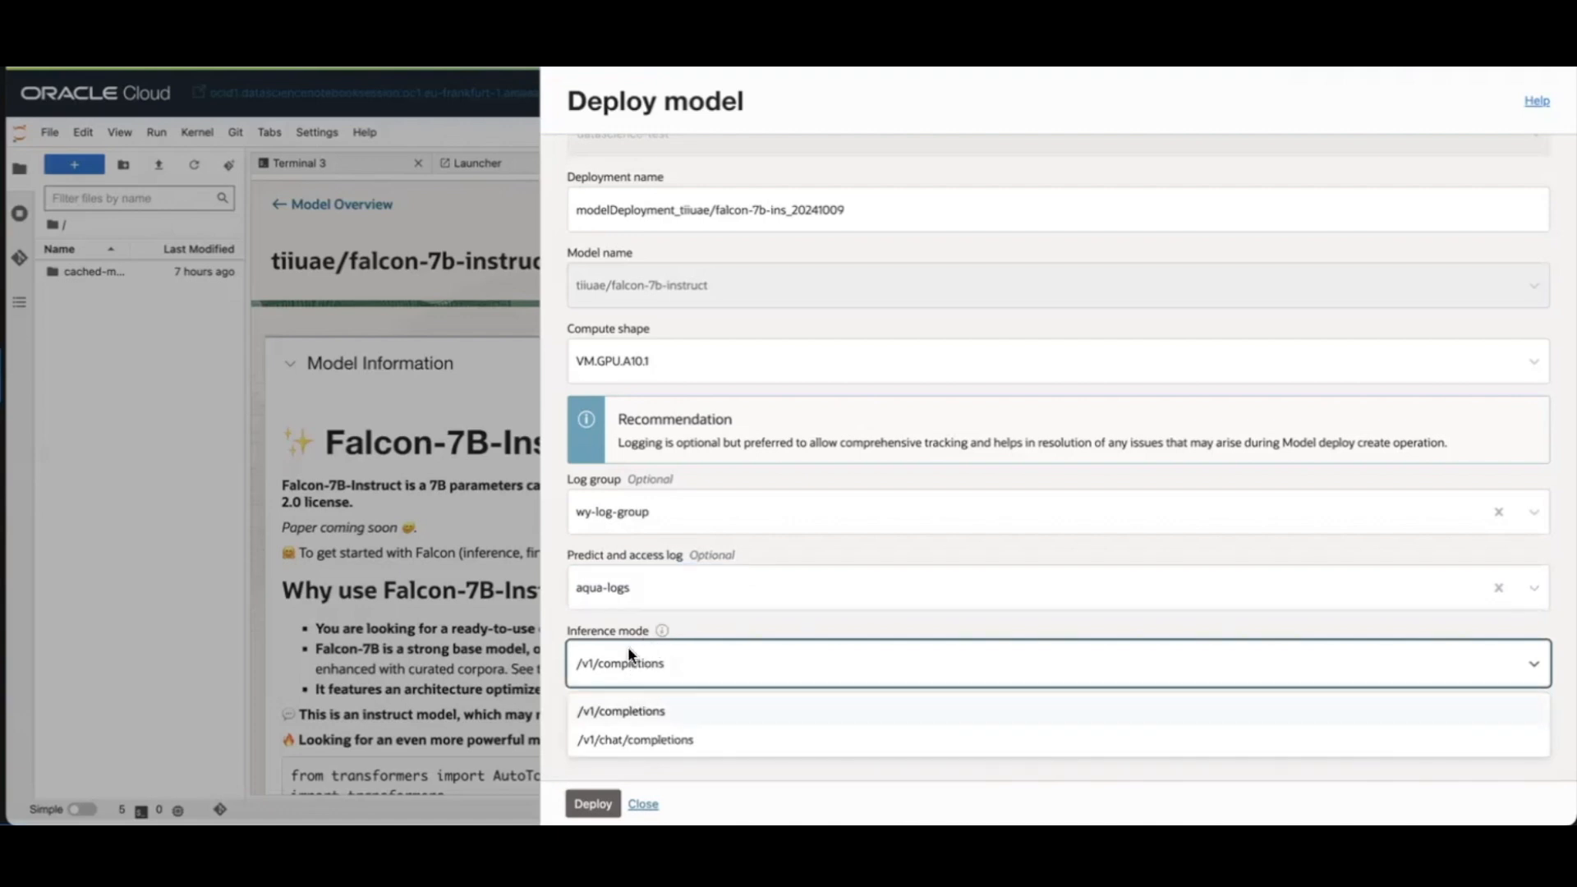
mouse_move(640, 685)
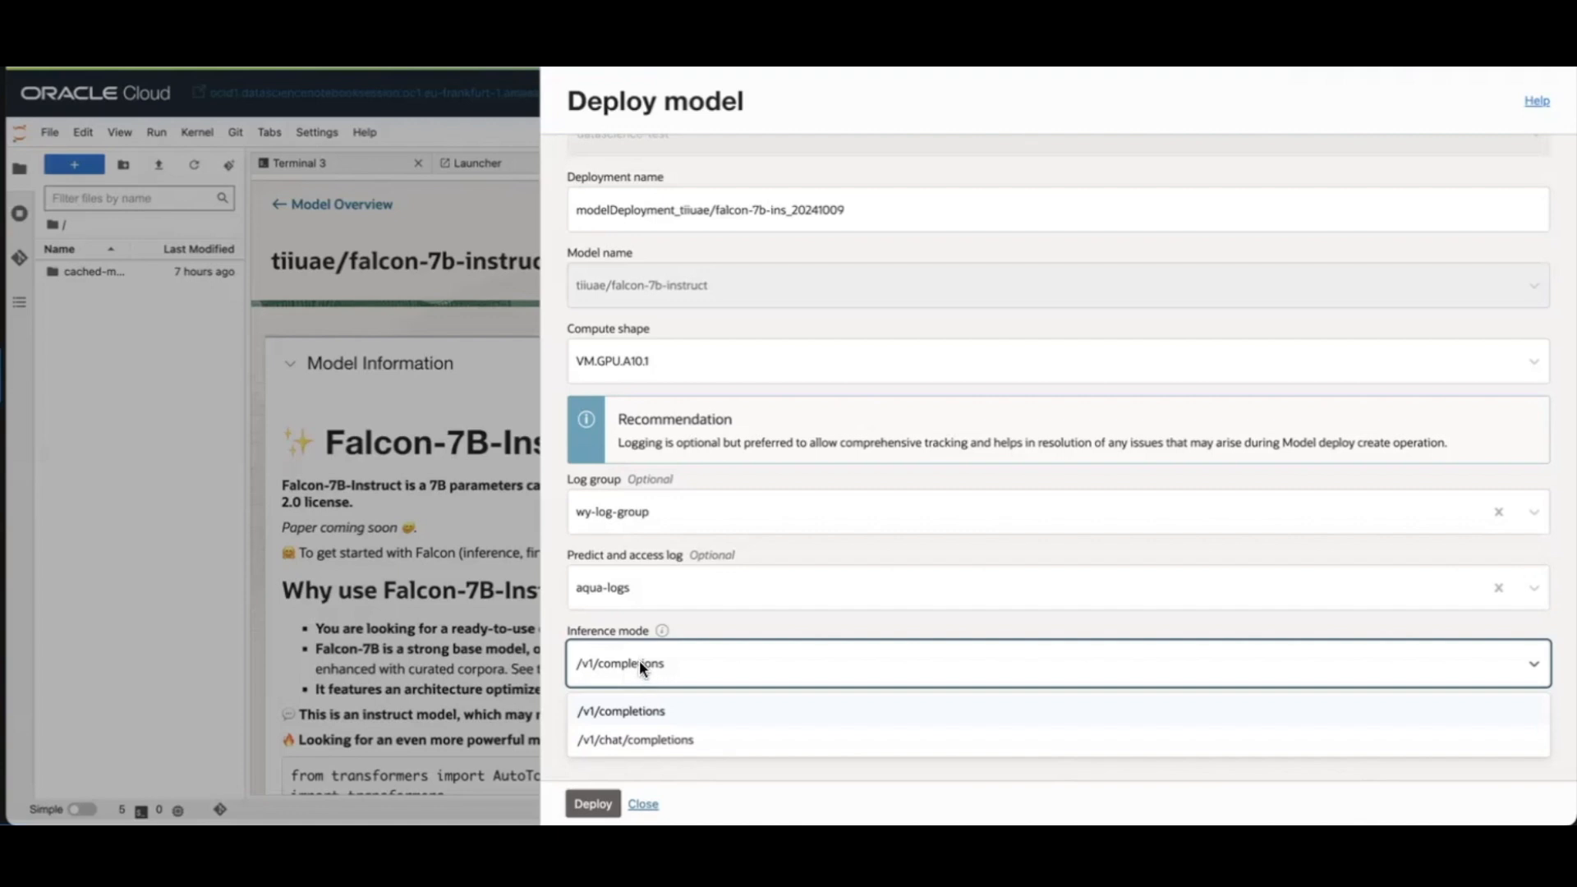
mouse_move(642, 787)
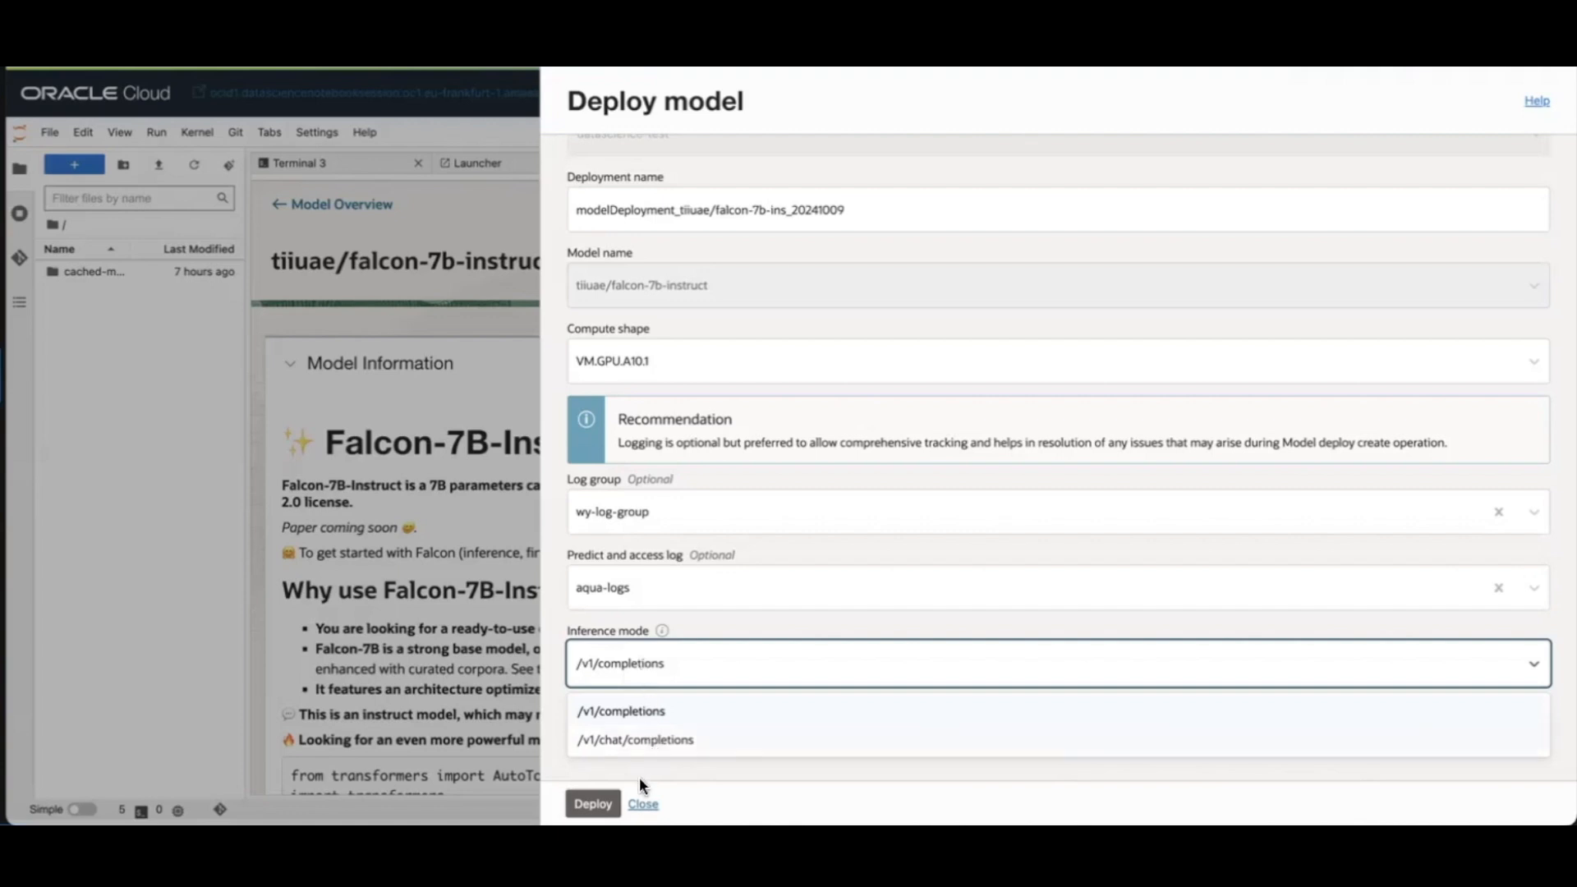
click(621, 711)
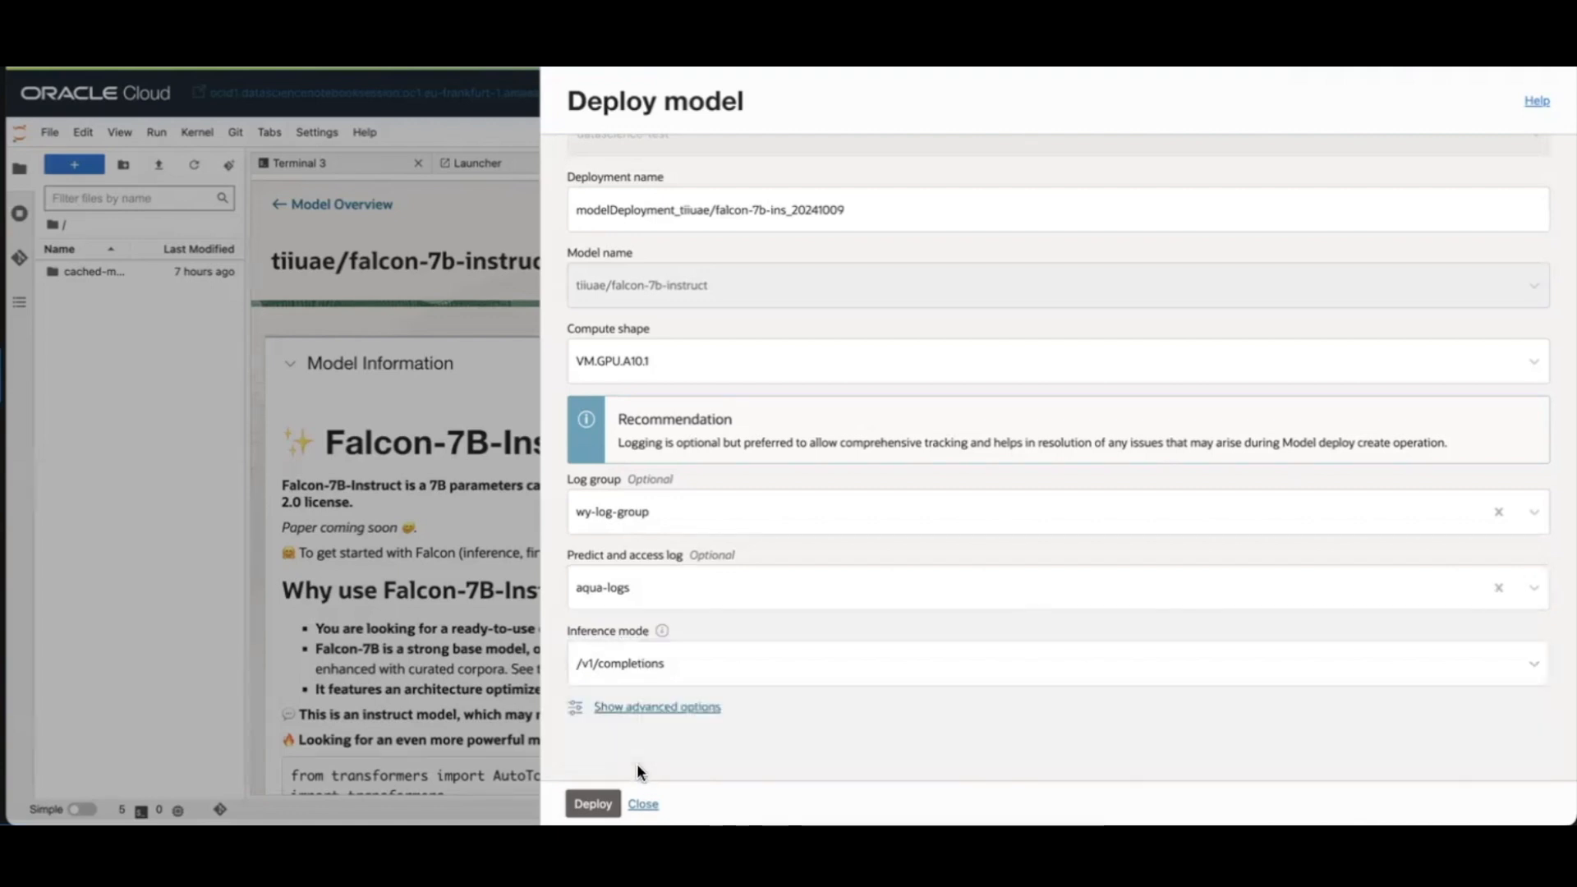
mouse_move(642, 734)
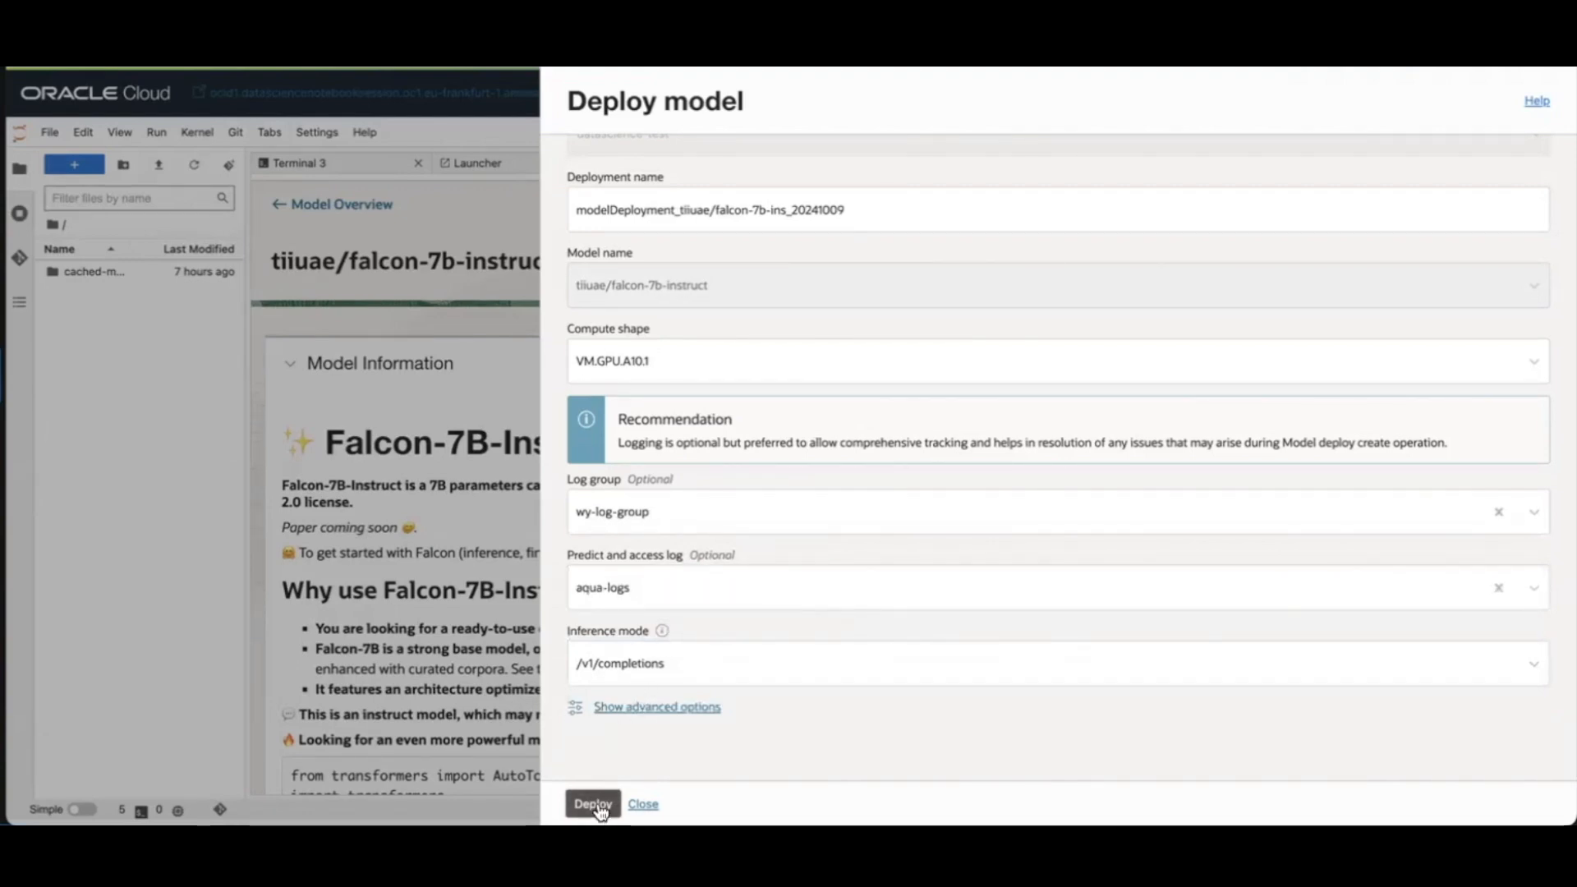
- Submit the falcon-7b-instruct deployment and return to the model explorer
click(593, 803)
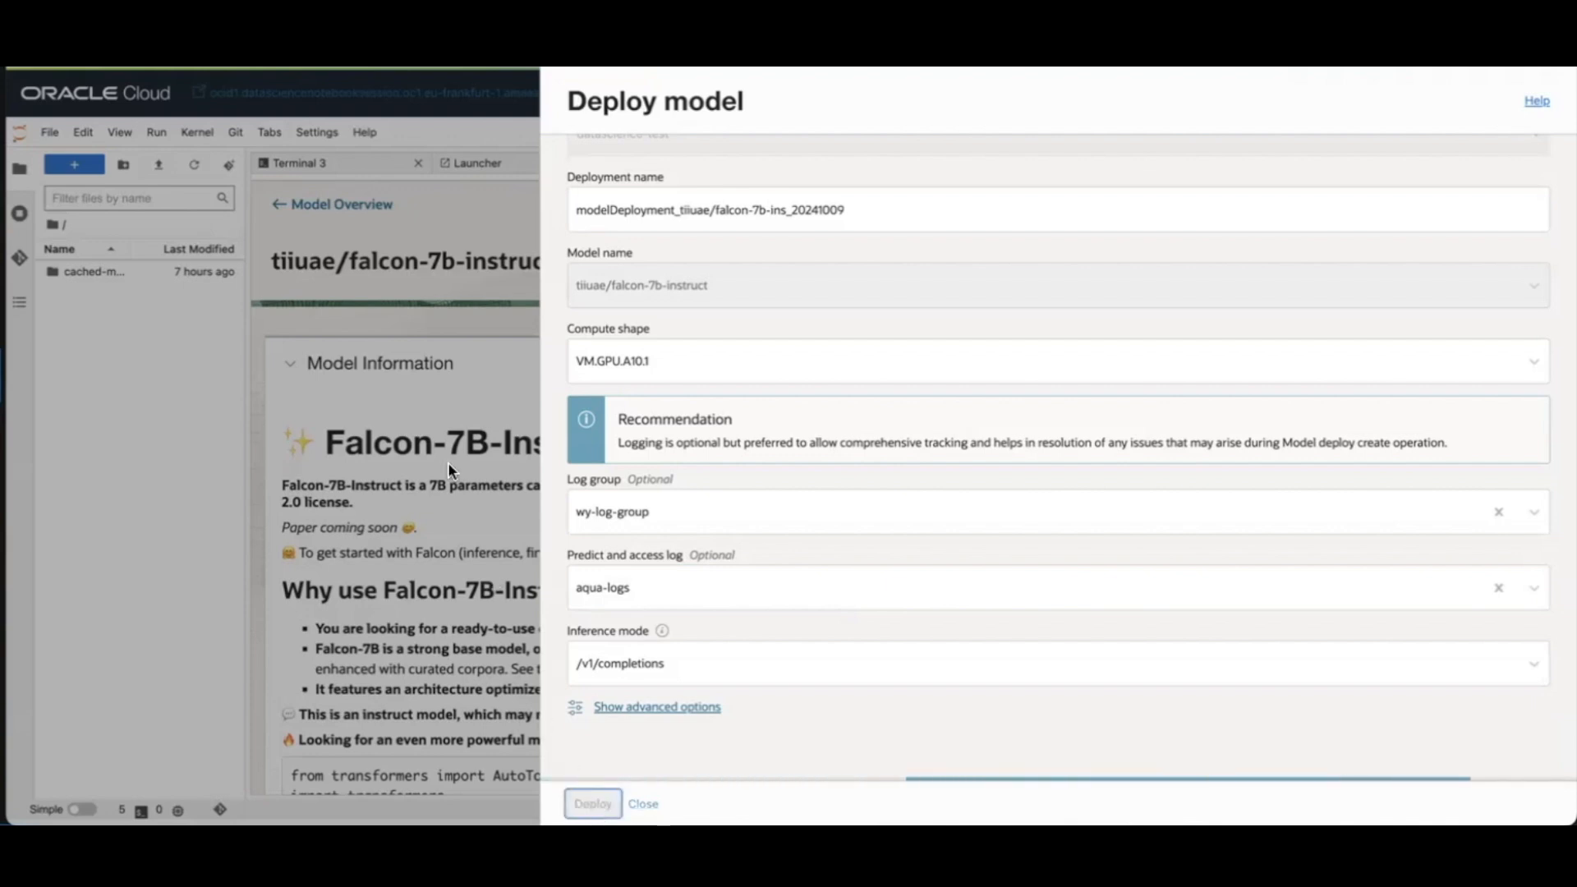
click(643, 803)
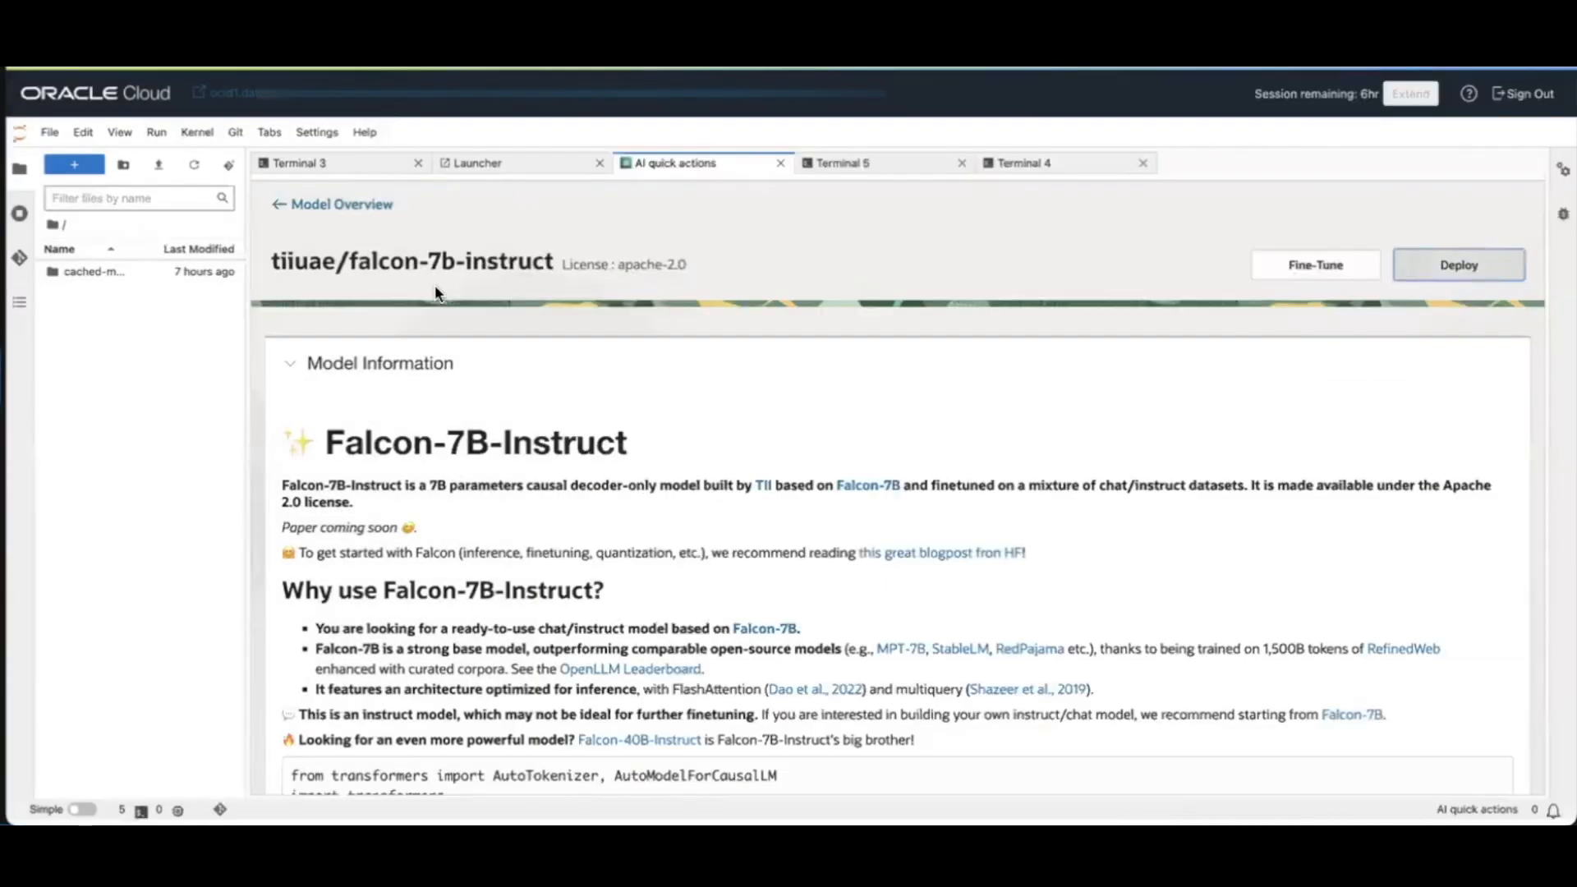
click(340, 204)
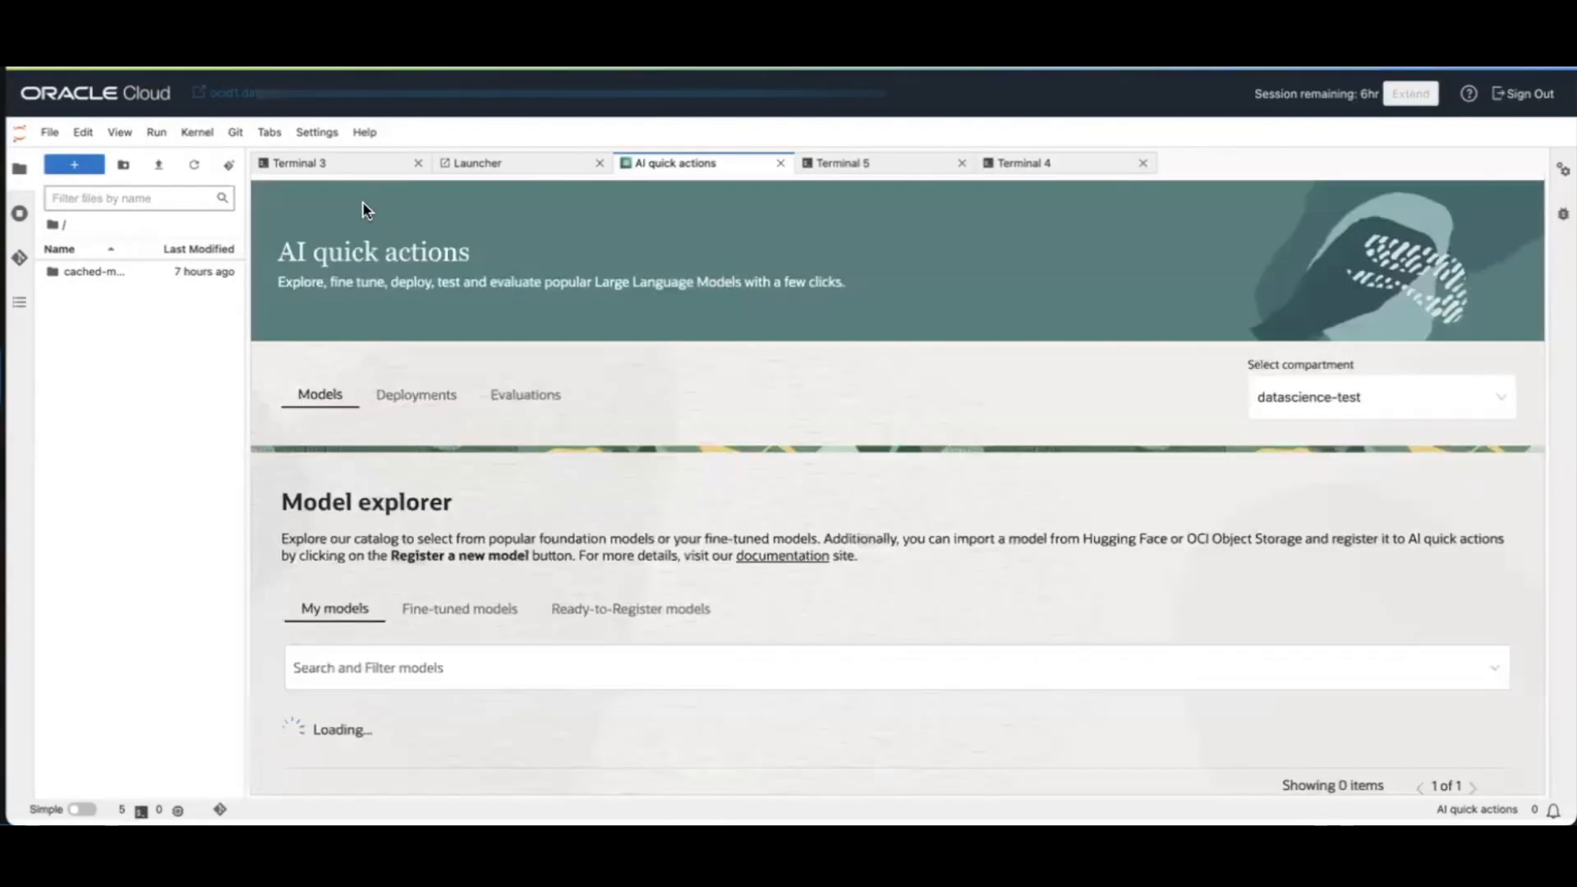
- Show the deployments list, where falcon-7b-instruct appears as Creating
click(416, 394)
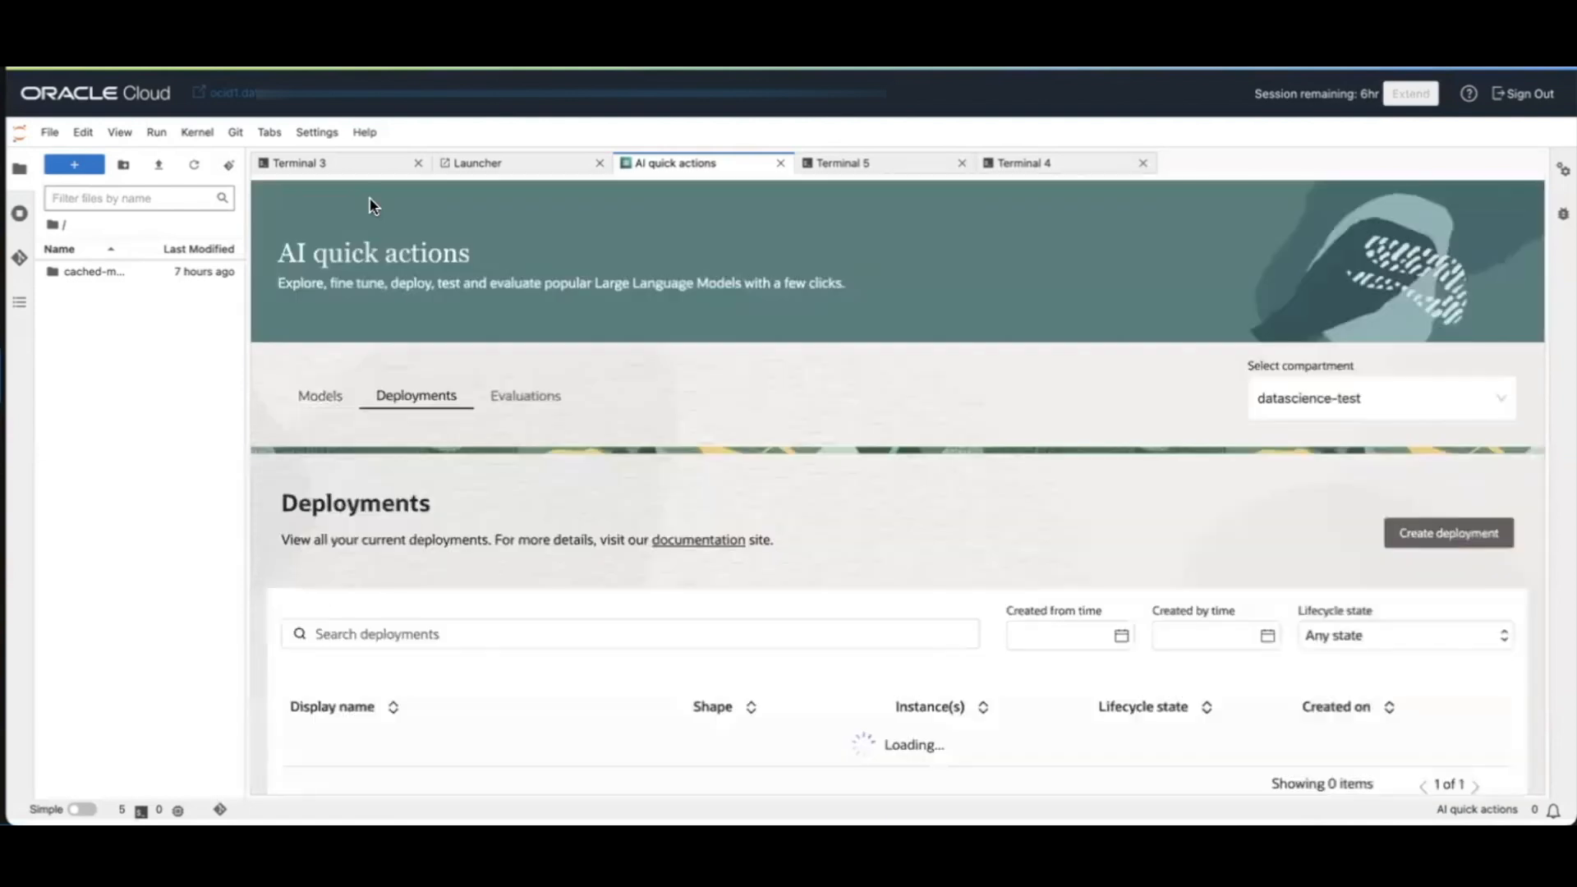
scroll(down, 3)
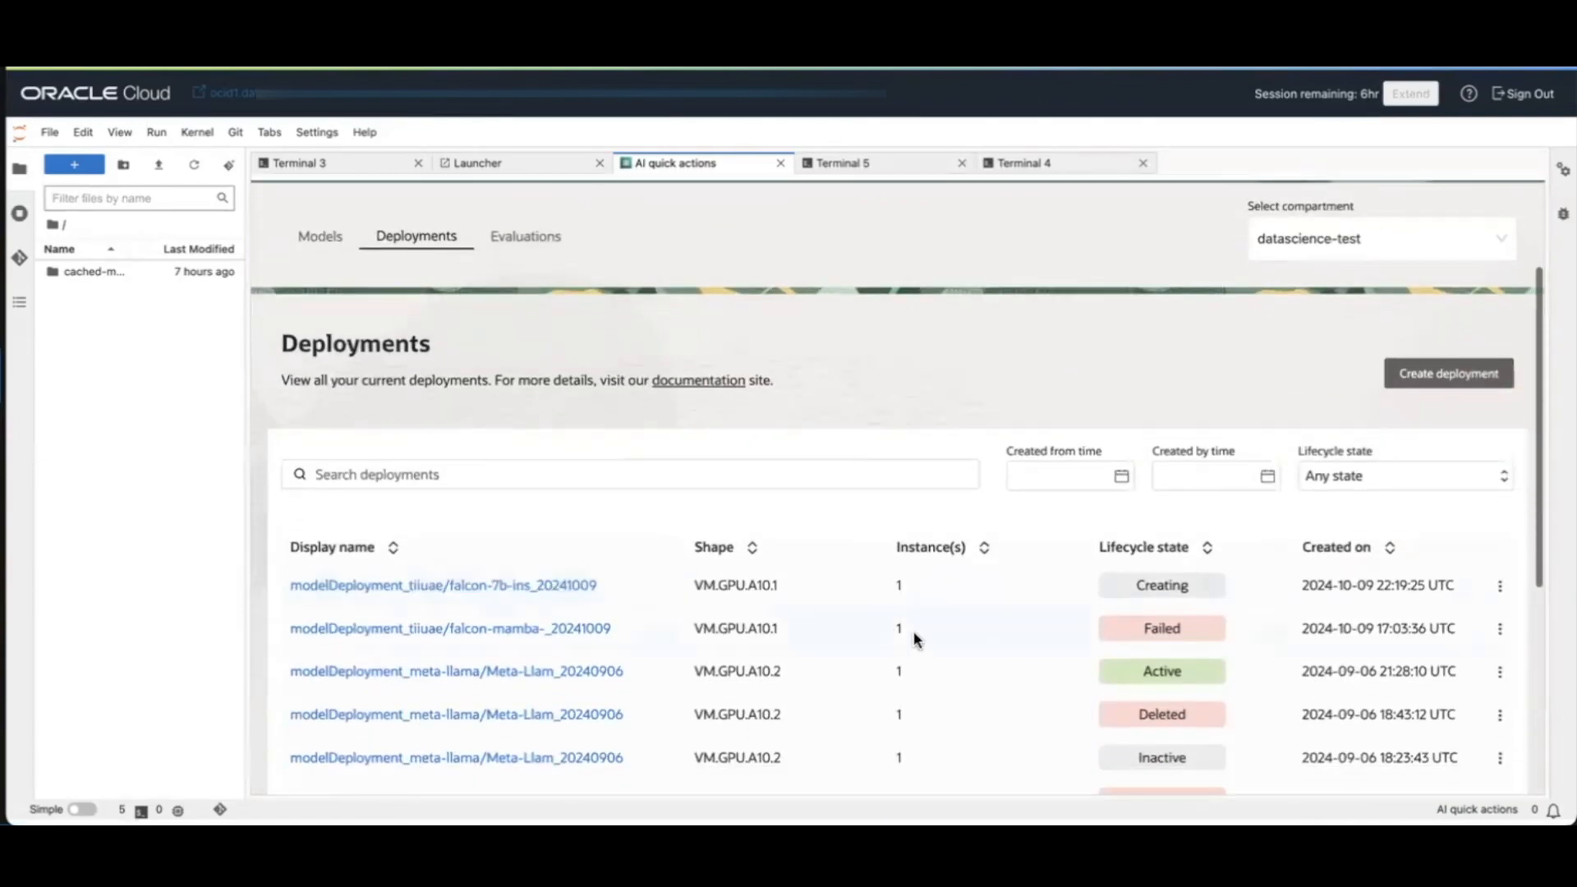
scroll(down, 3)
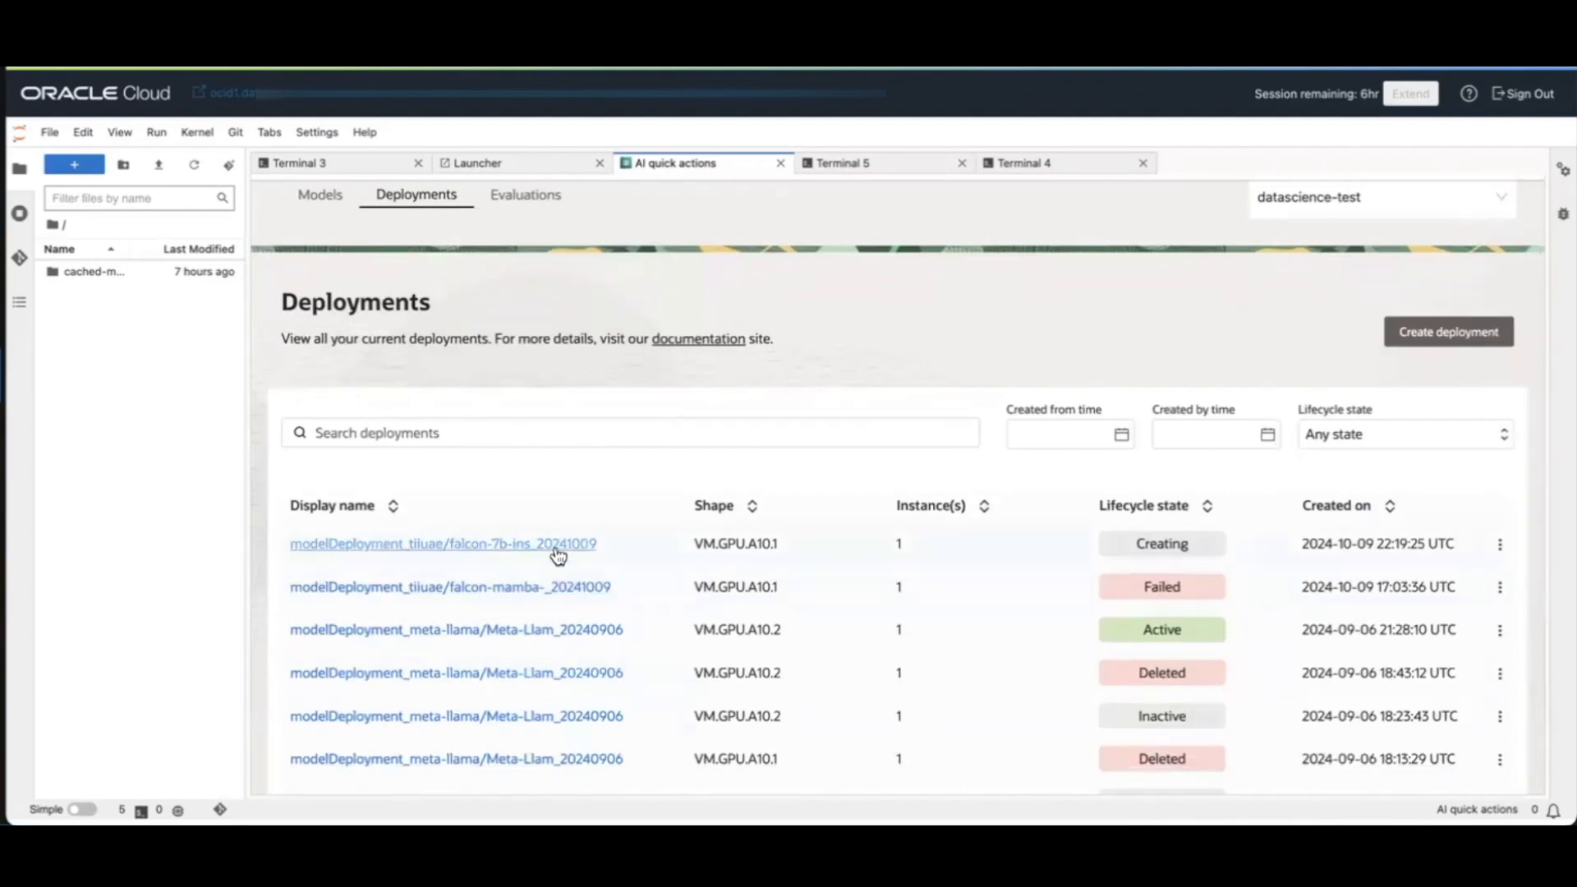
mouse_move(531, 629)
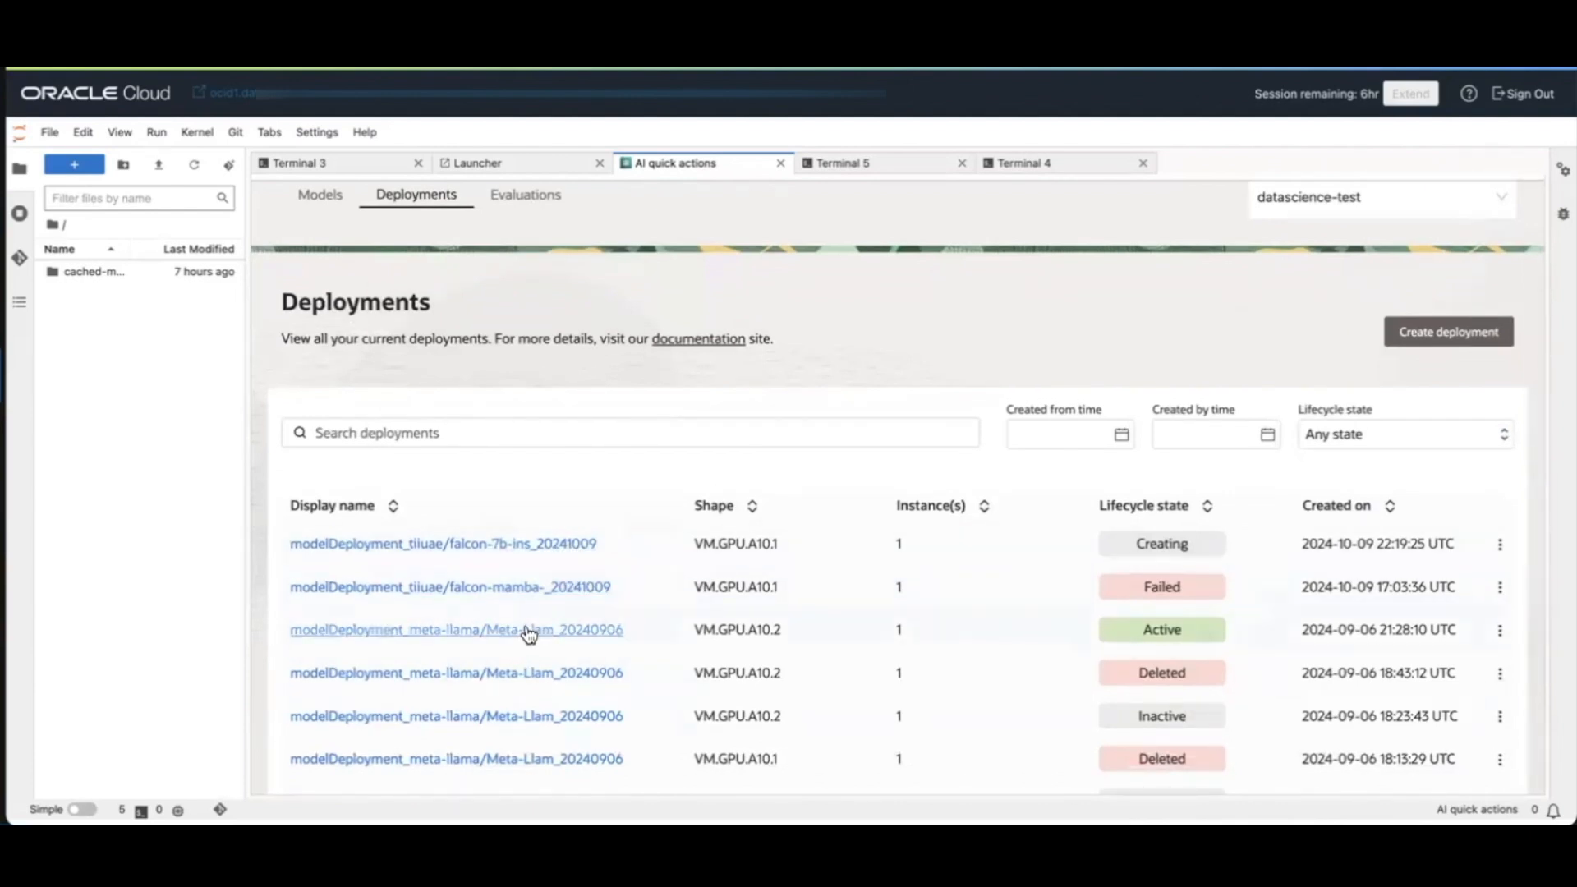
mouse_move(532, 629)
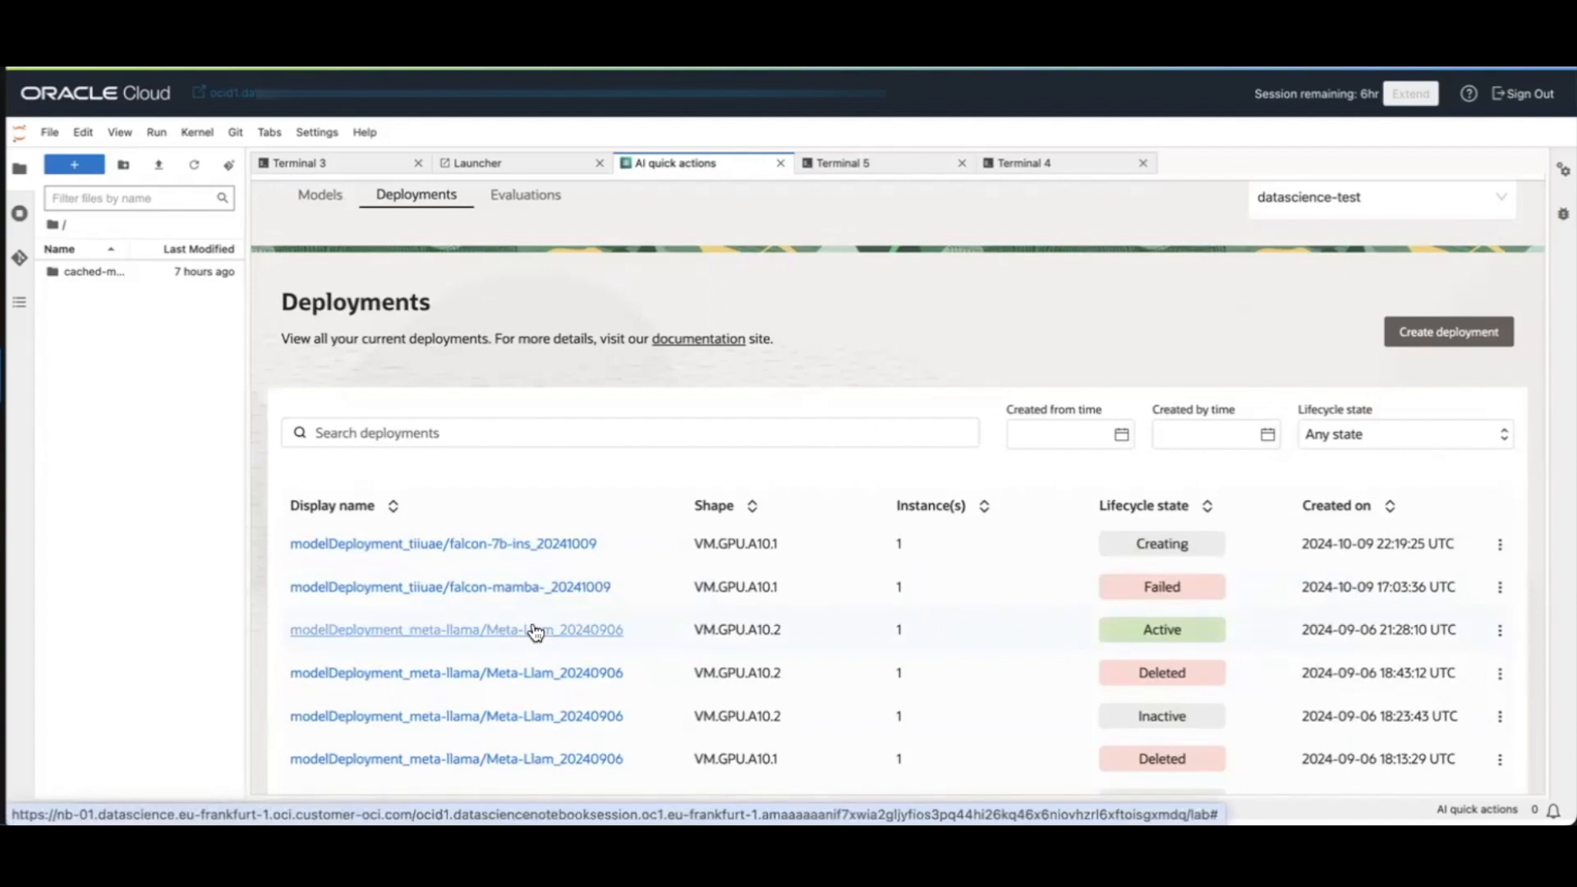
- Open the active Meta-Llama deployment's details and reach the Test your model panel
click(455, 630)
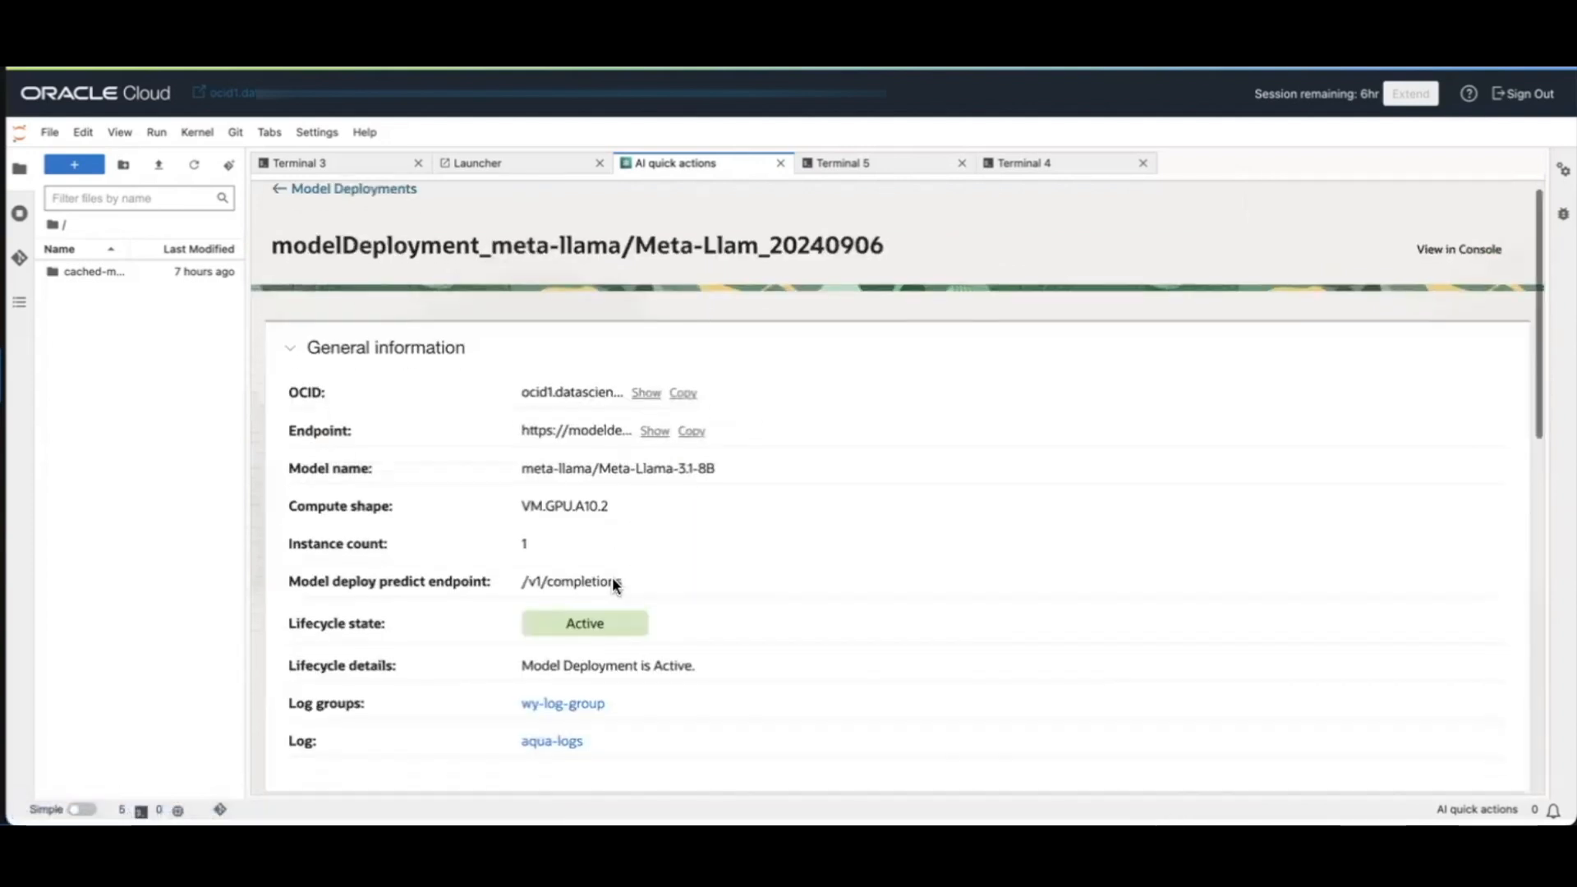
scroll(down, 3)
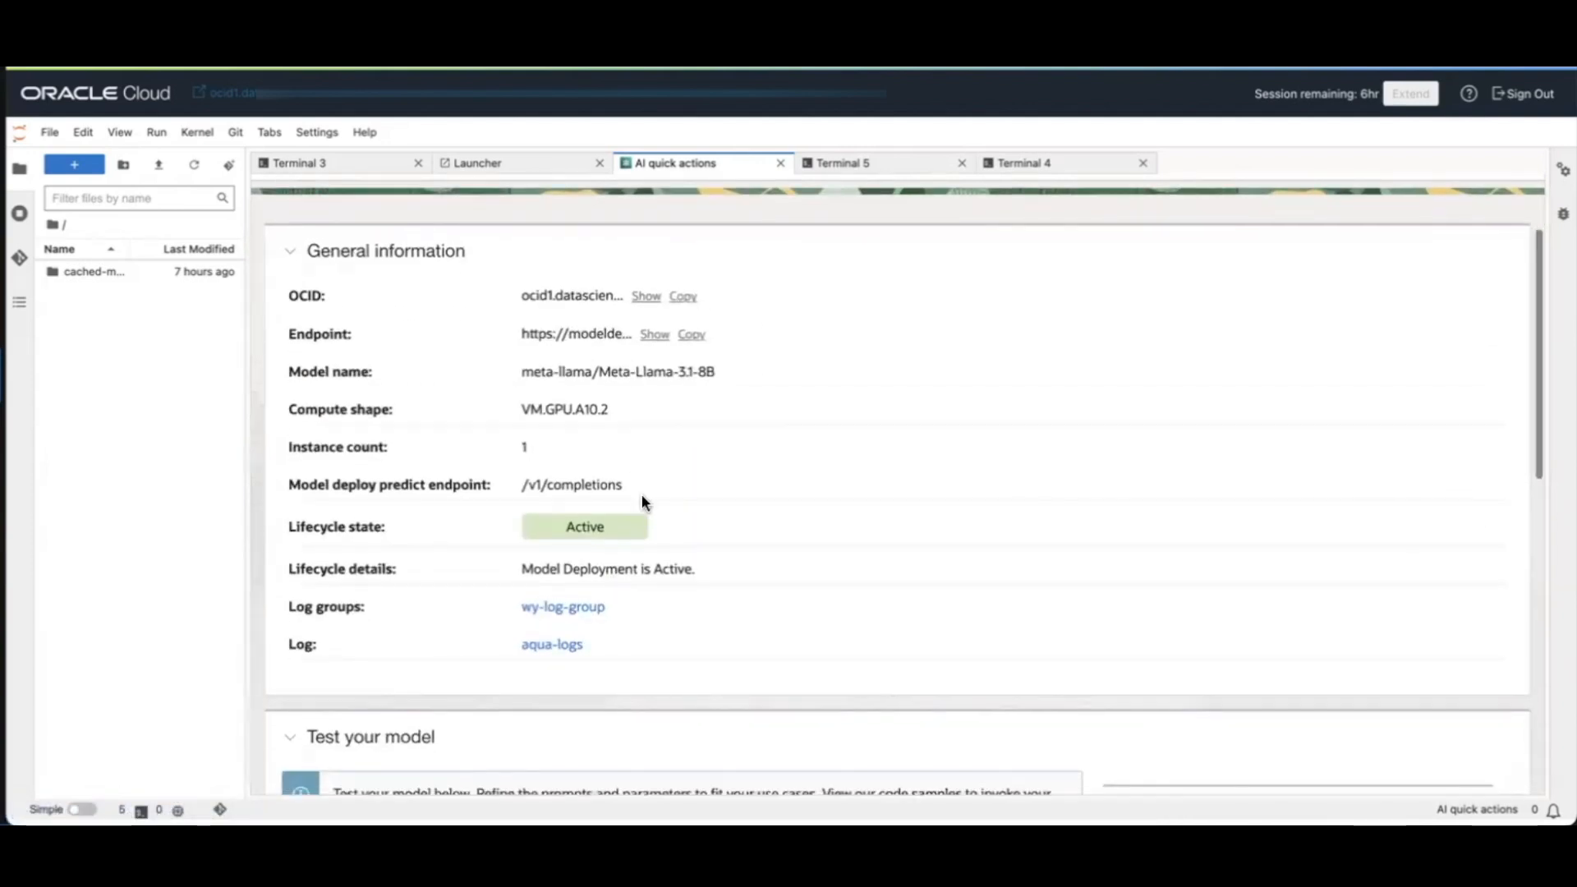
scroll(down, 3)
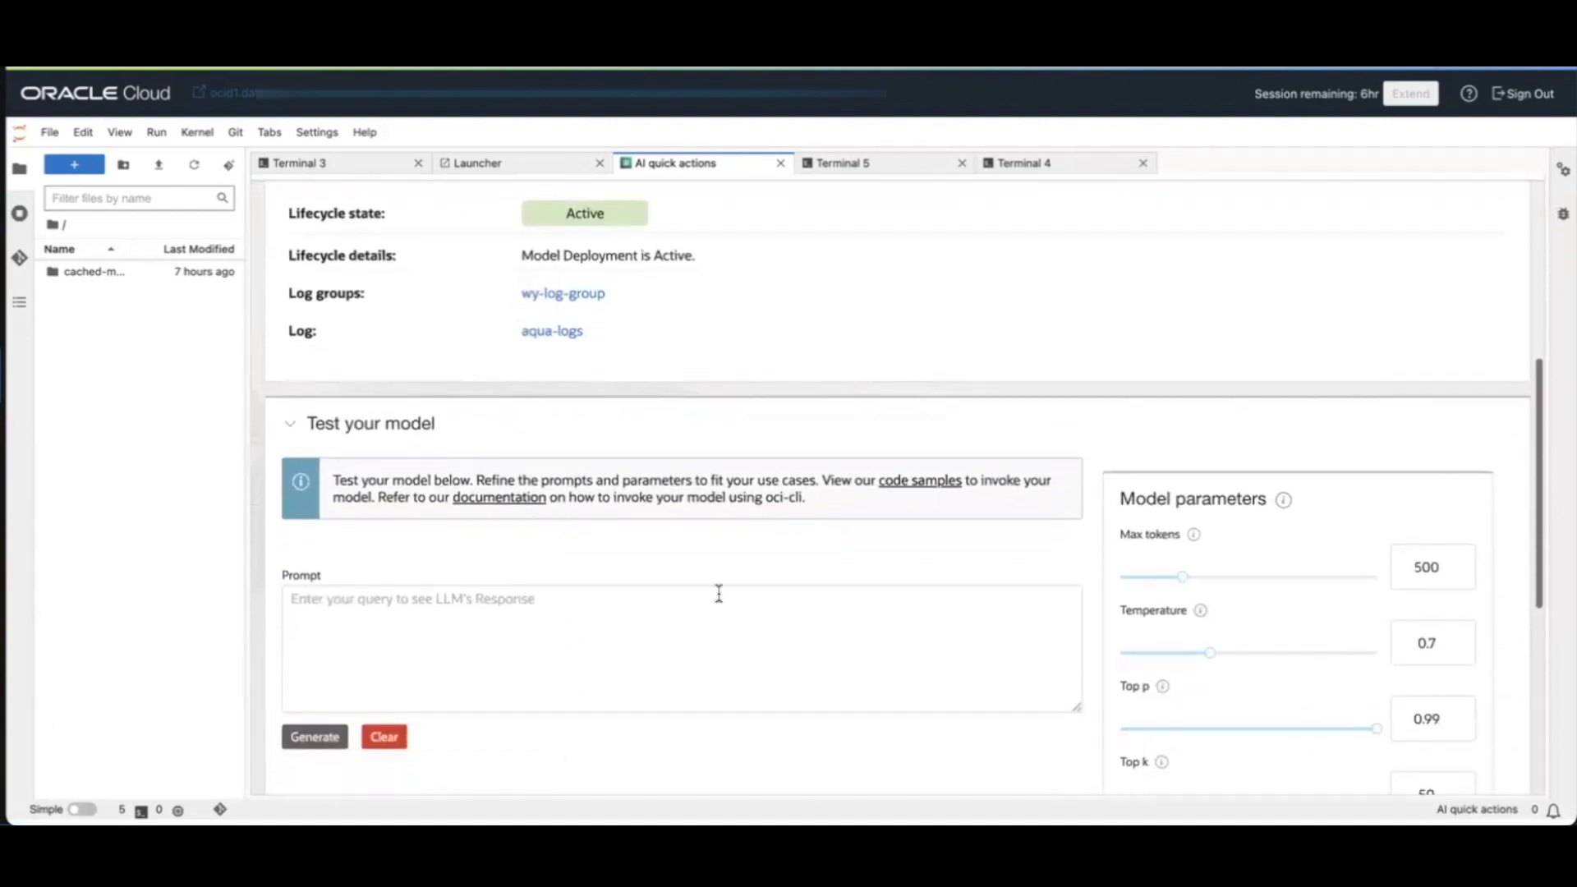
scroll(up, 3)
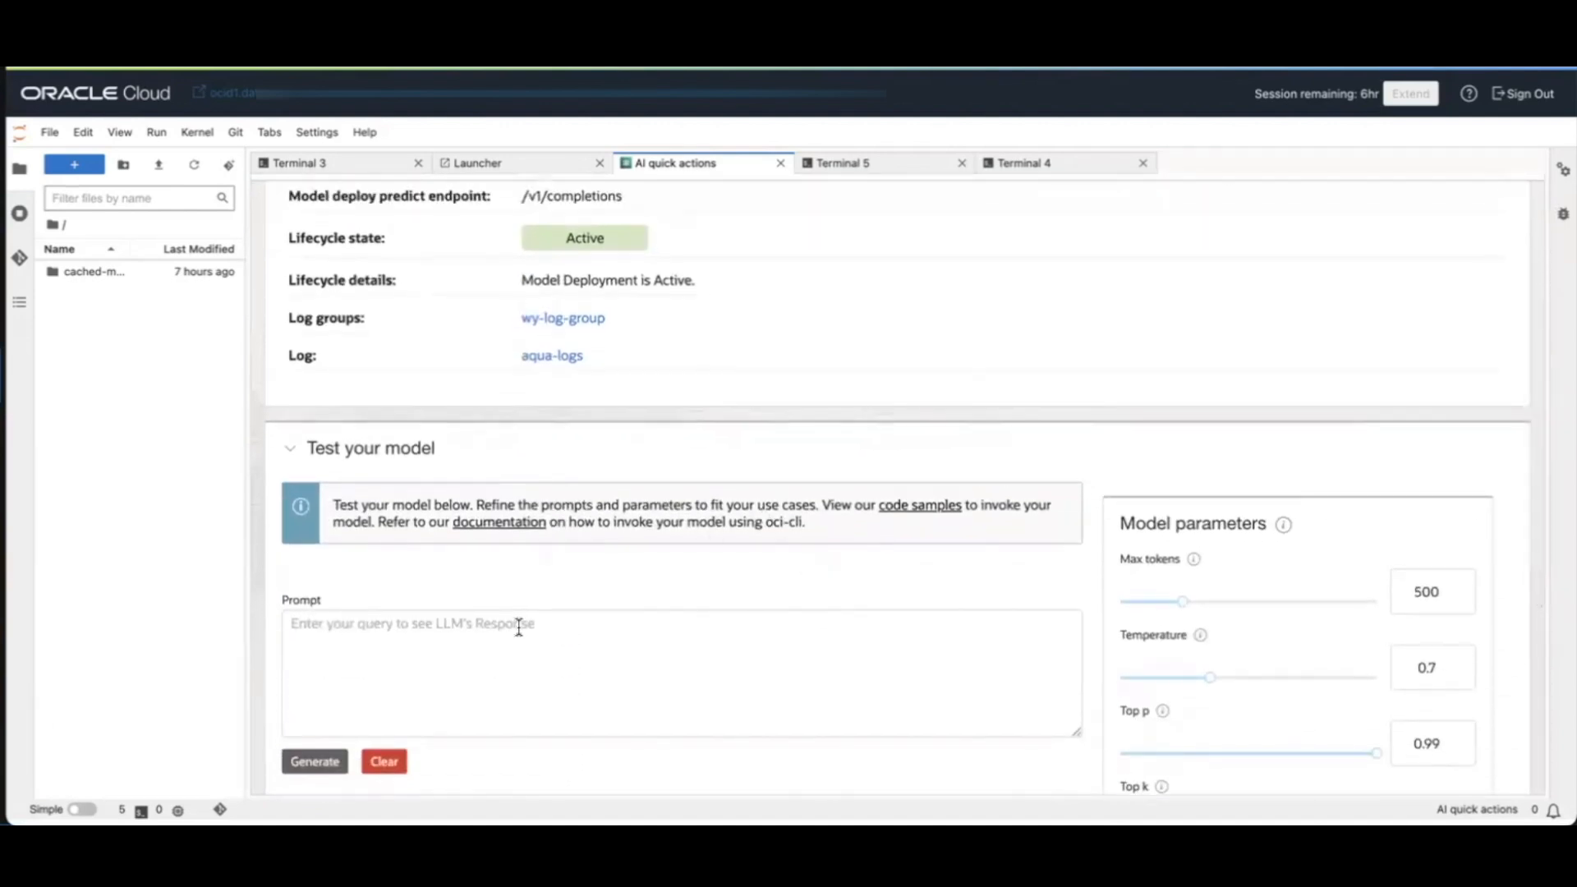
scroll(down, 3)
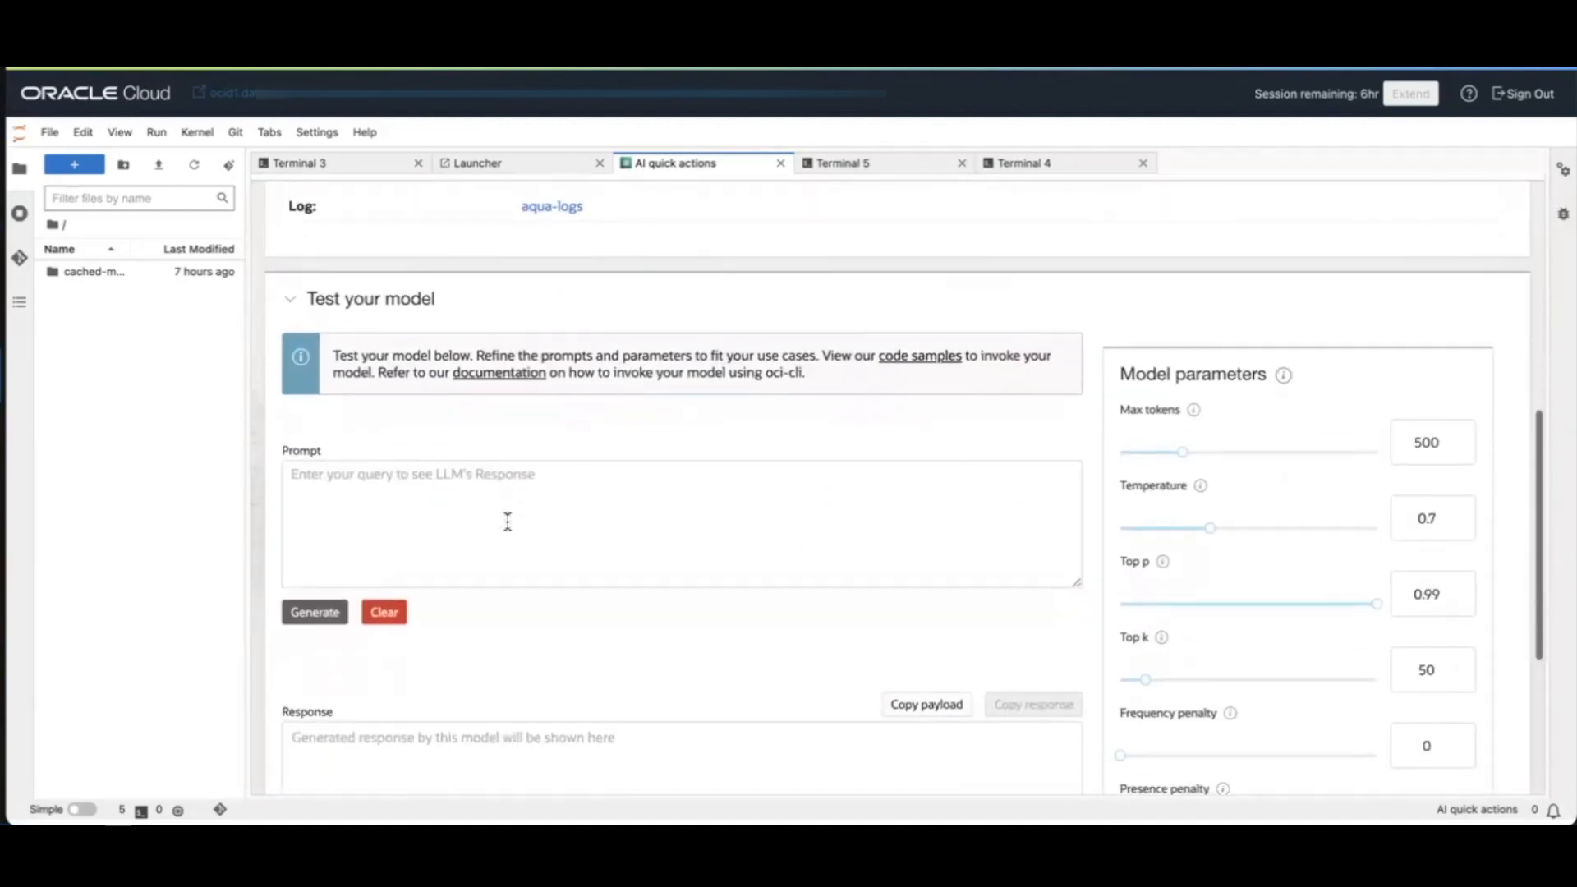
scroll(up, 3)
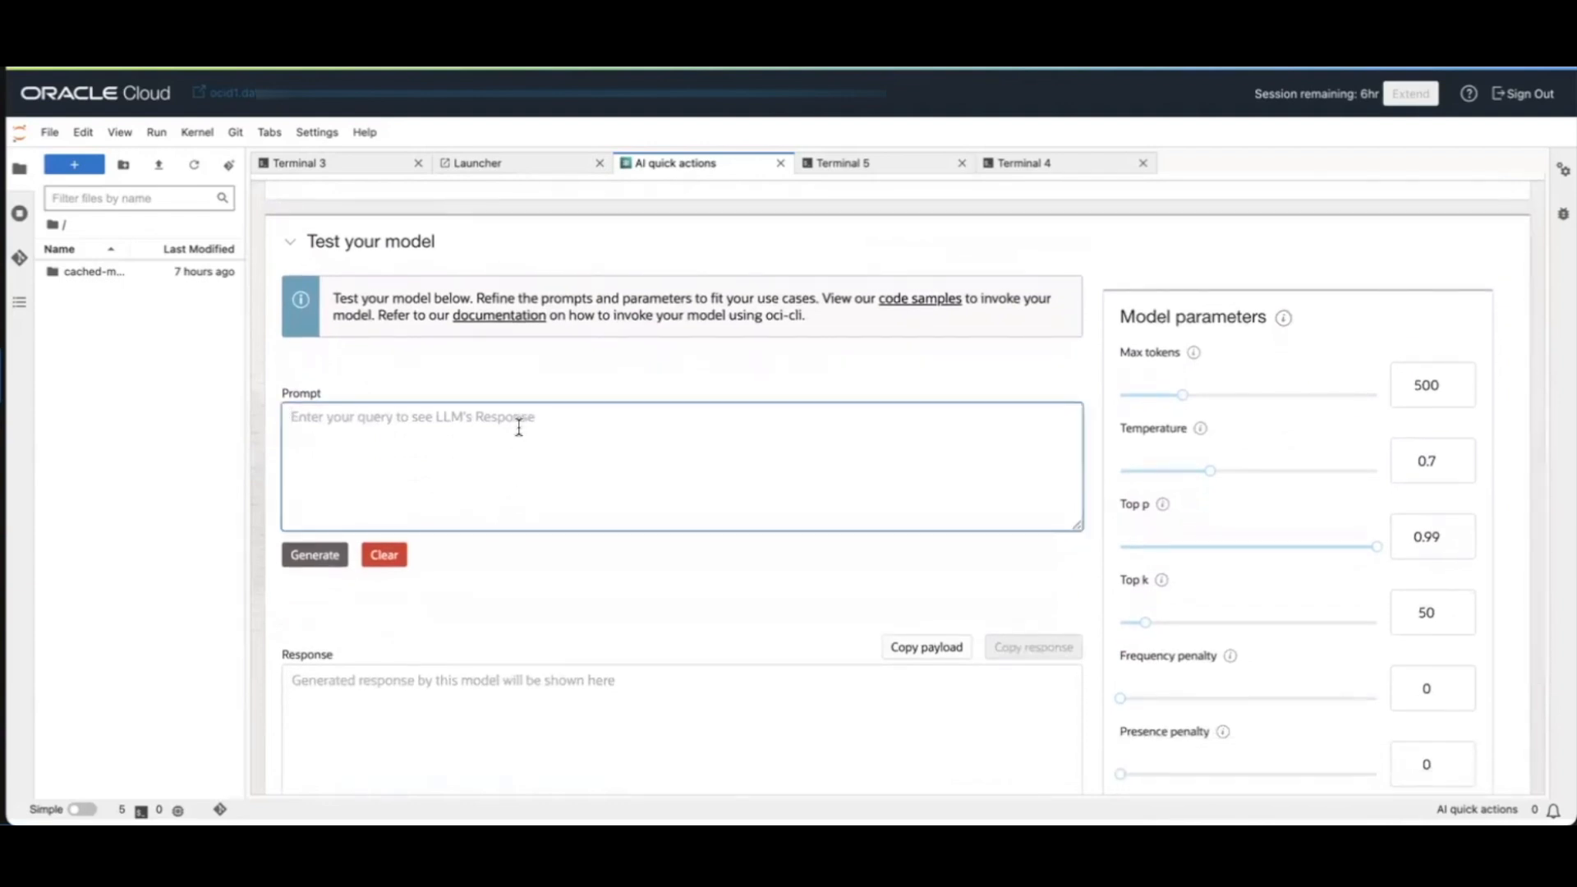
- Enter the prompt "How do I make my computer faster?" in the Prompt box
text(What)
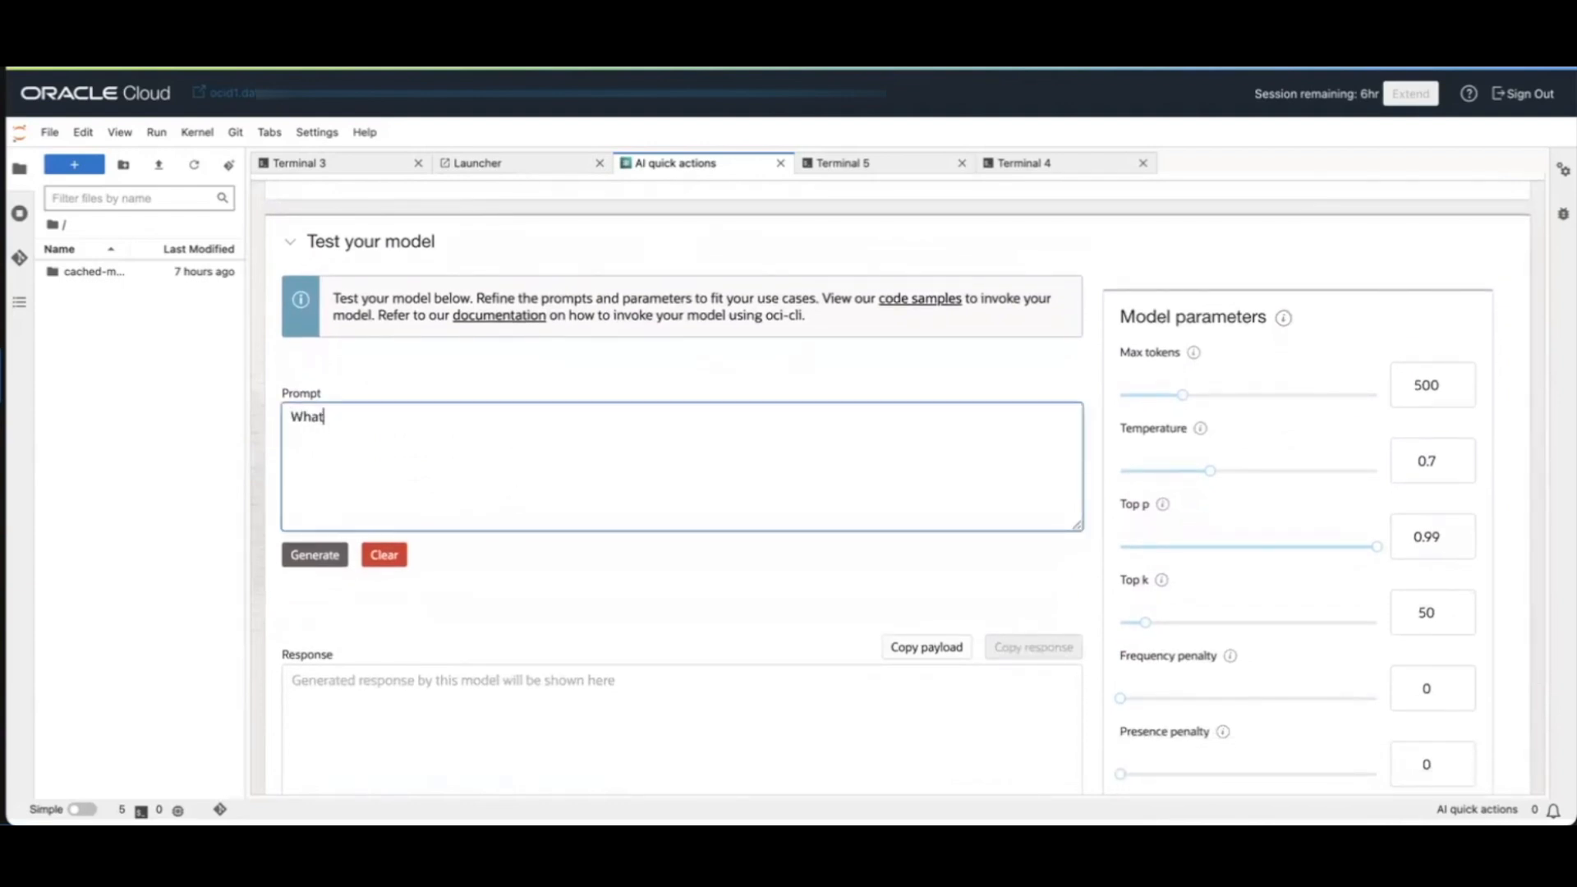
key(Backspace)
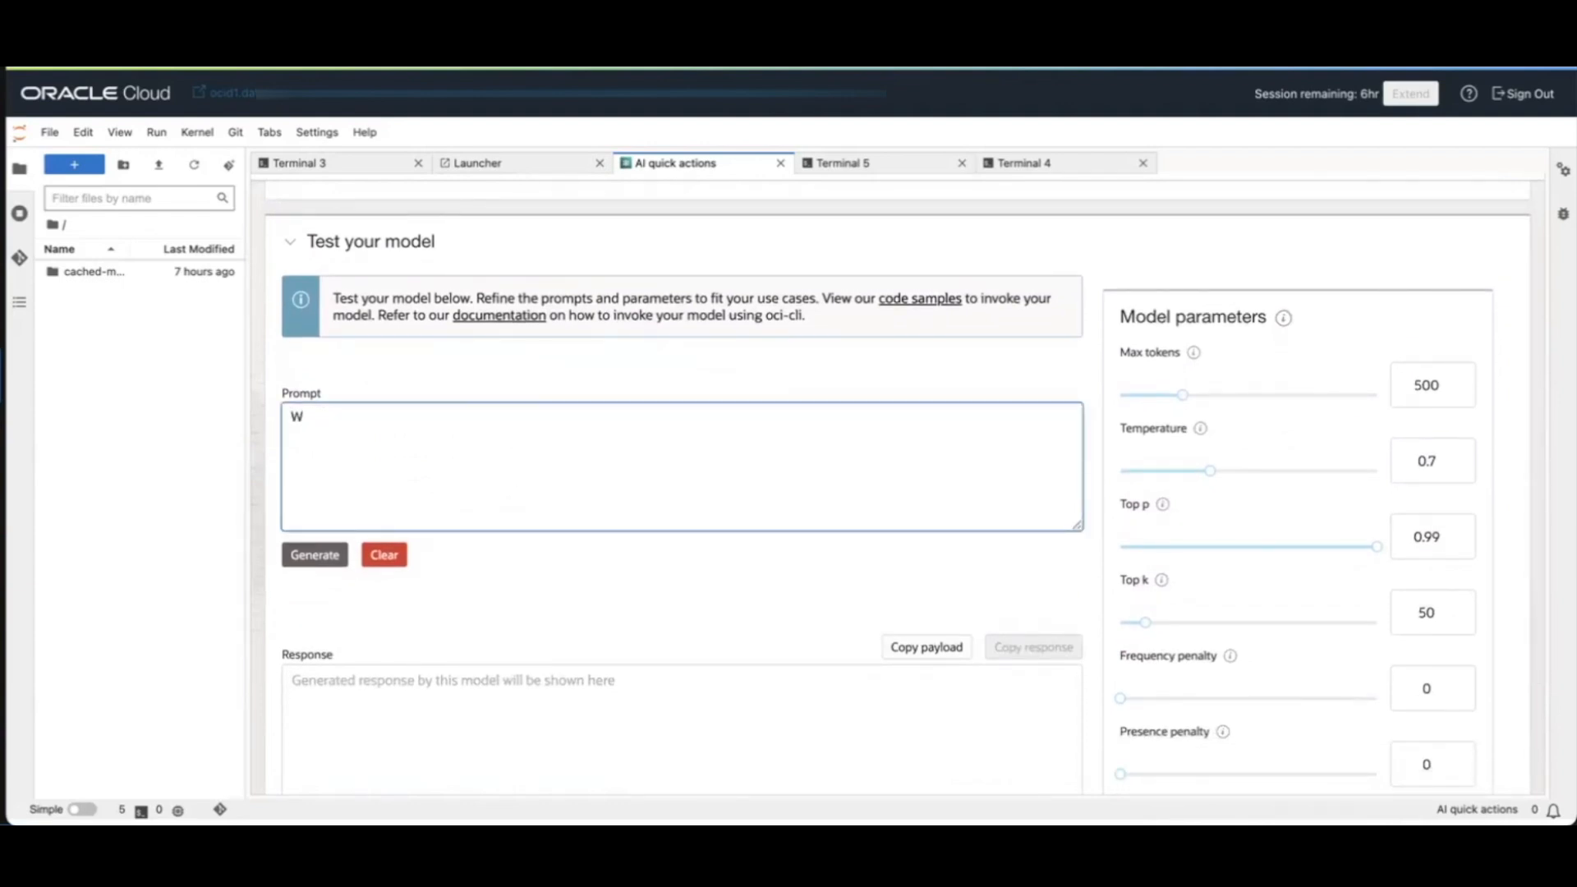
click(383, 553)
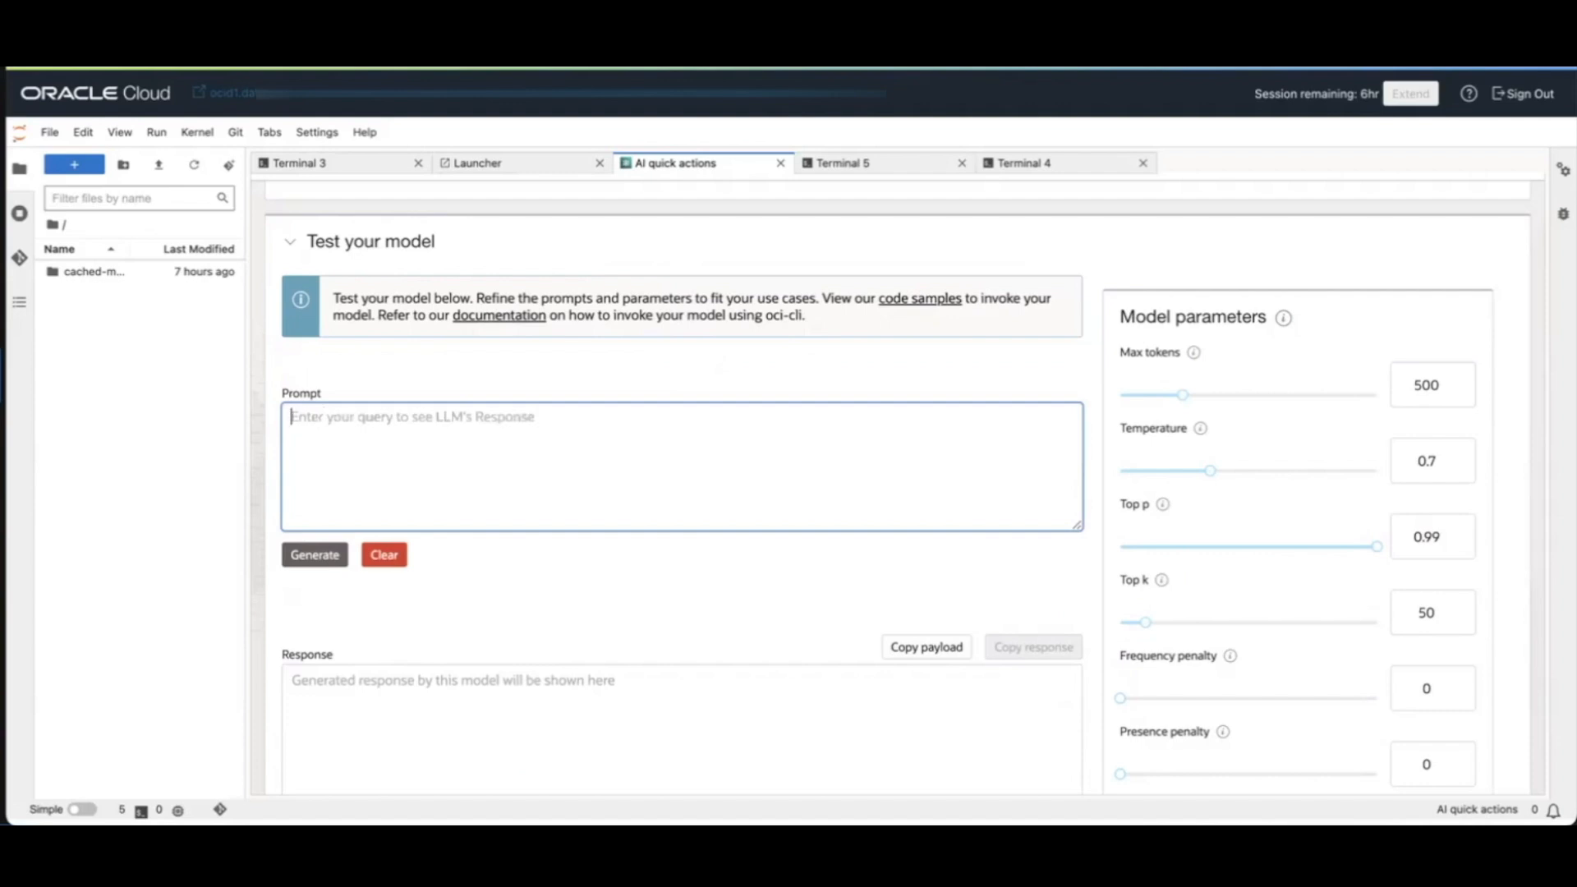
text(How do I mak)
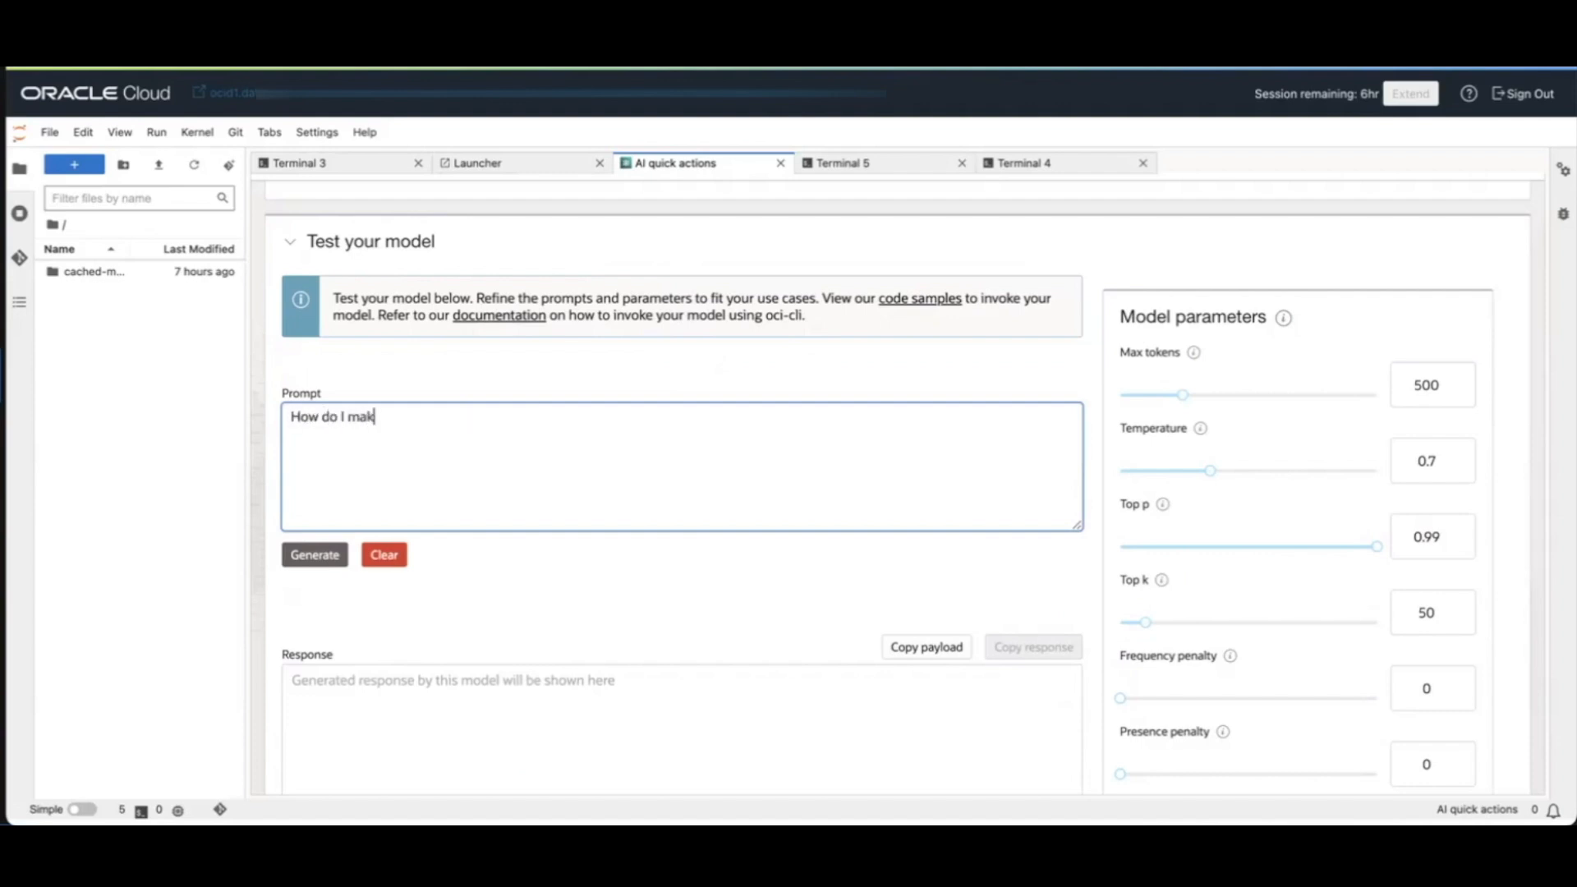
text(e my computer a)
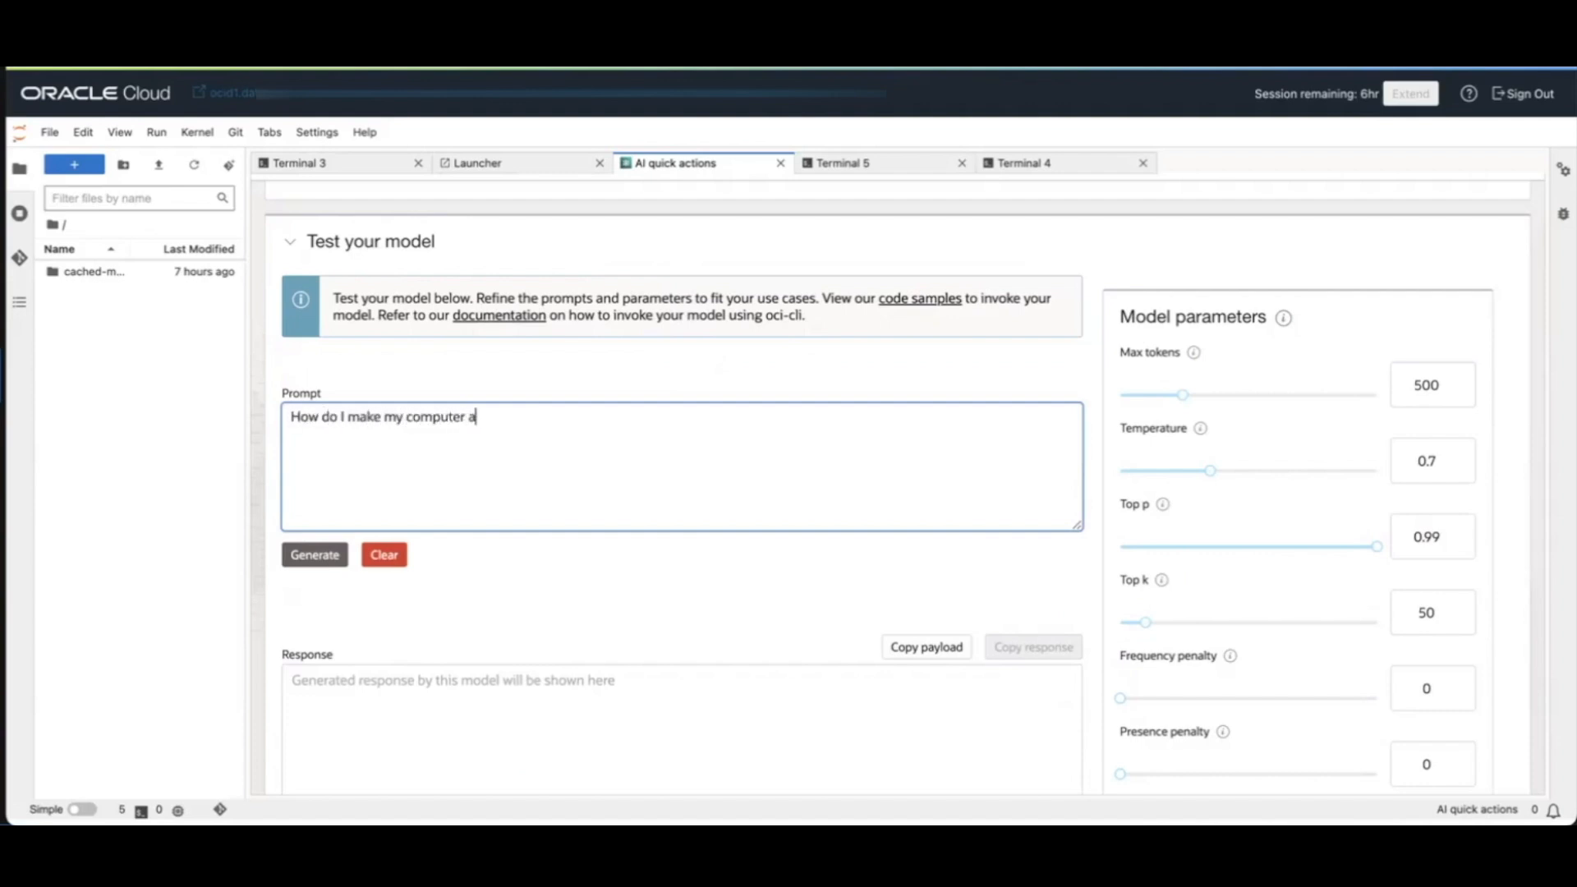
text(faster?)
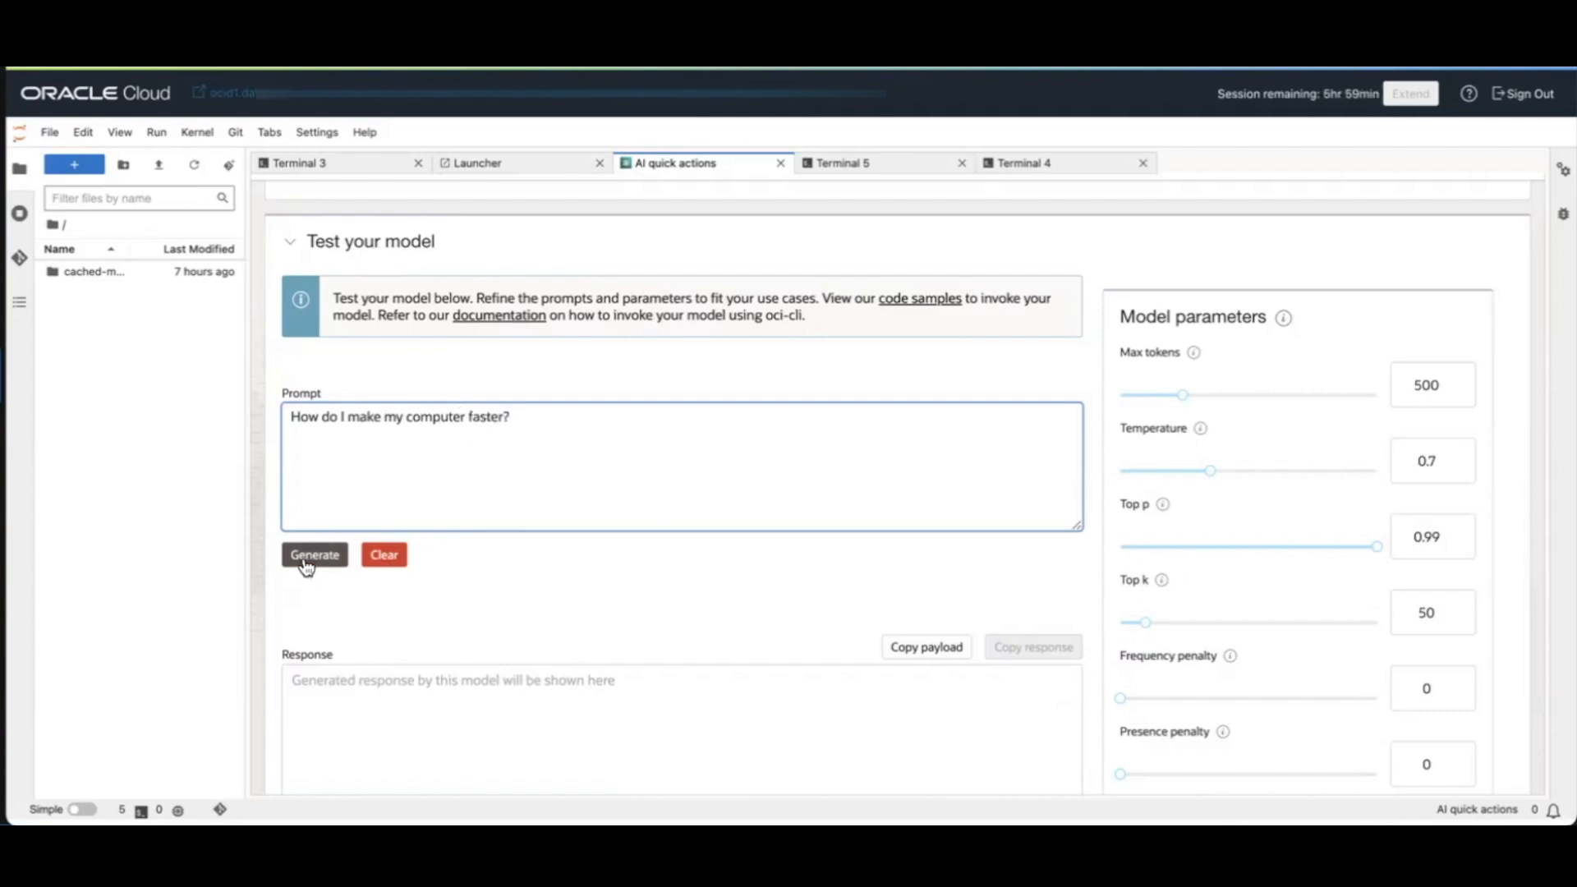
- Generate a streamed answer listing tips like removing programs and cleanup
click(314, 554)
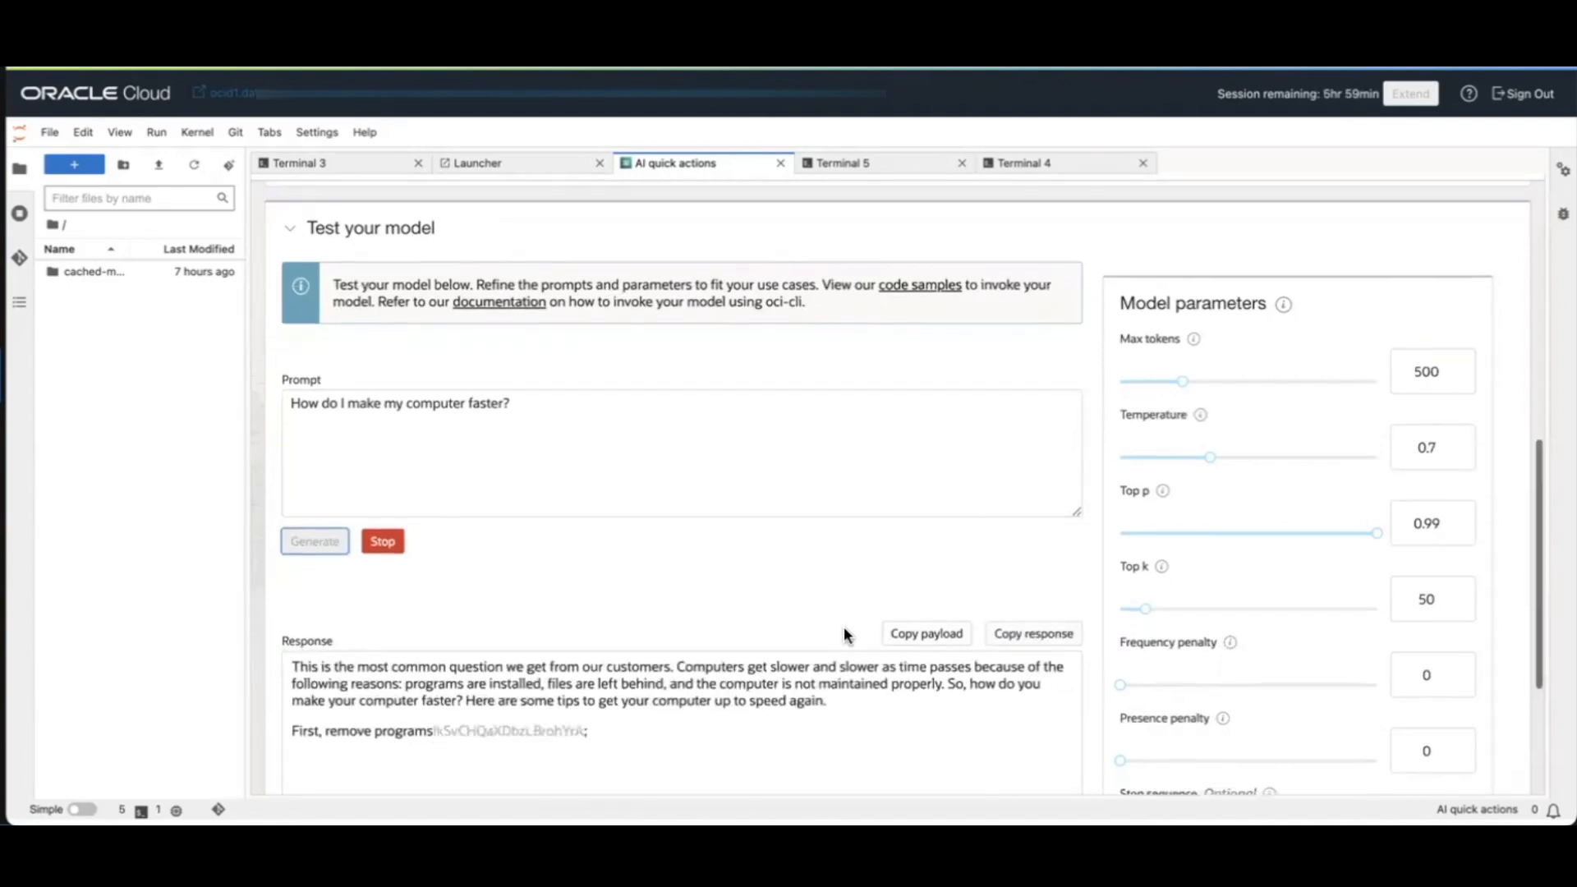
scroll(down, 3)
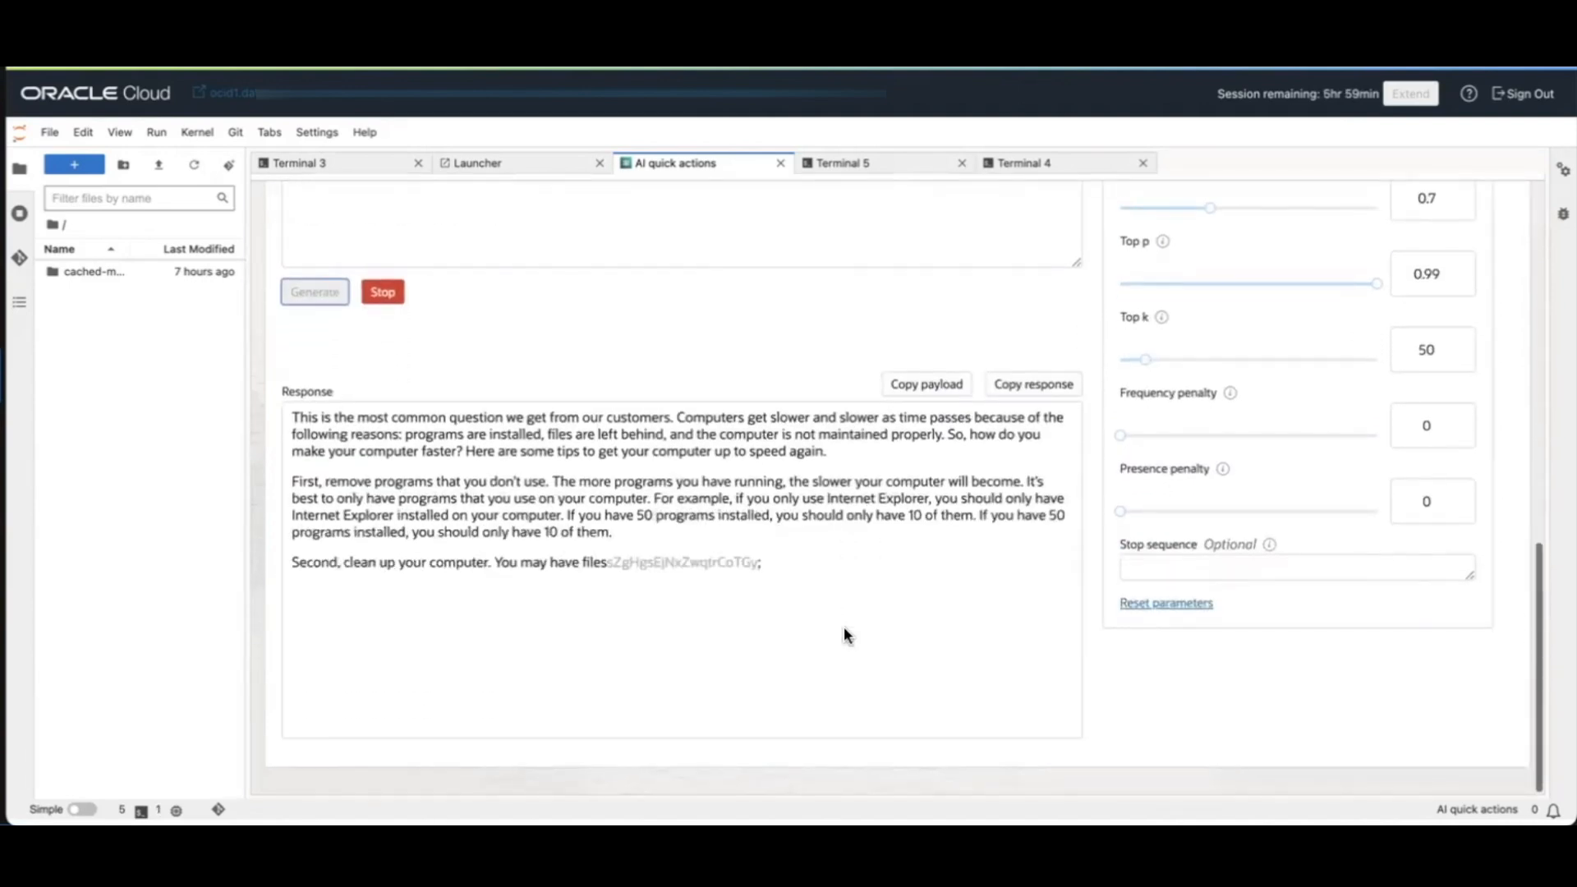
scroll(up, 3)
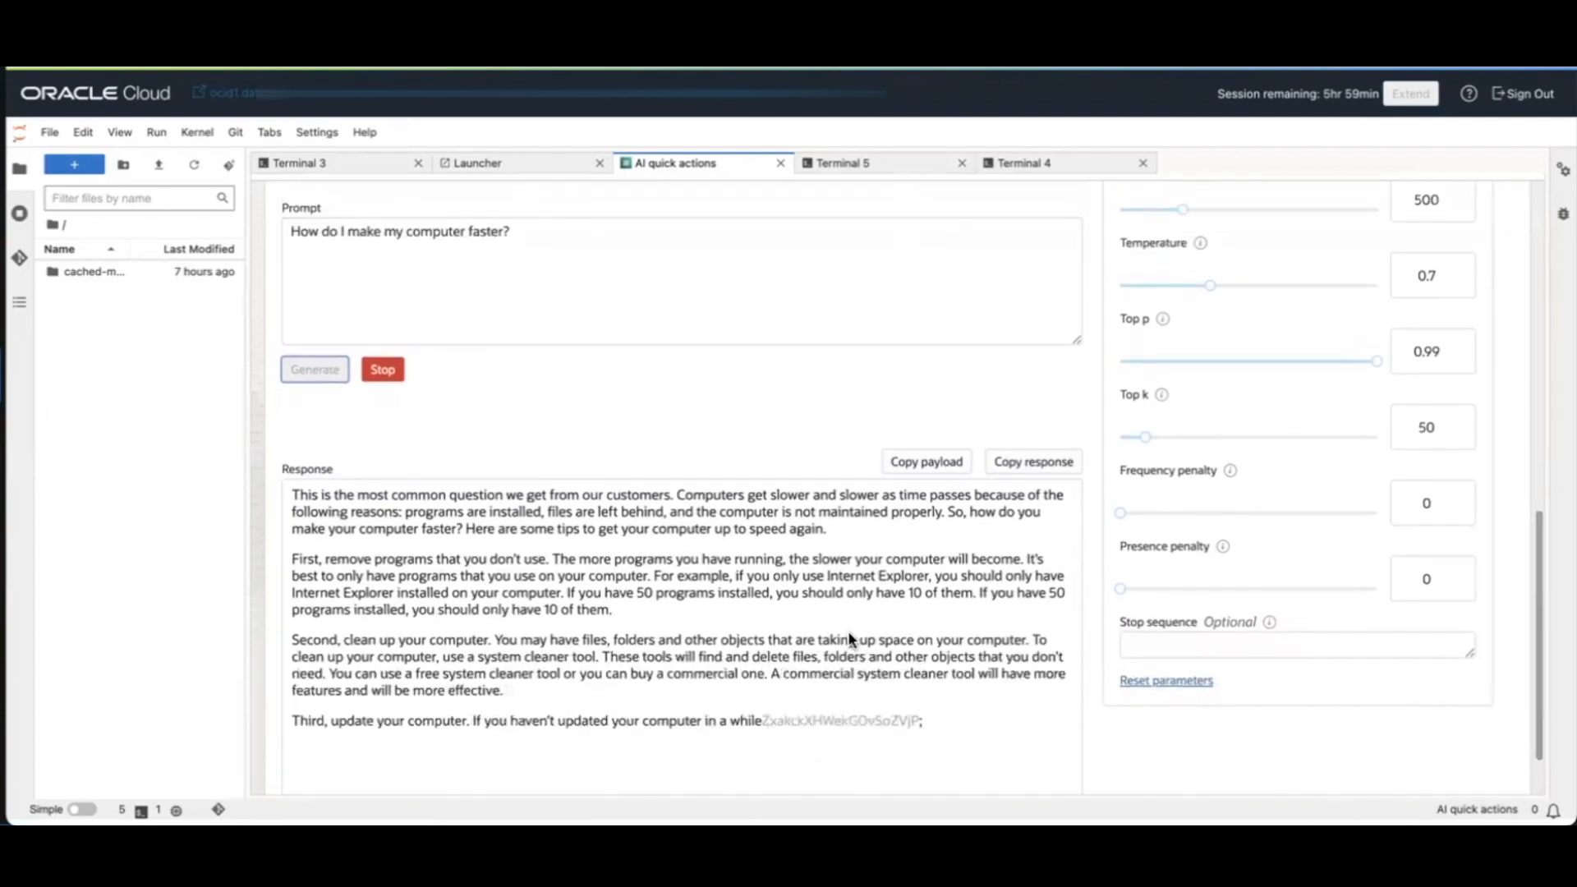